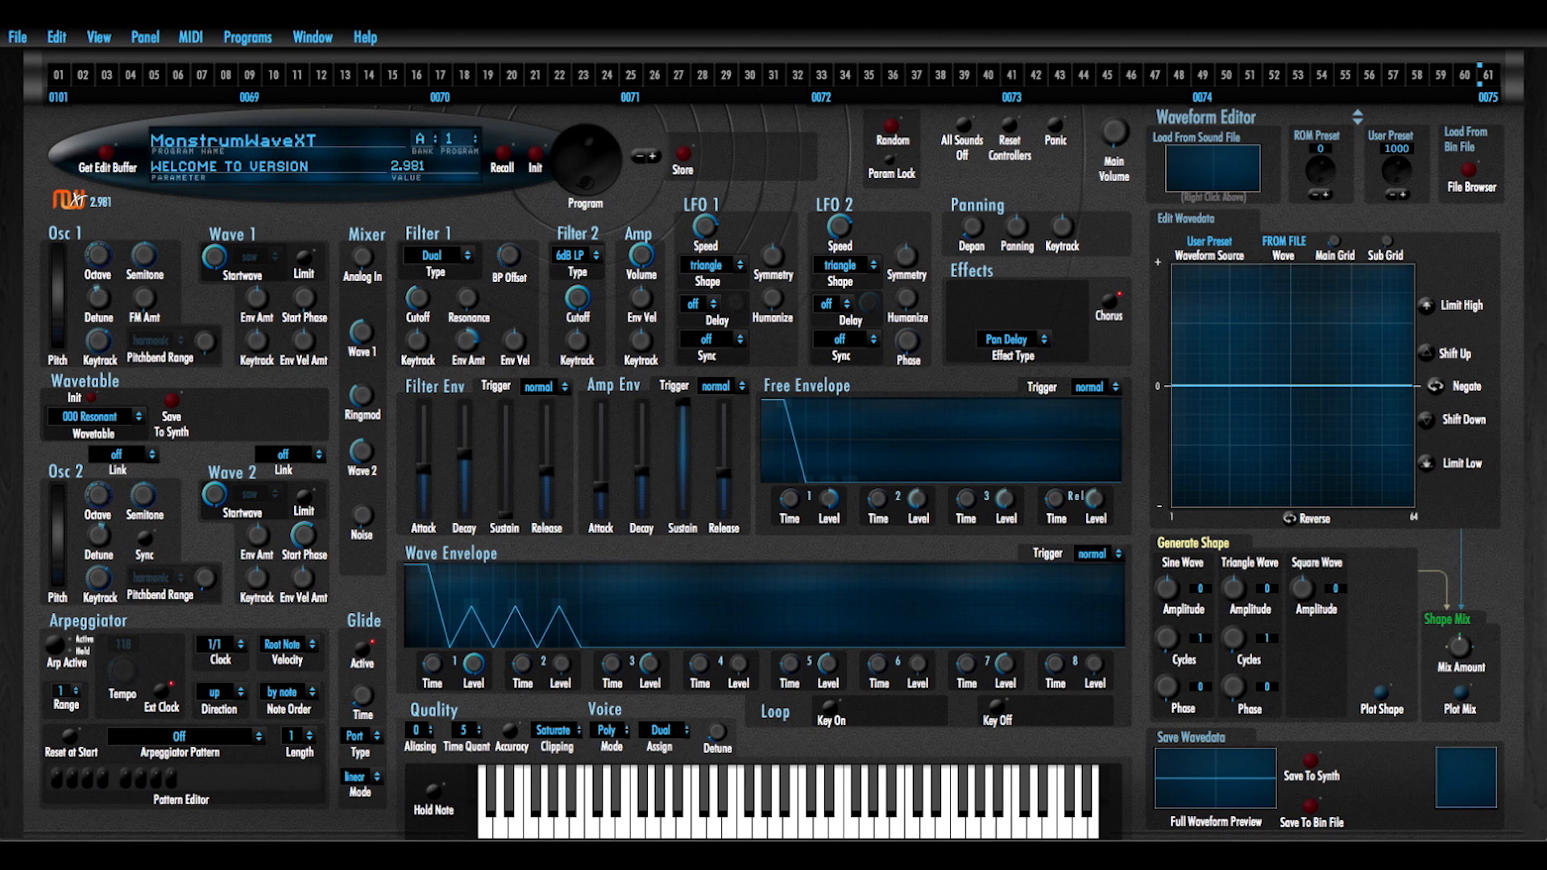
mouse_move(697, 831)
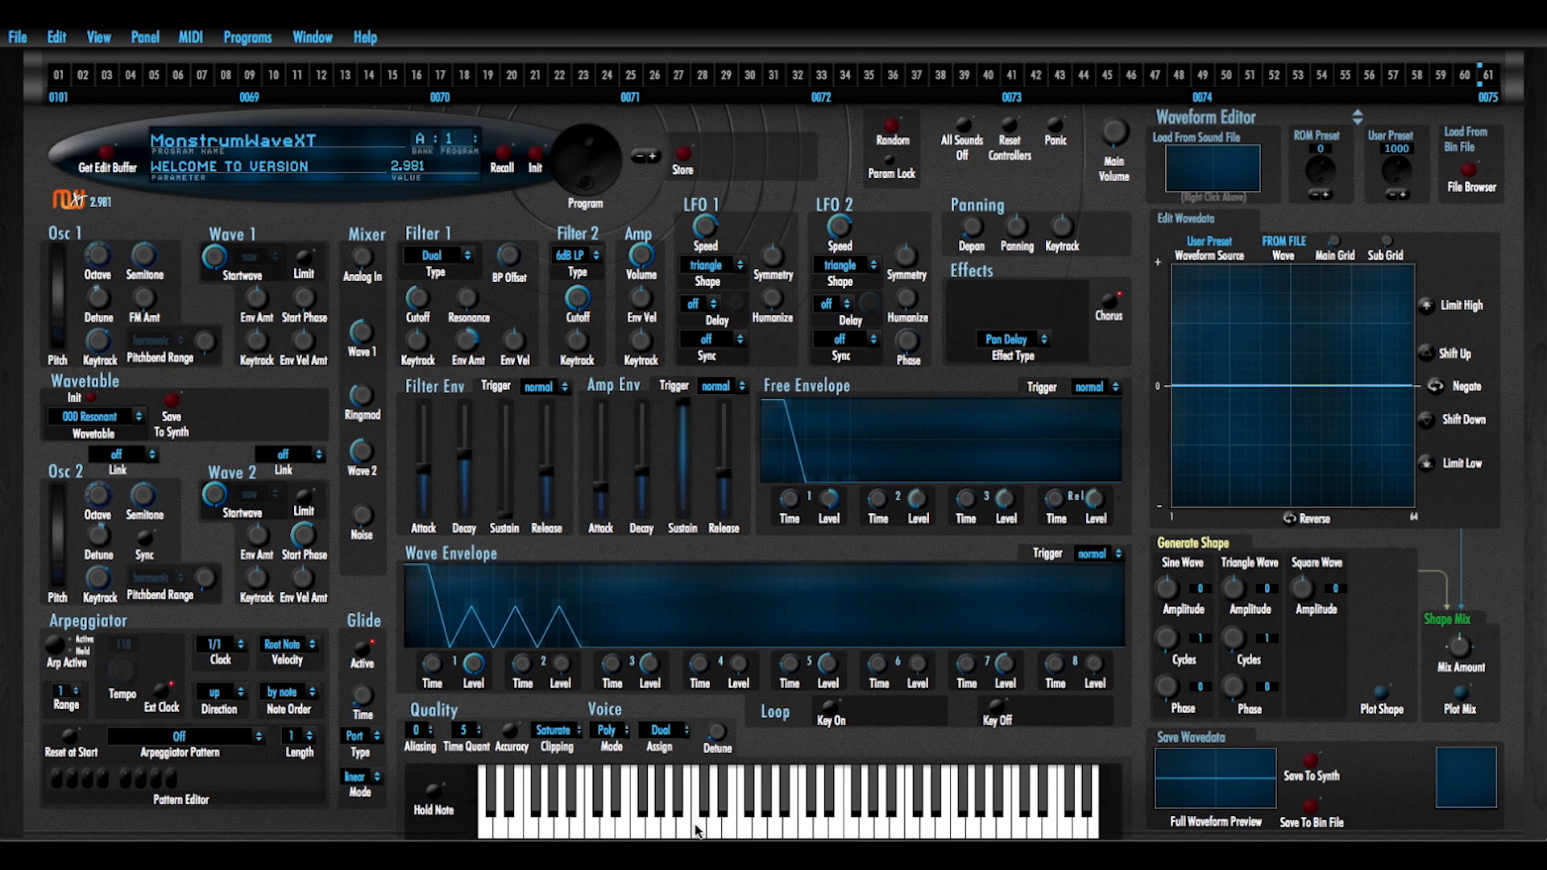
mouse_move(862, 95)
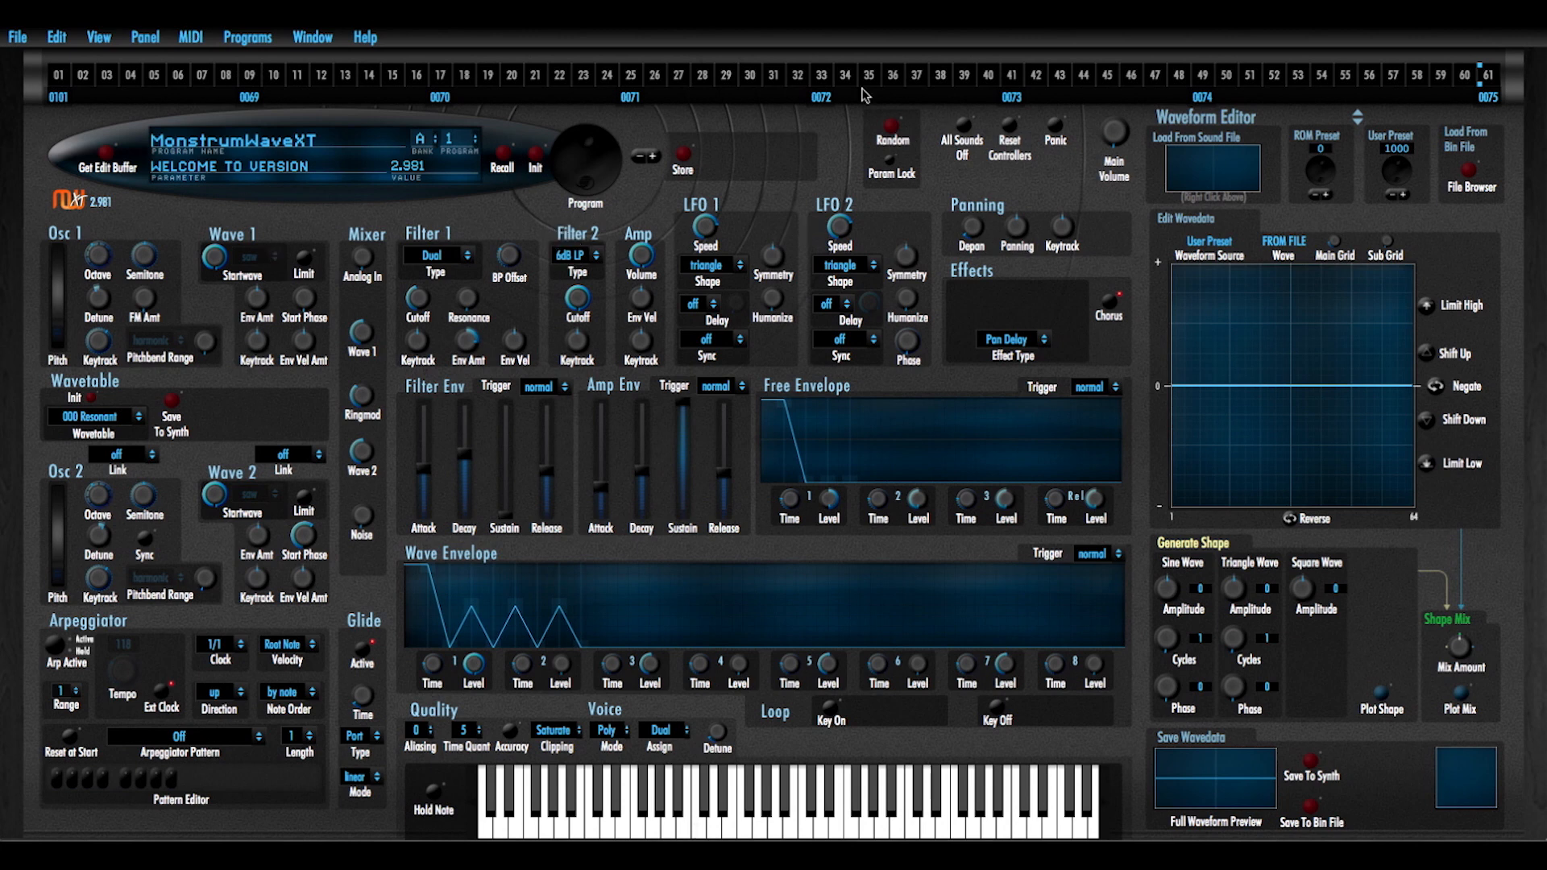
mouse_move(538, 152)
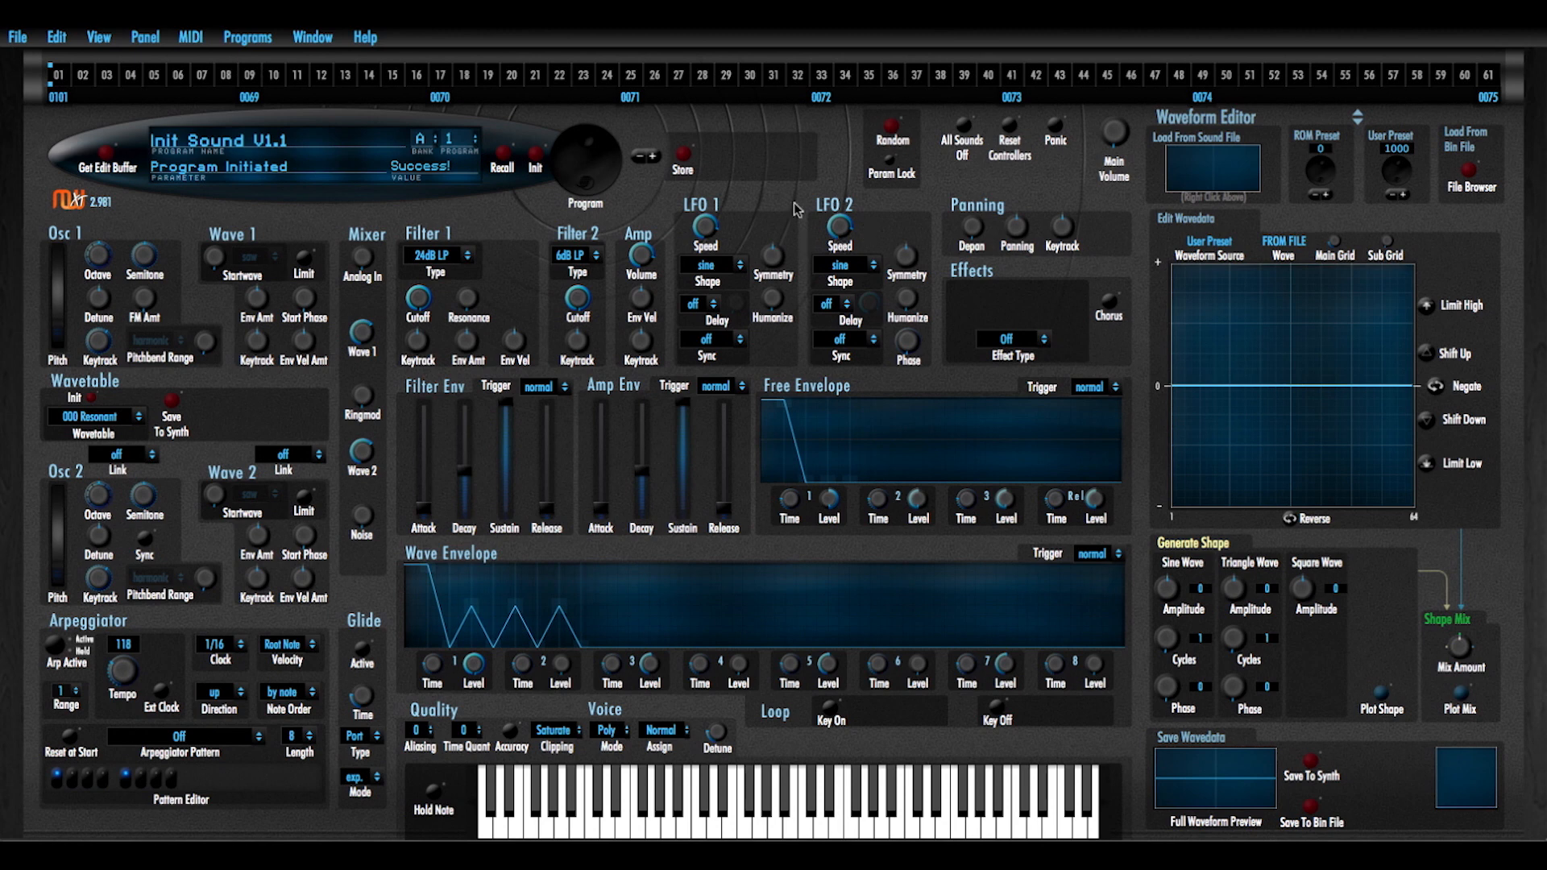
mouse_move(709, 29)
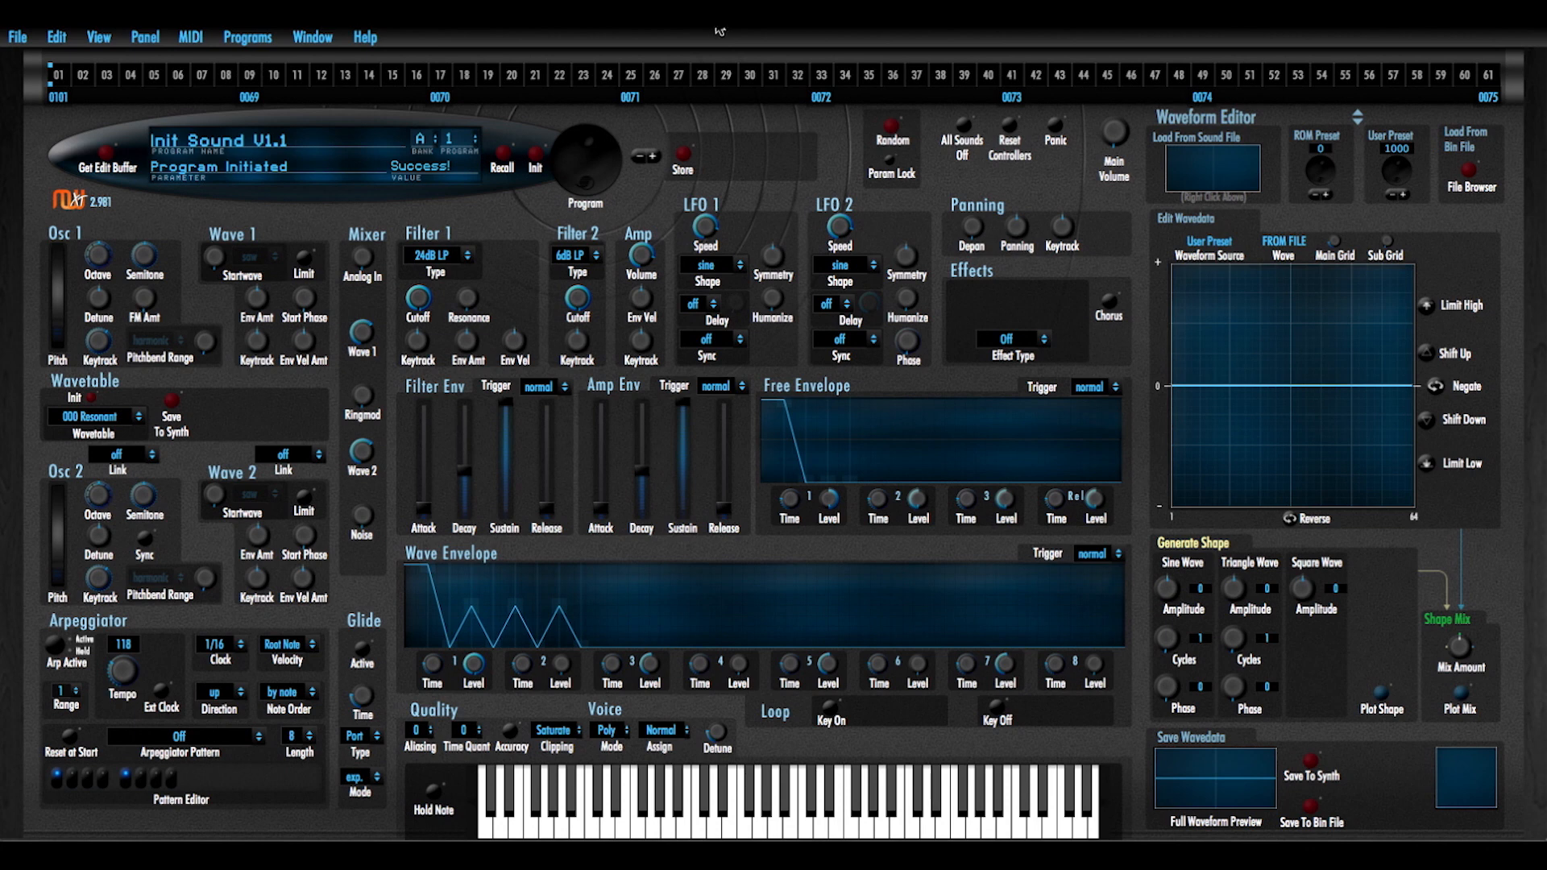
mouse_move(373, 482)
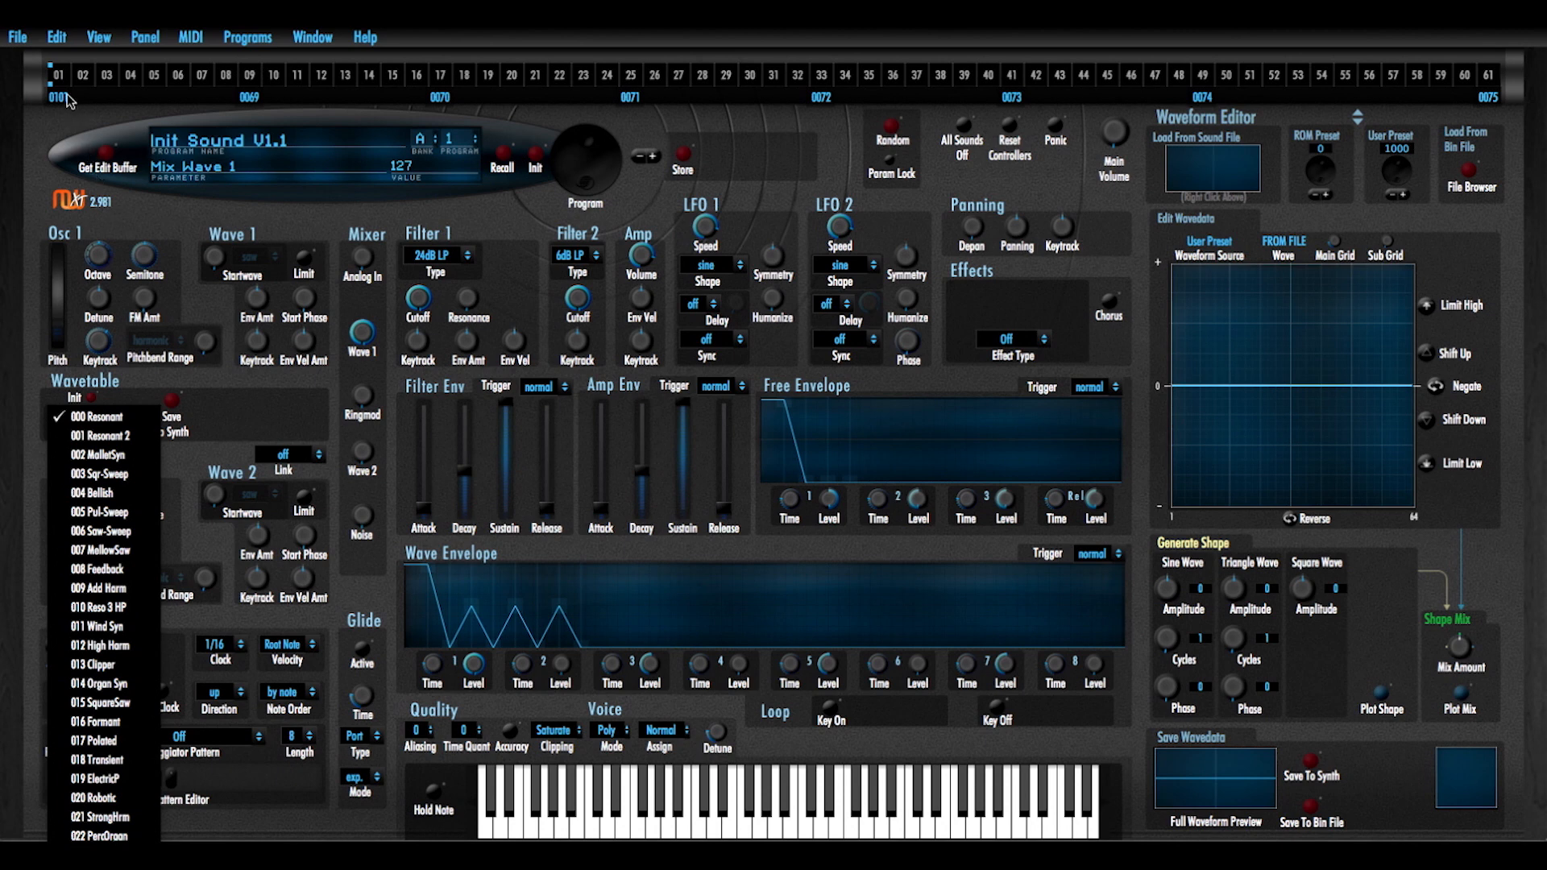
mouse_move(98, 646)
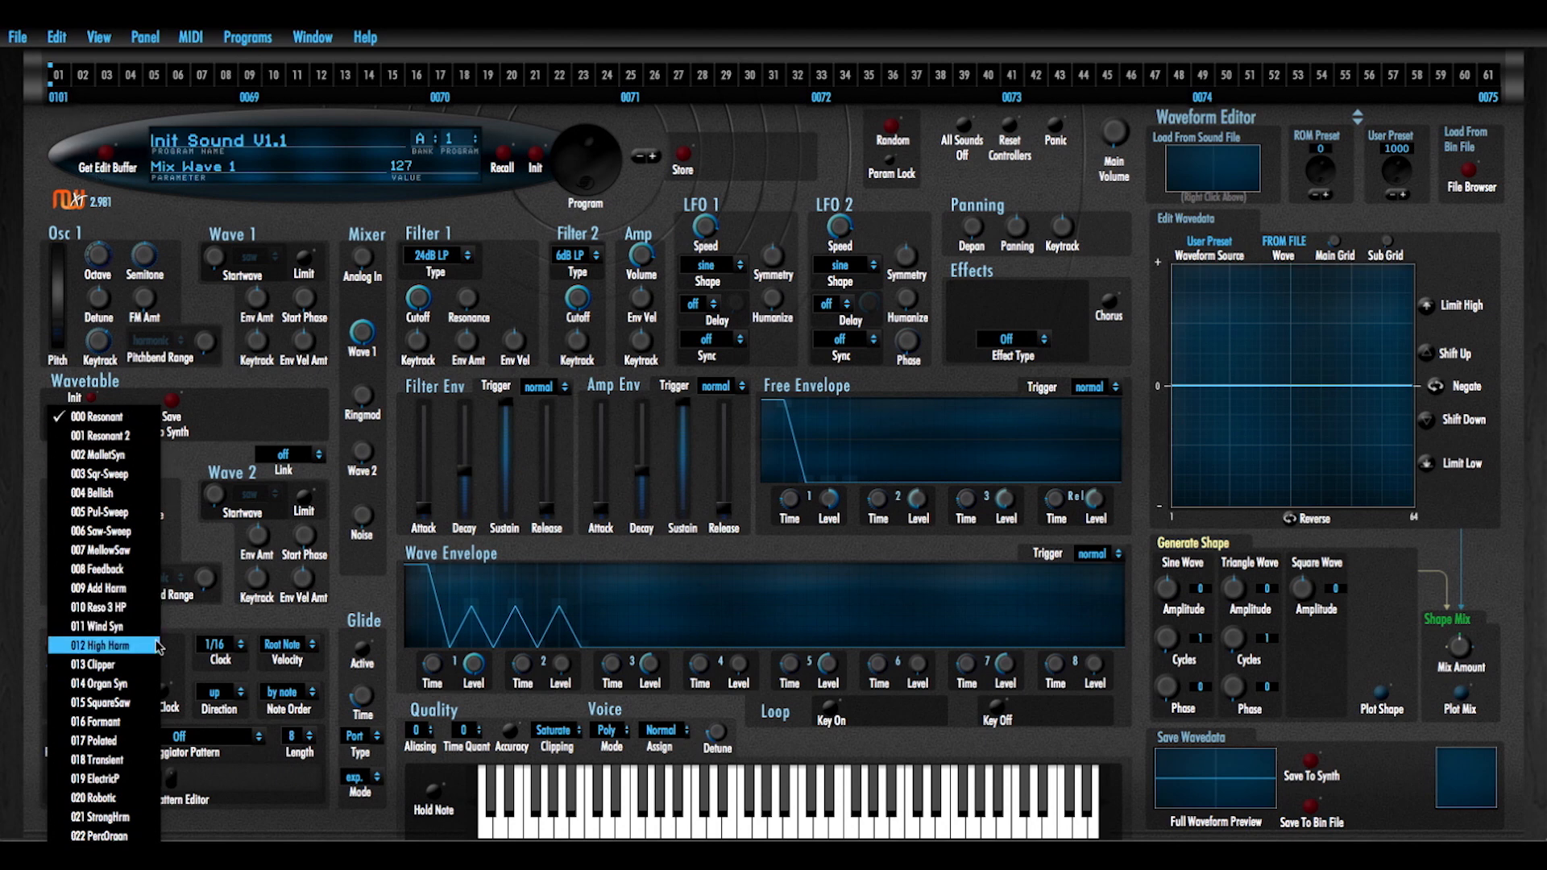
mouse_move(108, 646)
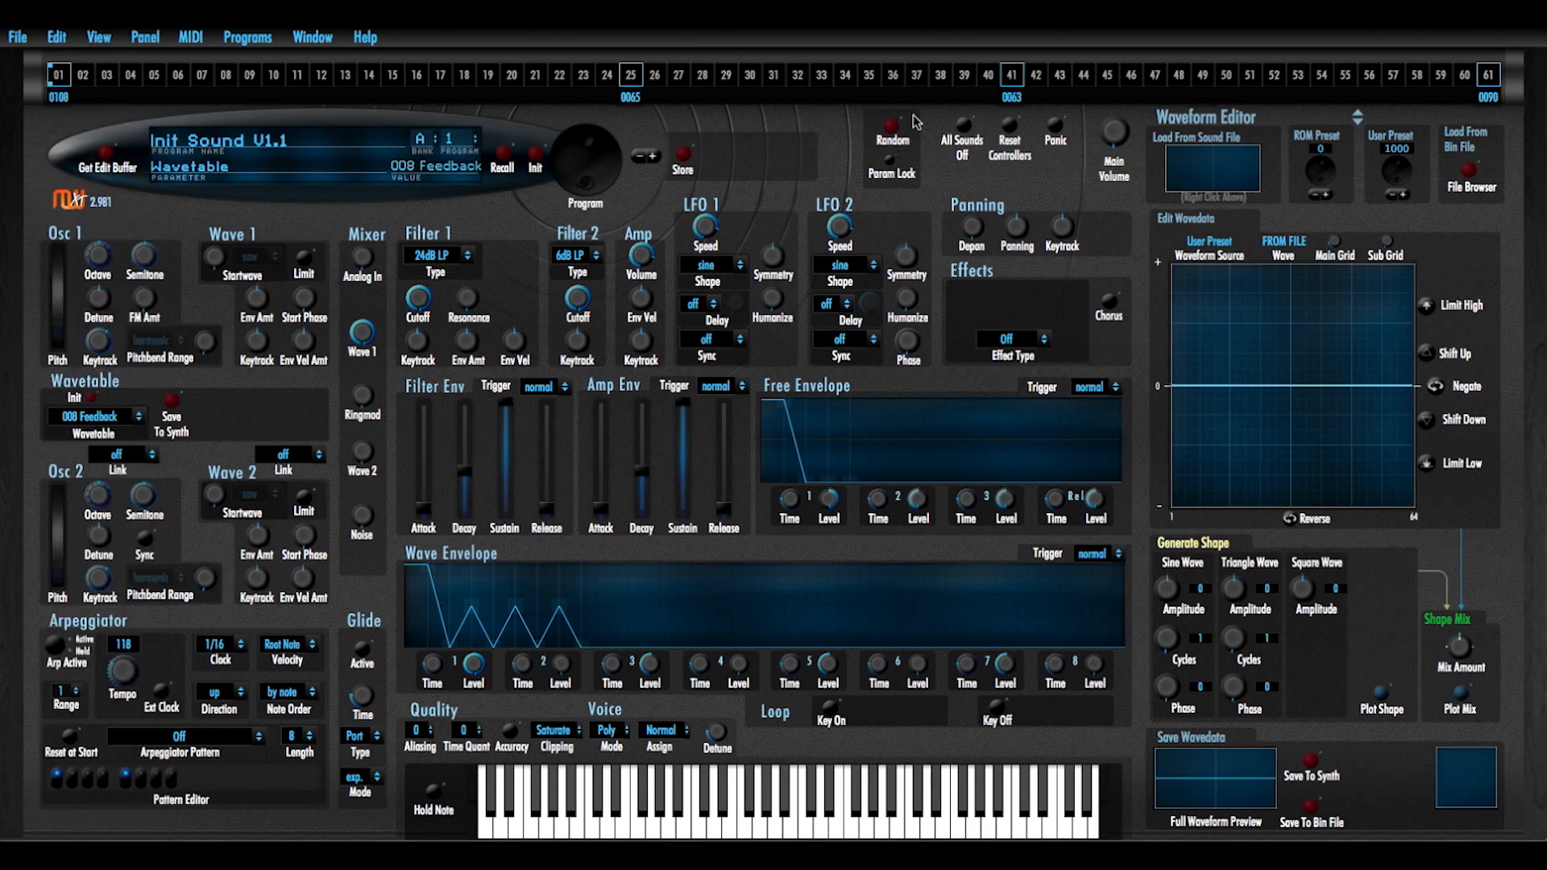
mouse_move(1416, 42)
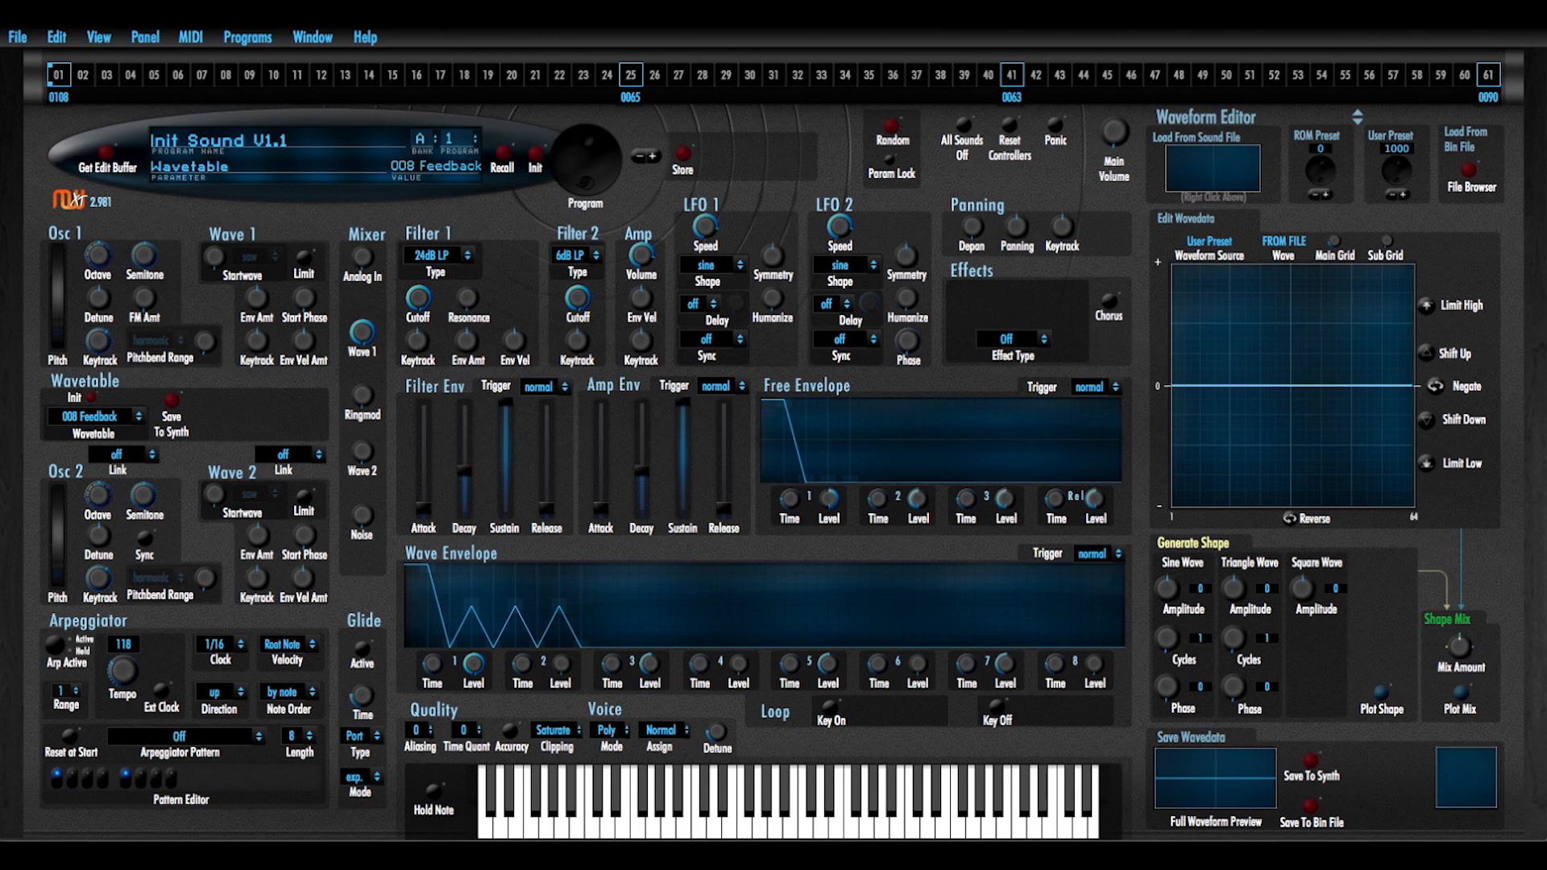
mouse_move(1503, 97)
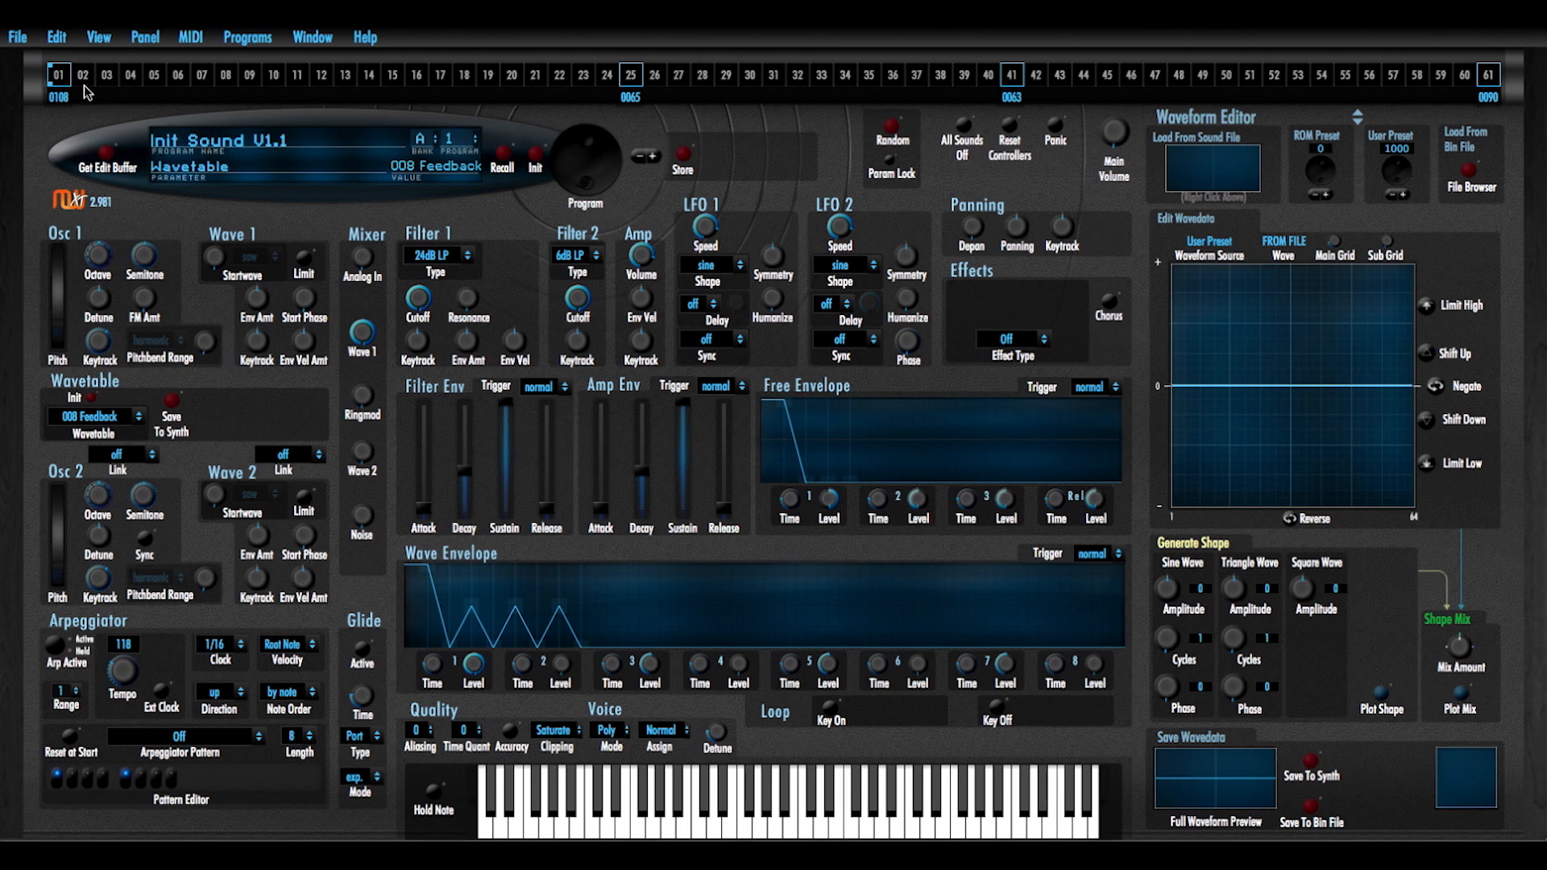
mouse_move(808, 96)
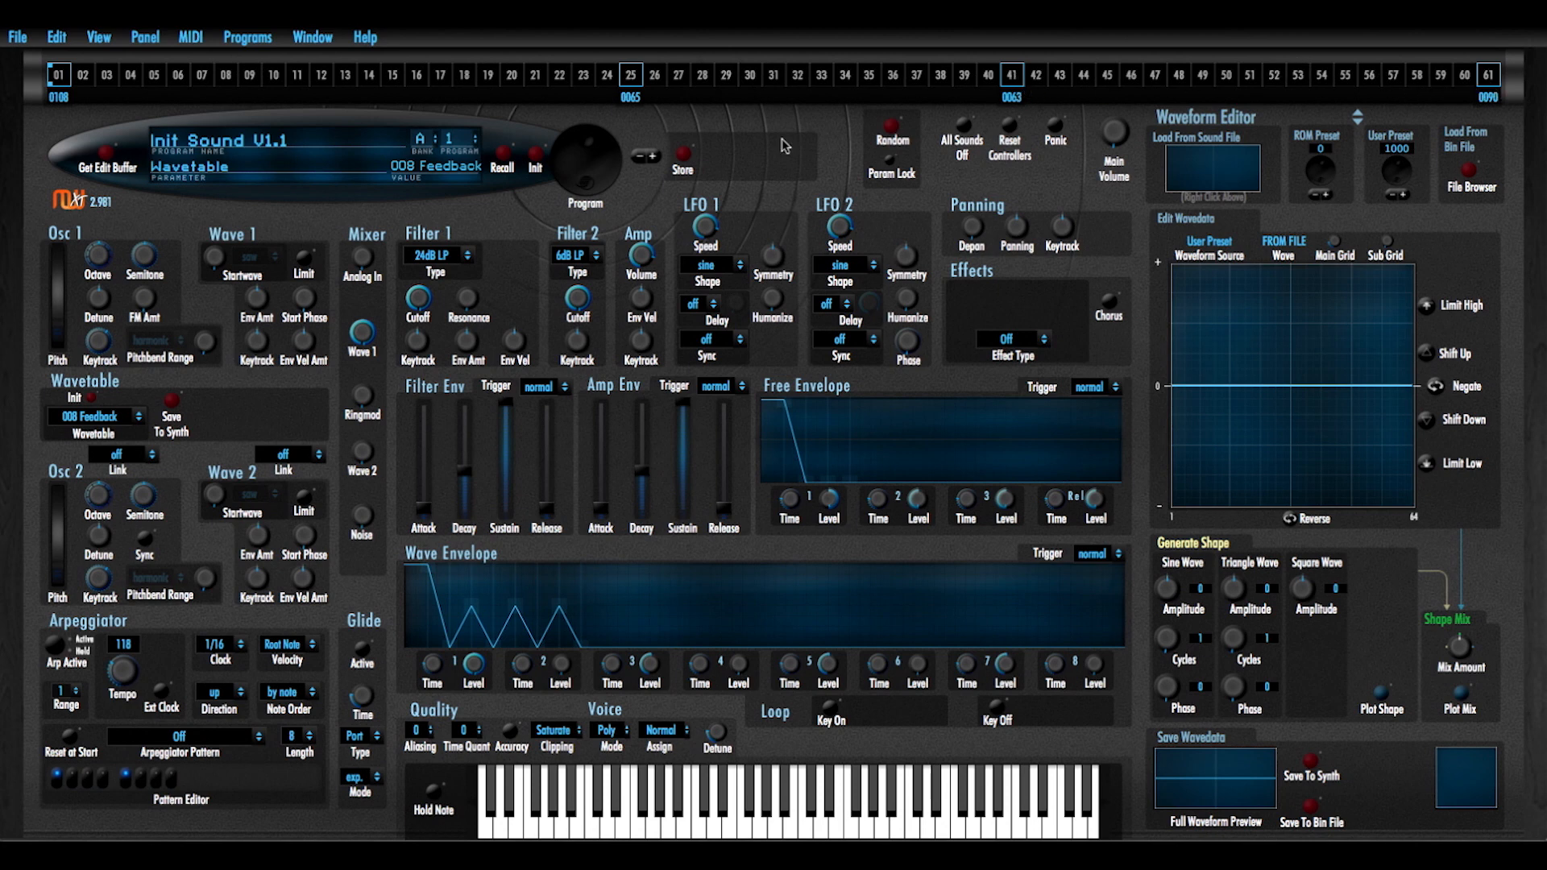
mouse_move(1376, 139)
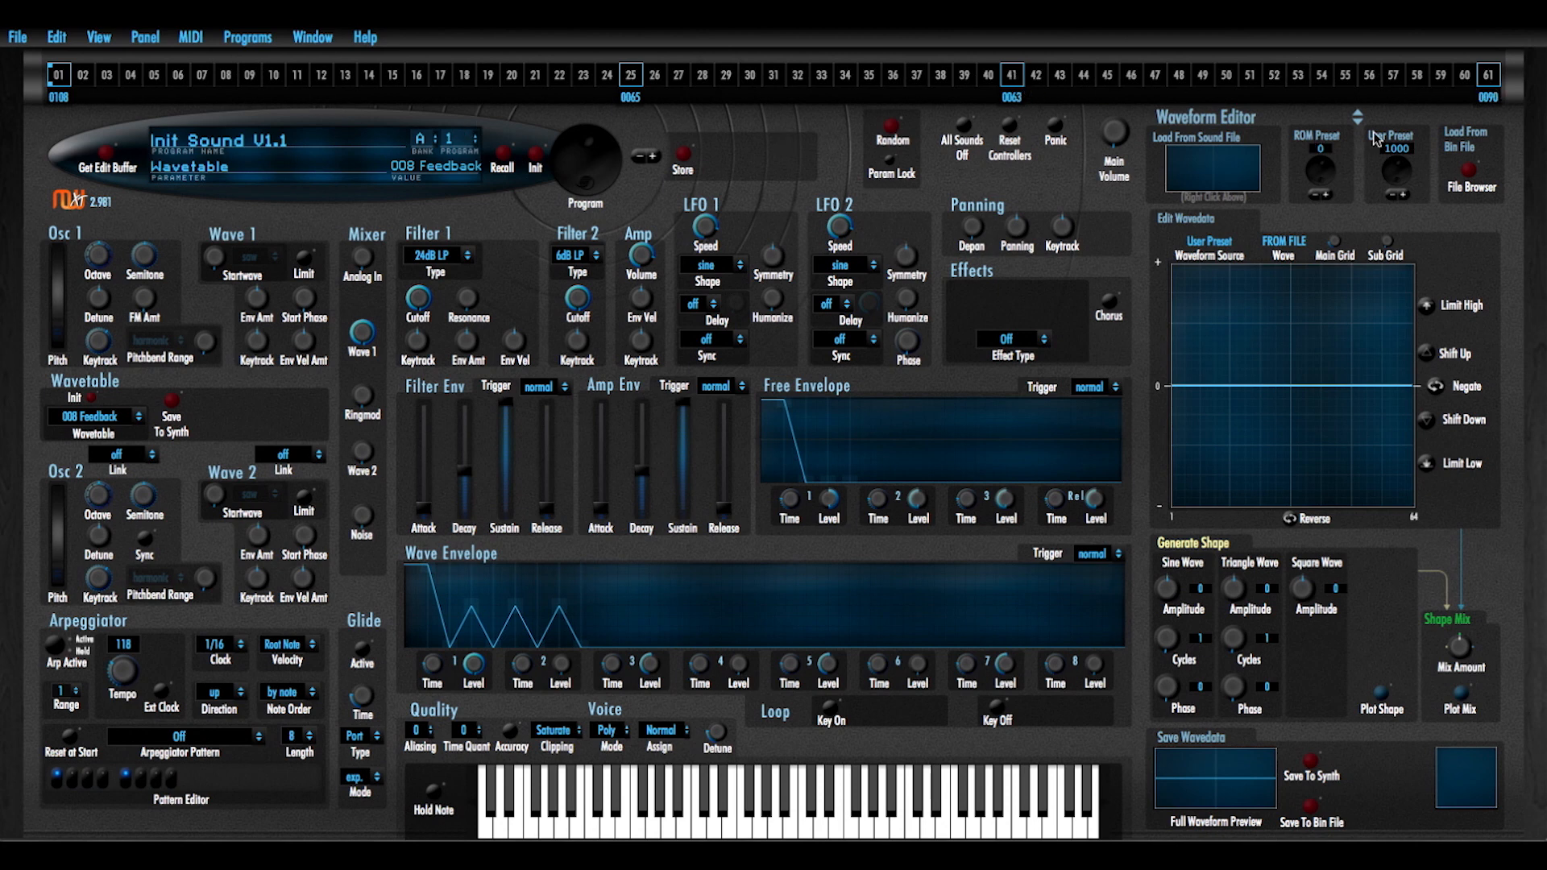
mouse_move(158, 116)
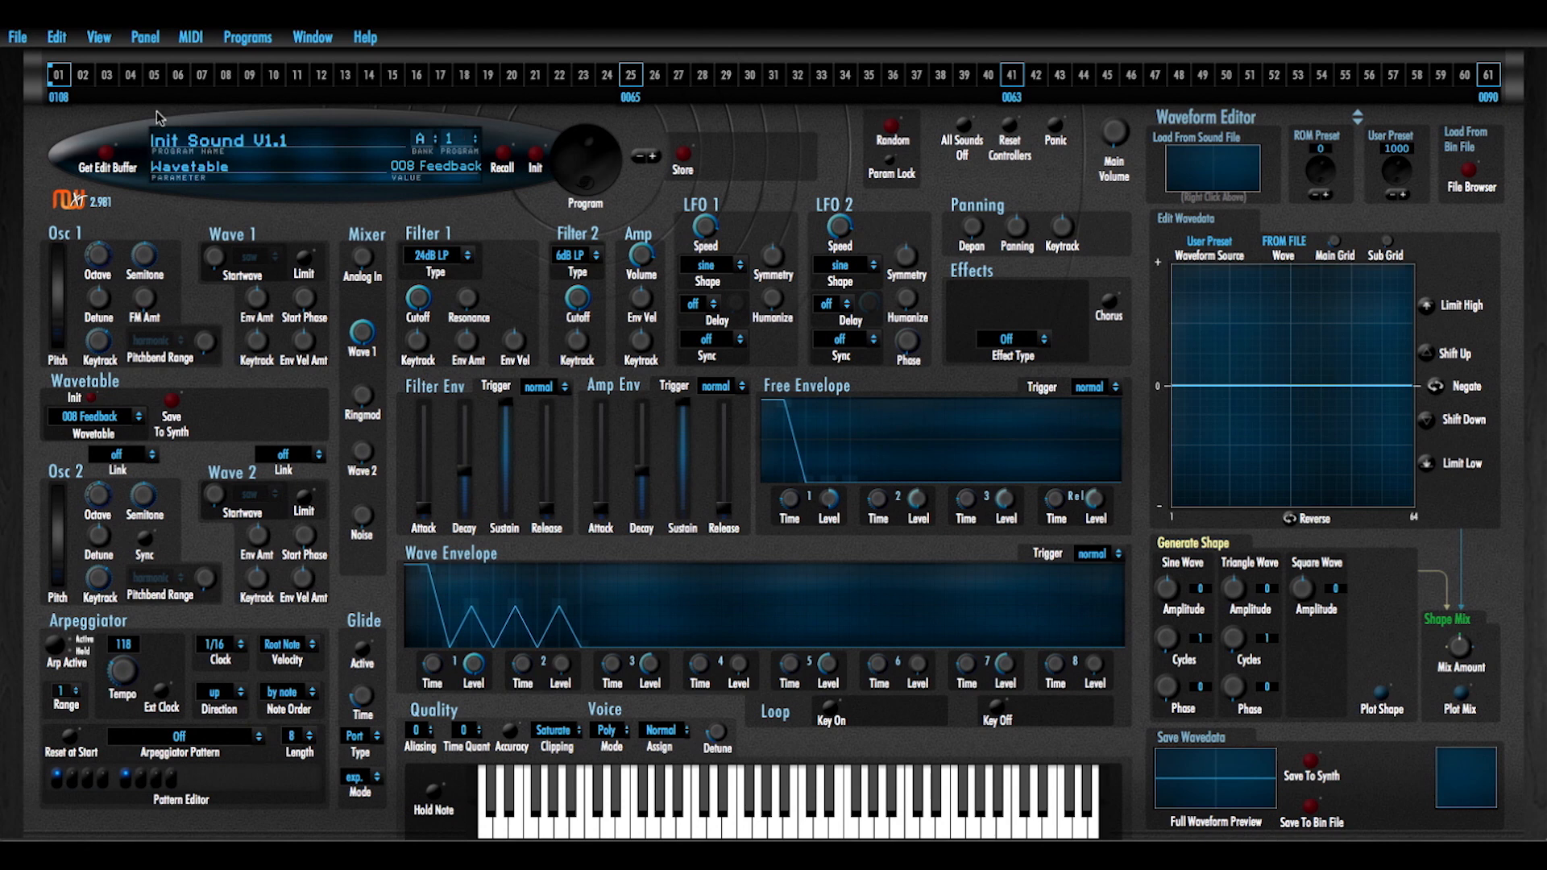
mouse_move(75, 89)
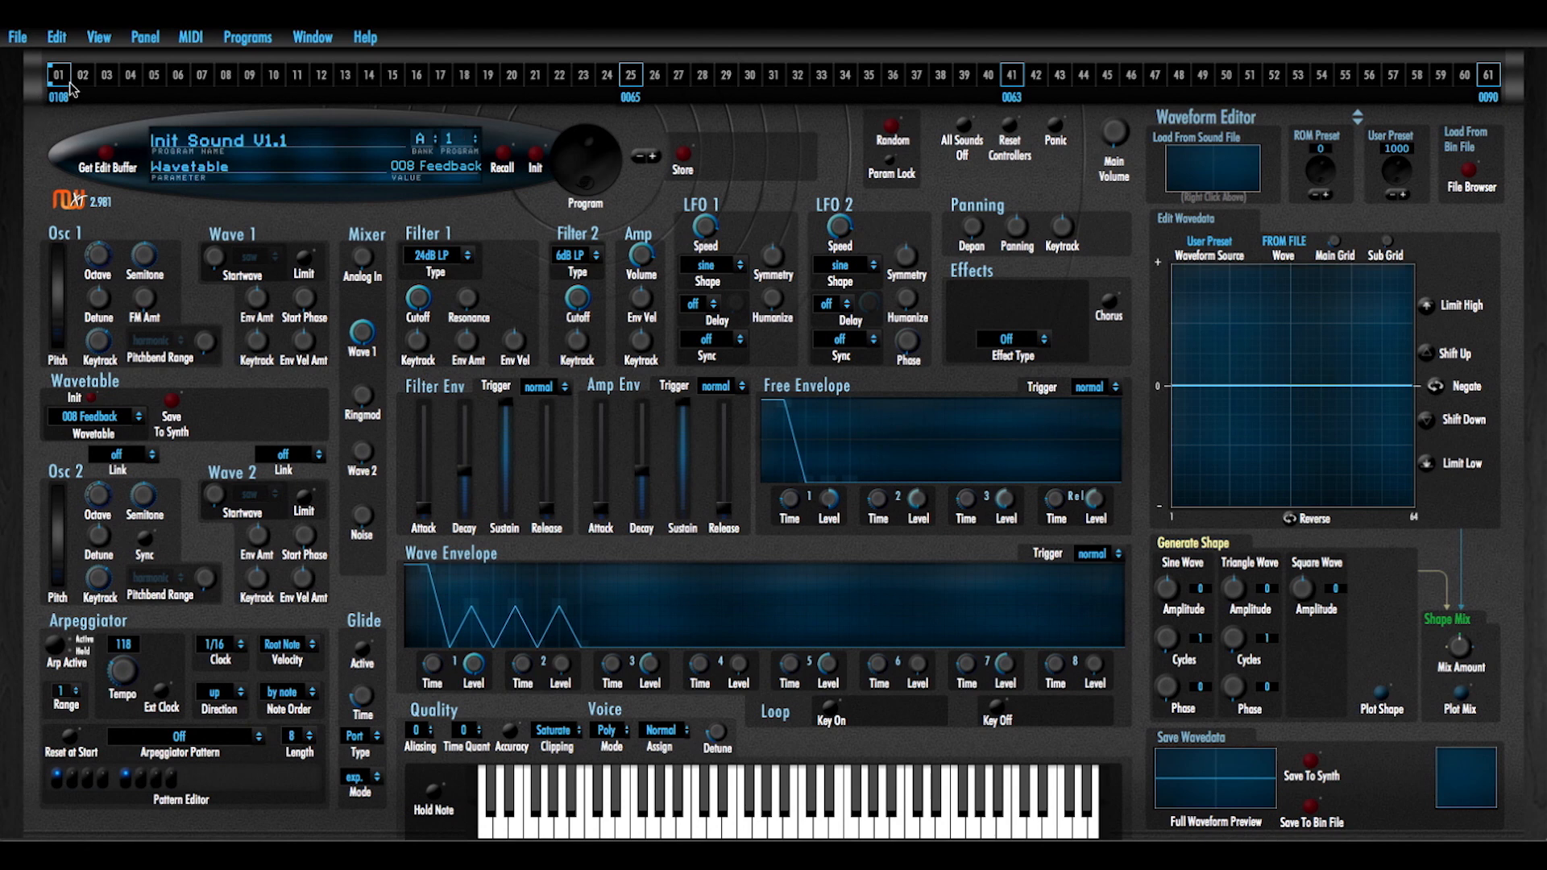
mouse_move(663, 672)
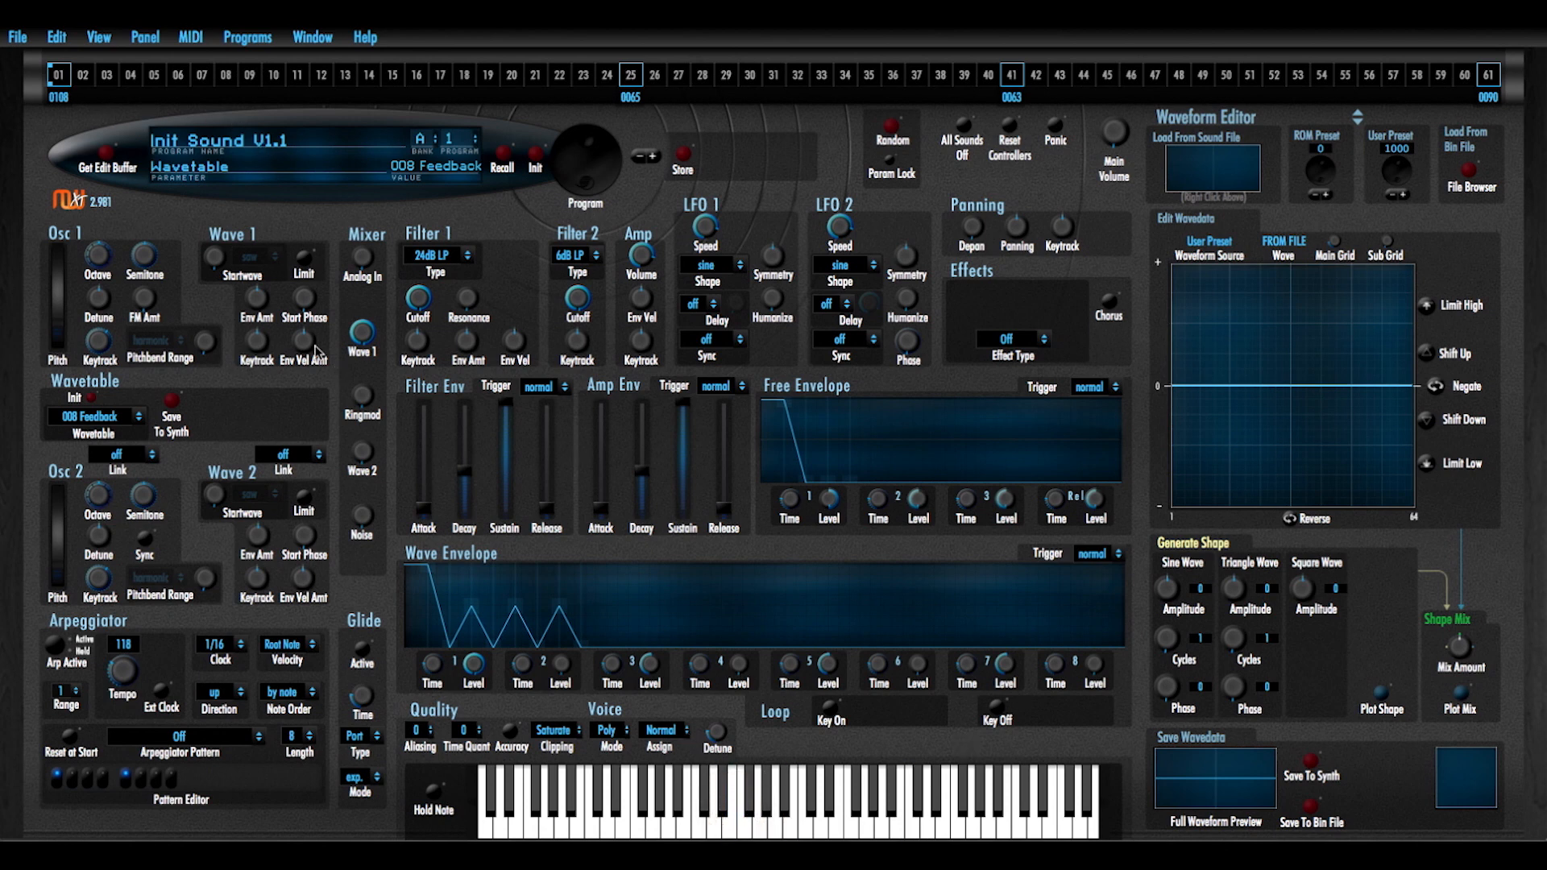
mouse_move(226, 506)
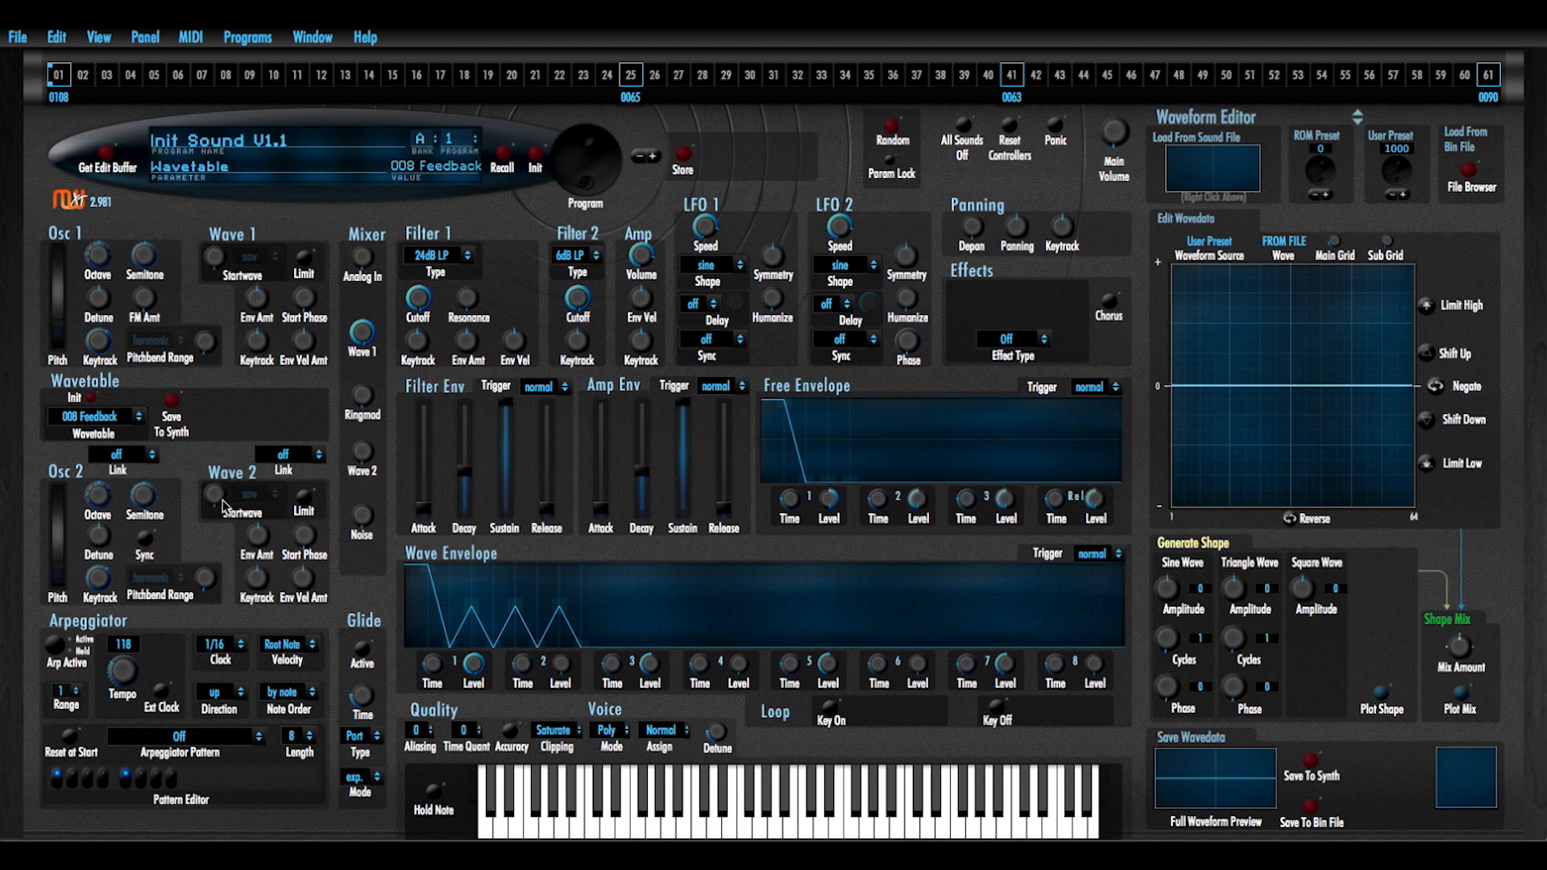
Enable Hold Note and raise Wave 1 Startwave from 0 to 60
left_click(214, 497)
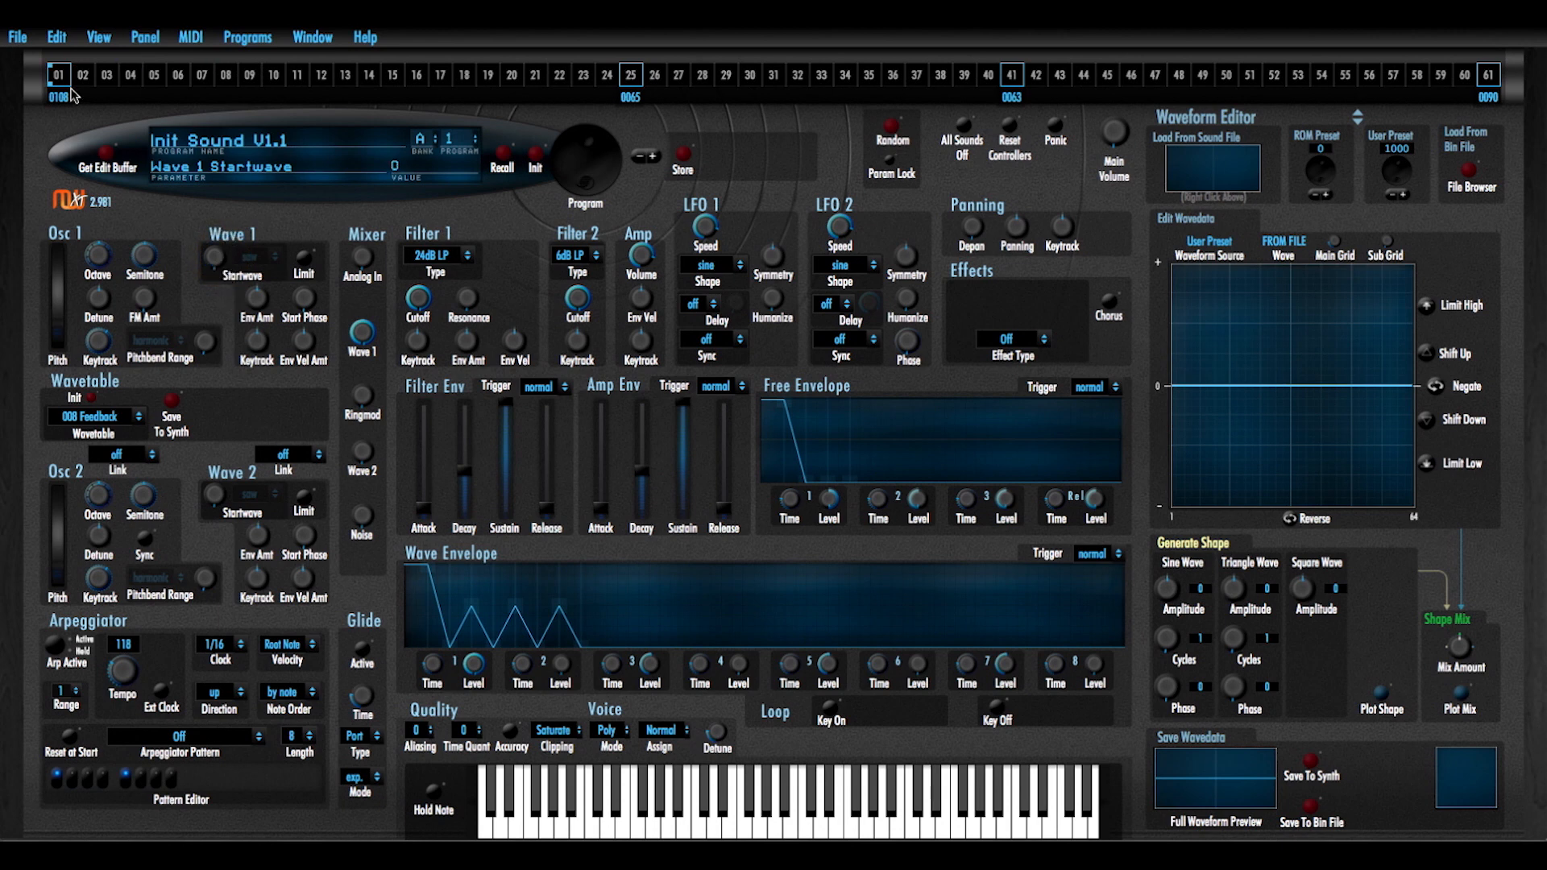
mouse_move(71, 95)
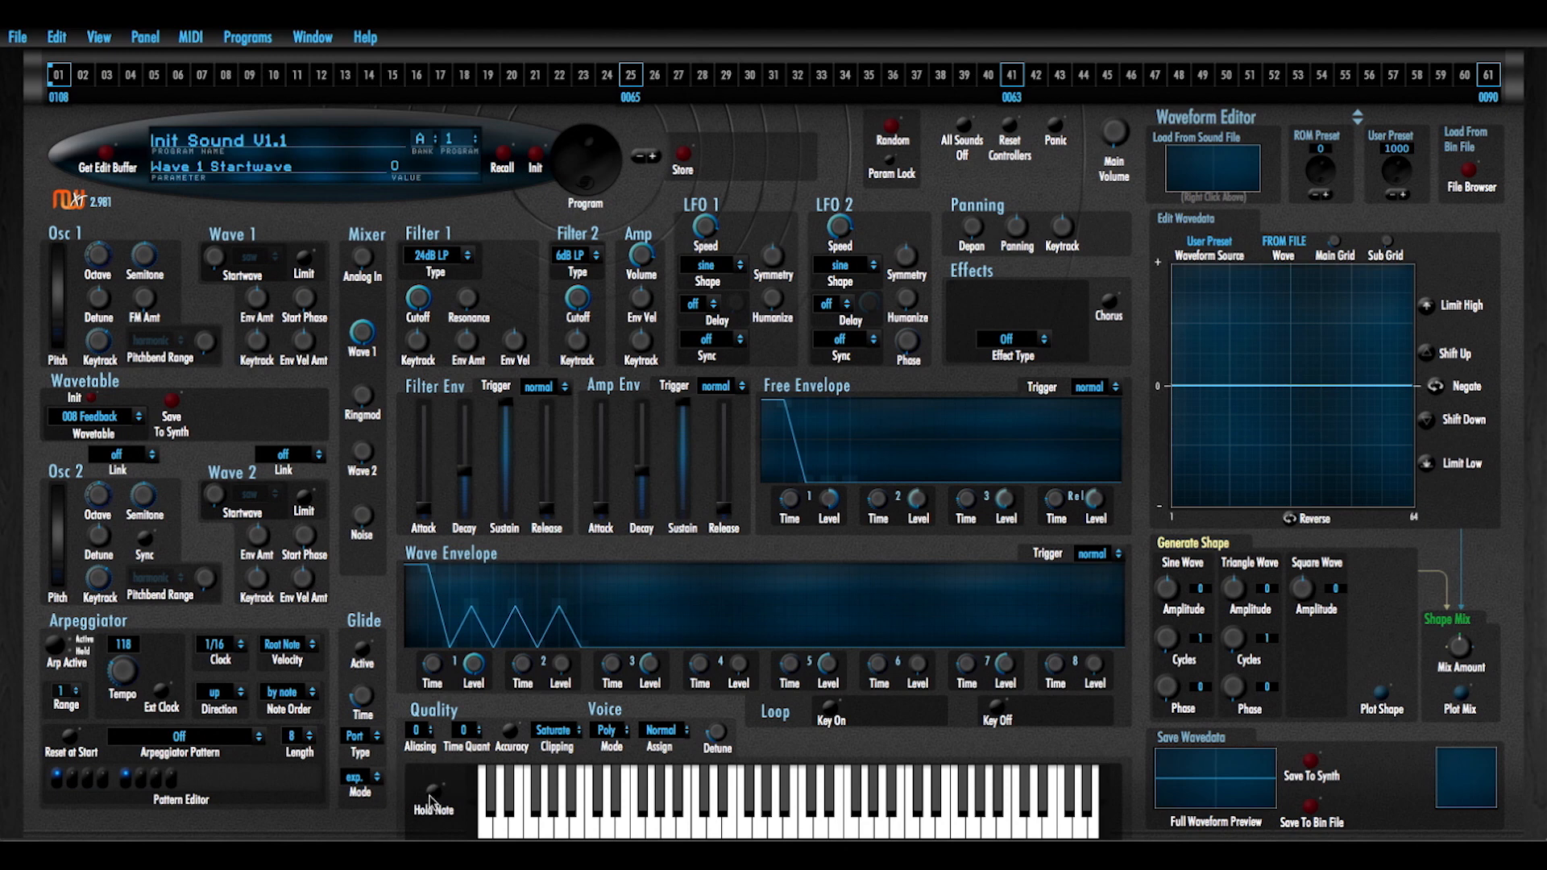
left_click(670, 809)
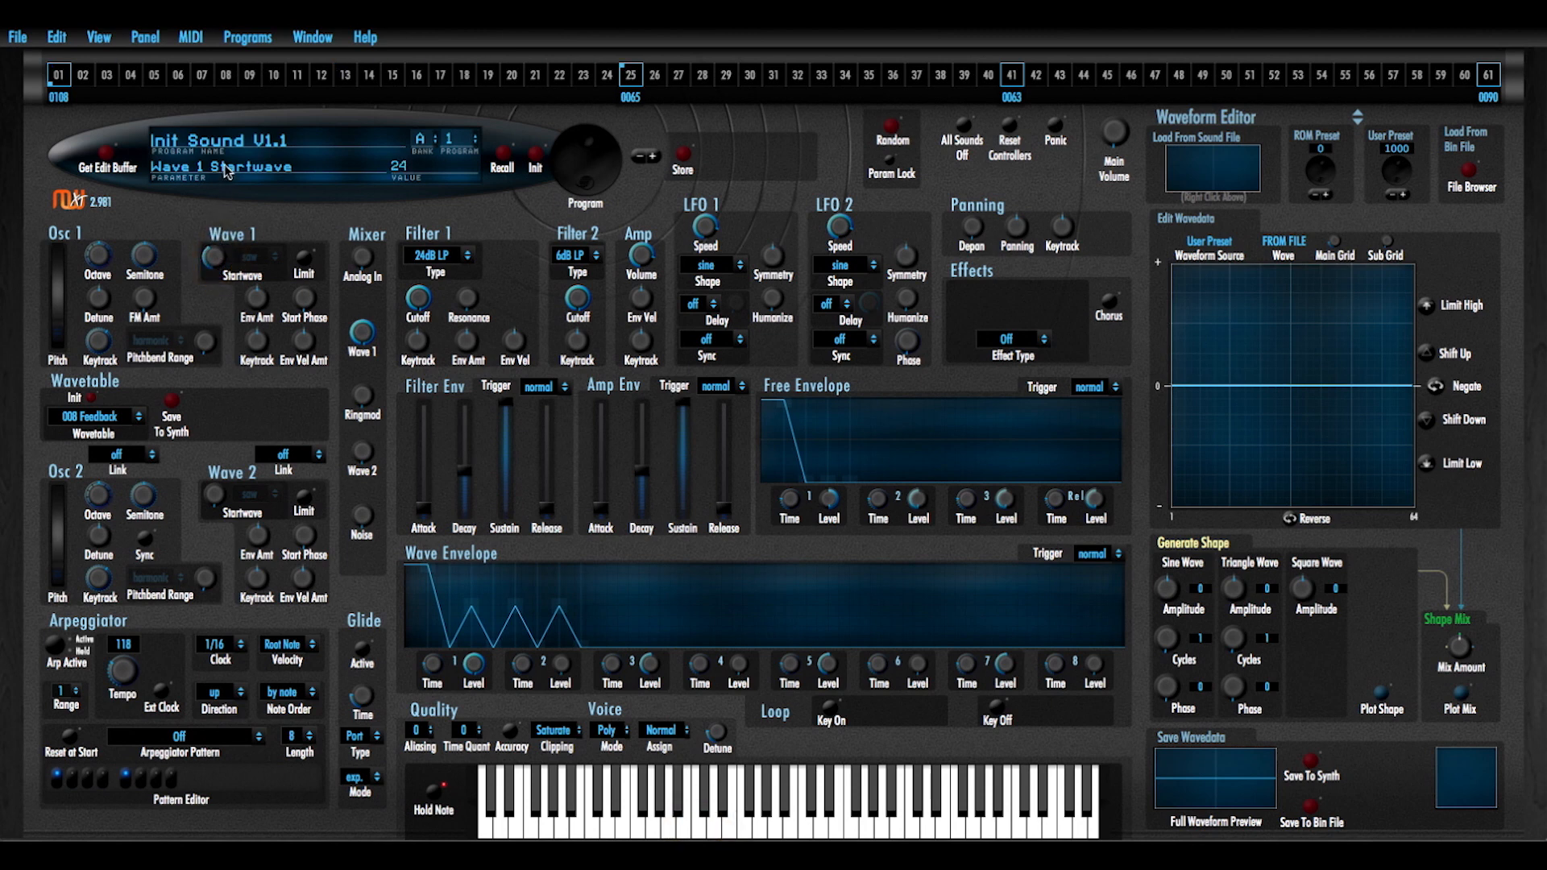
left_click(216, 257)
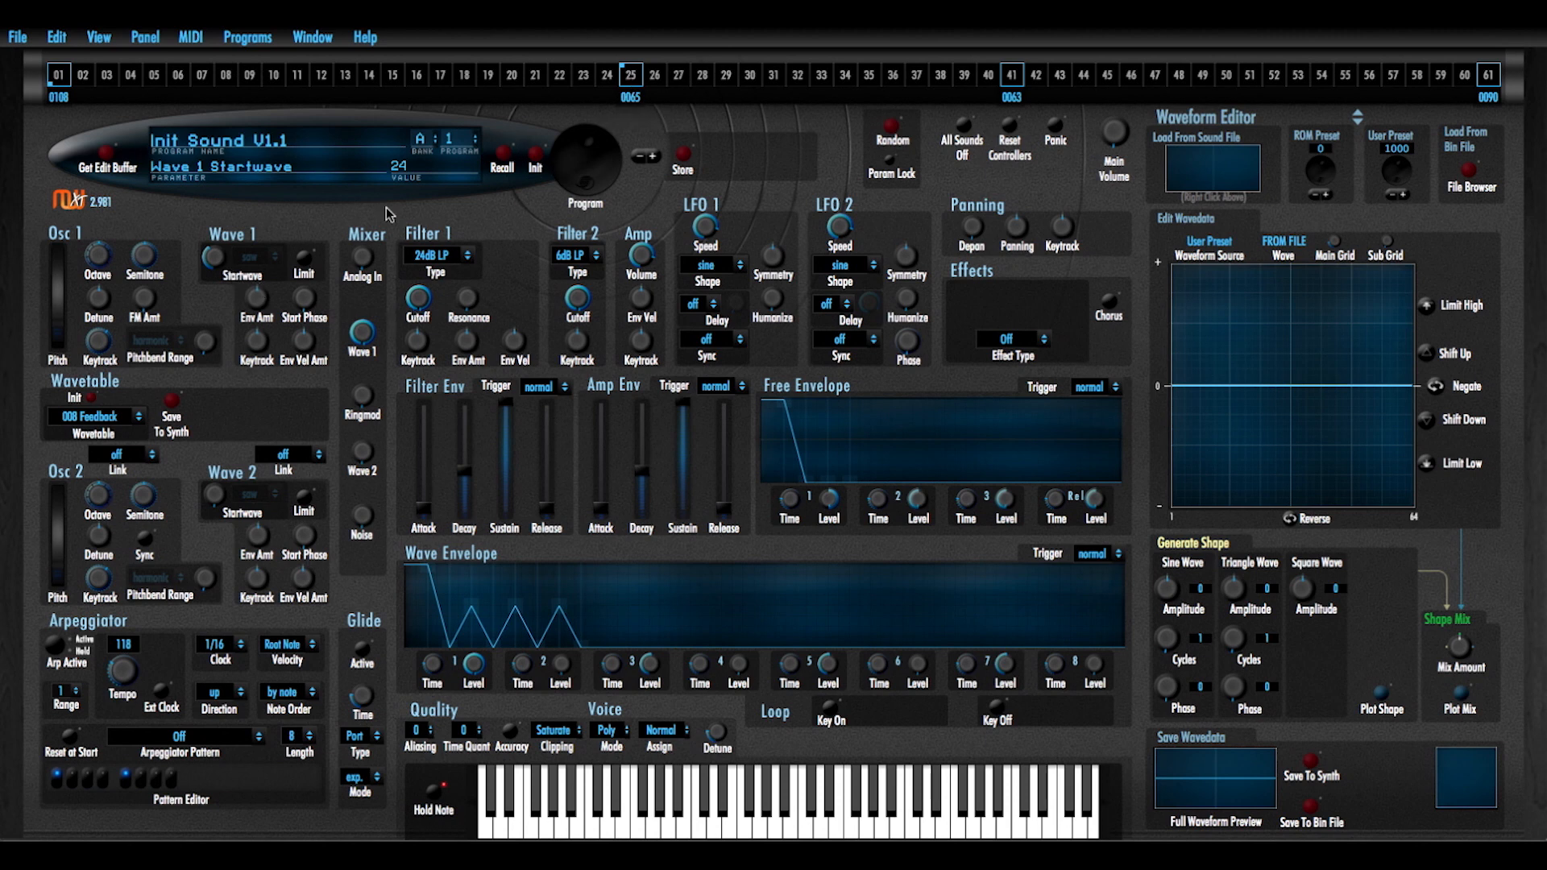
mouse_move(65, 93)
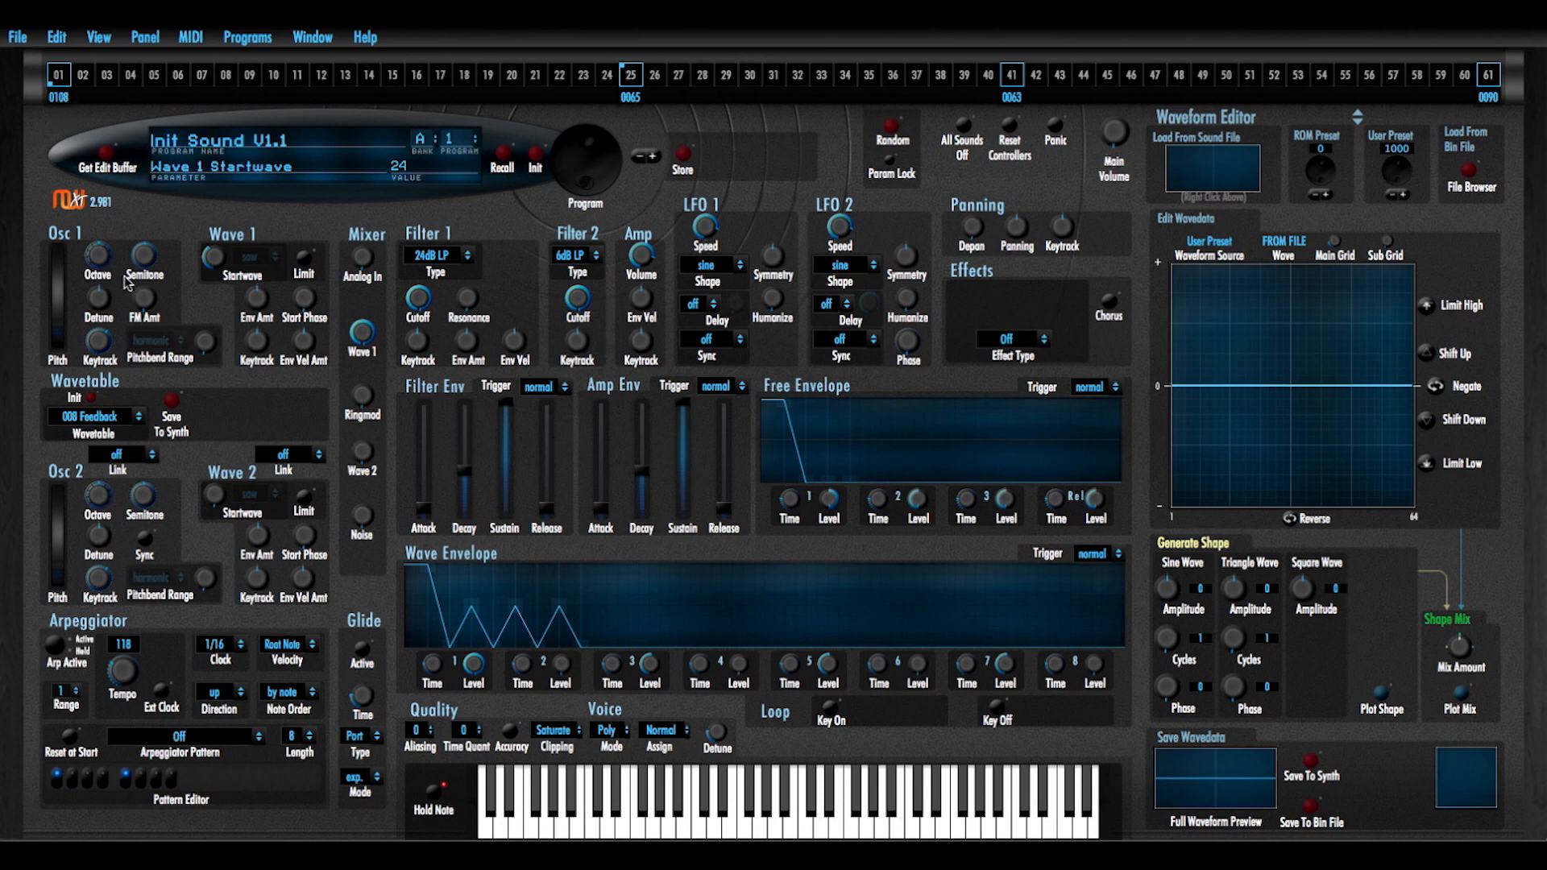
left_click_drag(215, 264, 212, 350)
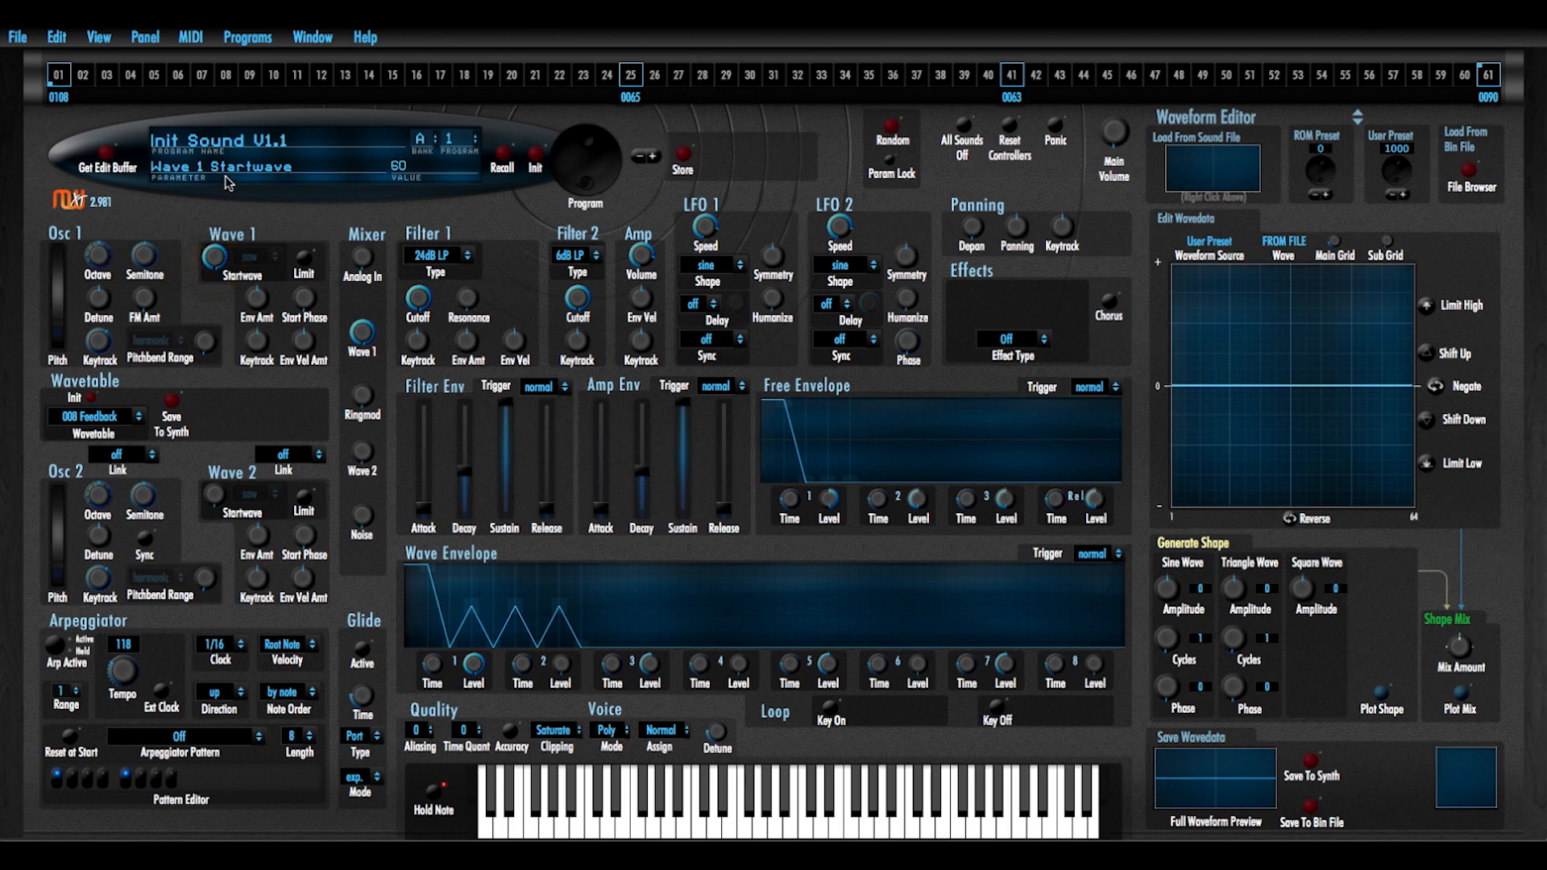
Load wavetable cell 01 (wave 0108) into the editor and set Wave 1 Startwave to 6
left_click_drag(211, 256, 211, 276)
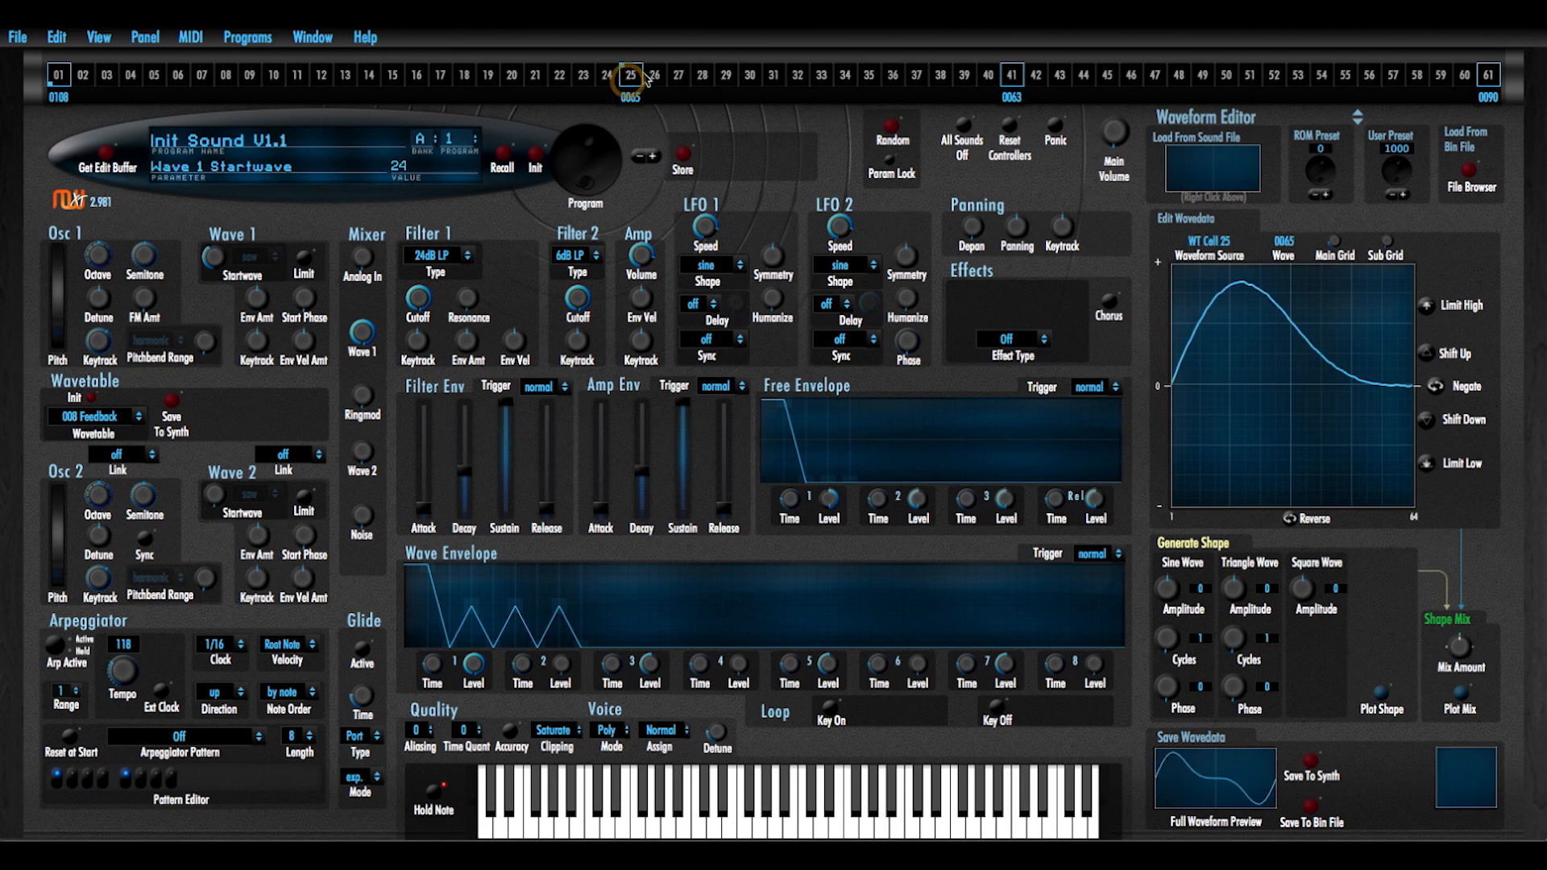
left_click(1009, 76)
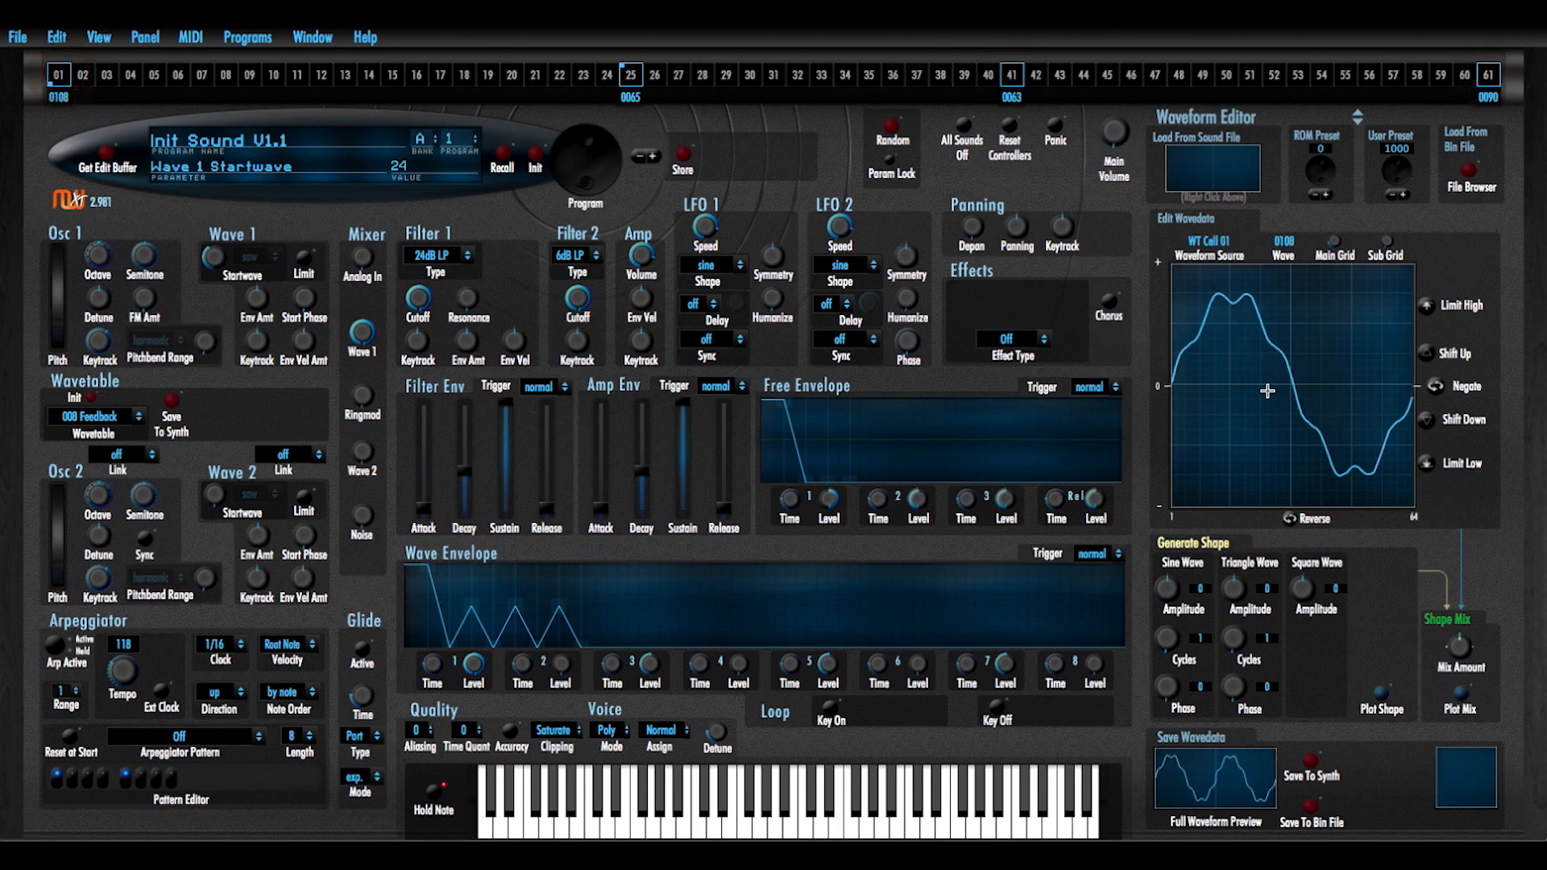
mouse_move(595, 118)
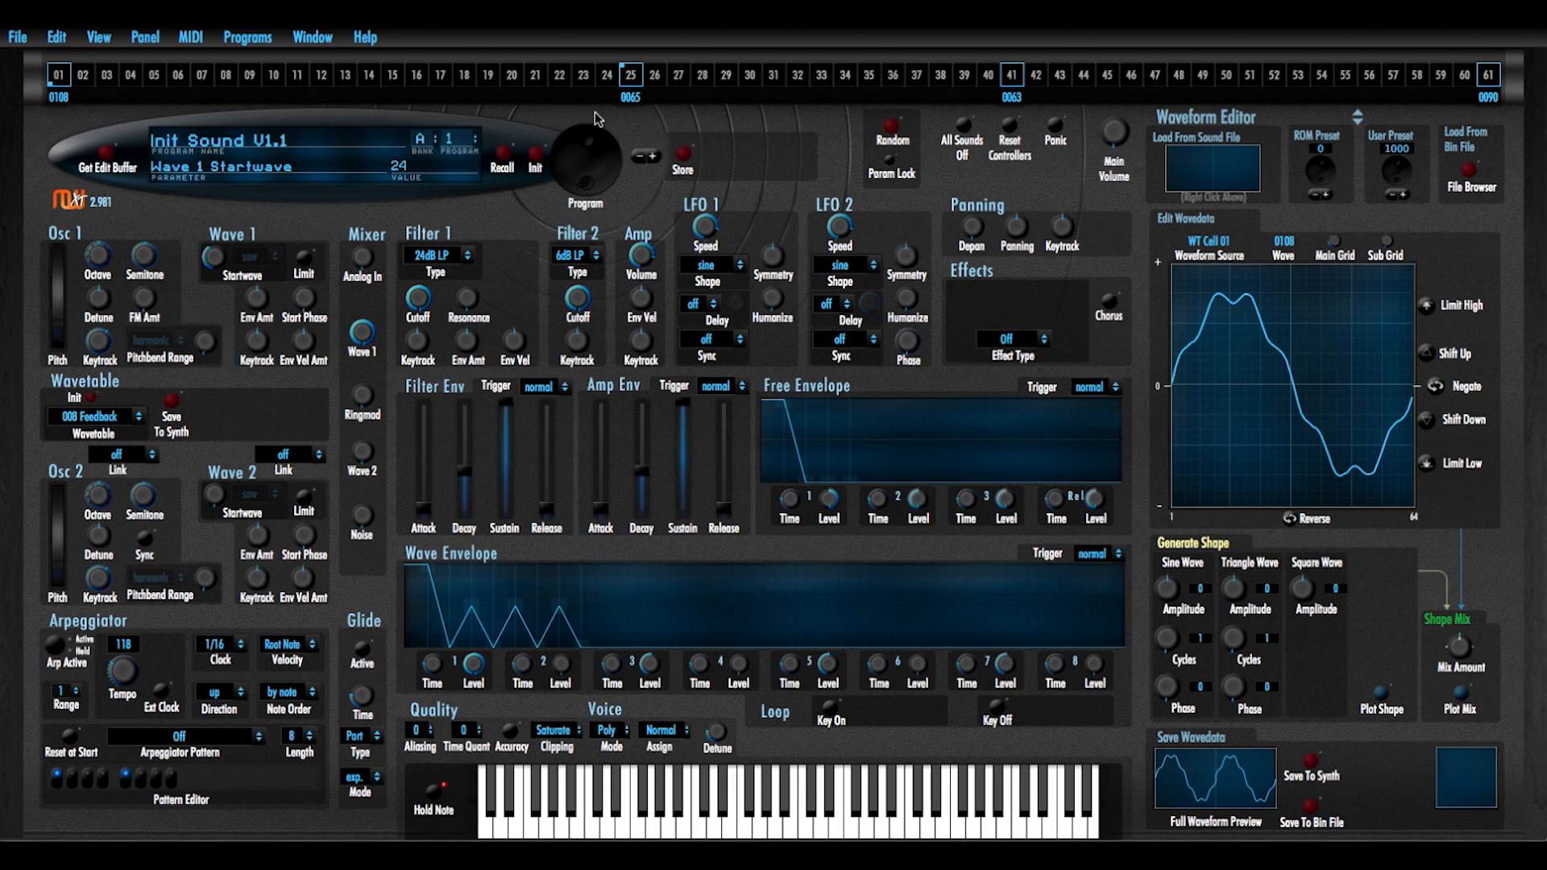
mouse_move(380, 367)
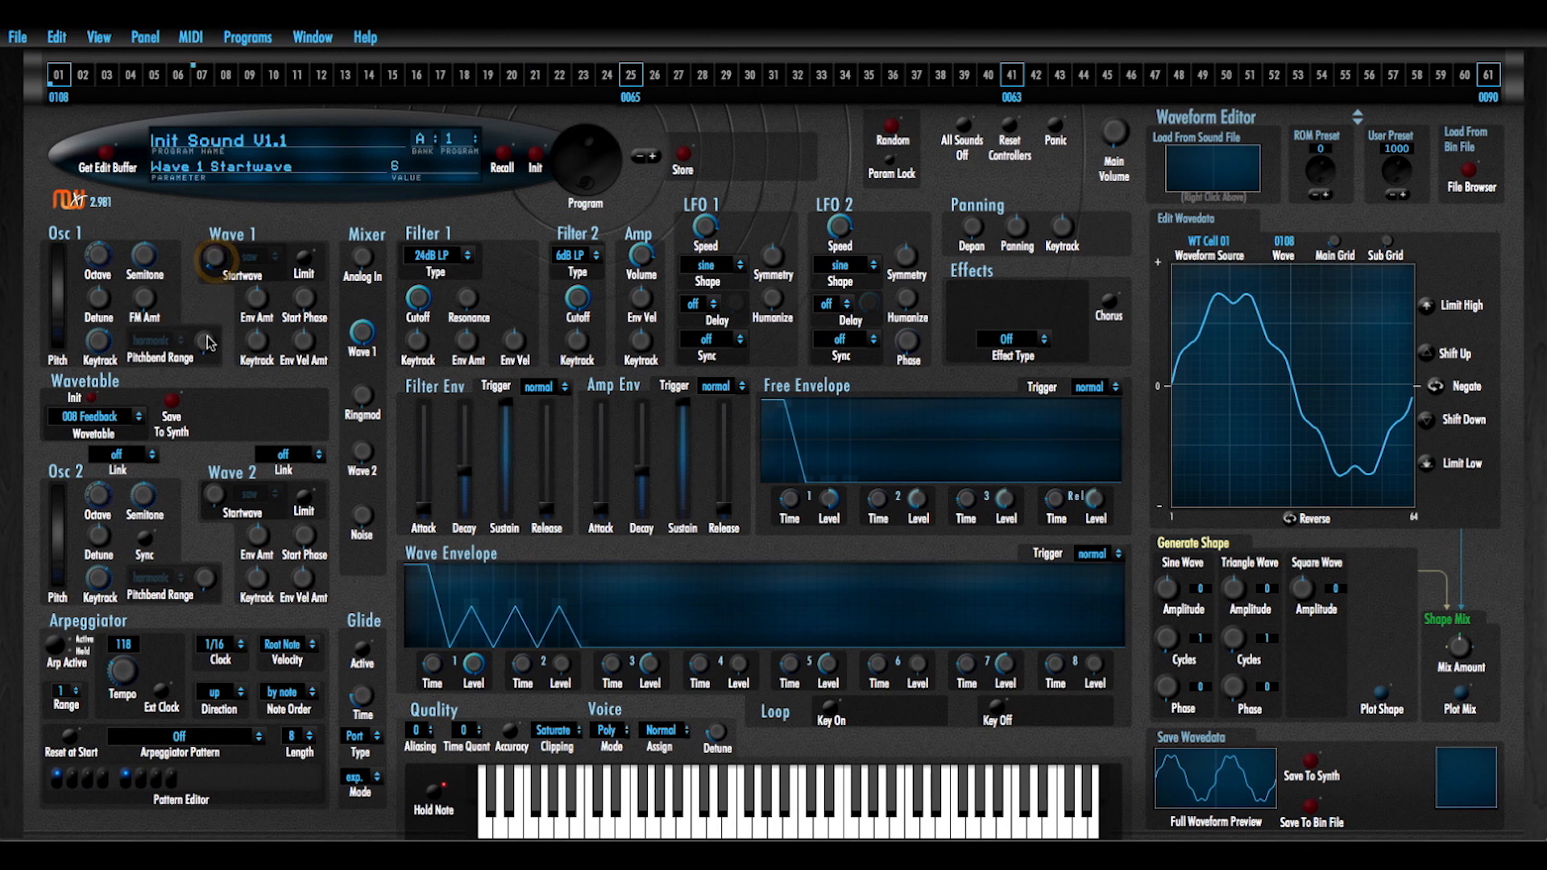
left_click_drag(217, 257, 242, 251)
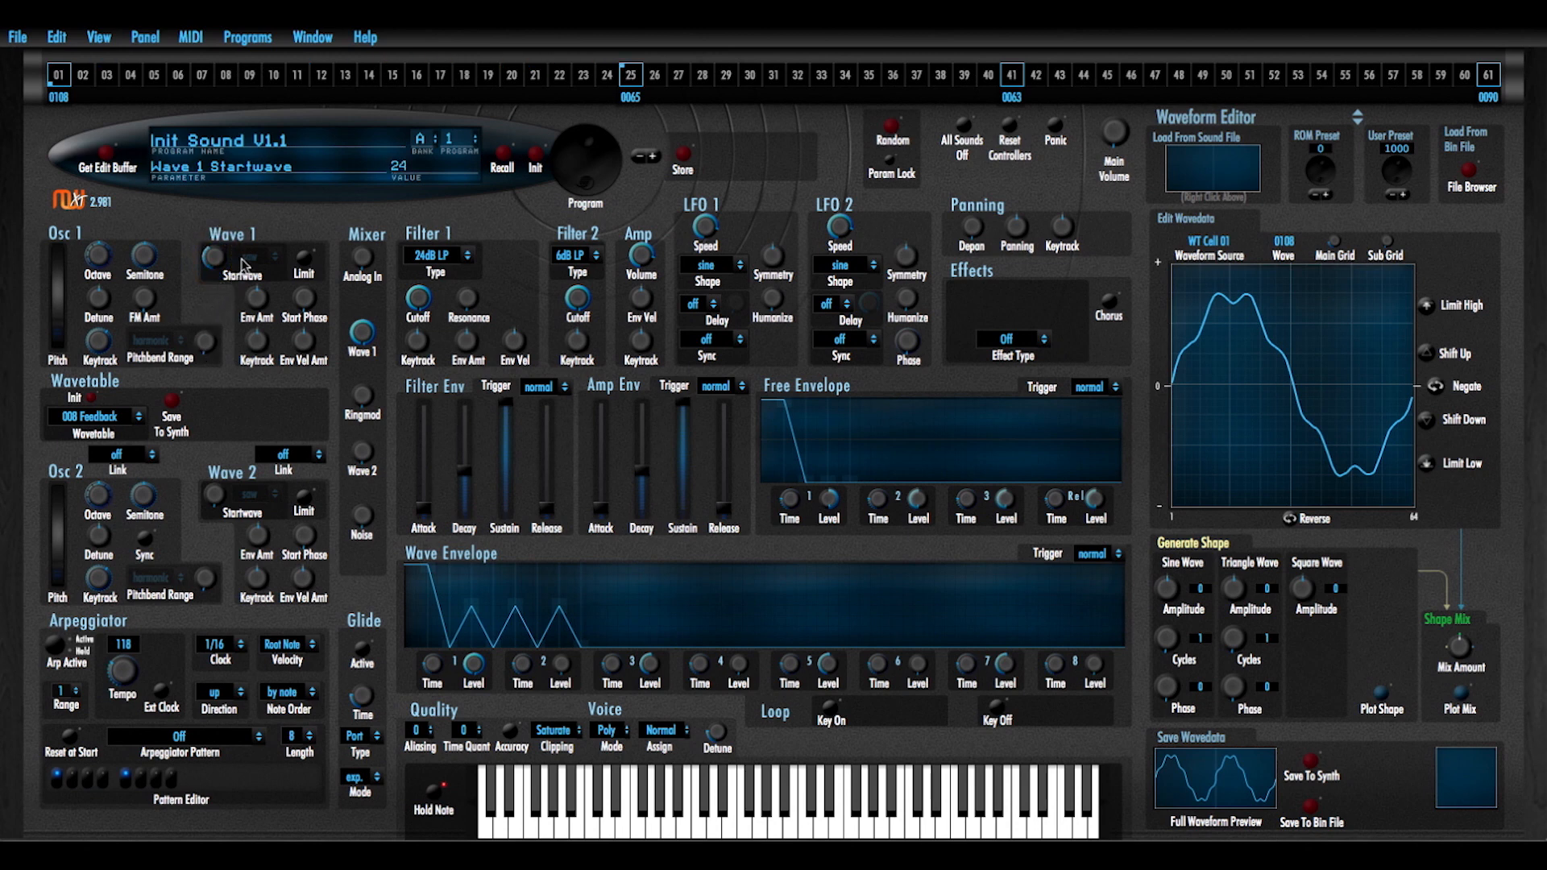
left_click_drag(209, 258, 245, 266)
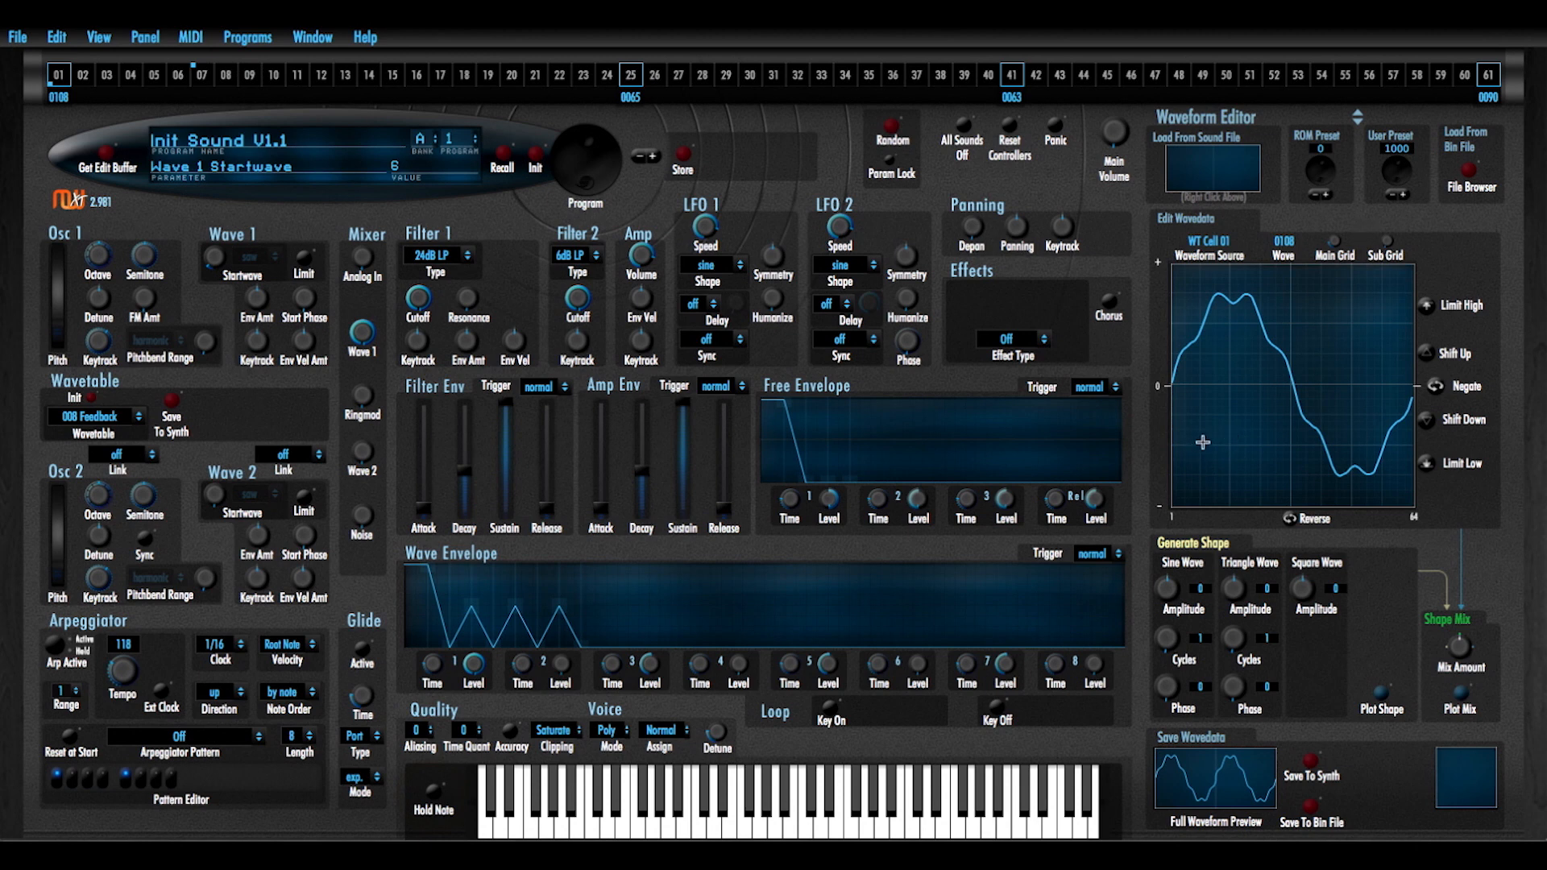
mouse_move(1291, 383)
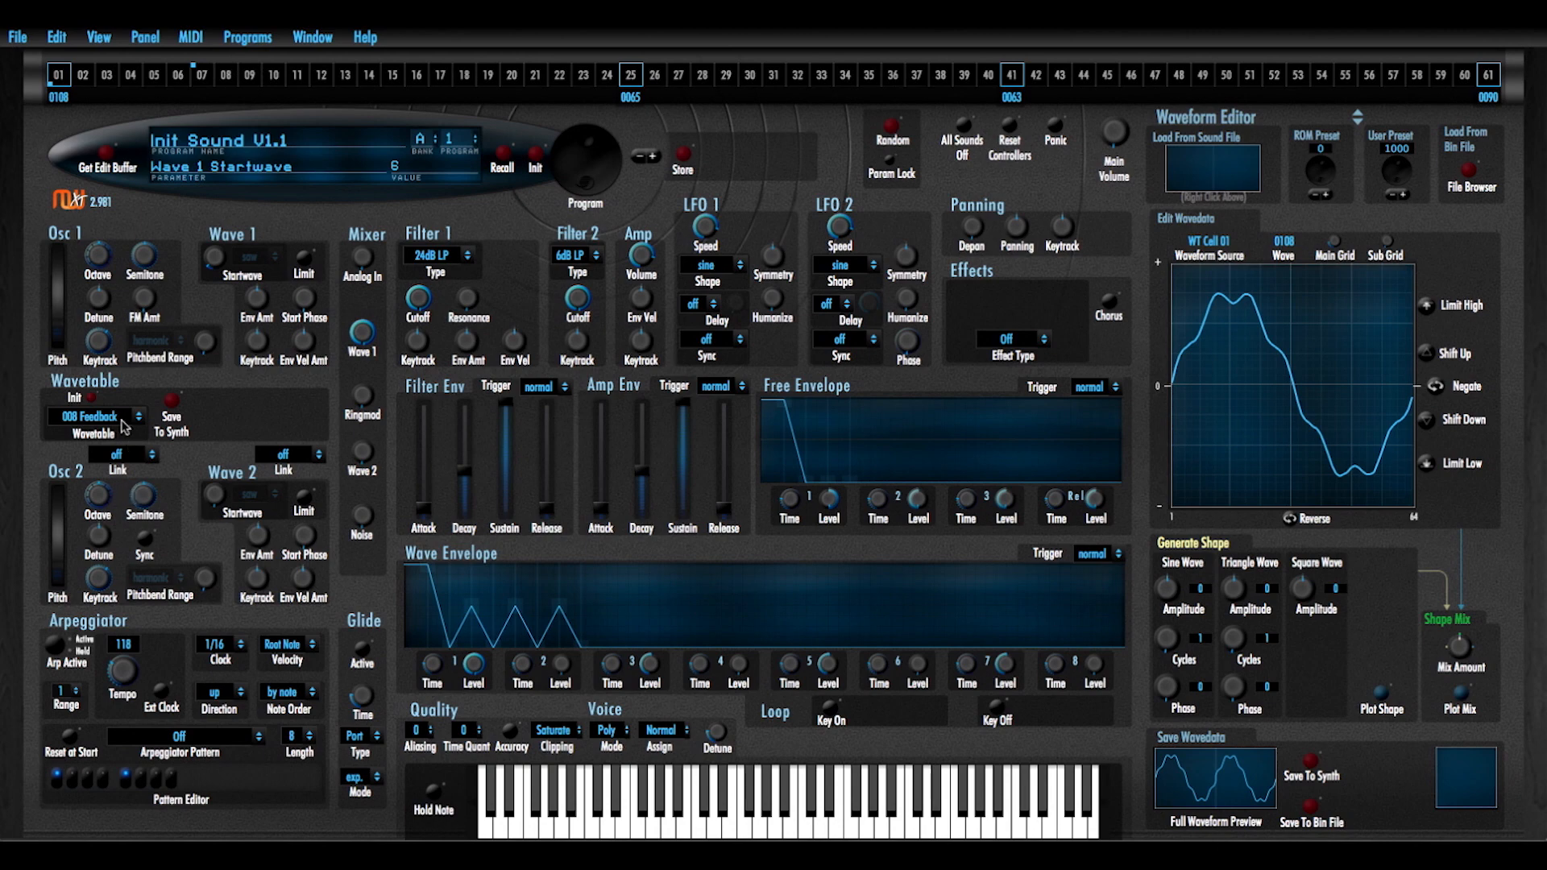
Switch to User 96 wavetable, check step 01's wave 1000 and select step 61 for wave 1249
left_click(93, 416)
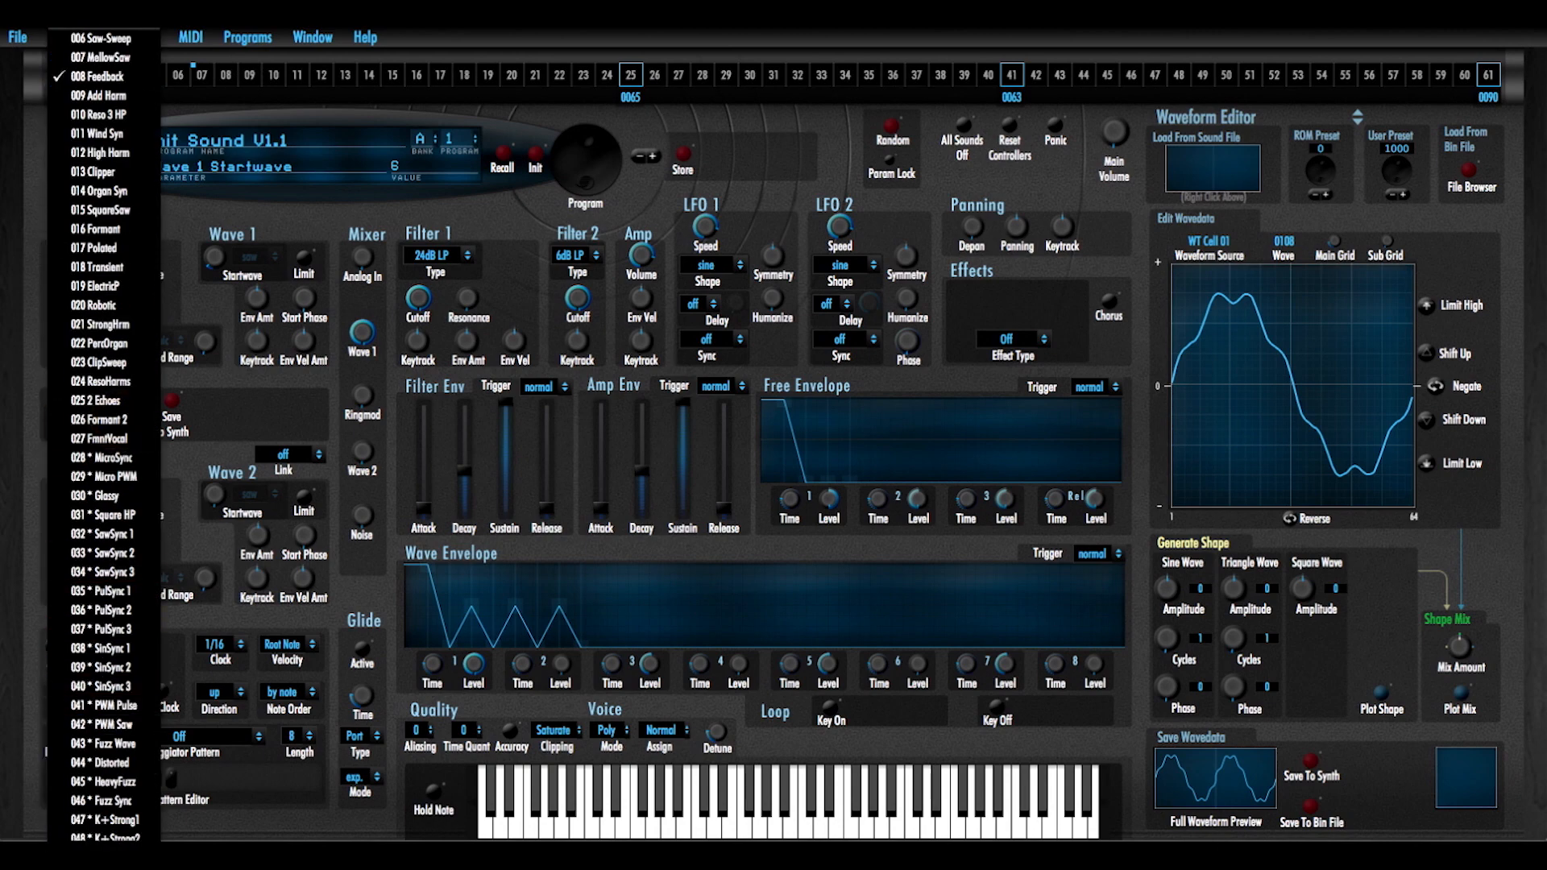
scroll("down", 3)
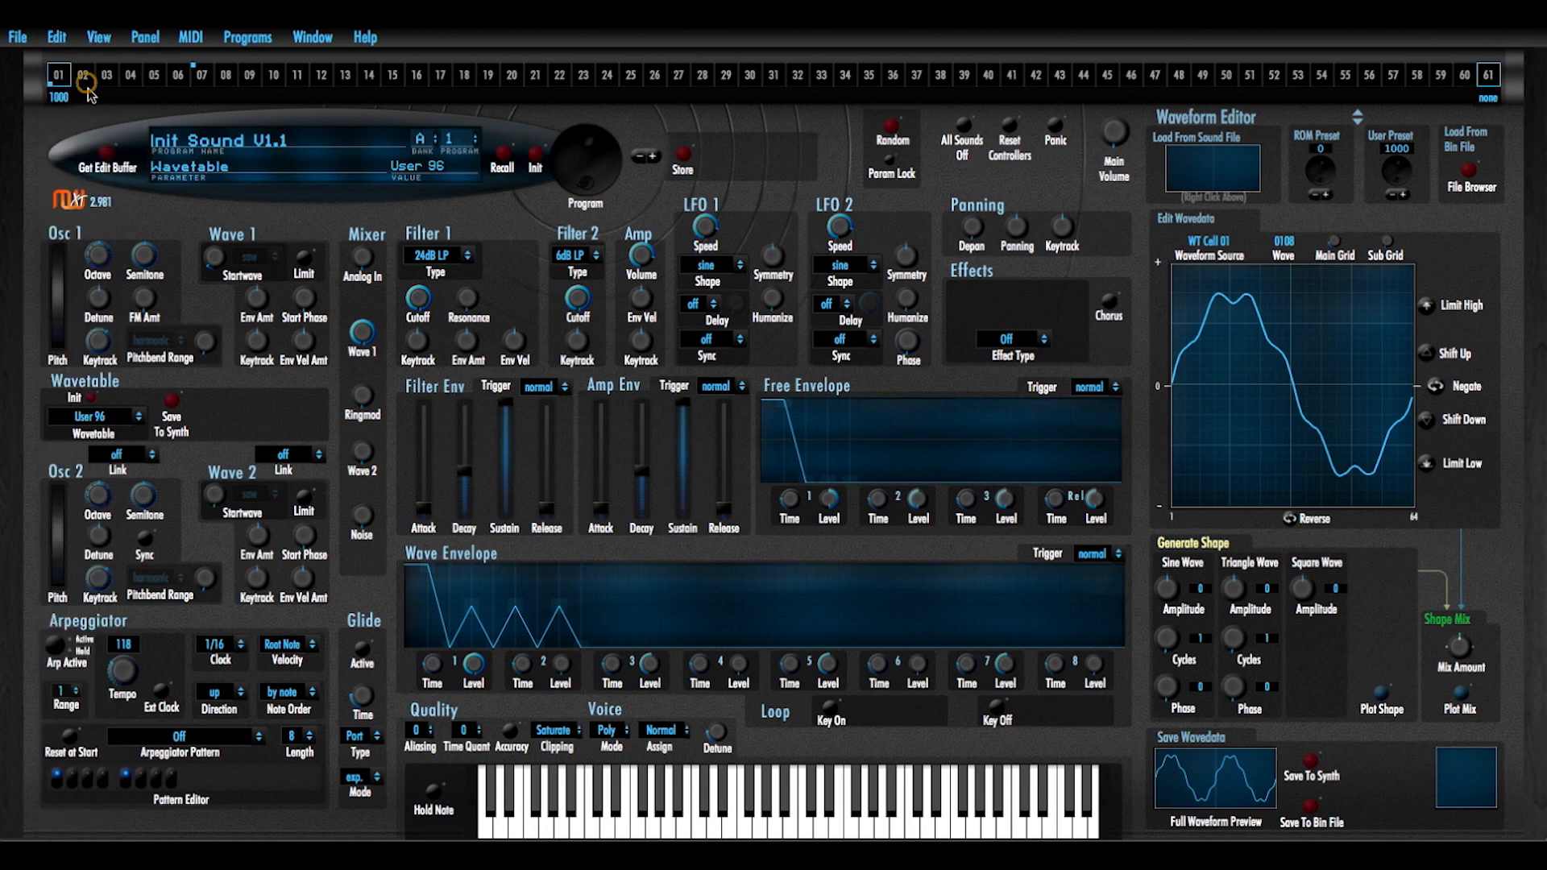
left_click(58, 76)
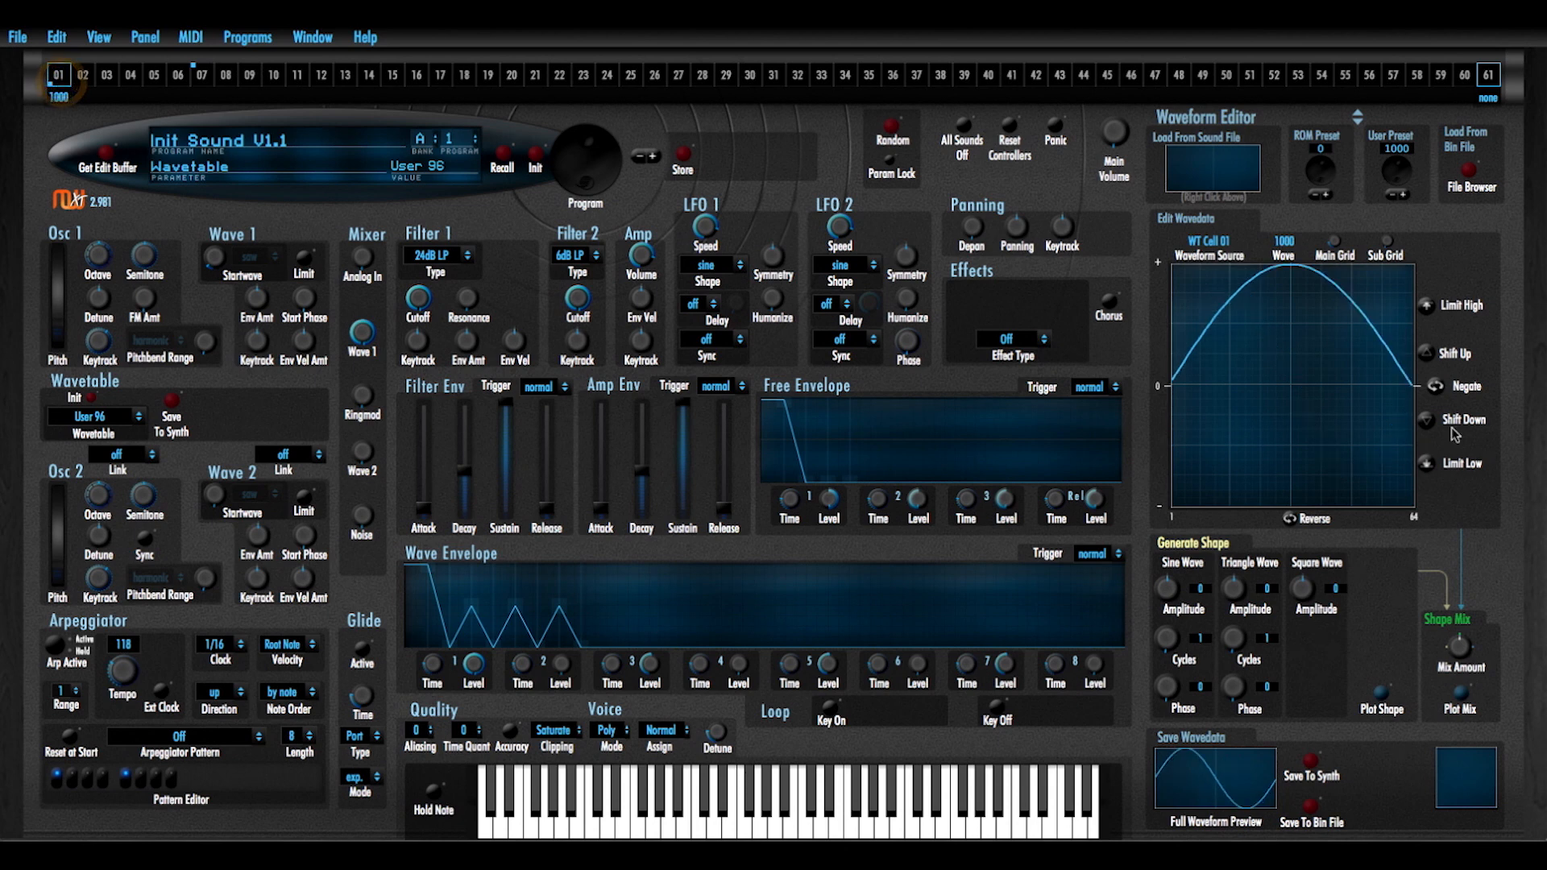
mouse_move(1439, 517)
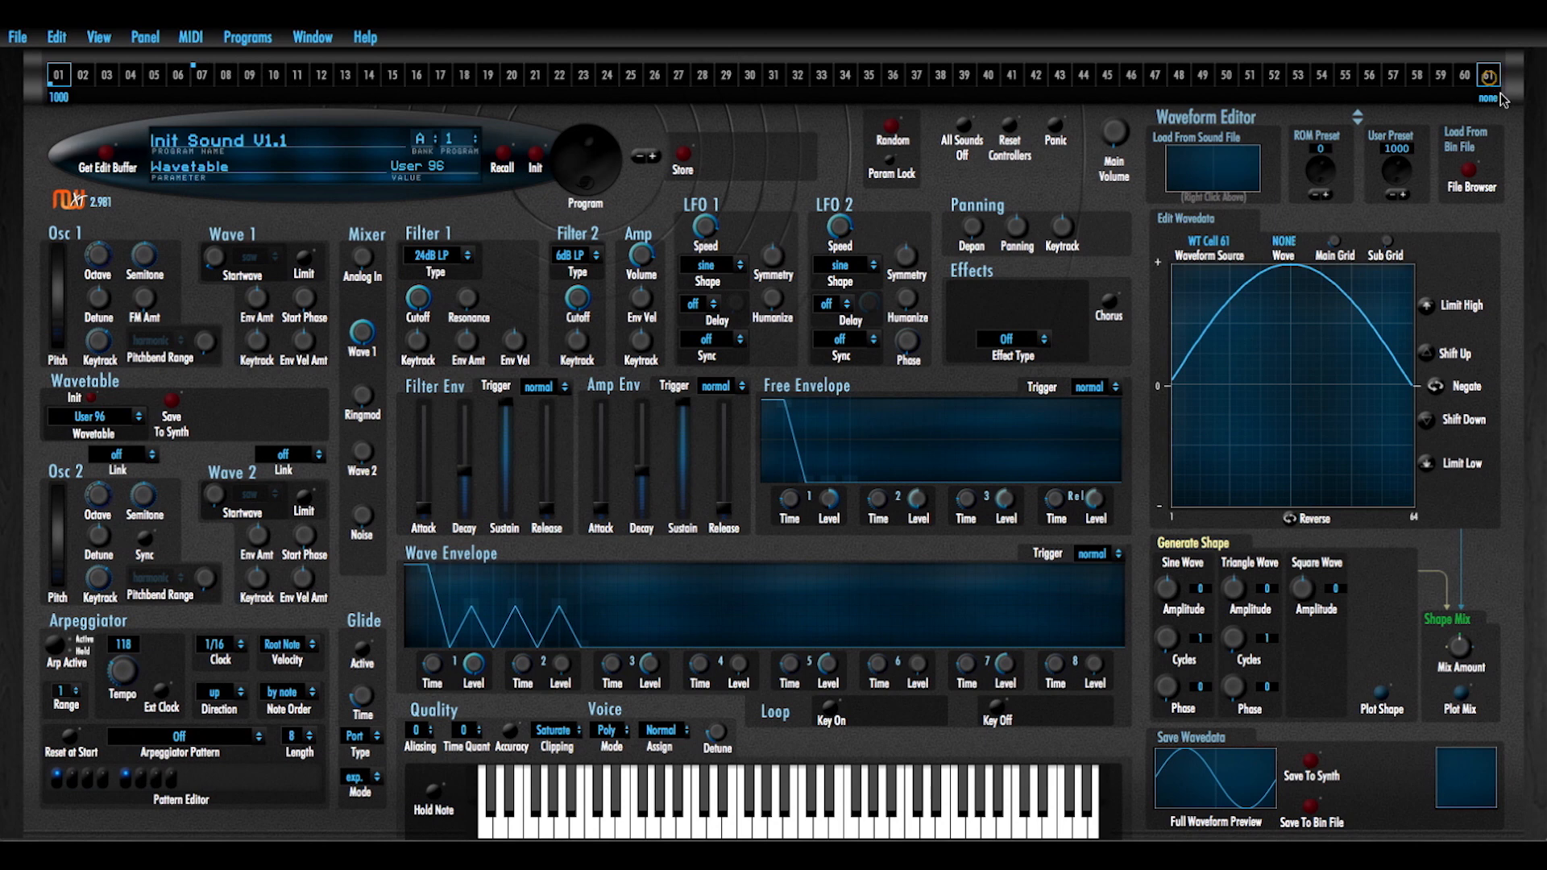
left_click(1488, 77)
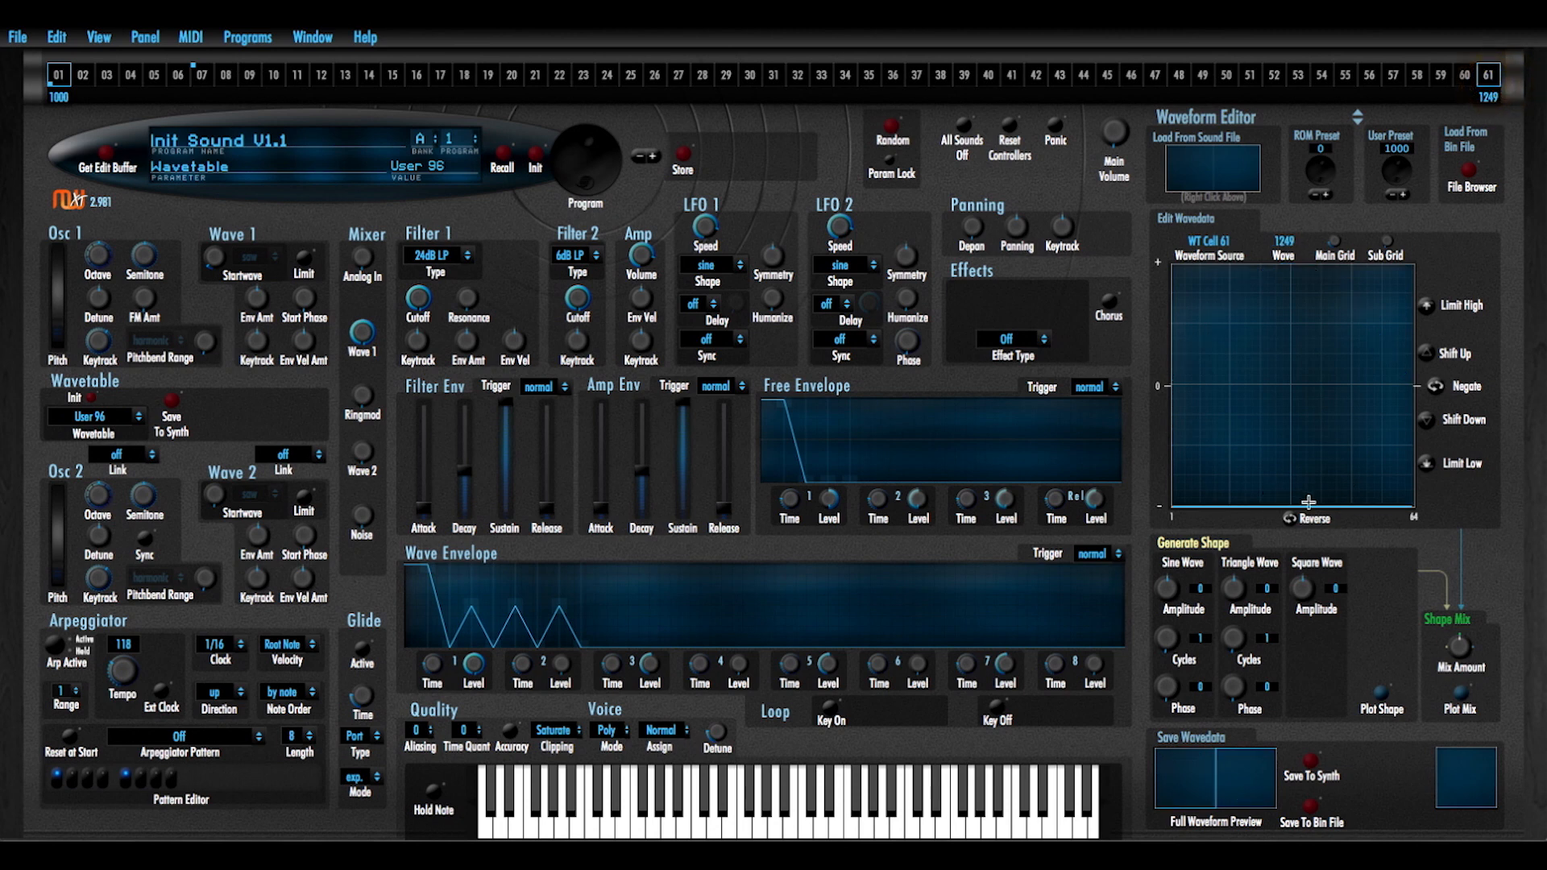
mouse_move(1256, 757)
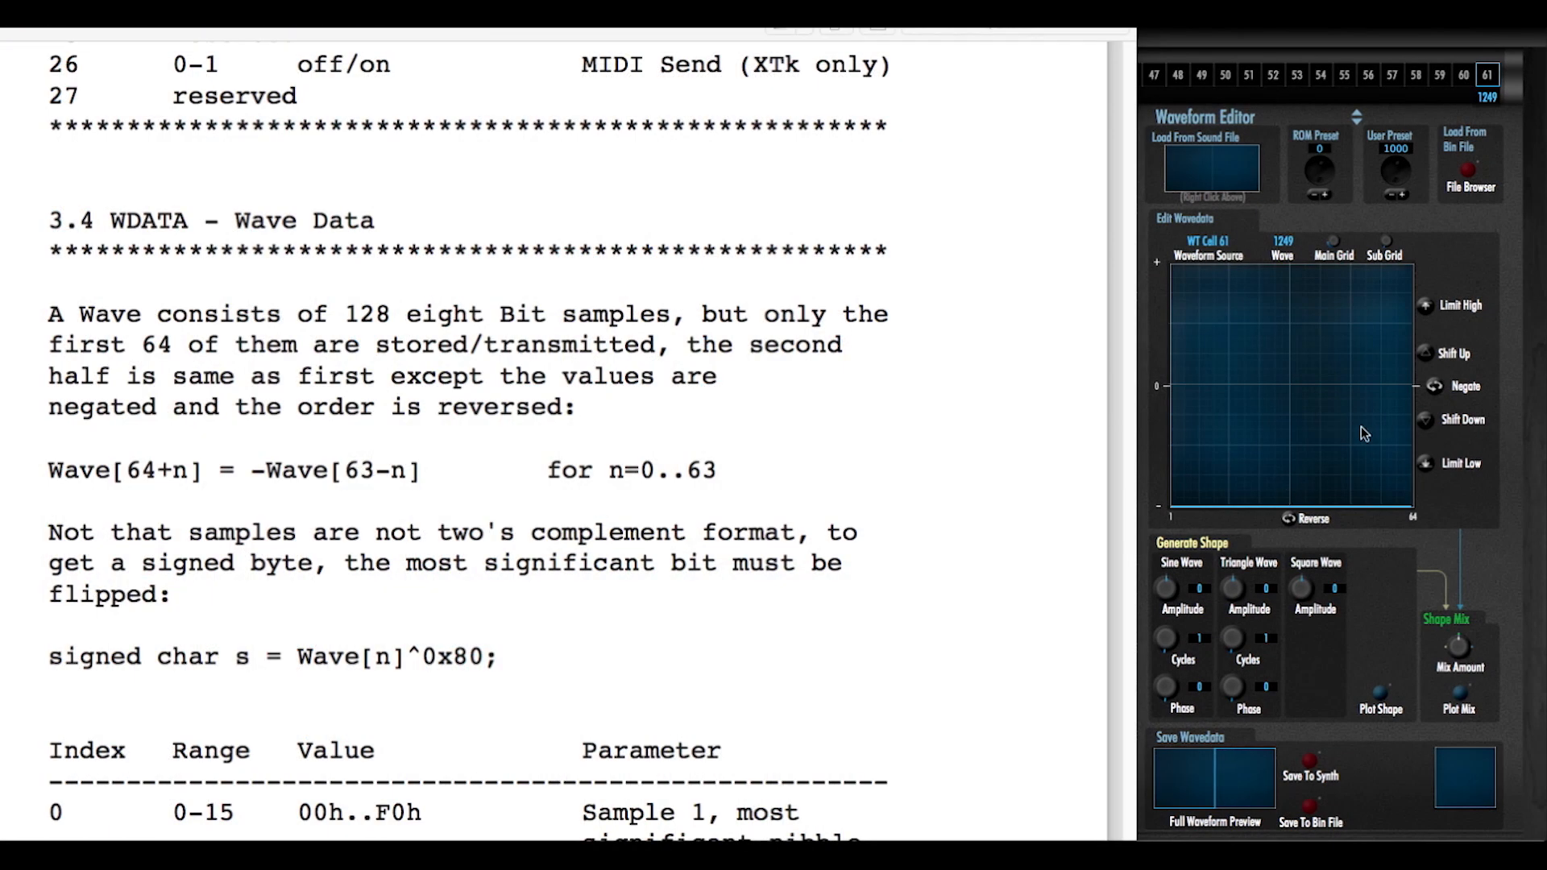
mouse_move(1403, 424)
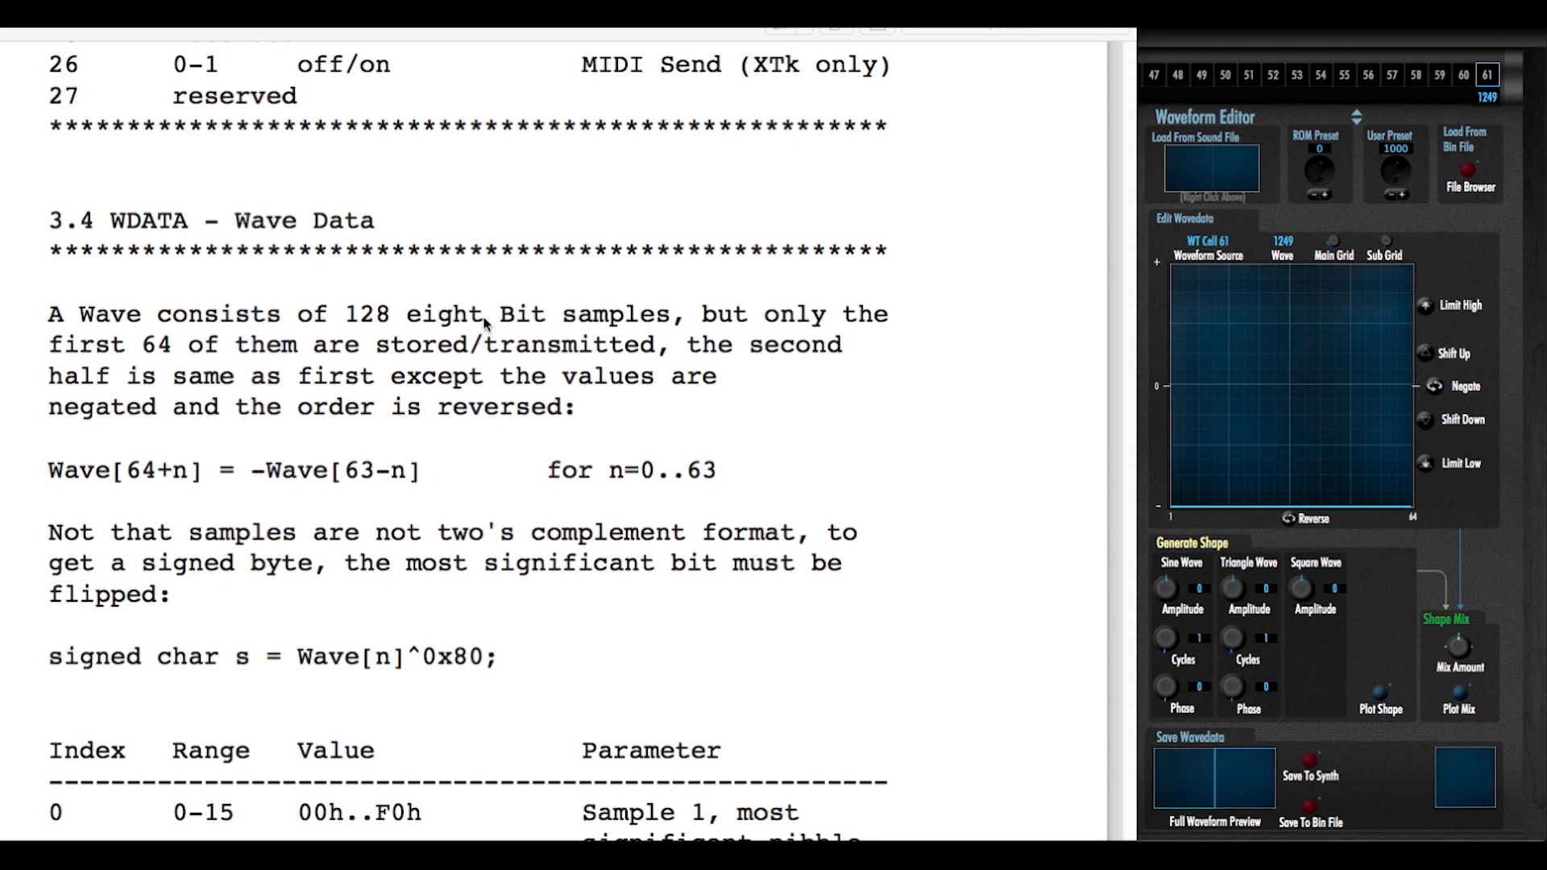
mouse_move(1184, 814)
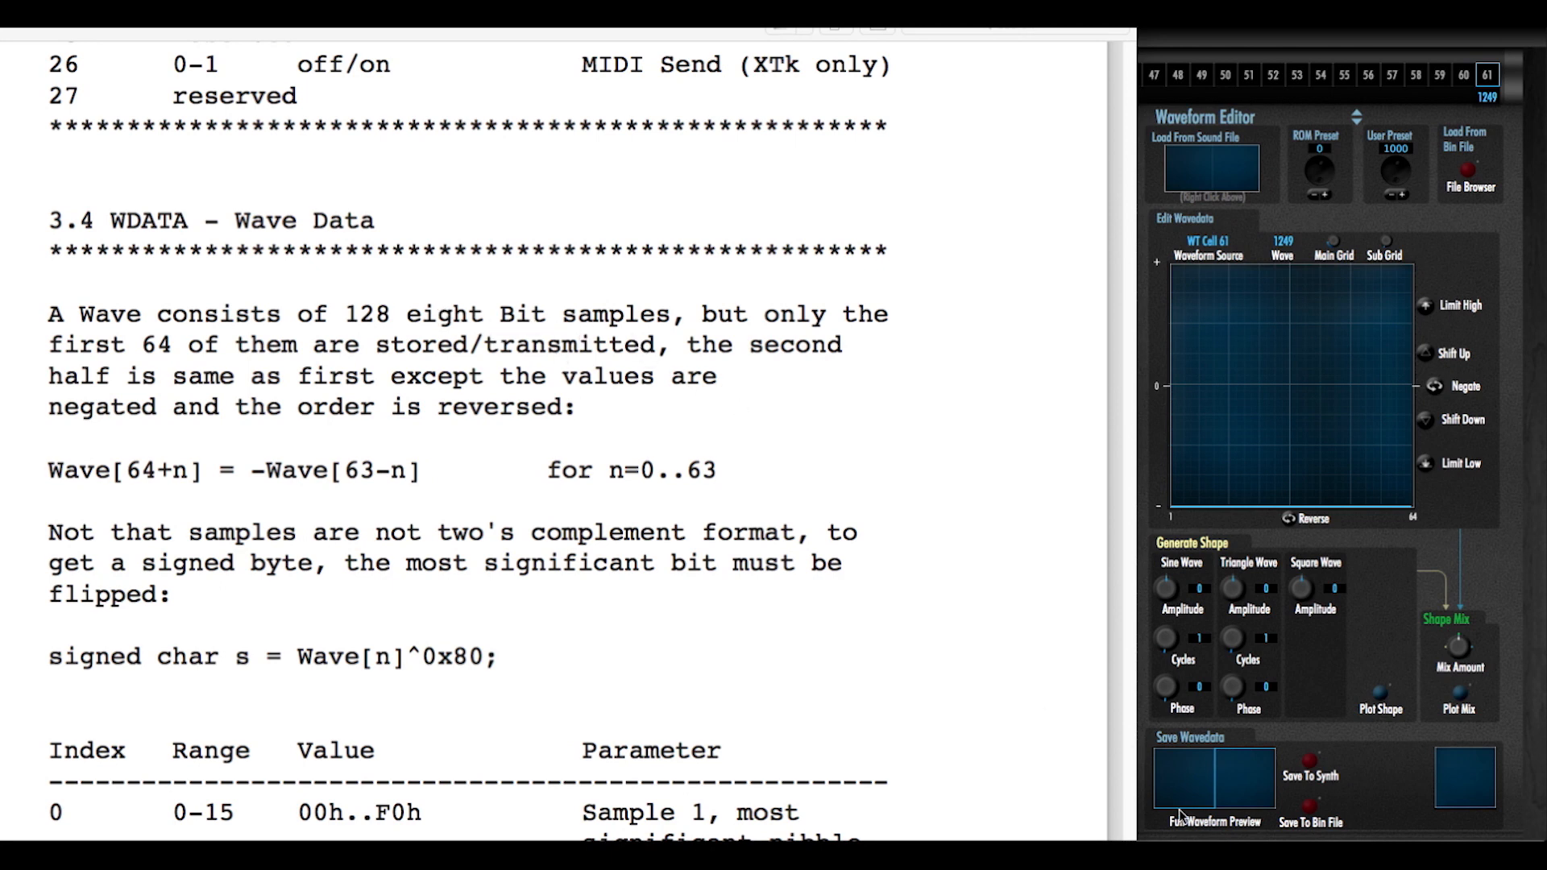
mouse_move(1214, 836)
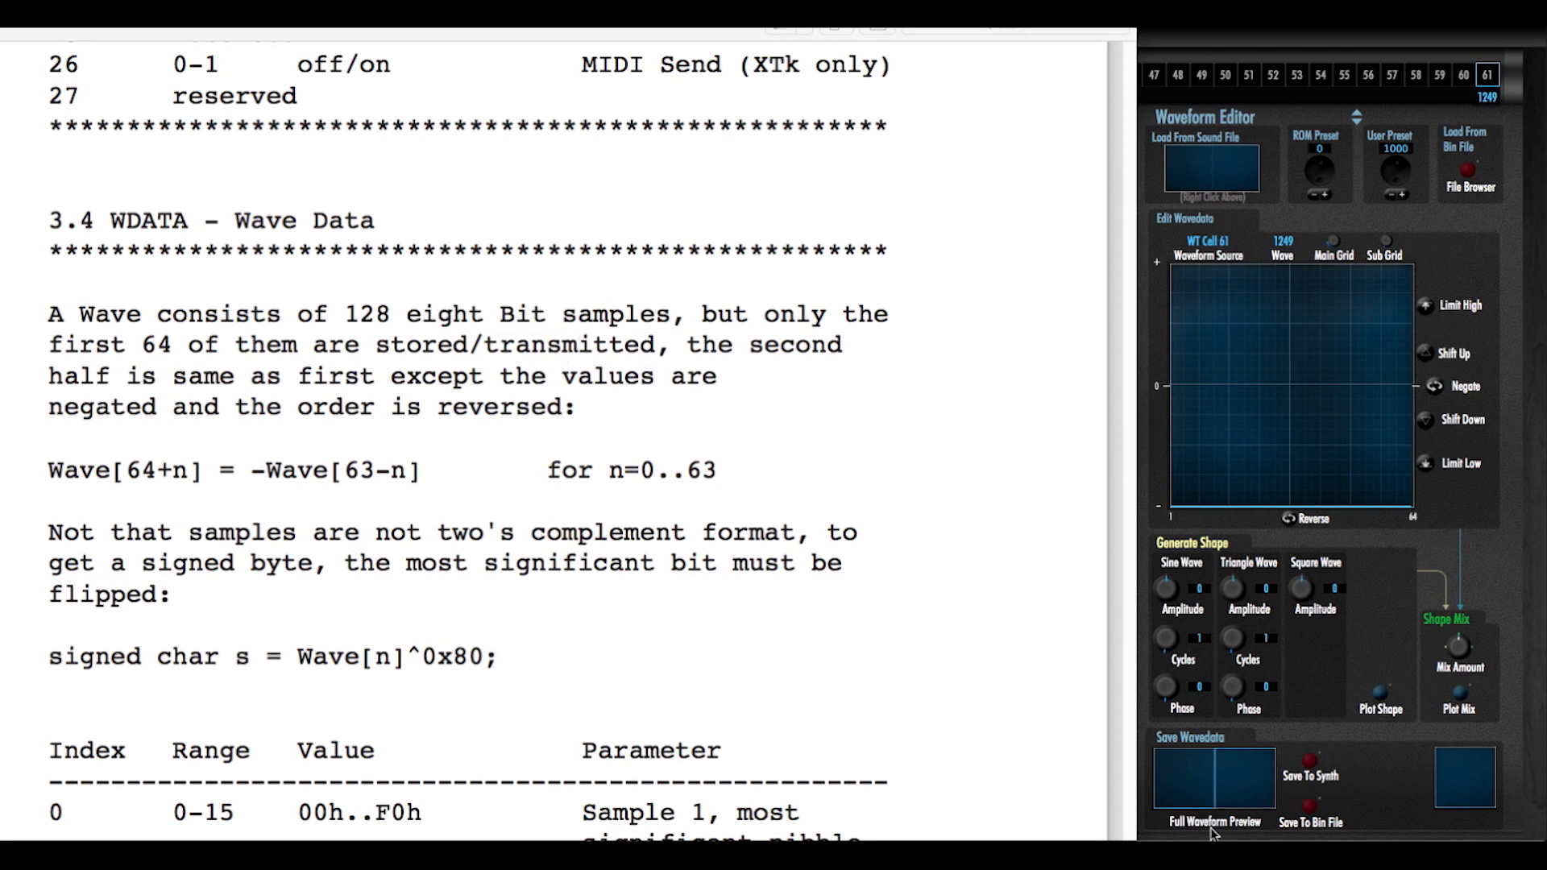
mouse_move(1229, 816)
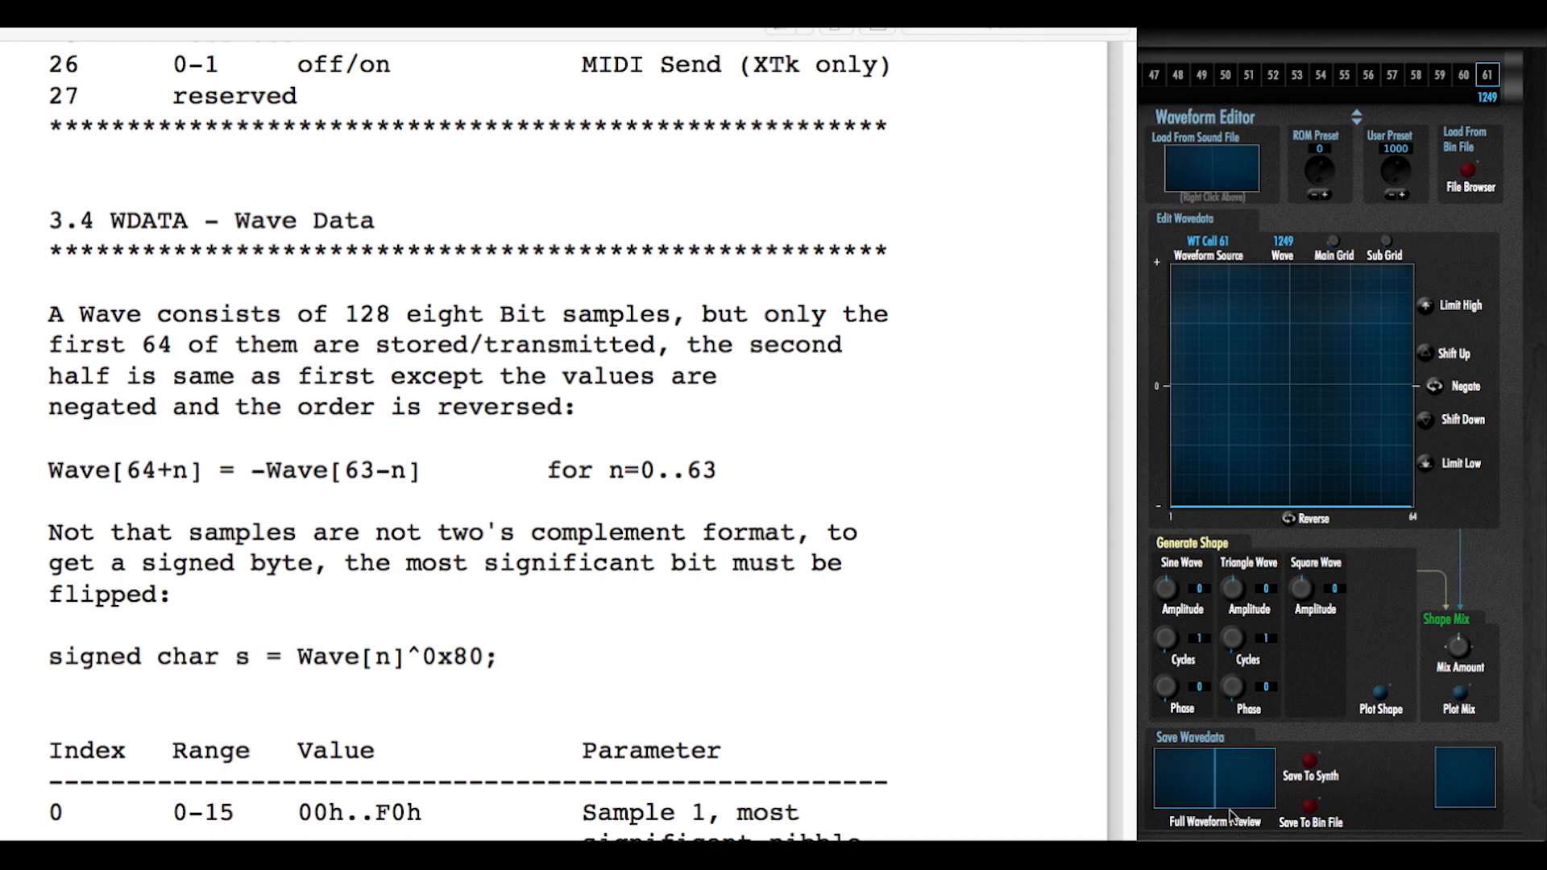
mouse_move(237, 375)
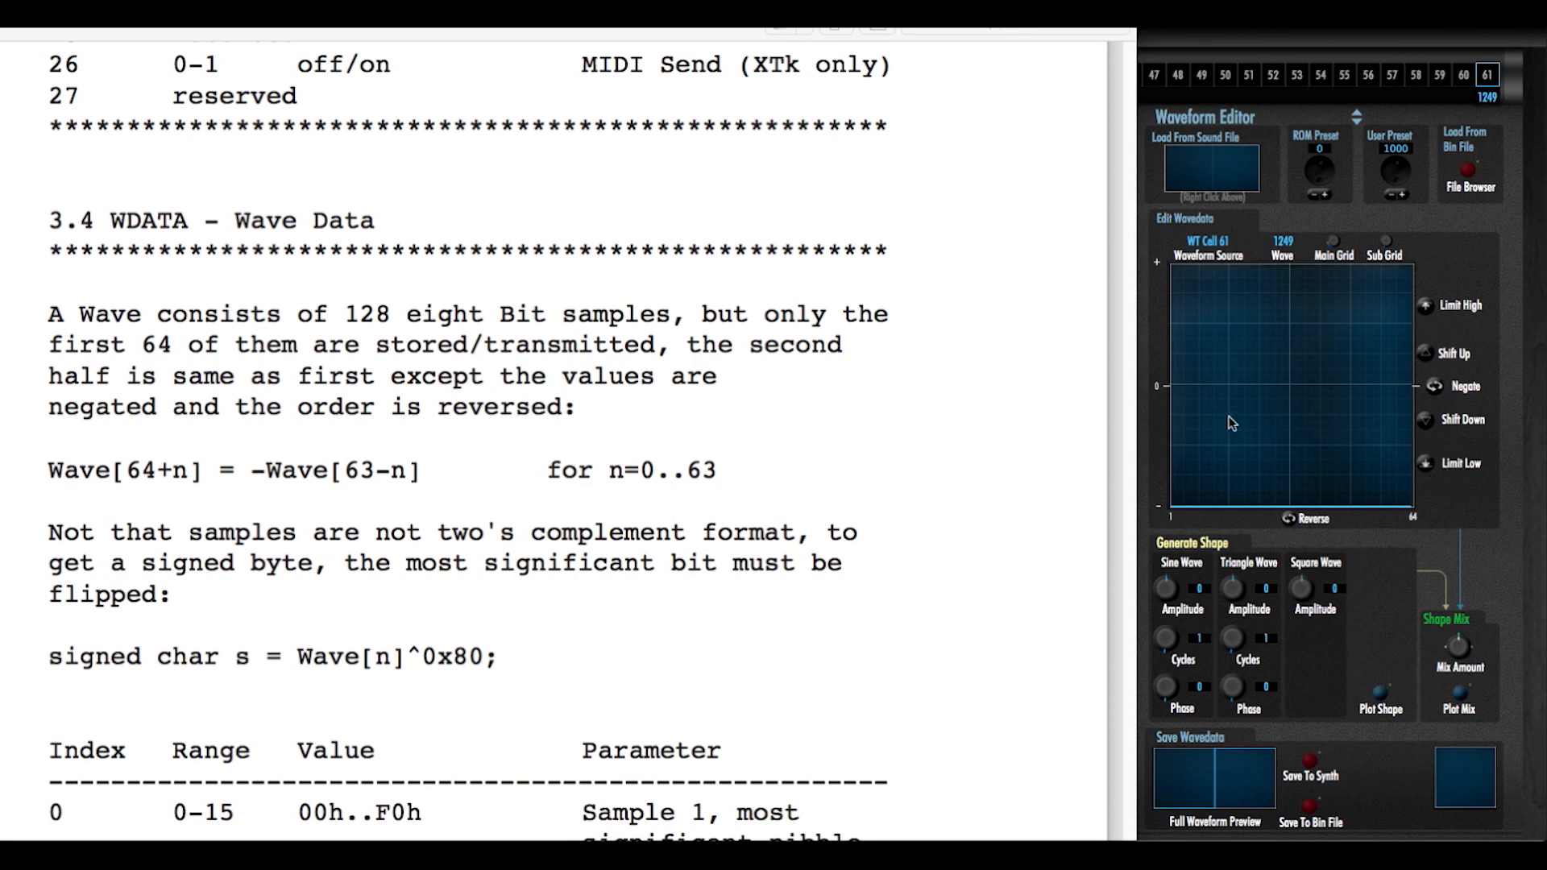
mouse_move(1189, 415)
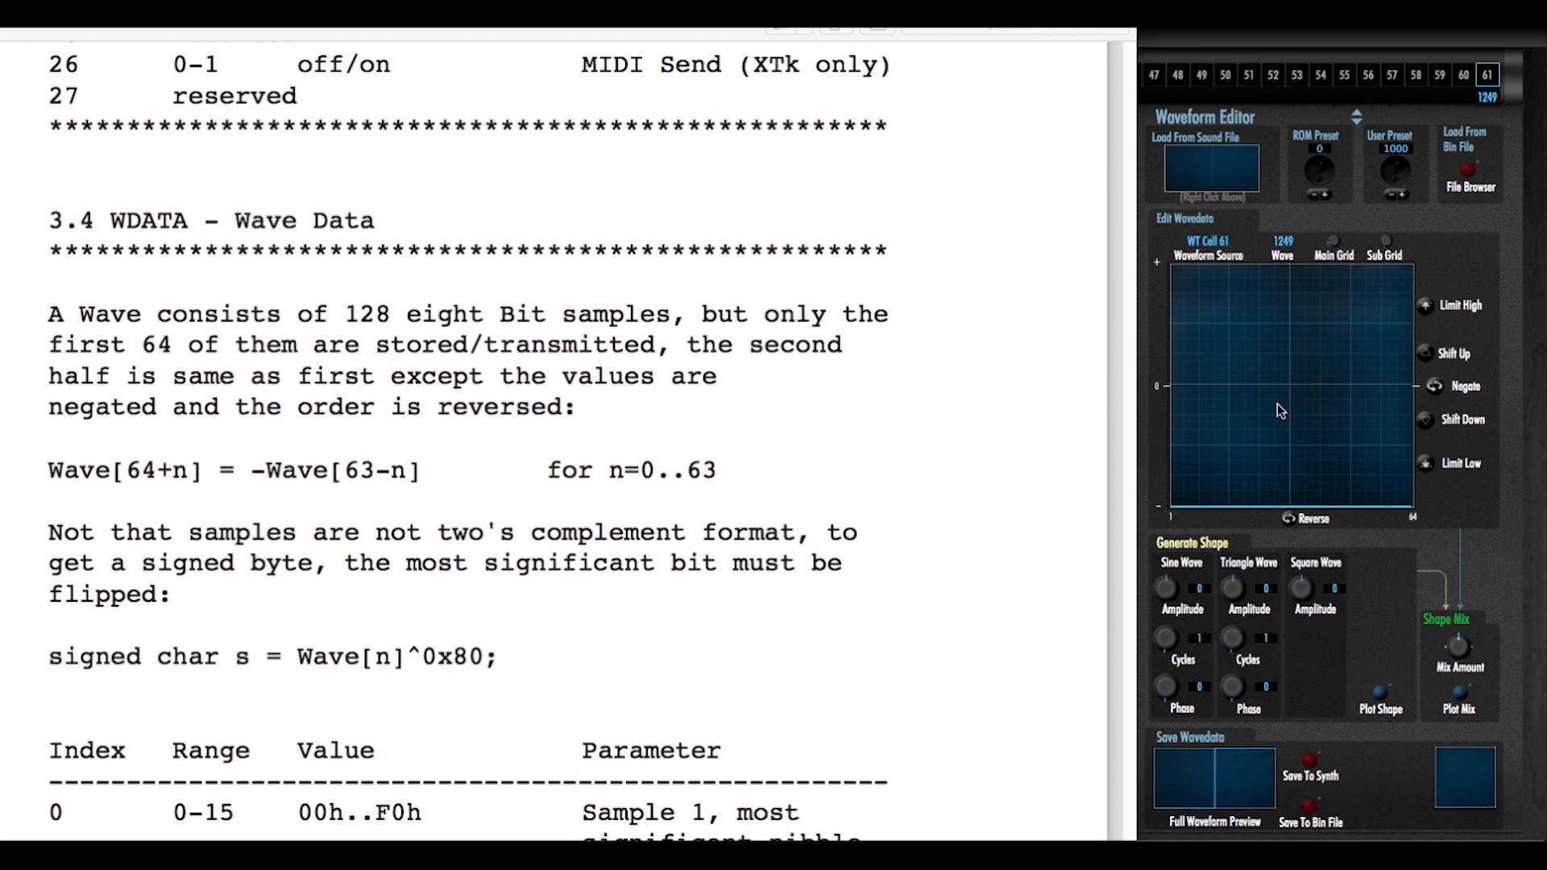
mouse_move(1222, 800)
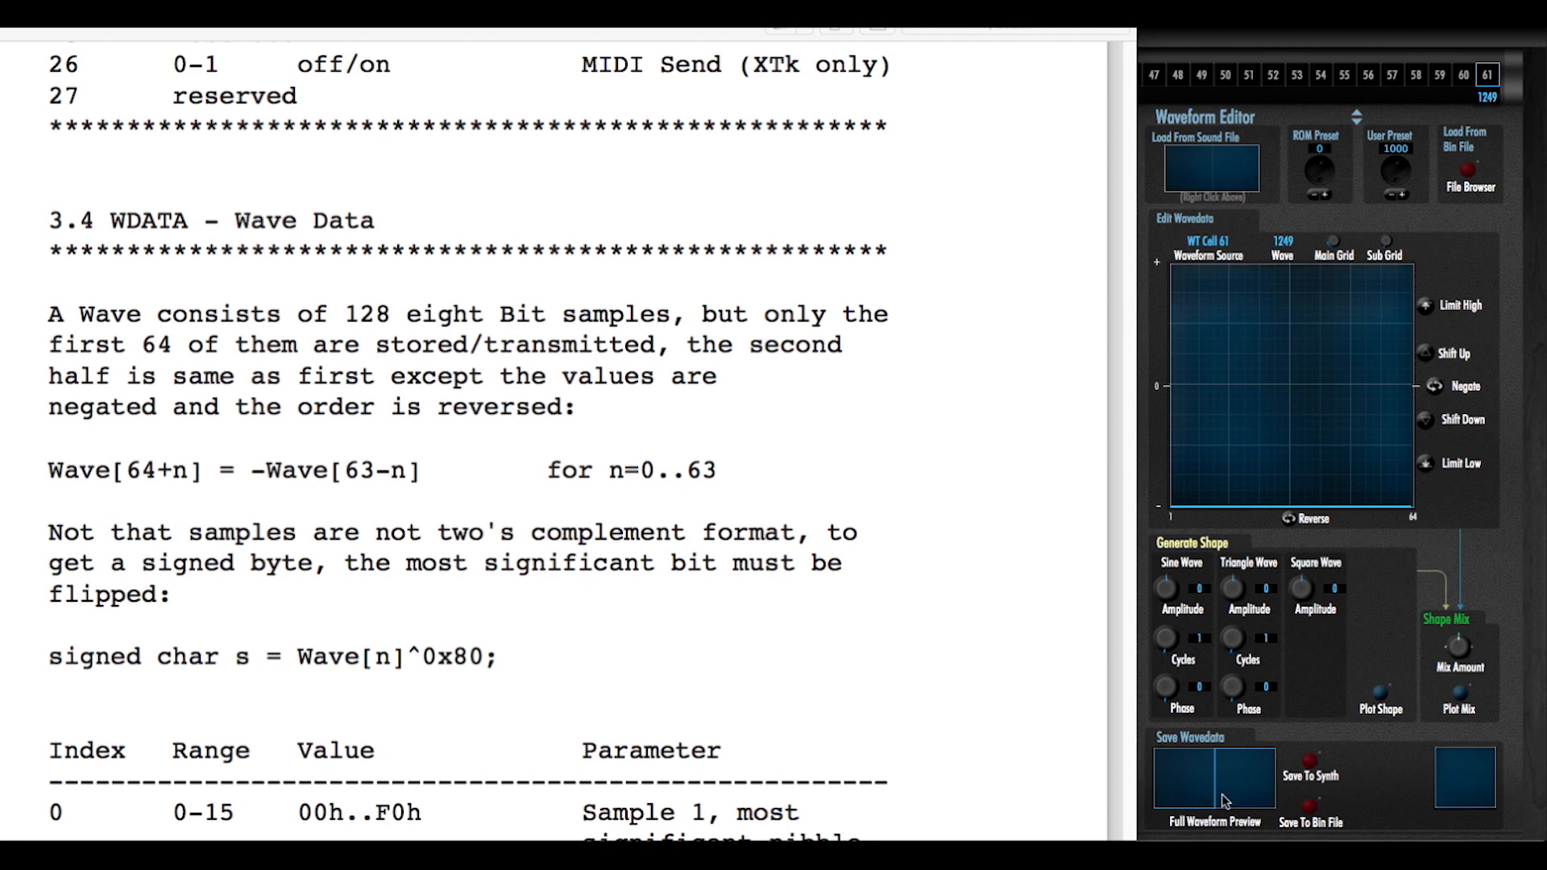
mouse_move(1246, 772)
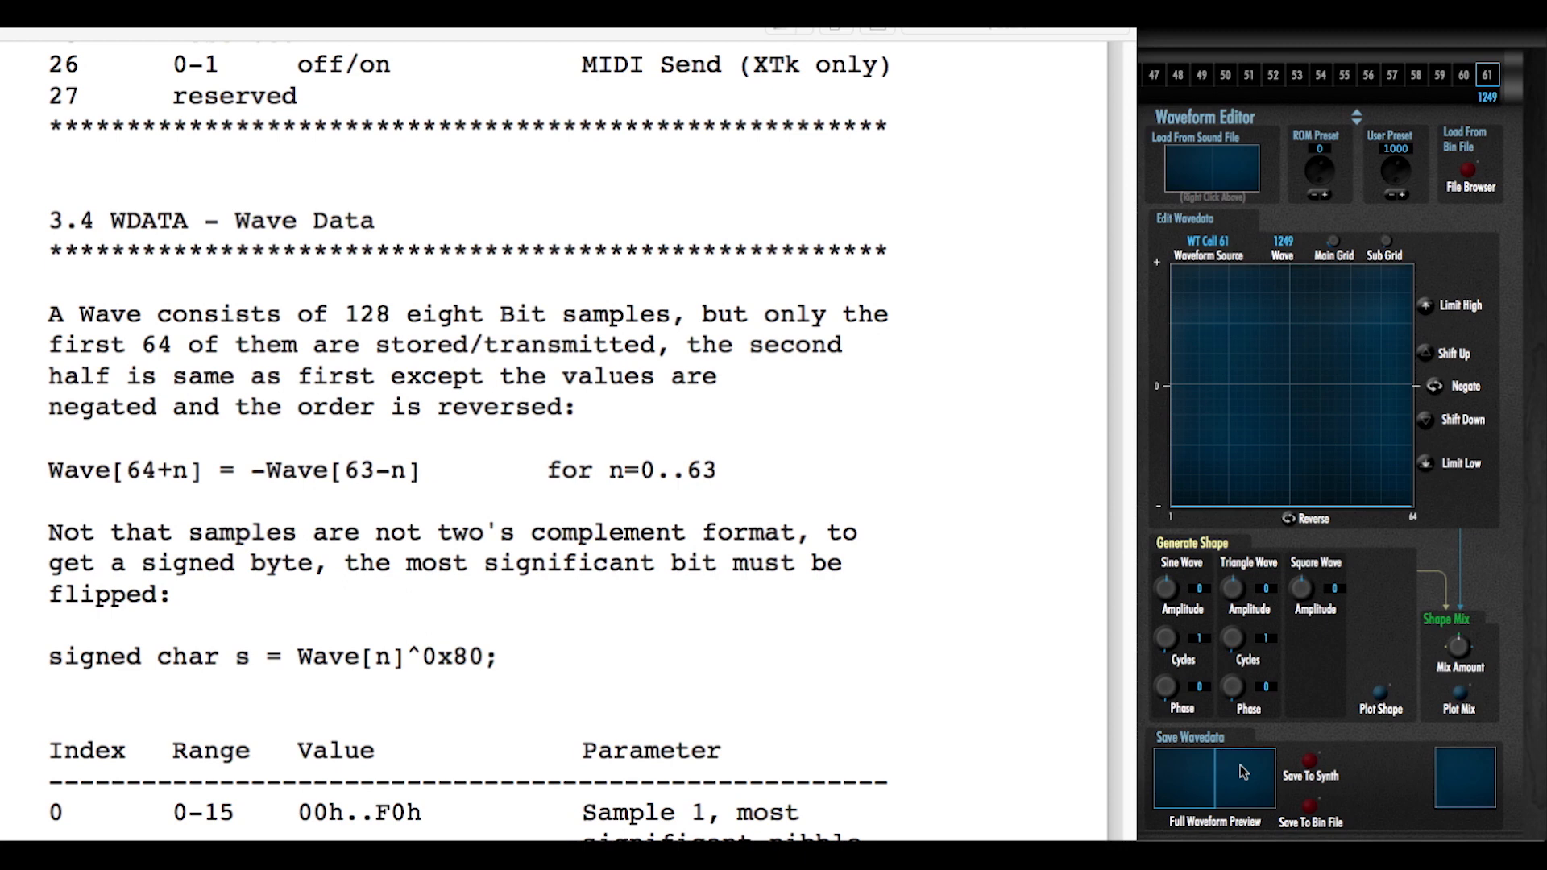
mouse_move(1226, 799)
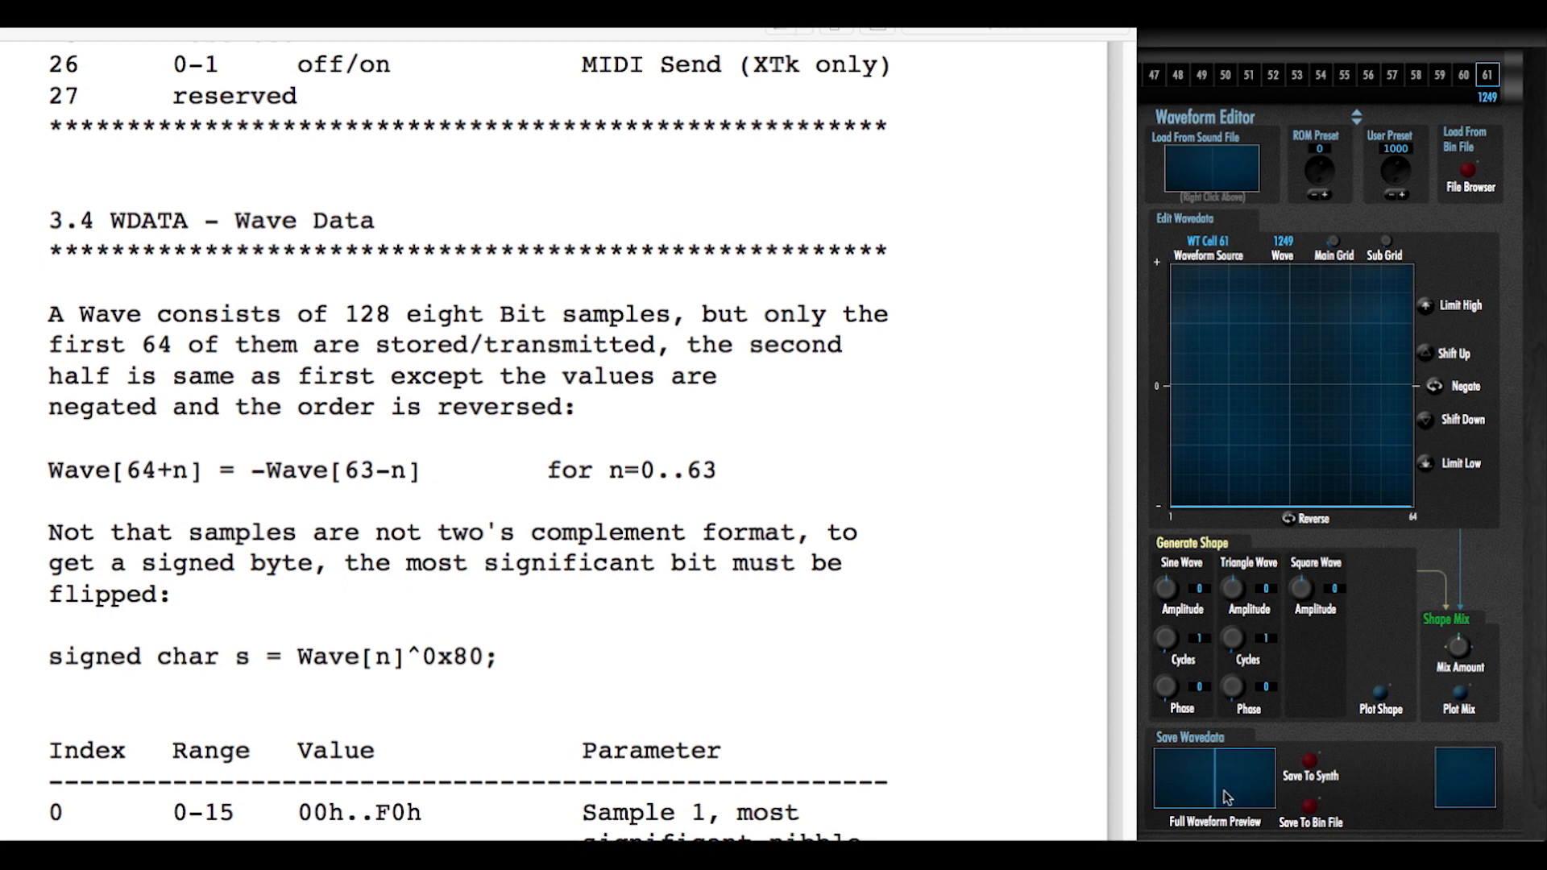
mouse_move(1312, 438)
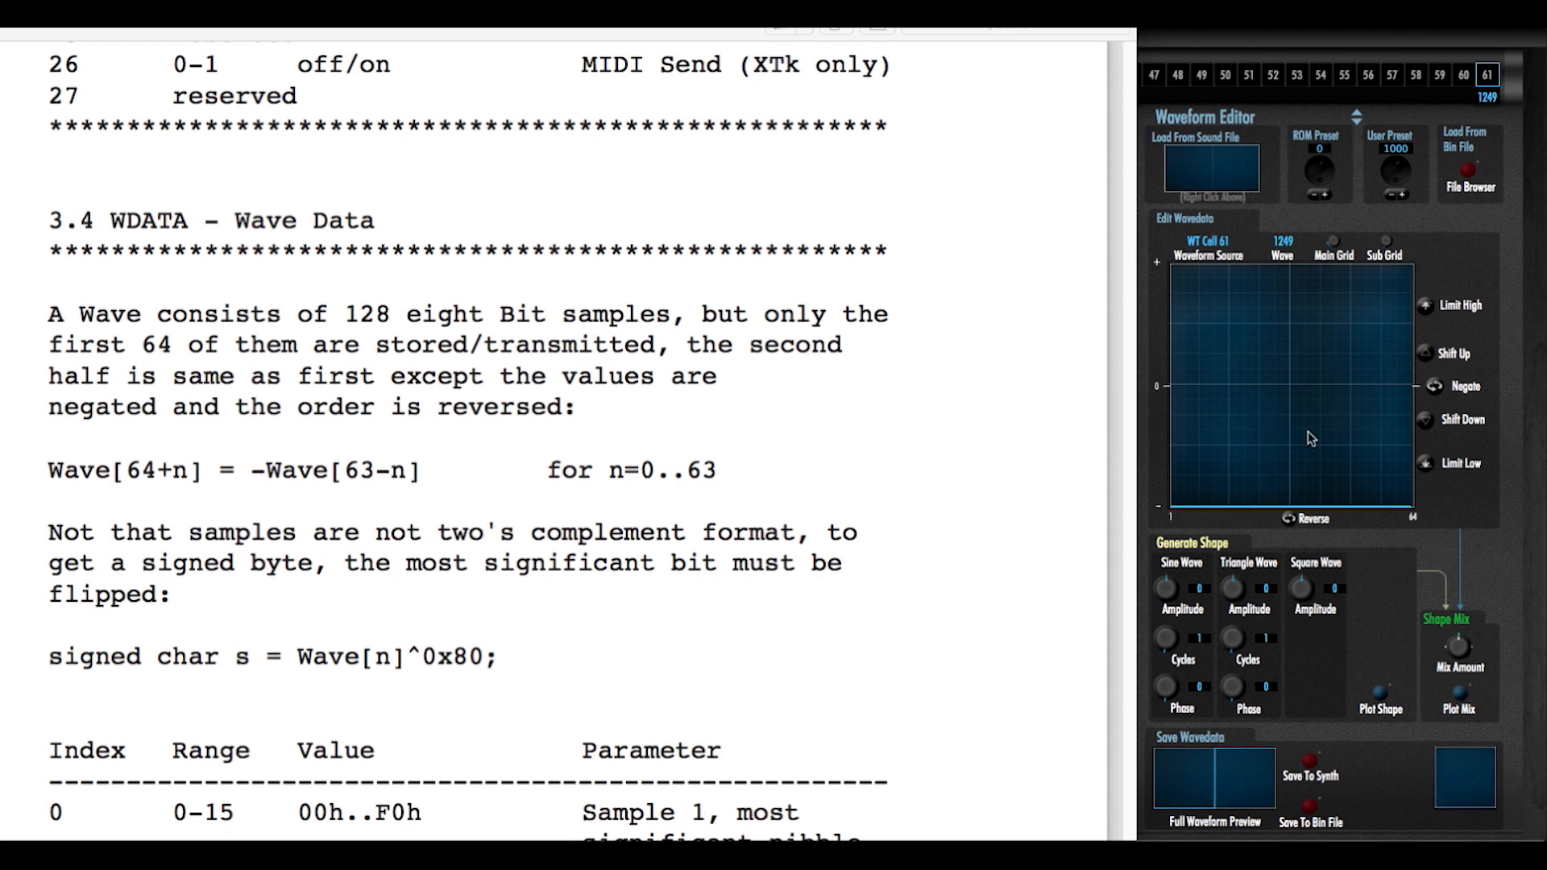
mouse_move(1317, 392)
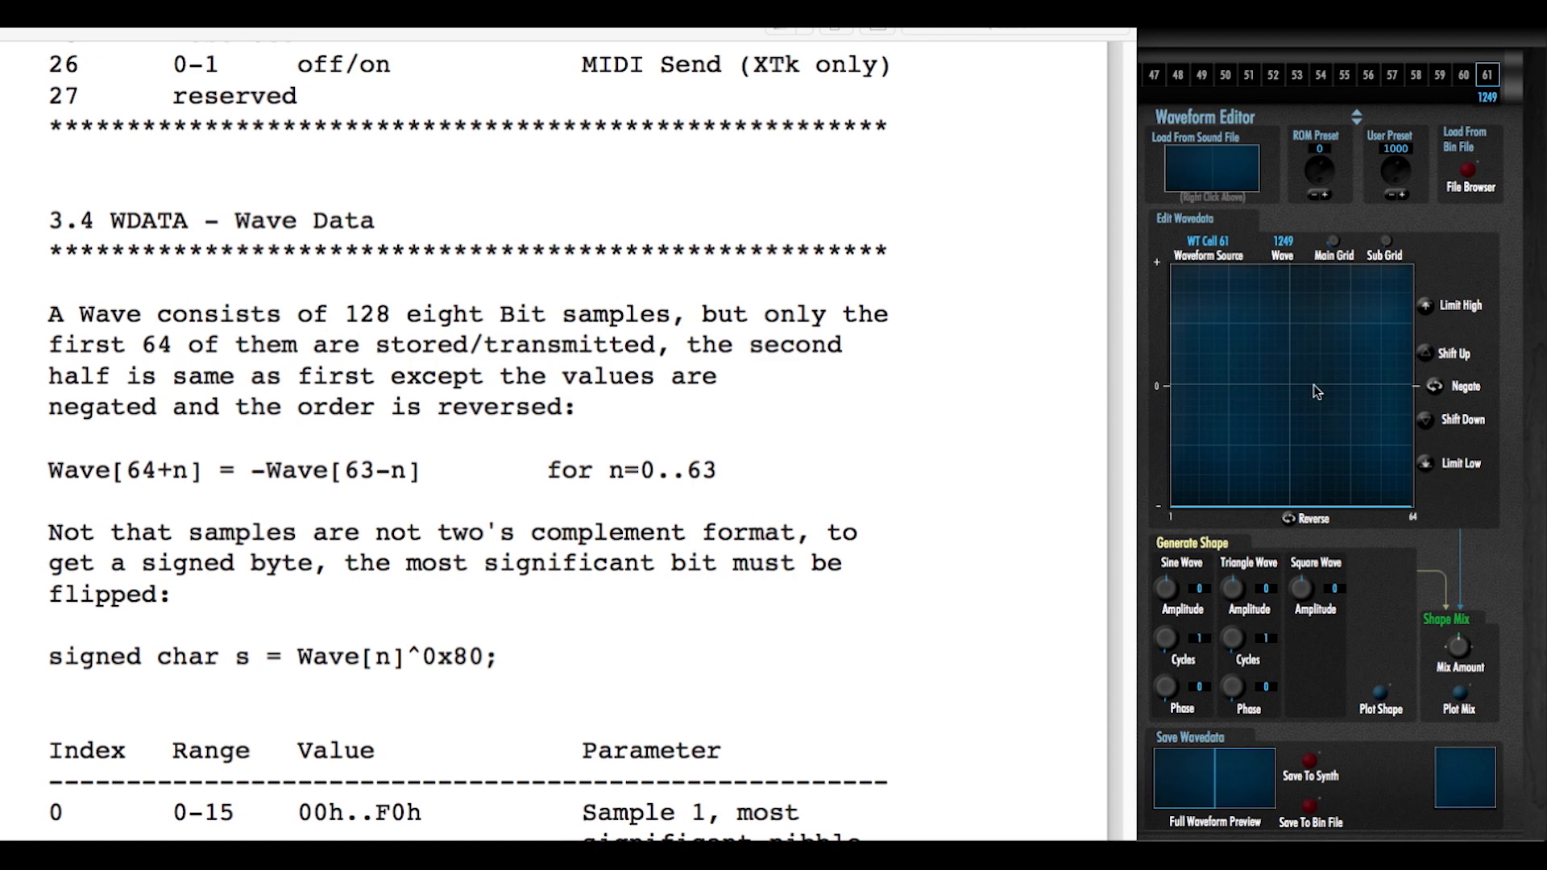
mouse_move(1300, 411)
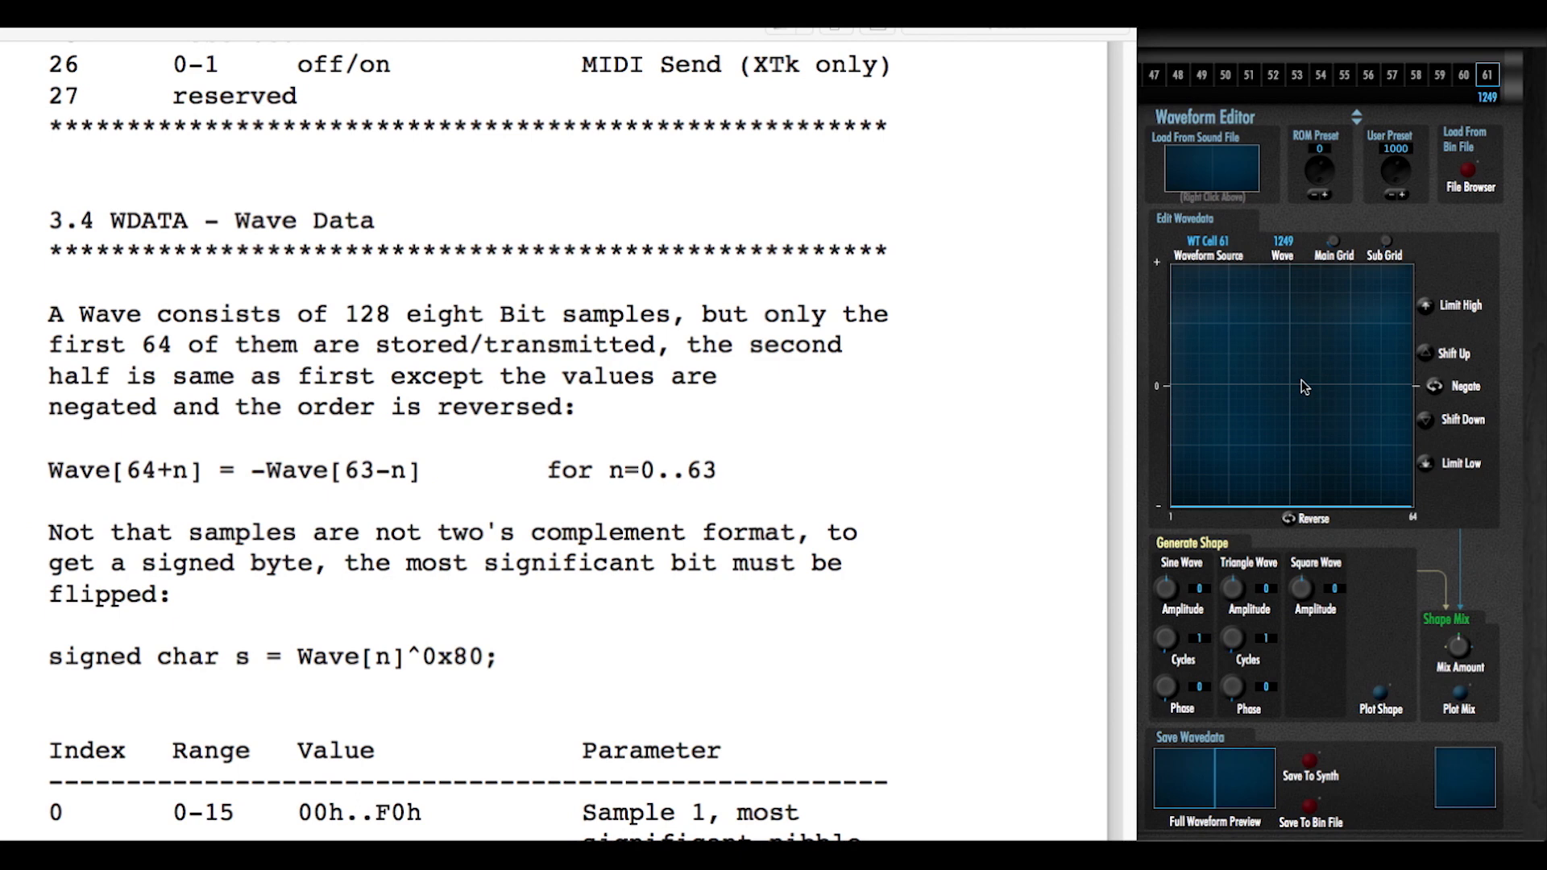
mouse_move(1392, 398)
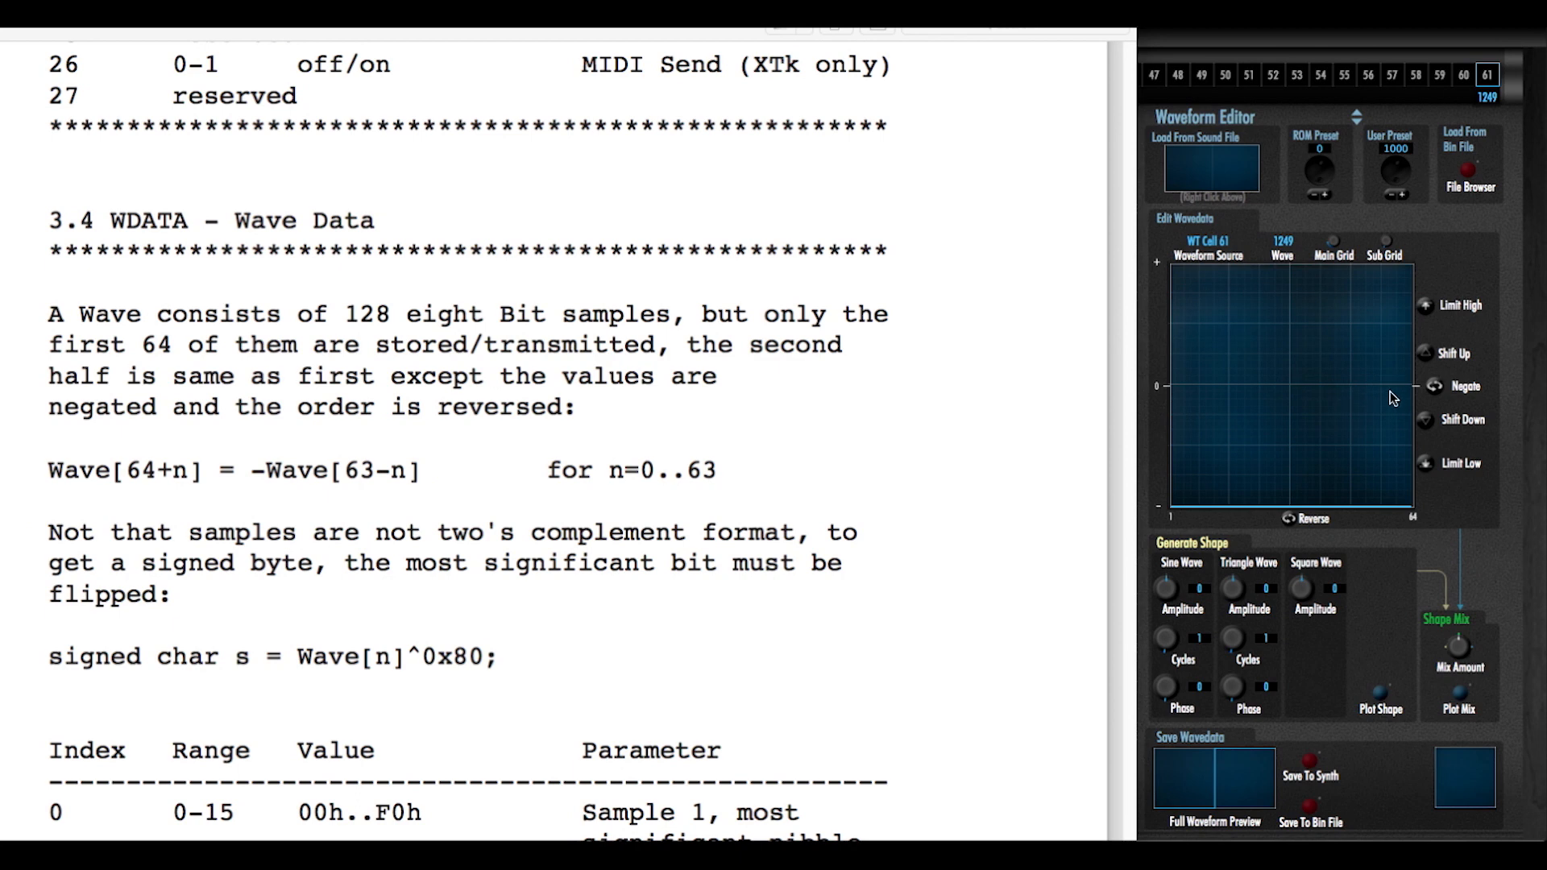
mouse_move(1329, 411)
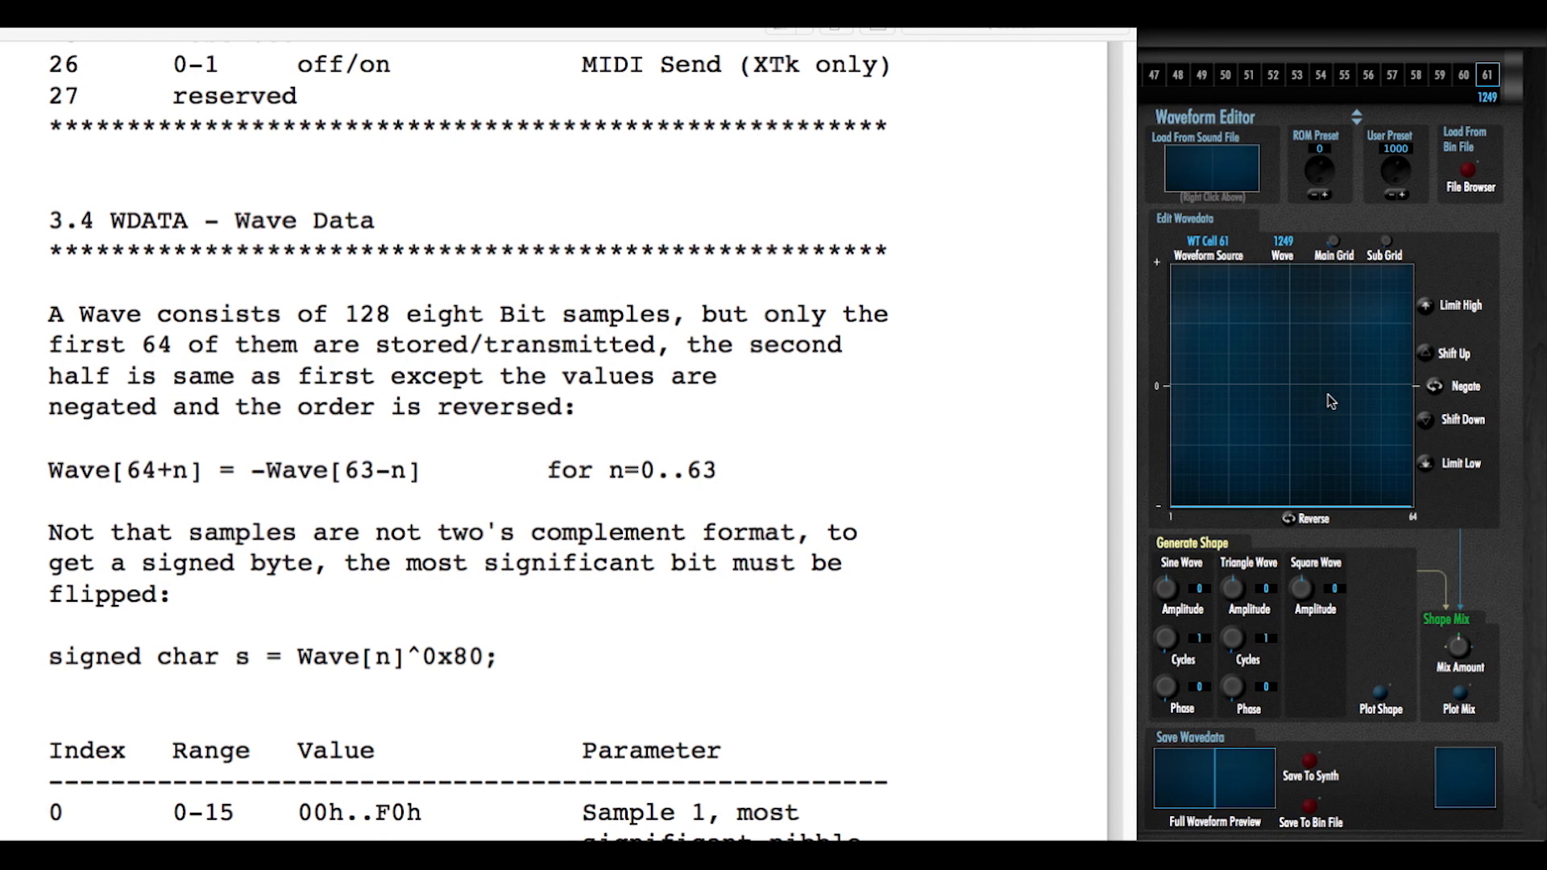
mouse_move(951, 469)
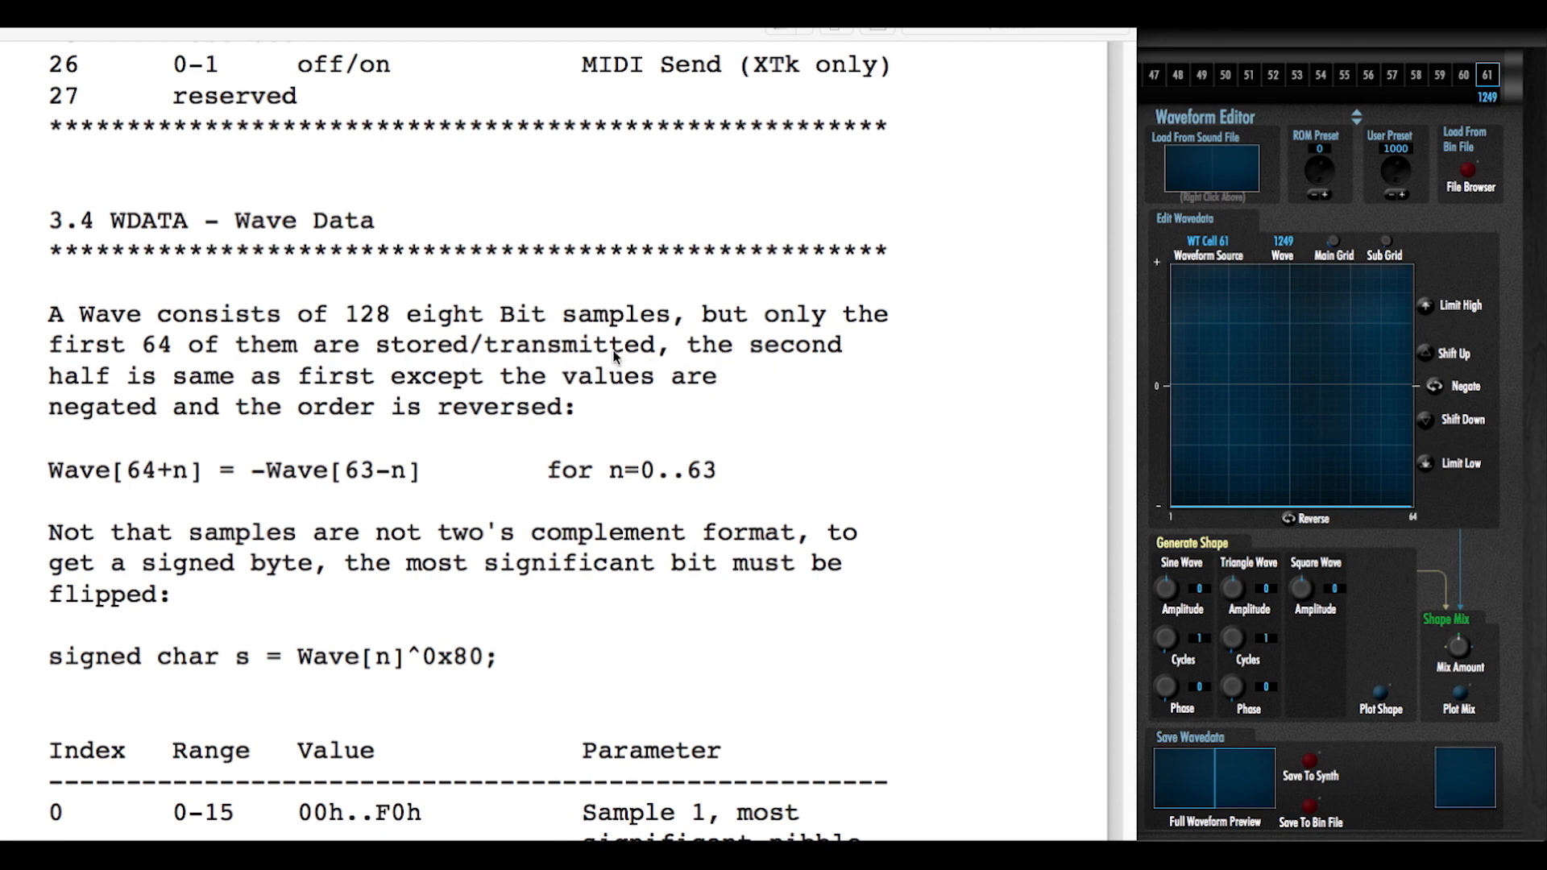
mouse_move(507, 404)
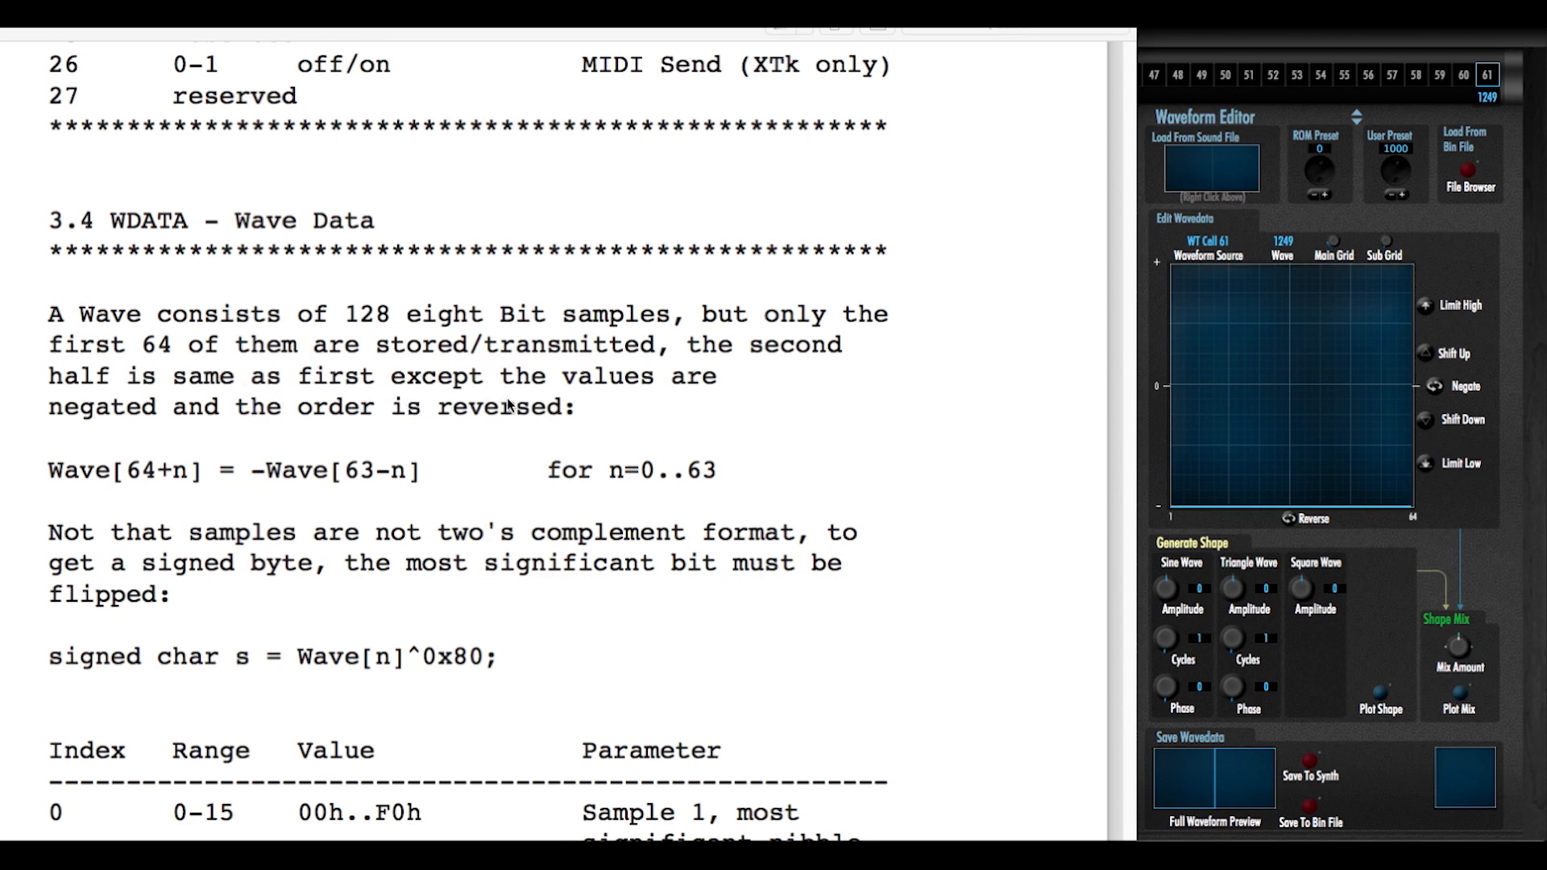
mouse_move(421, 438)
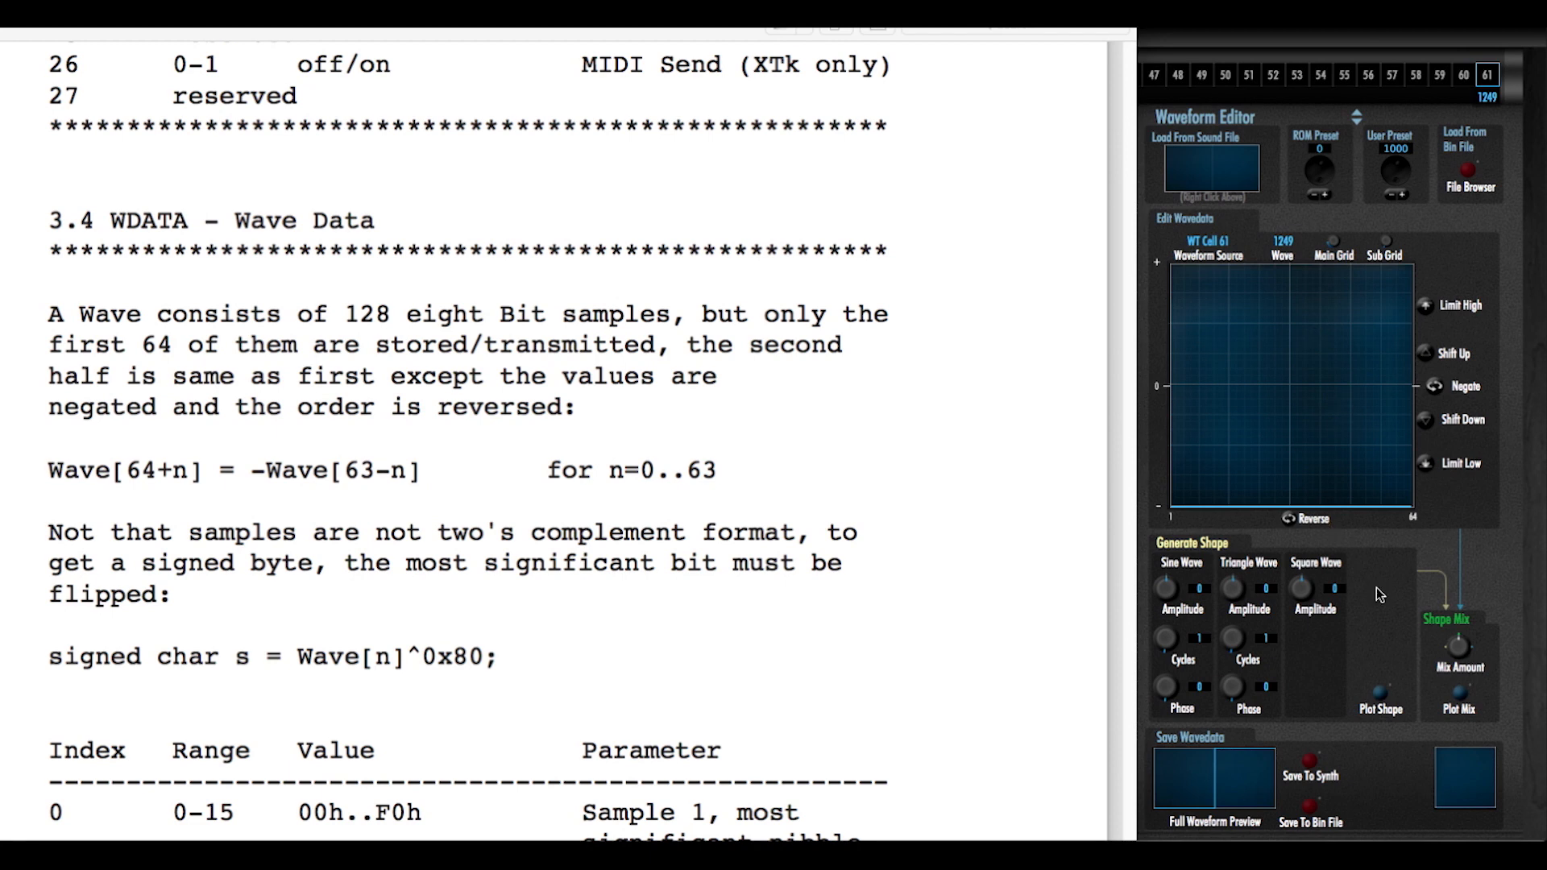
mouse_move(1167, 817)
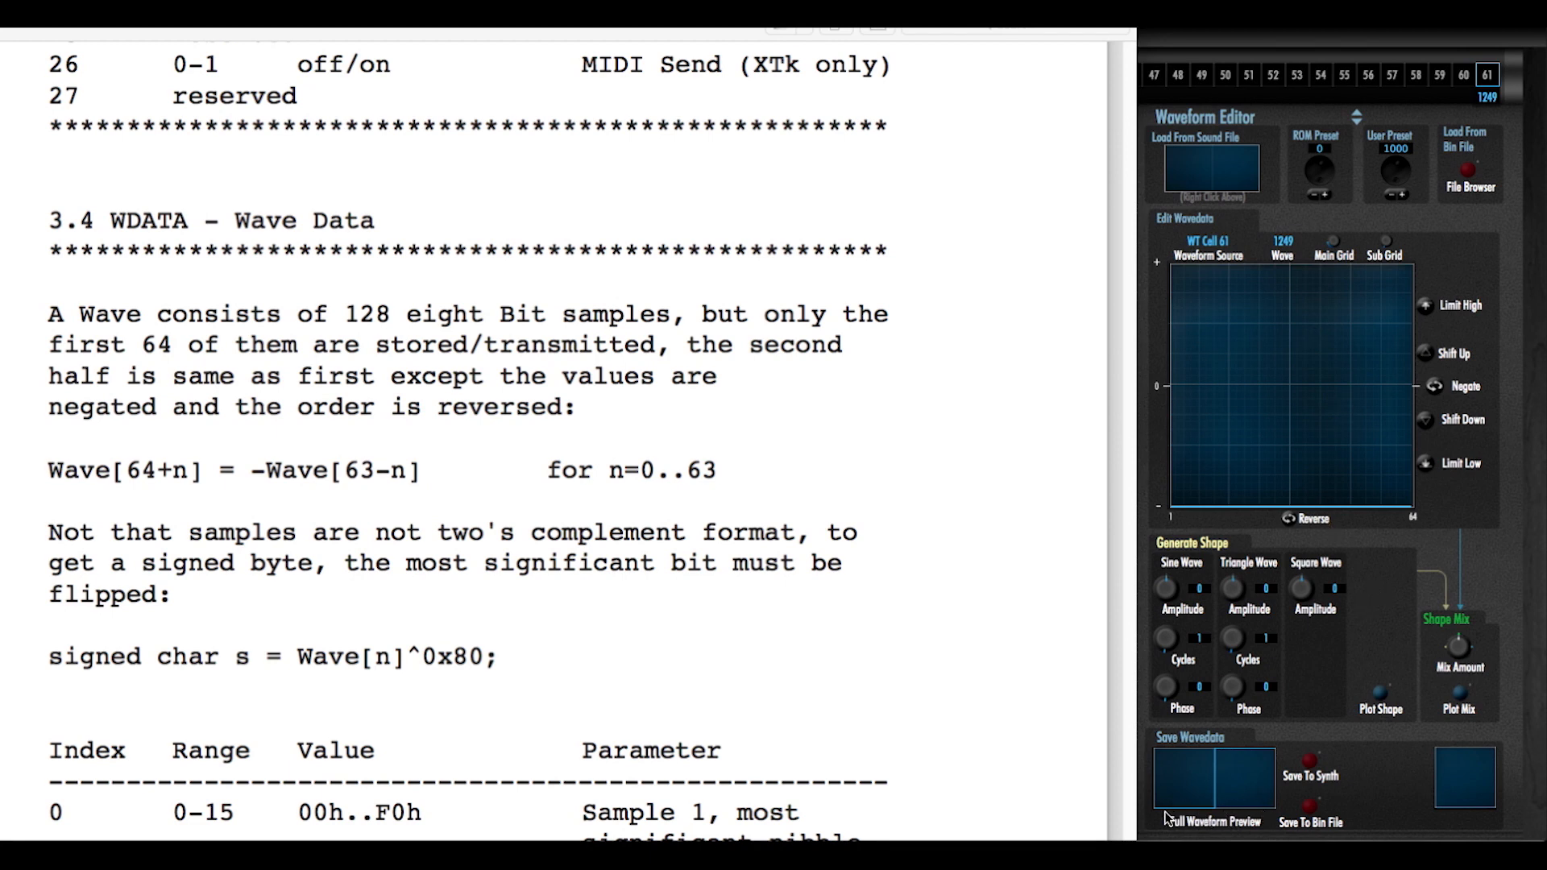
mouse_move(1263, 530)
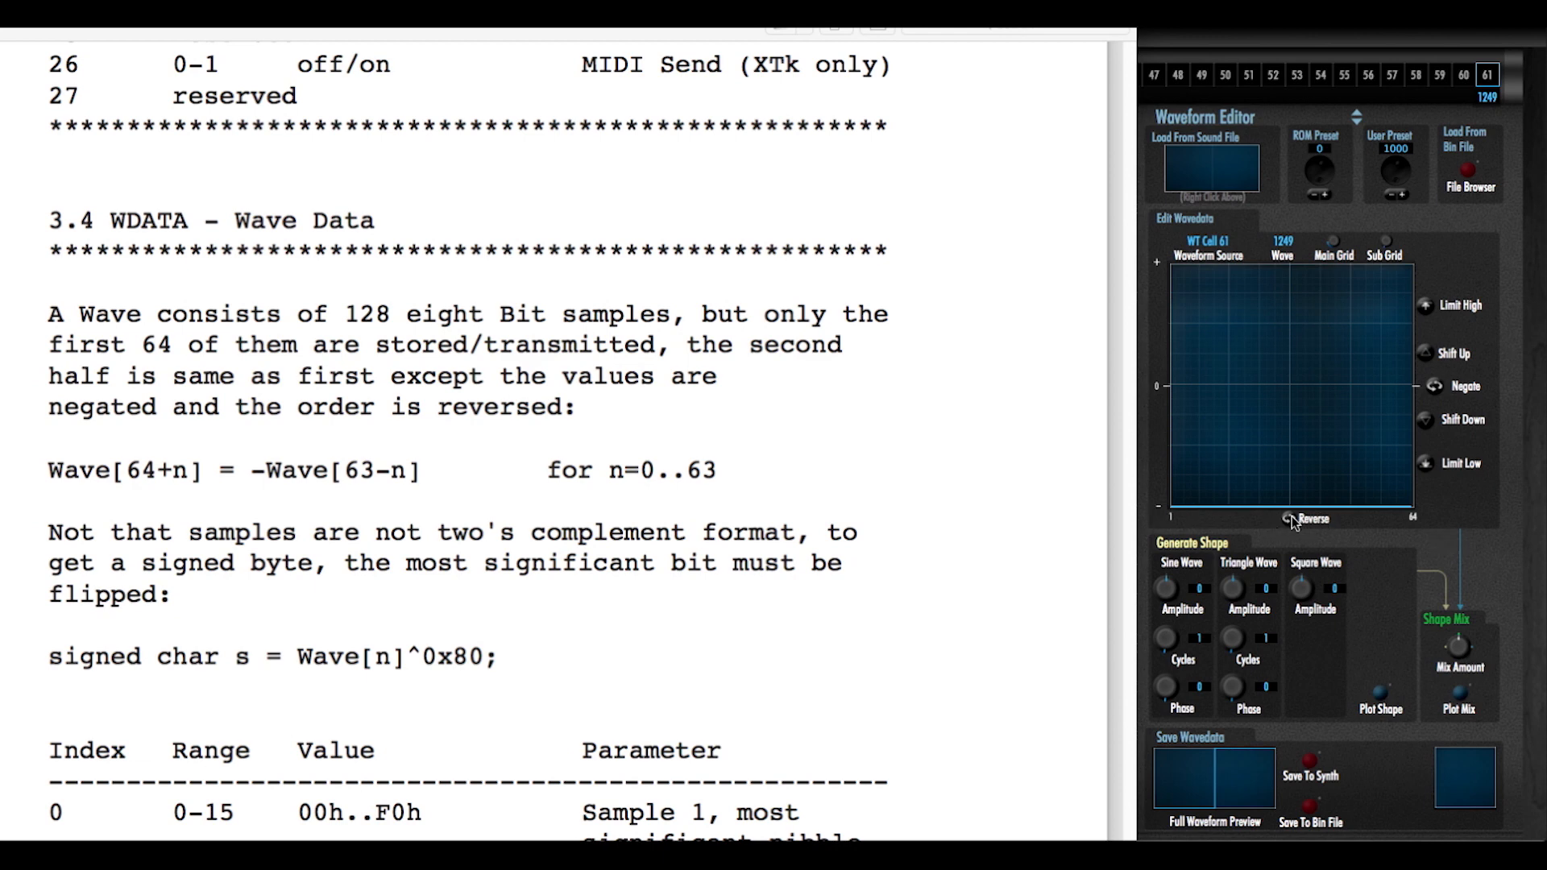
mouse_move(1232, 517)
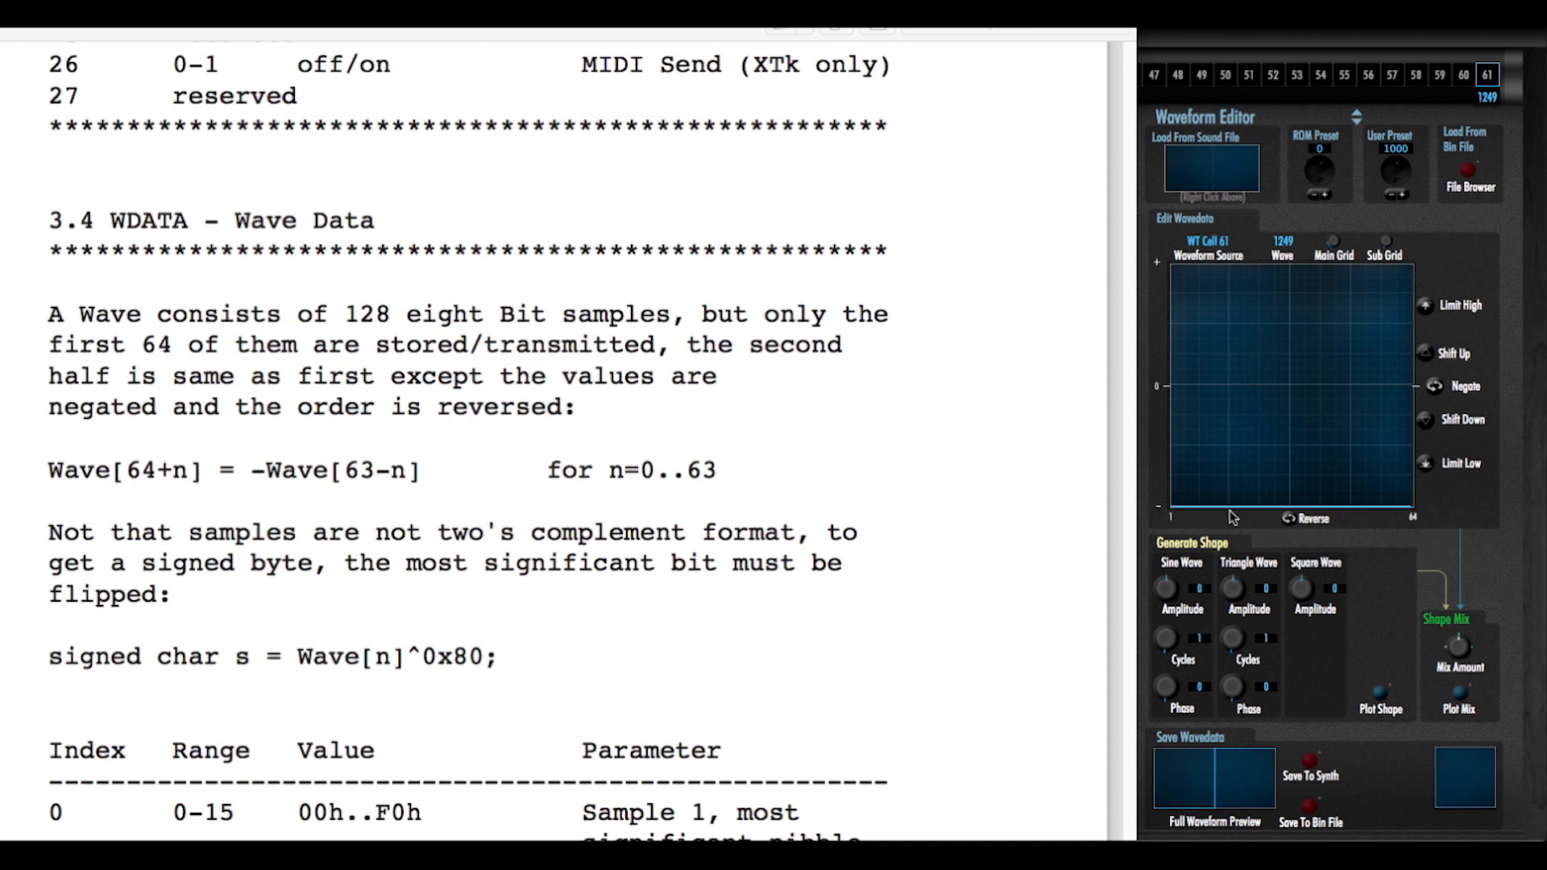
mouse_move(1218, 797)
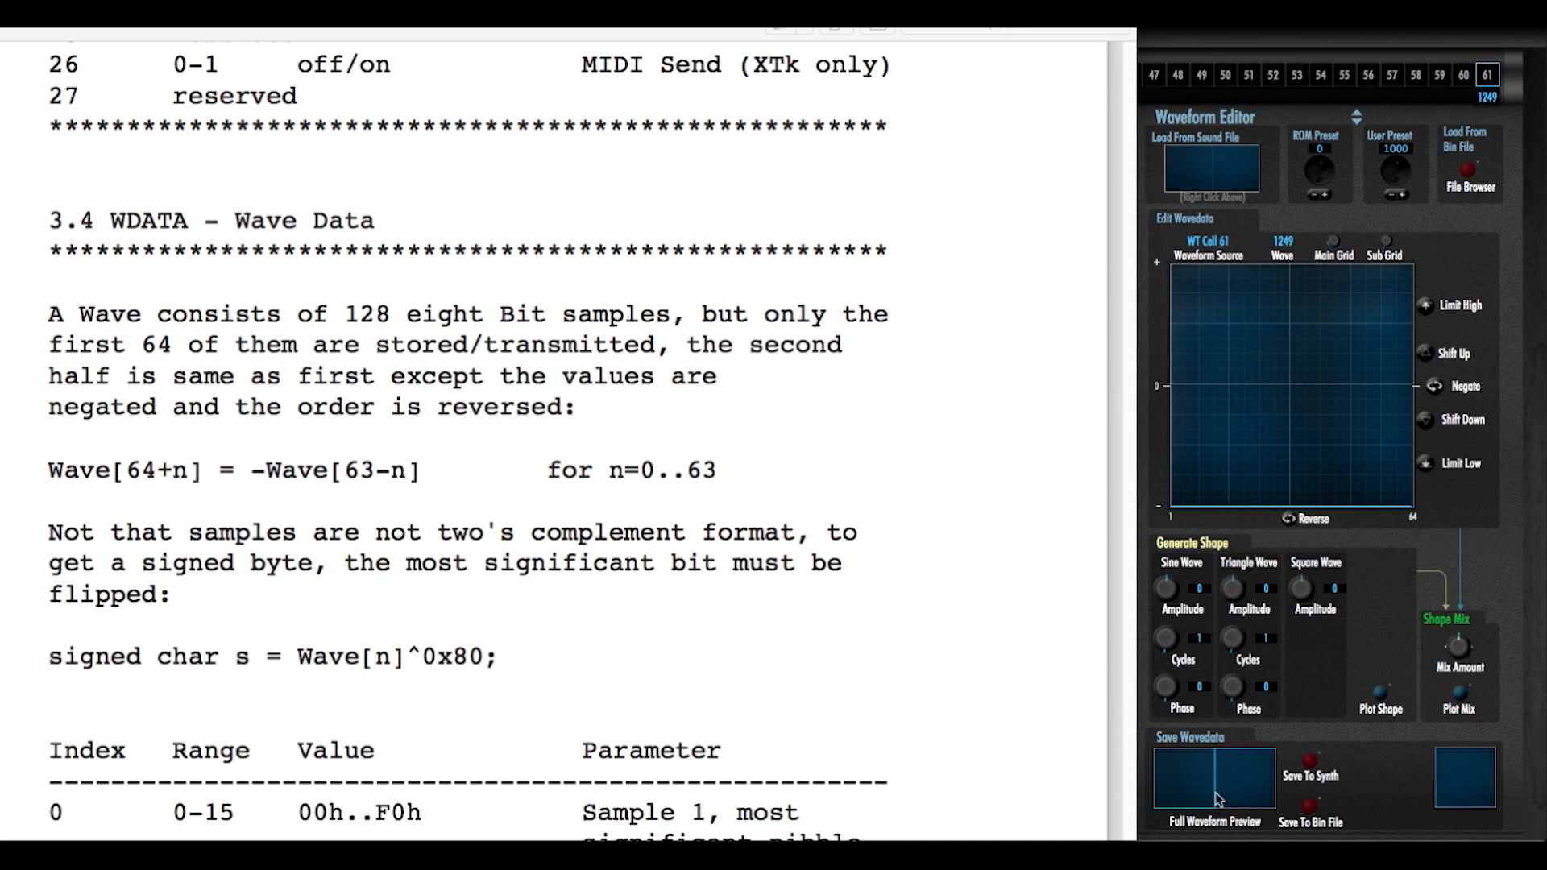
mouse_move(1254, 785)
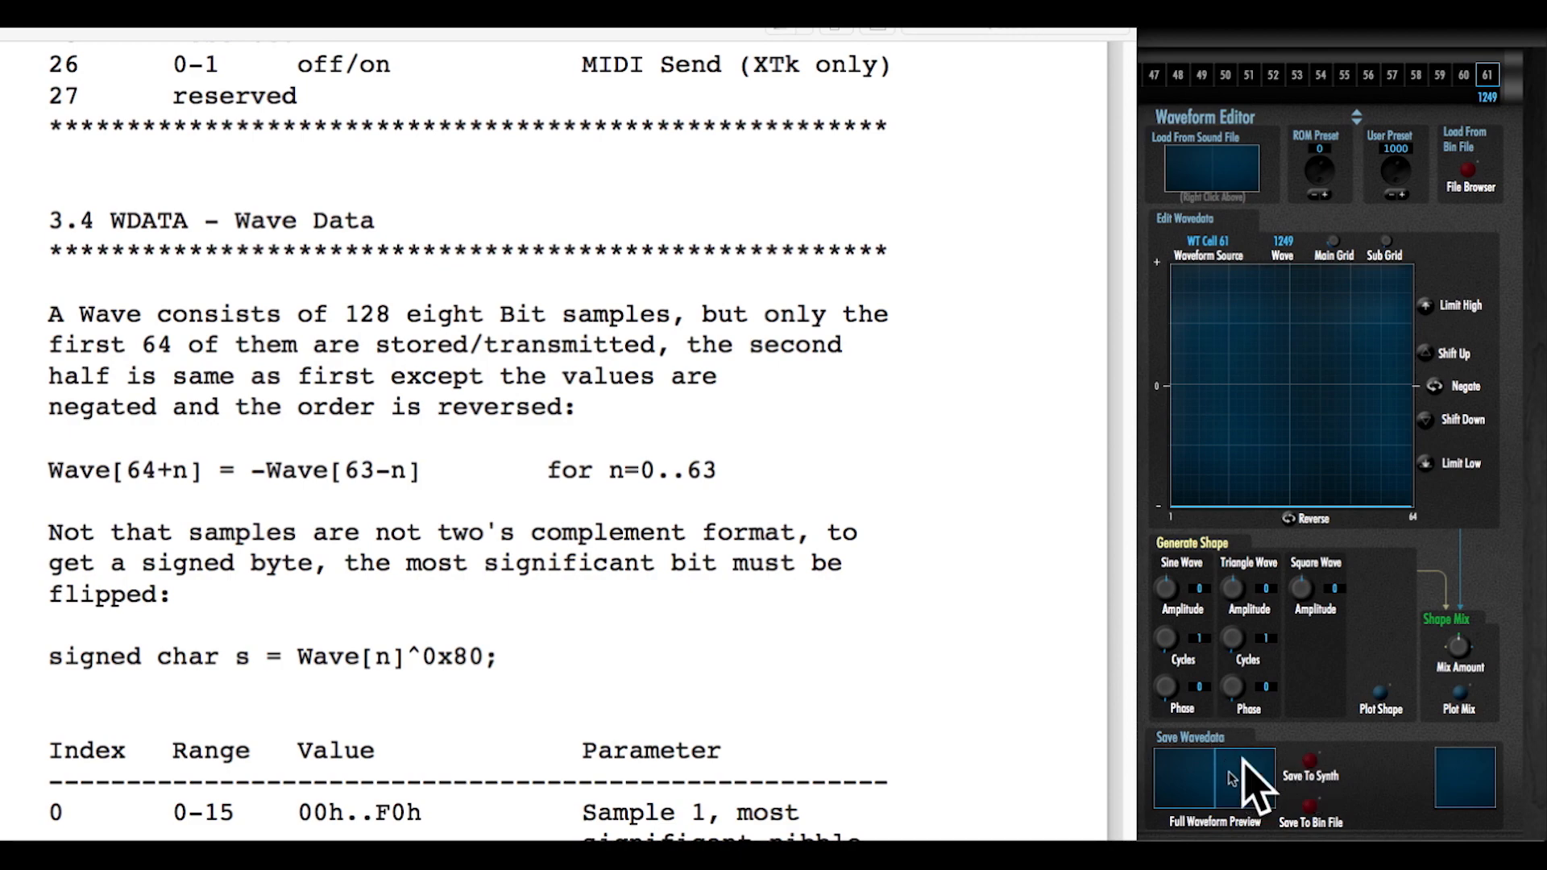
mouse_move(1223, 807)
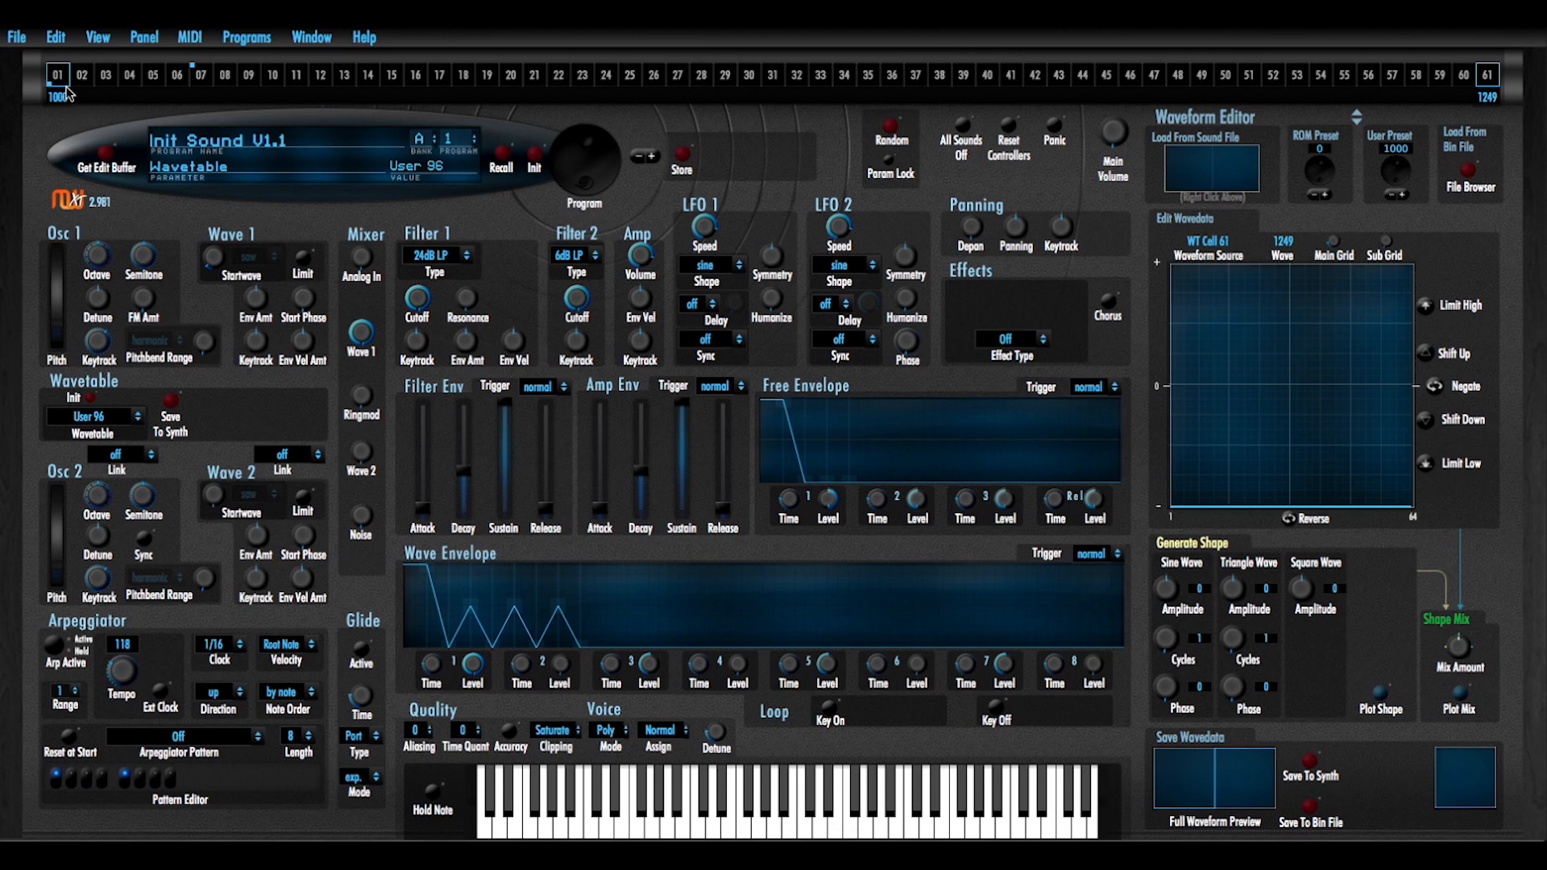
mouse_move(256, 66)
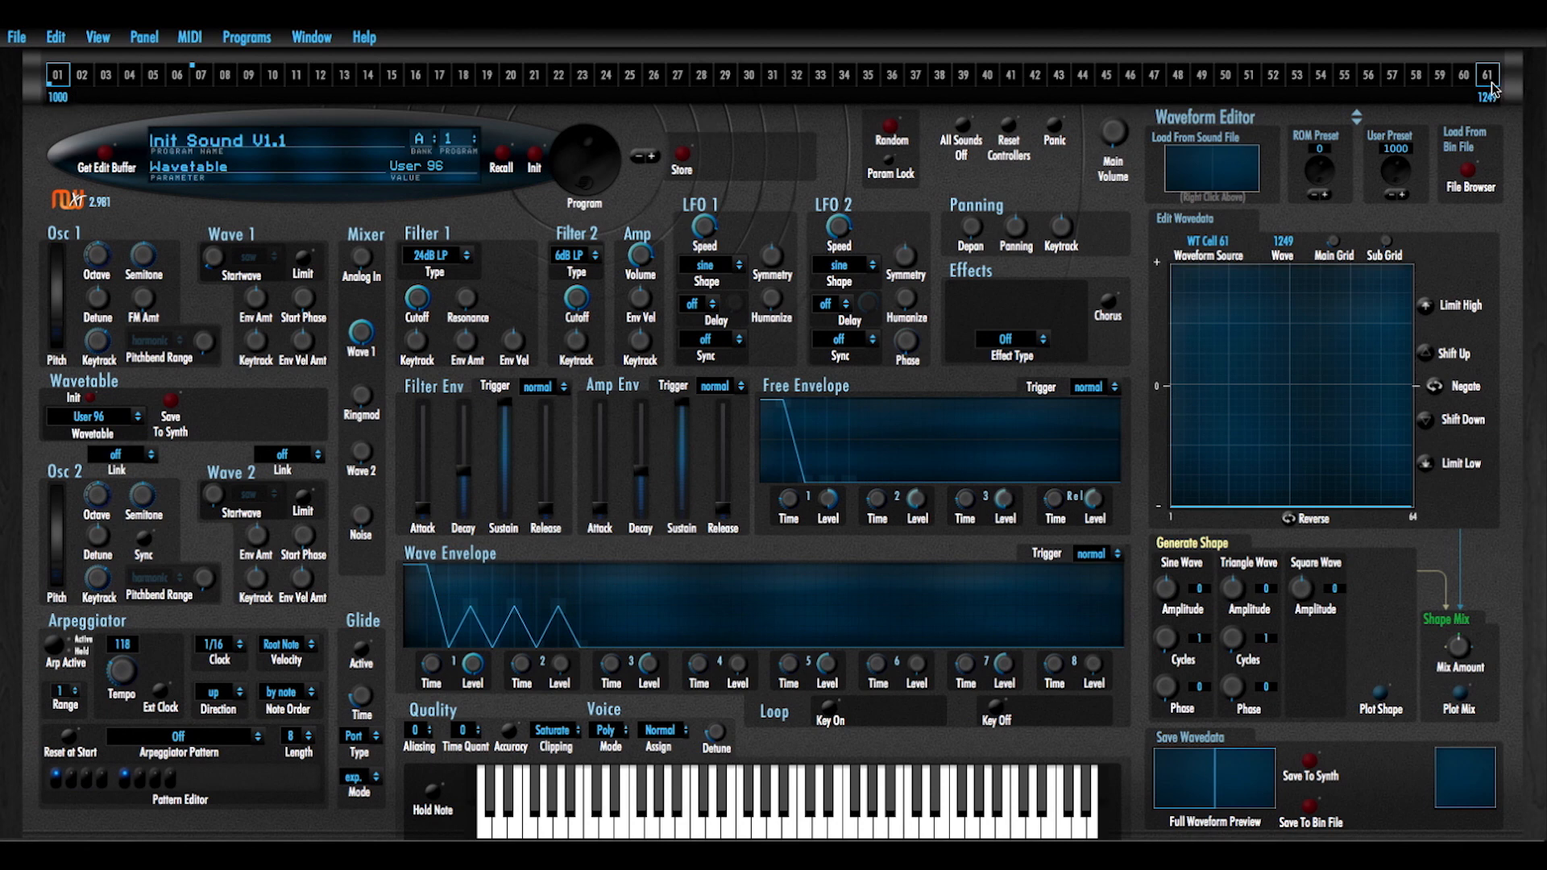
mouse_move(1495, 108)
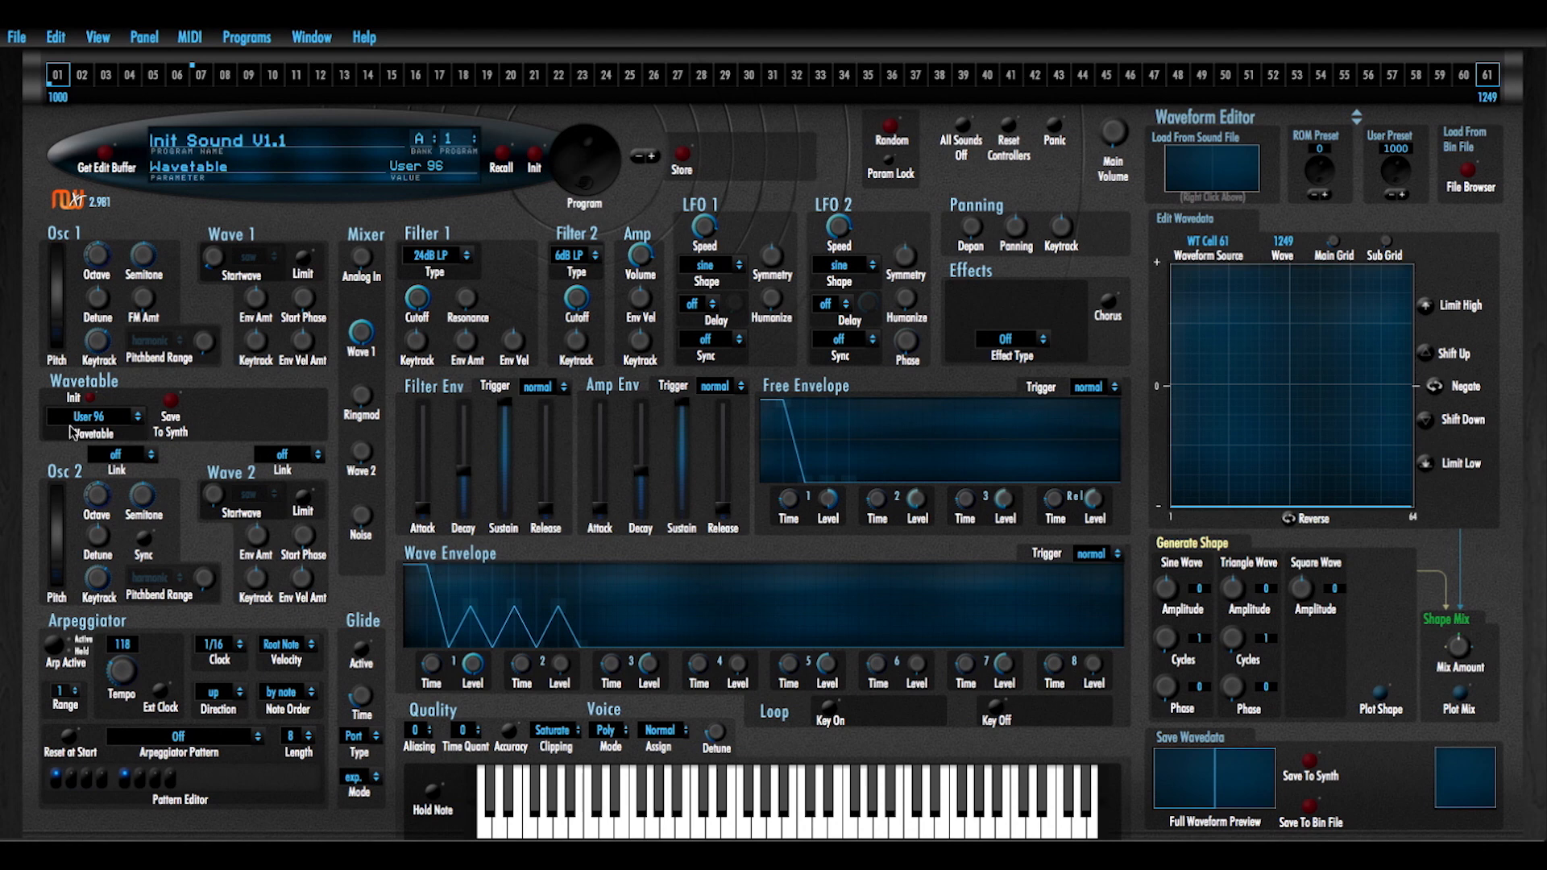
Confirm User 96 as the wavetable for the current sound
left_click(171, 411)
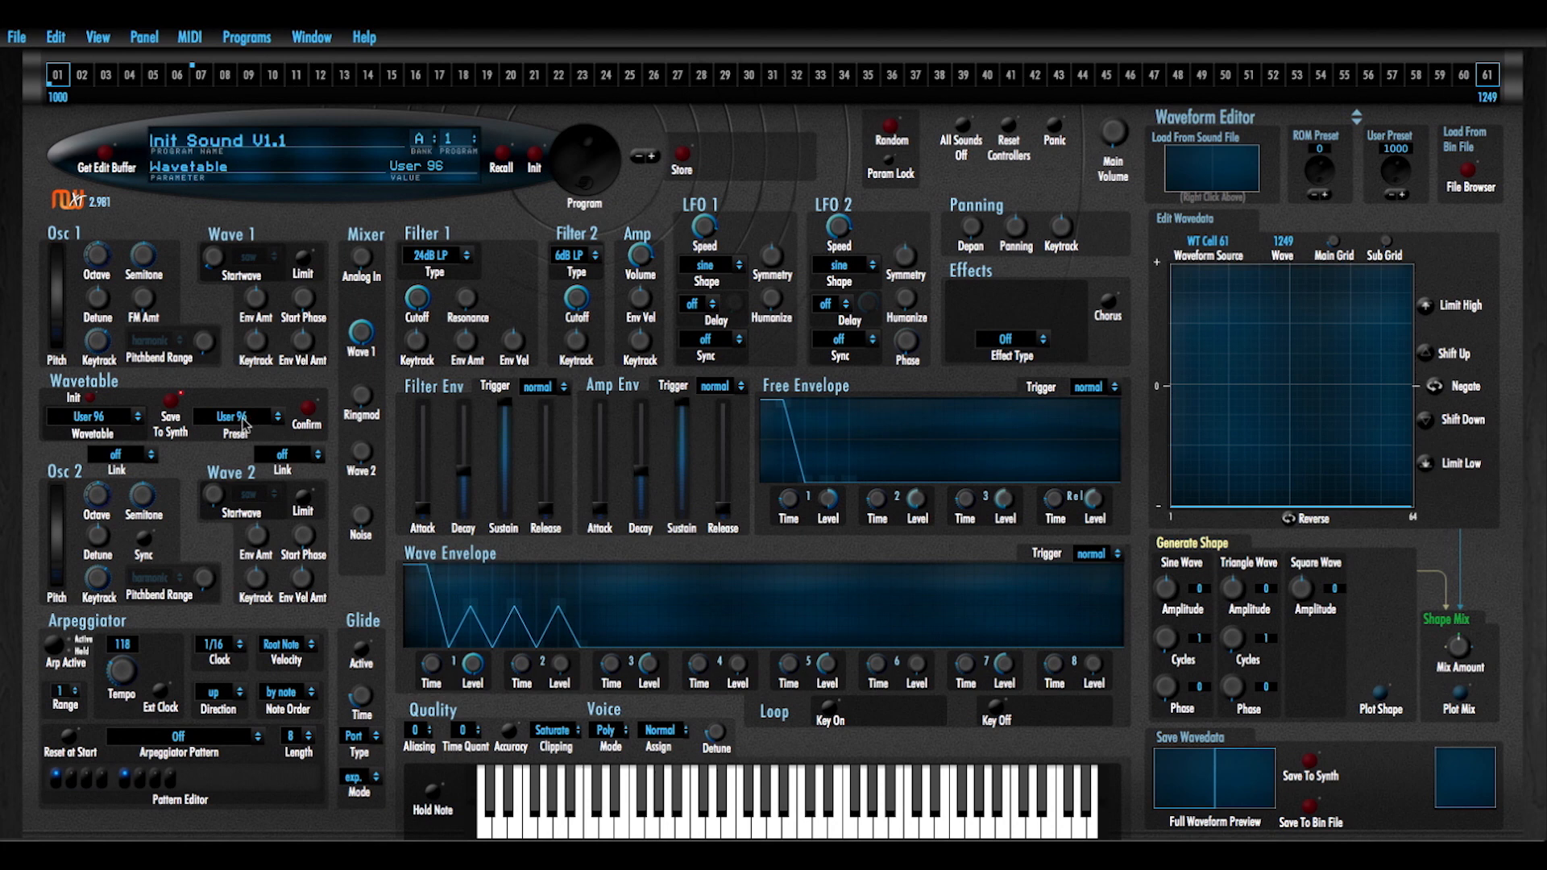
left_click(309, 411)
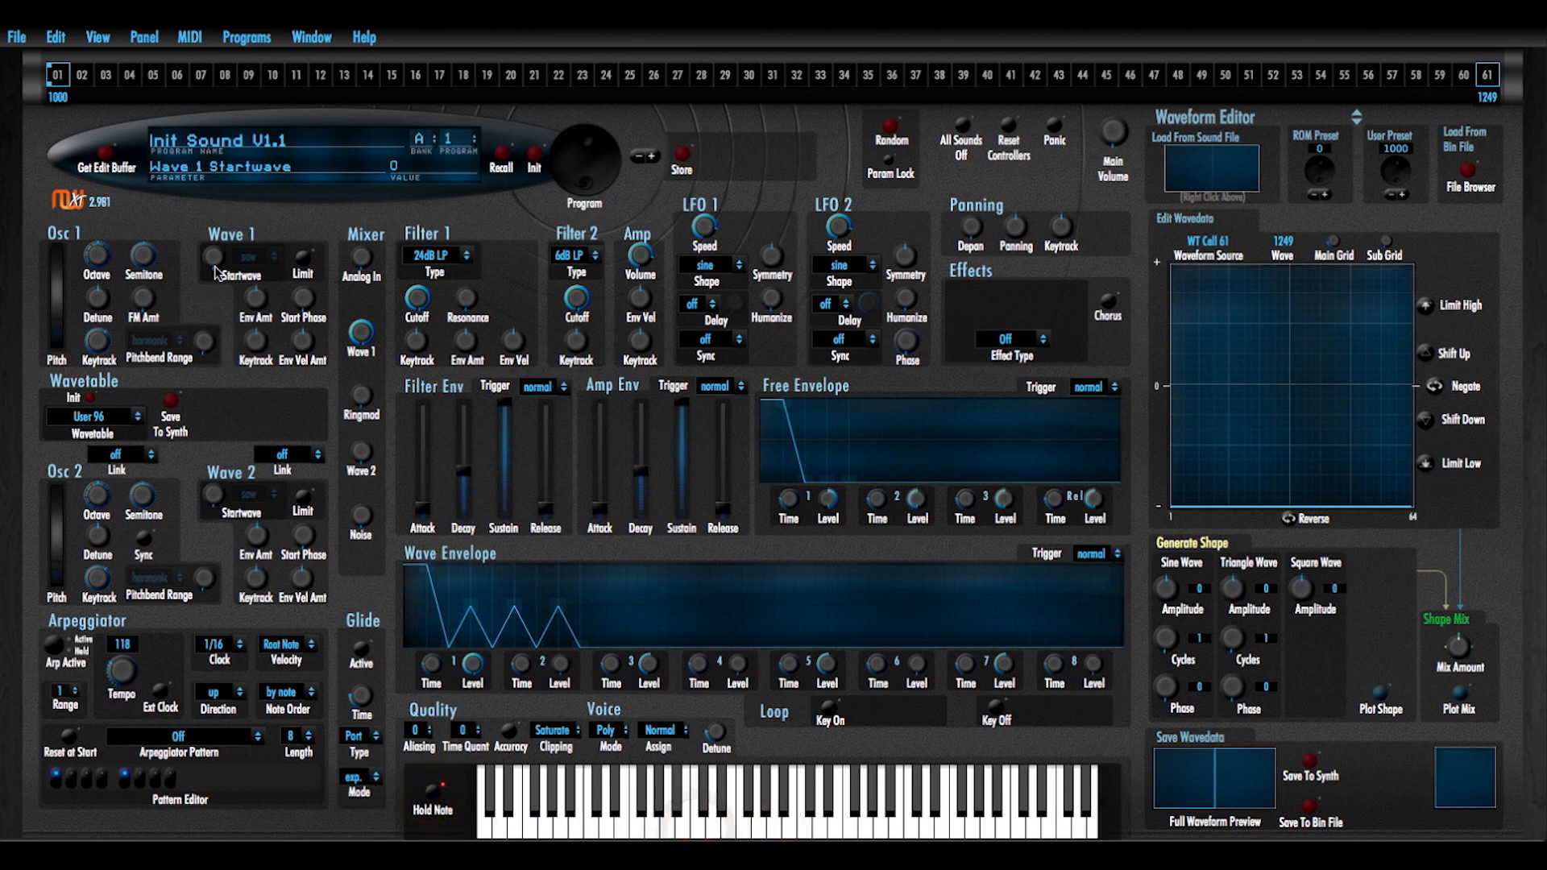
Raise Wave 1 Startwave to 36 on the User 96 wavetable
left_click_drag(214, 256, 214, 227)
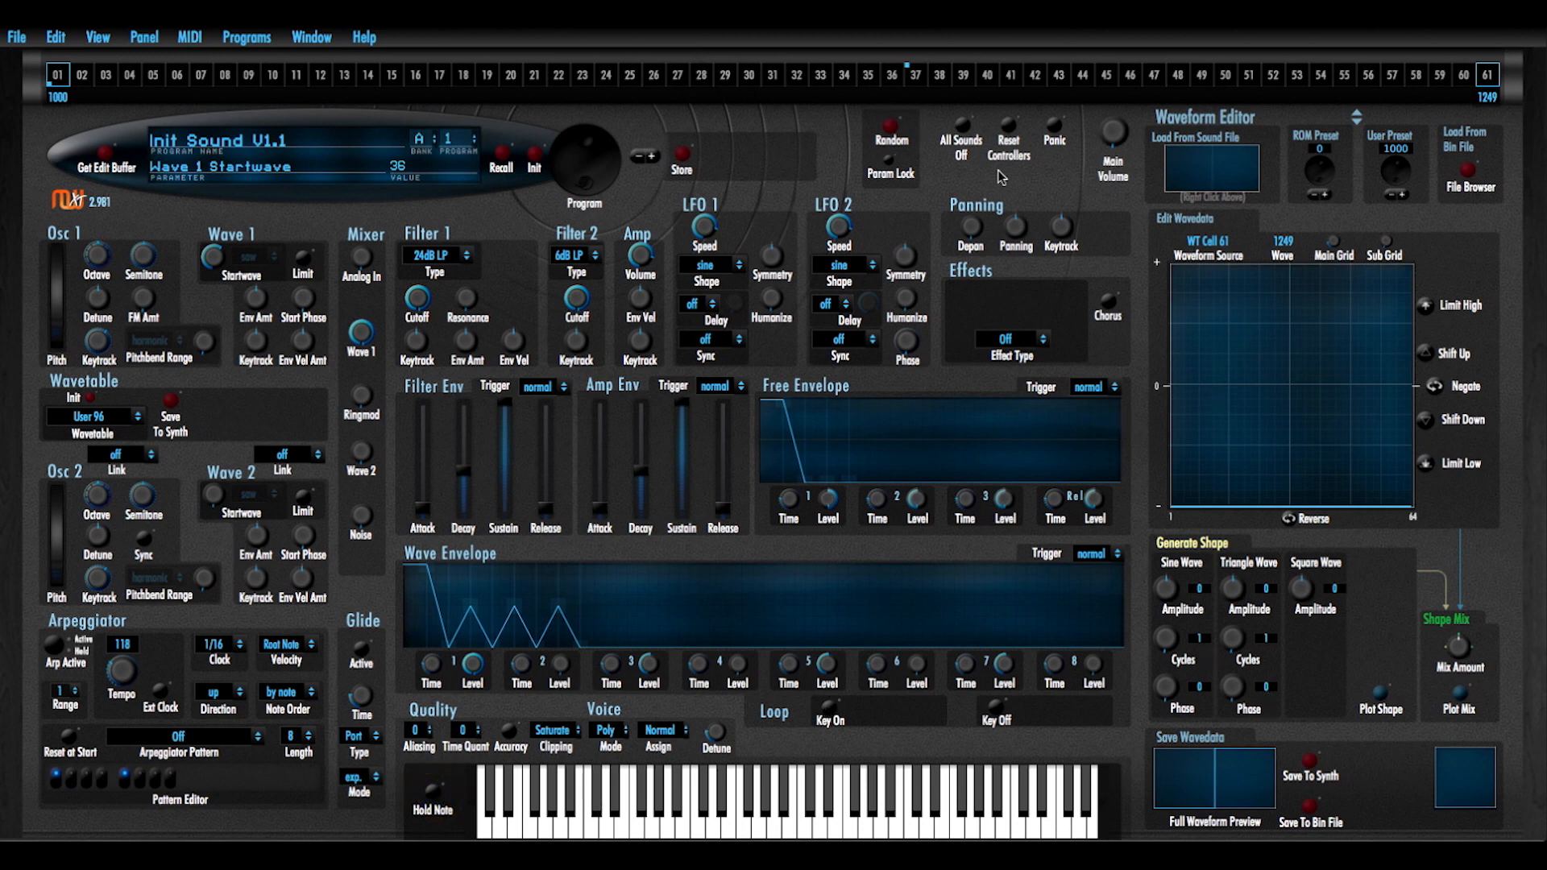
mouse_move(130, 383)
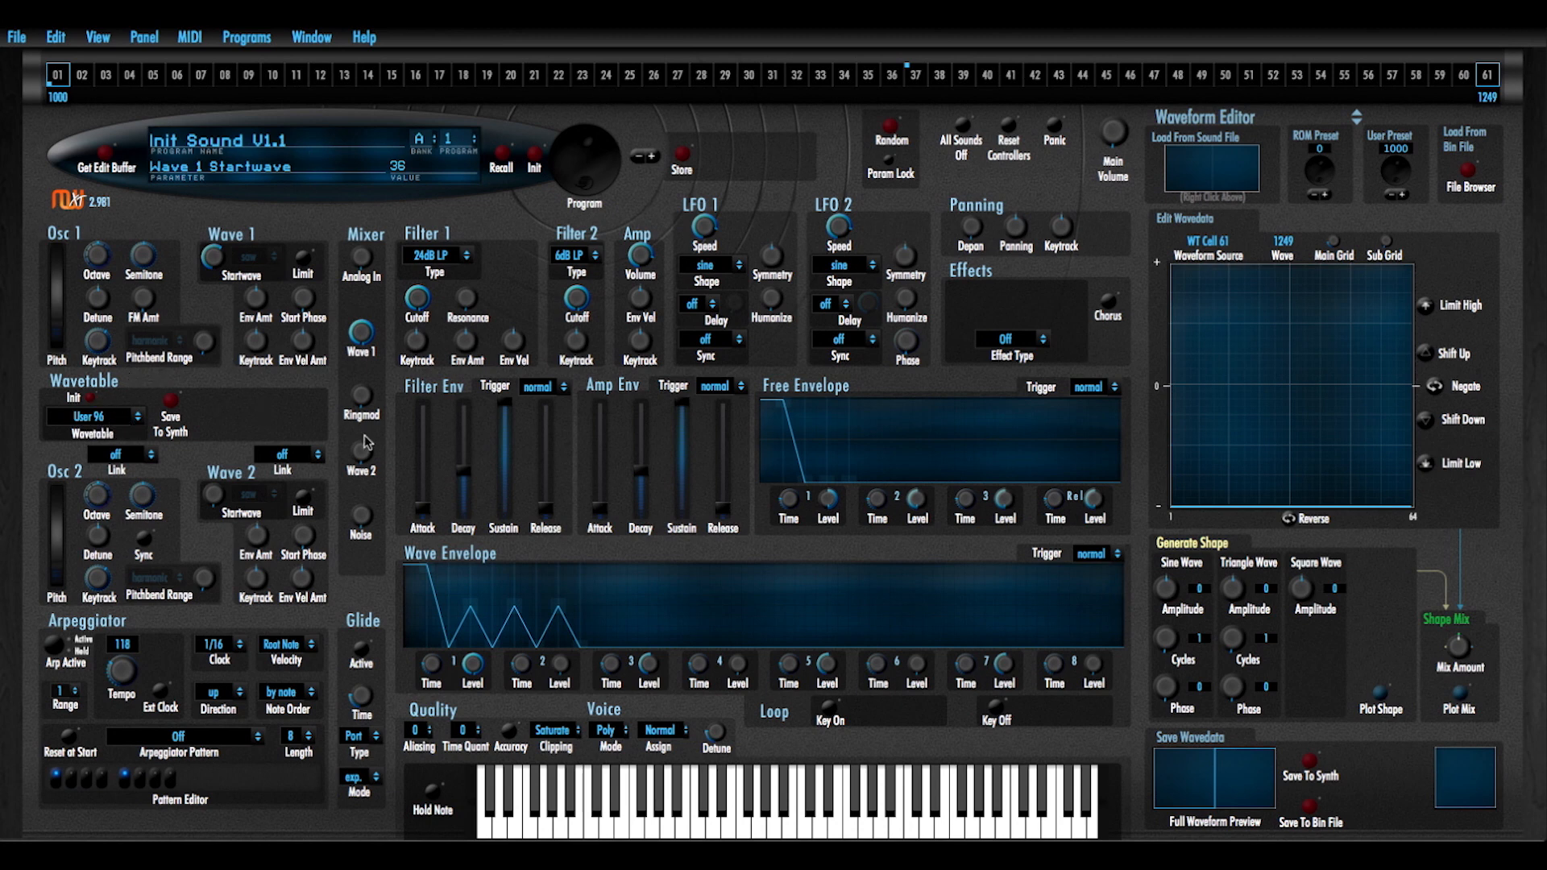
mouse_move(1312, 551)
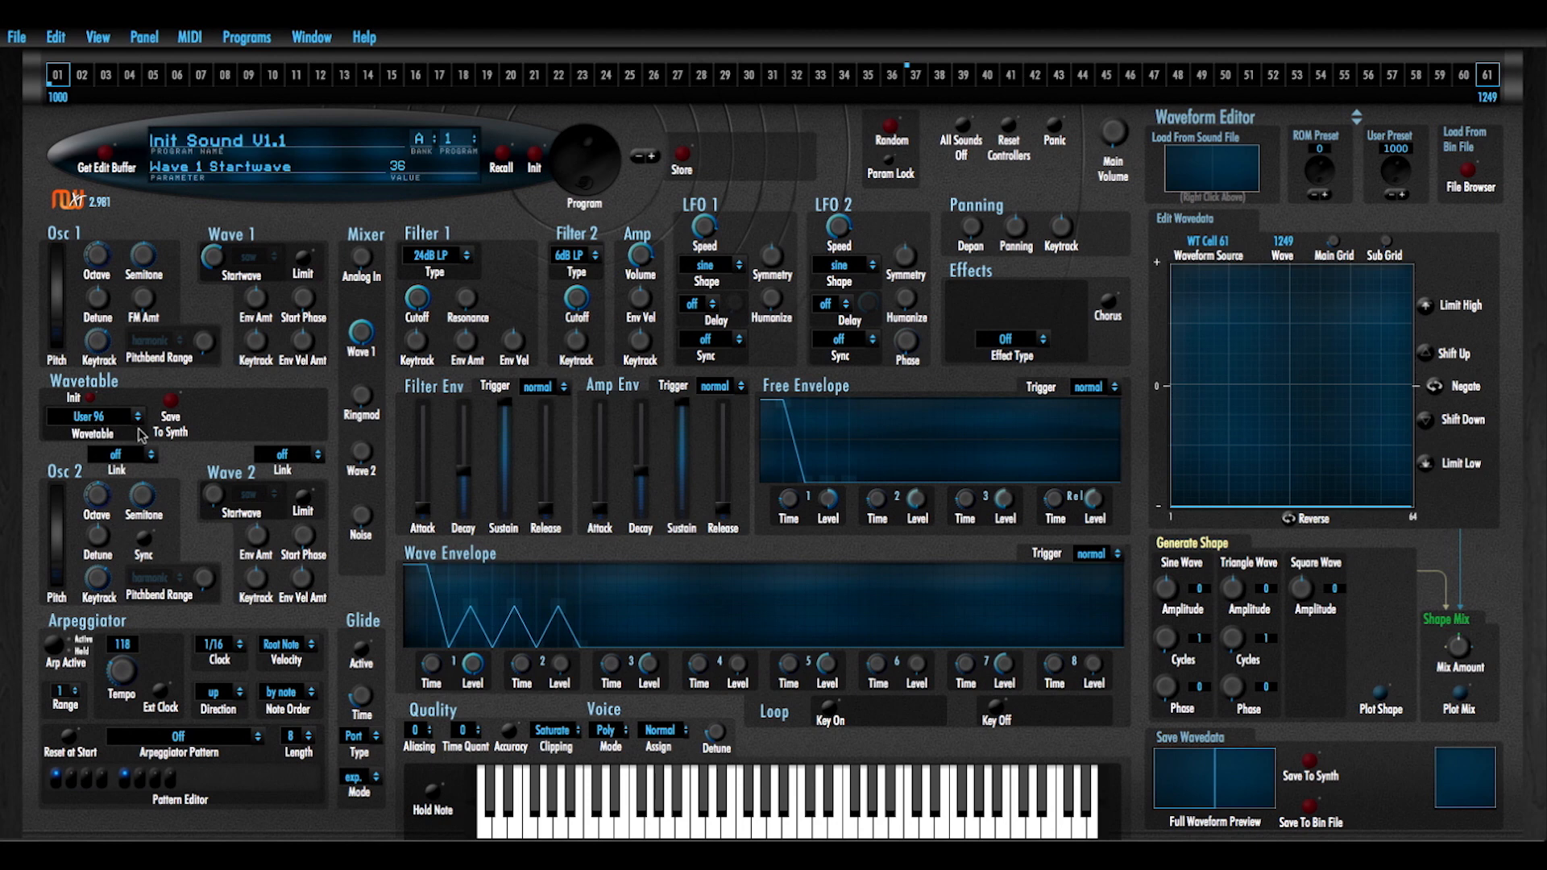
mouse_move(542, 245)
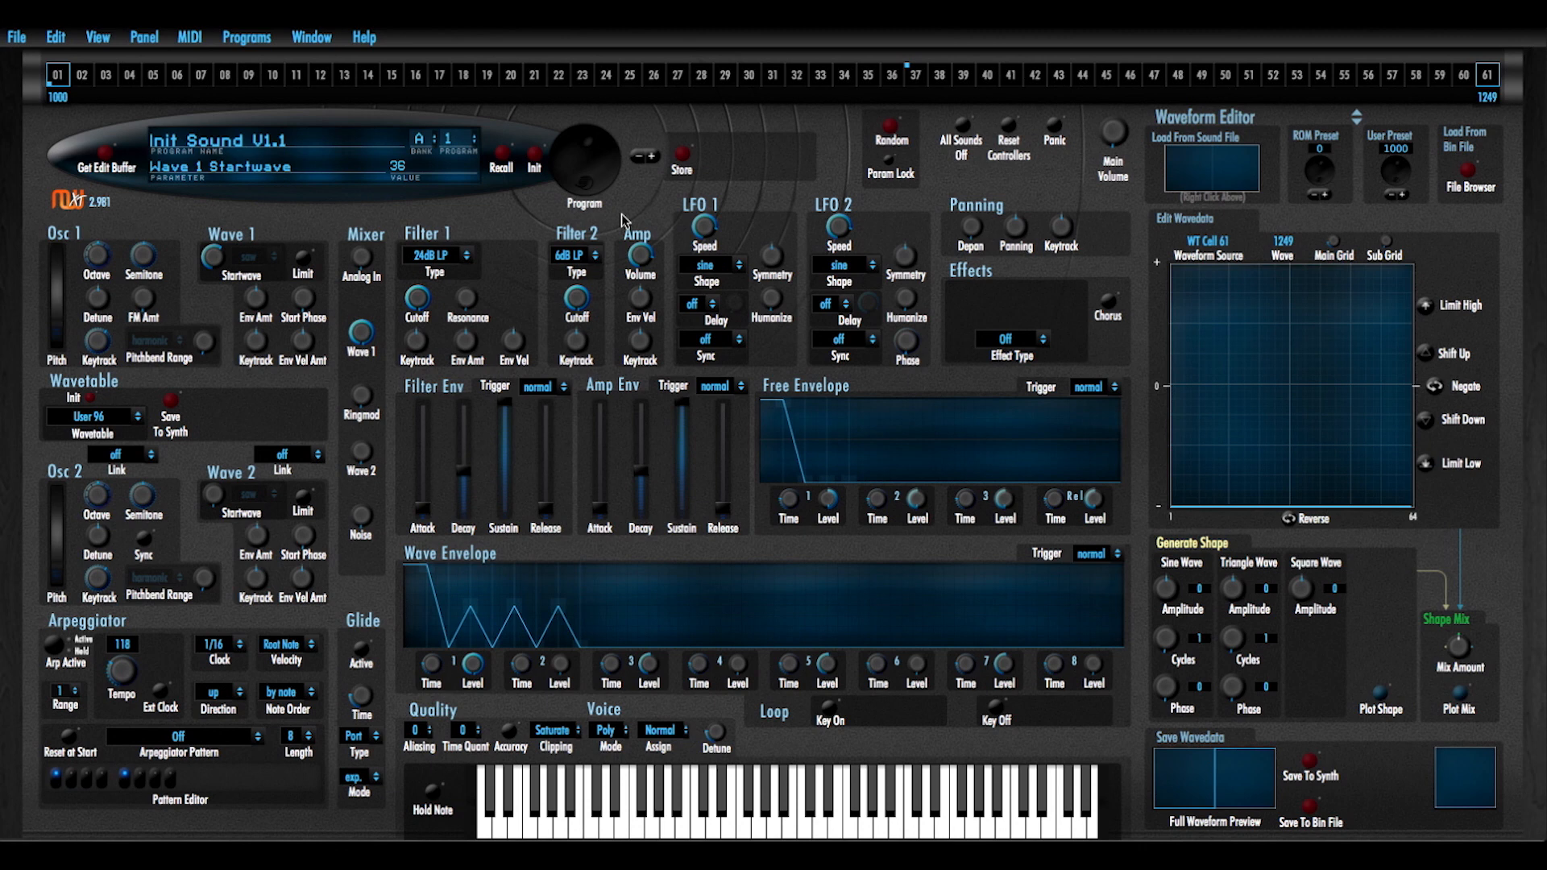
mouse_move(691, 235)
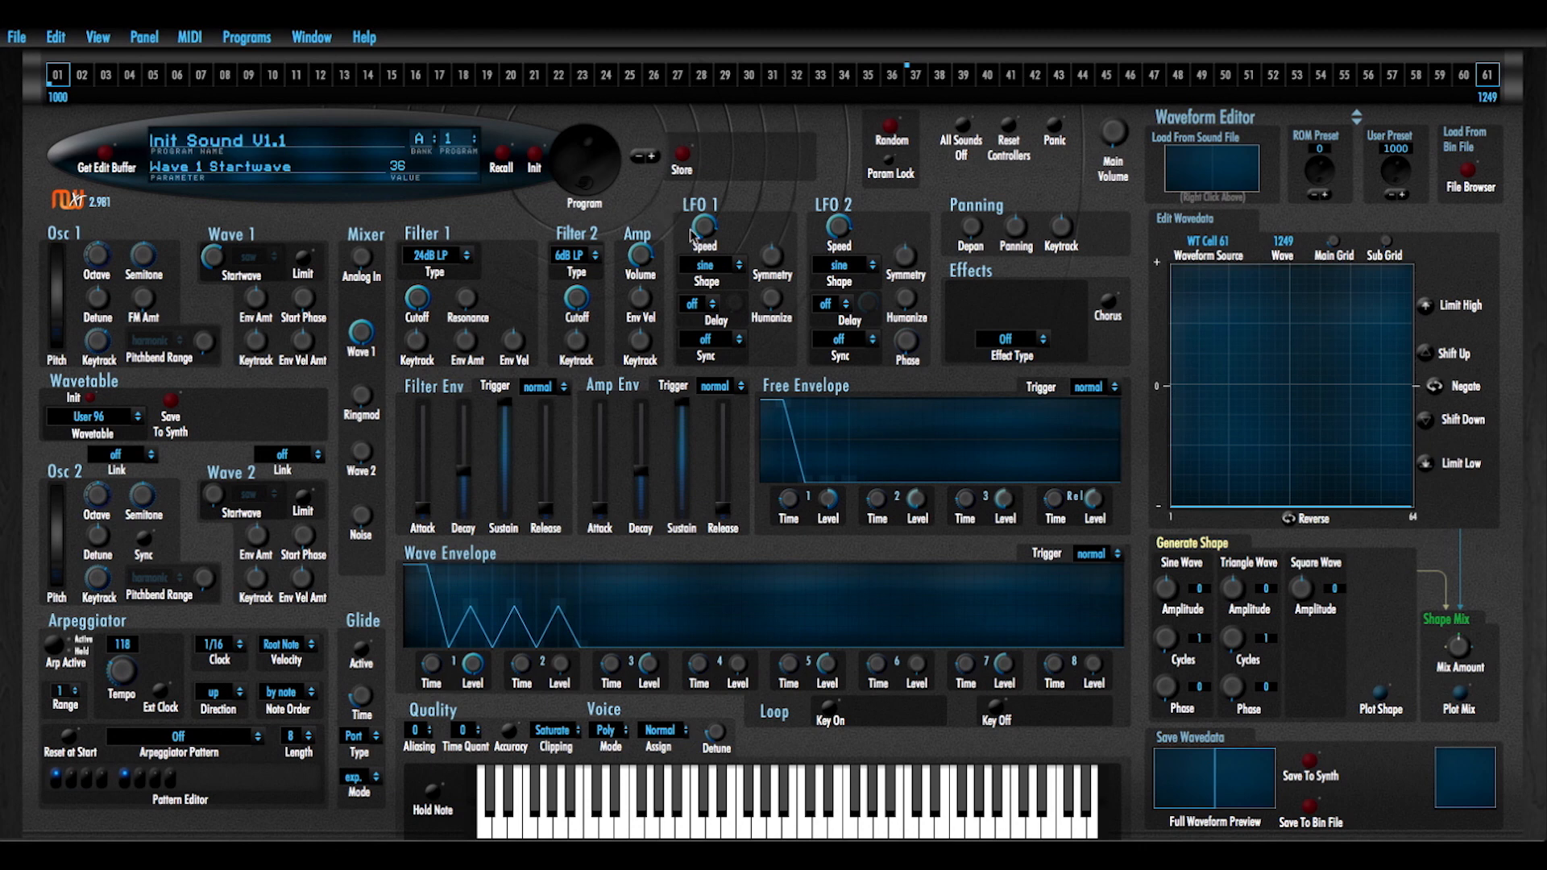
left_click(812, 799)
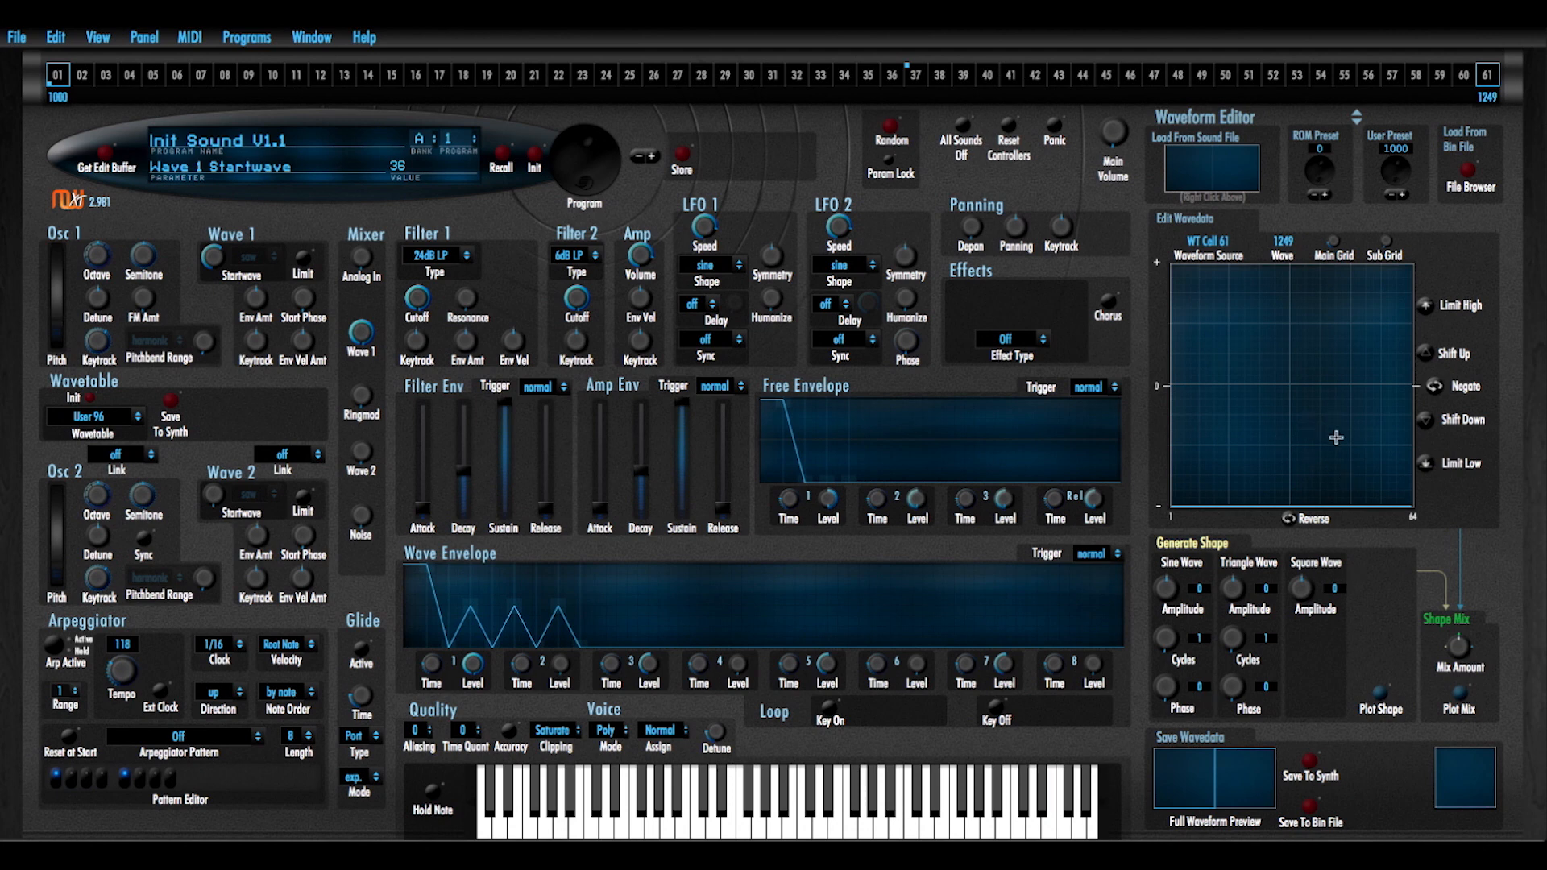
mouse_move(1270, 429)
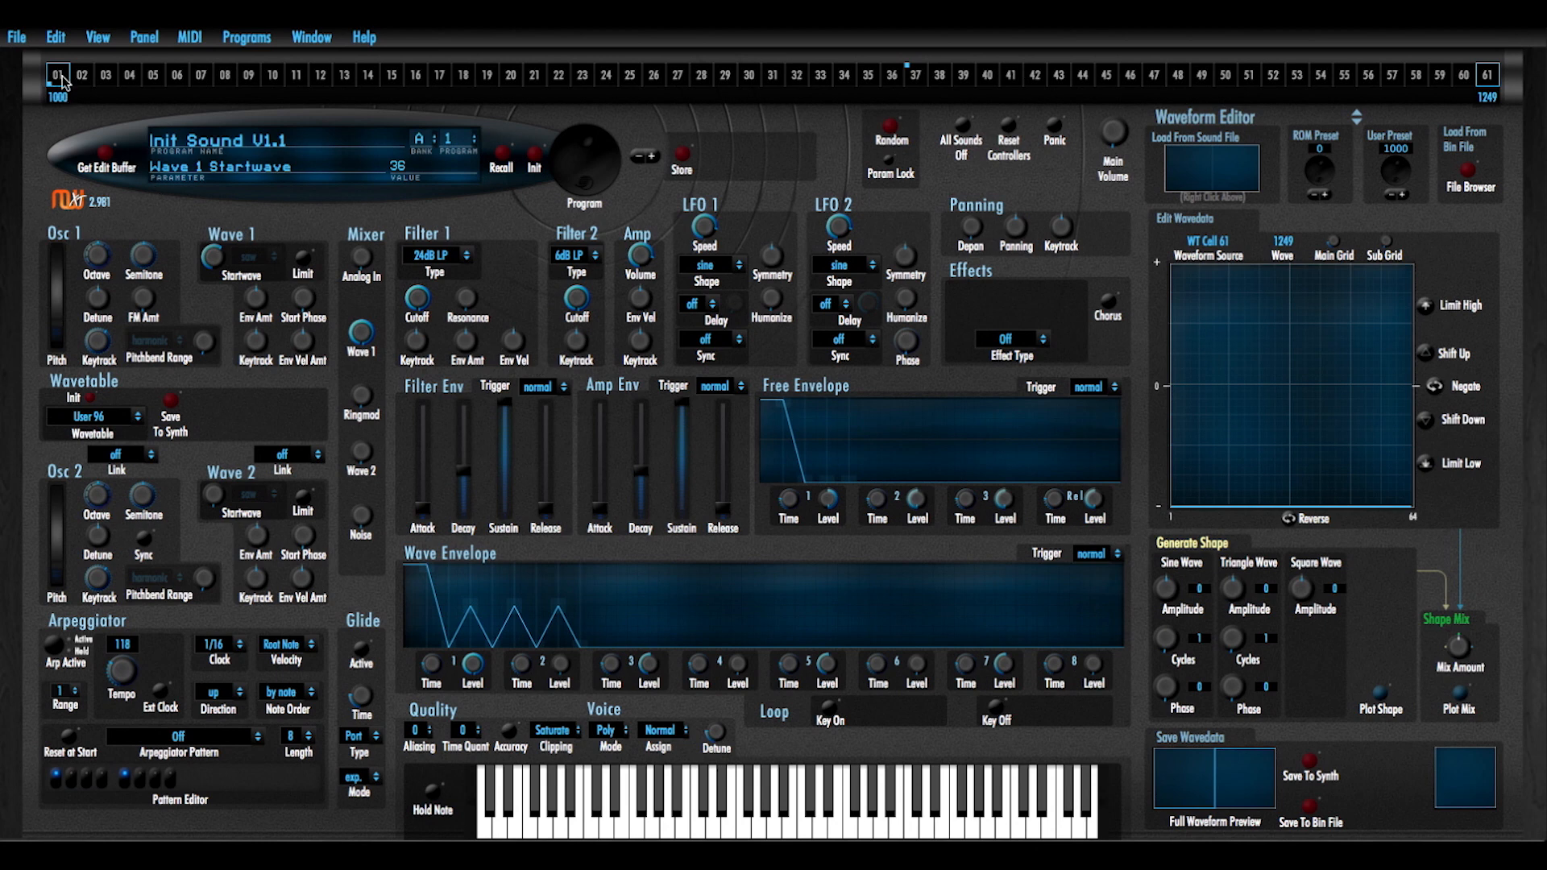
Load step 01's sine-like wave 1000 into the waveform editor
left_click(58, 76)
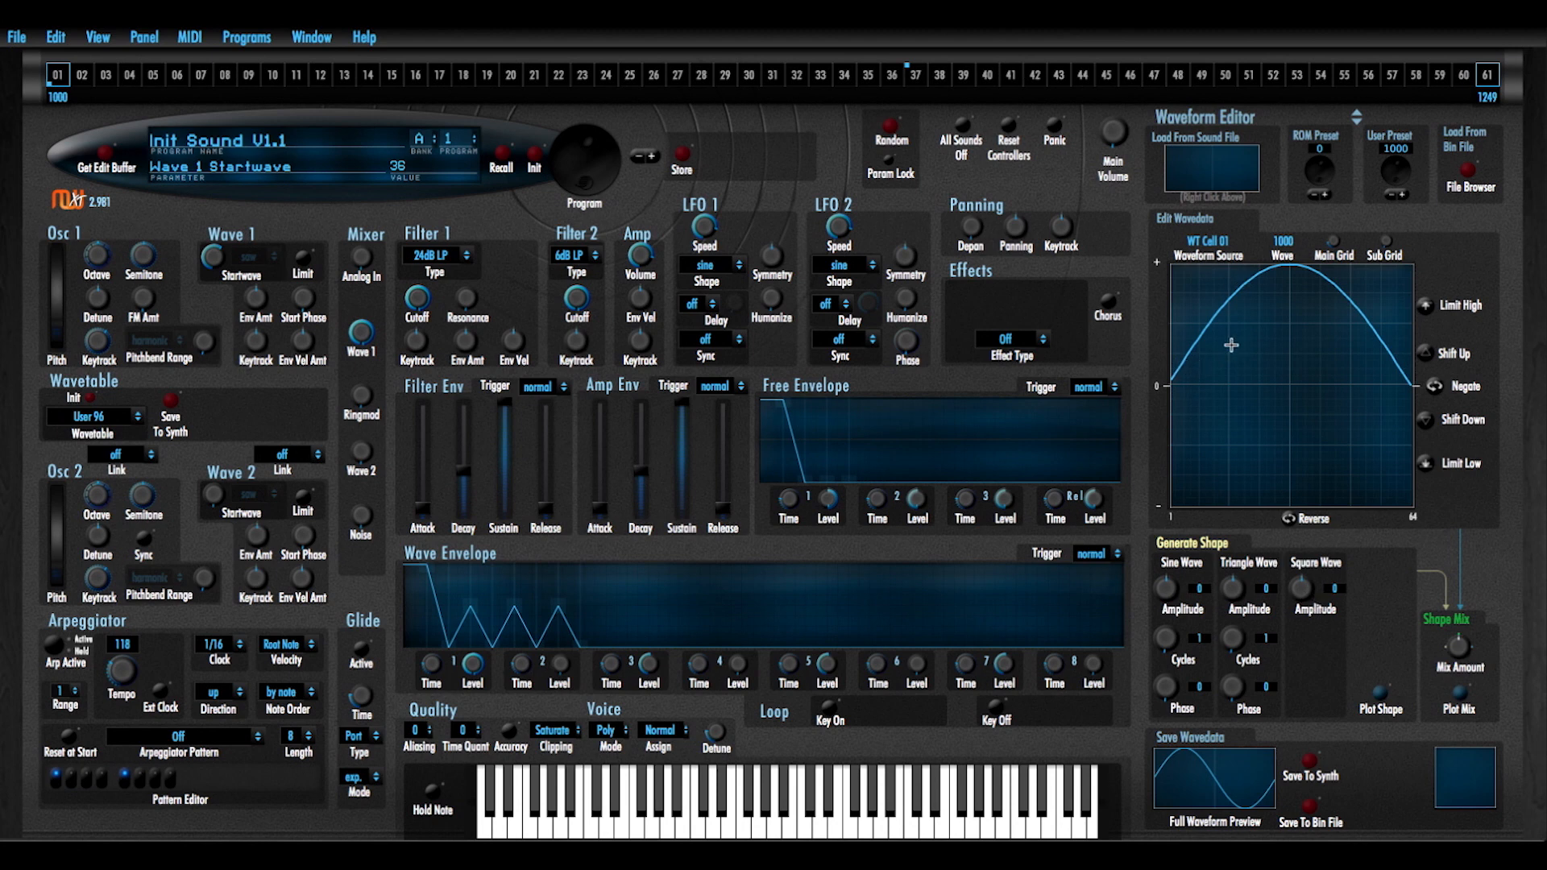
mouse_move(1355, 312)
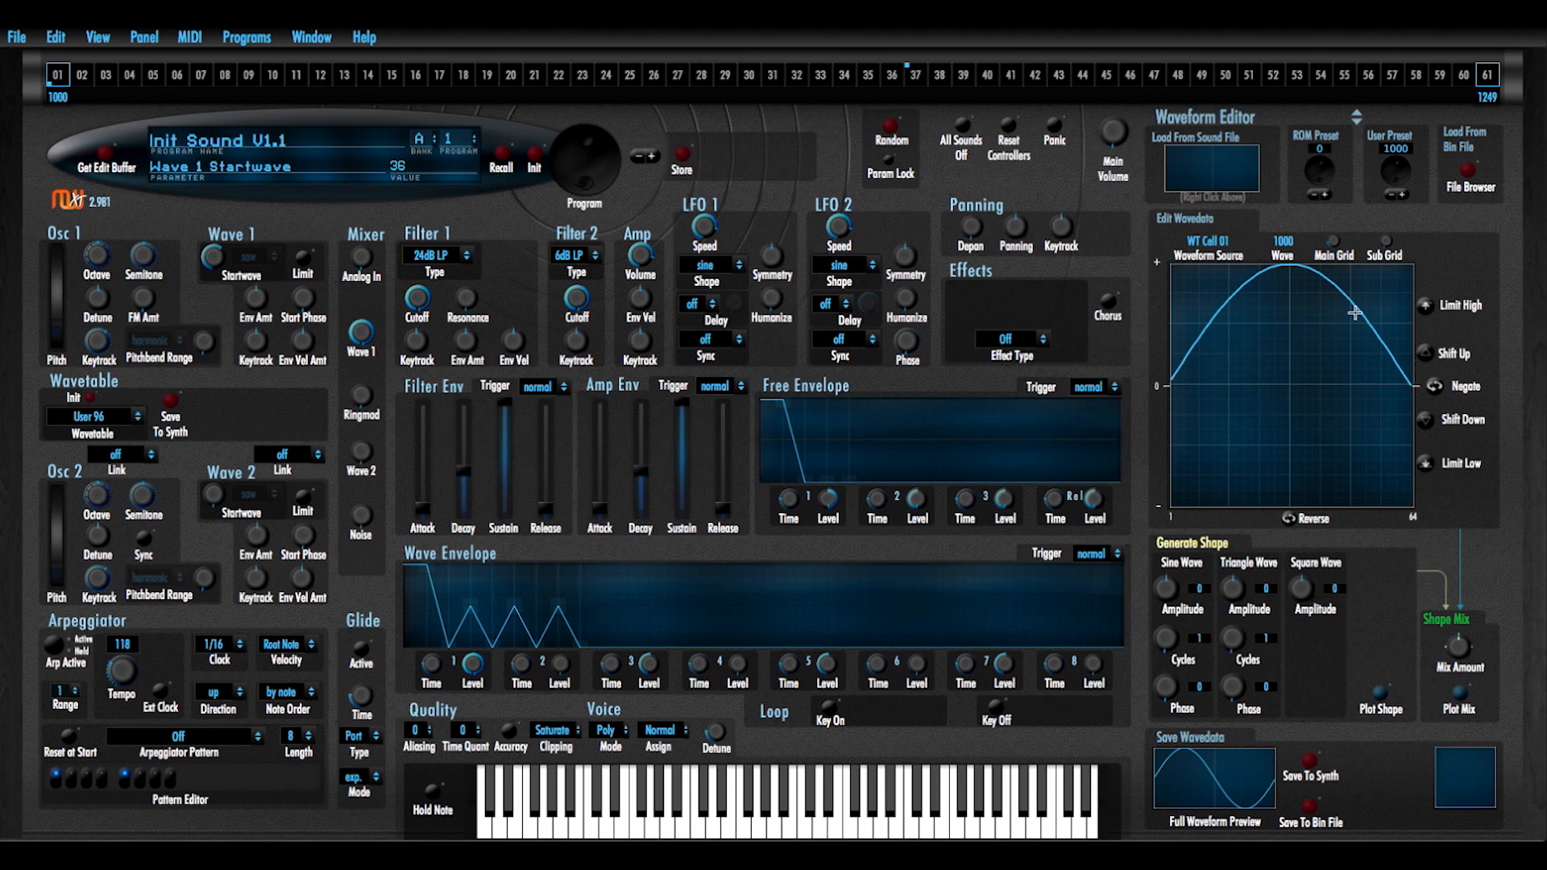
mouse_move(1337, 311)
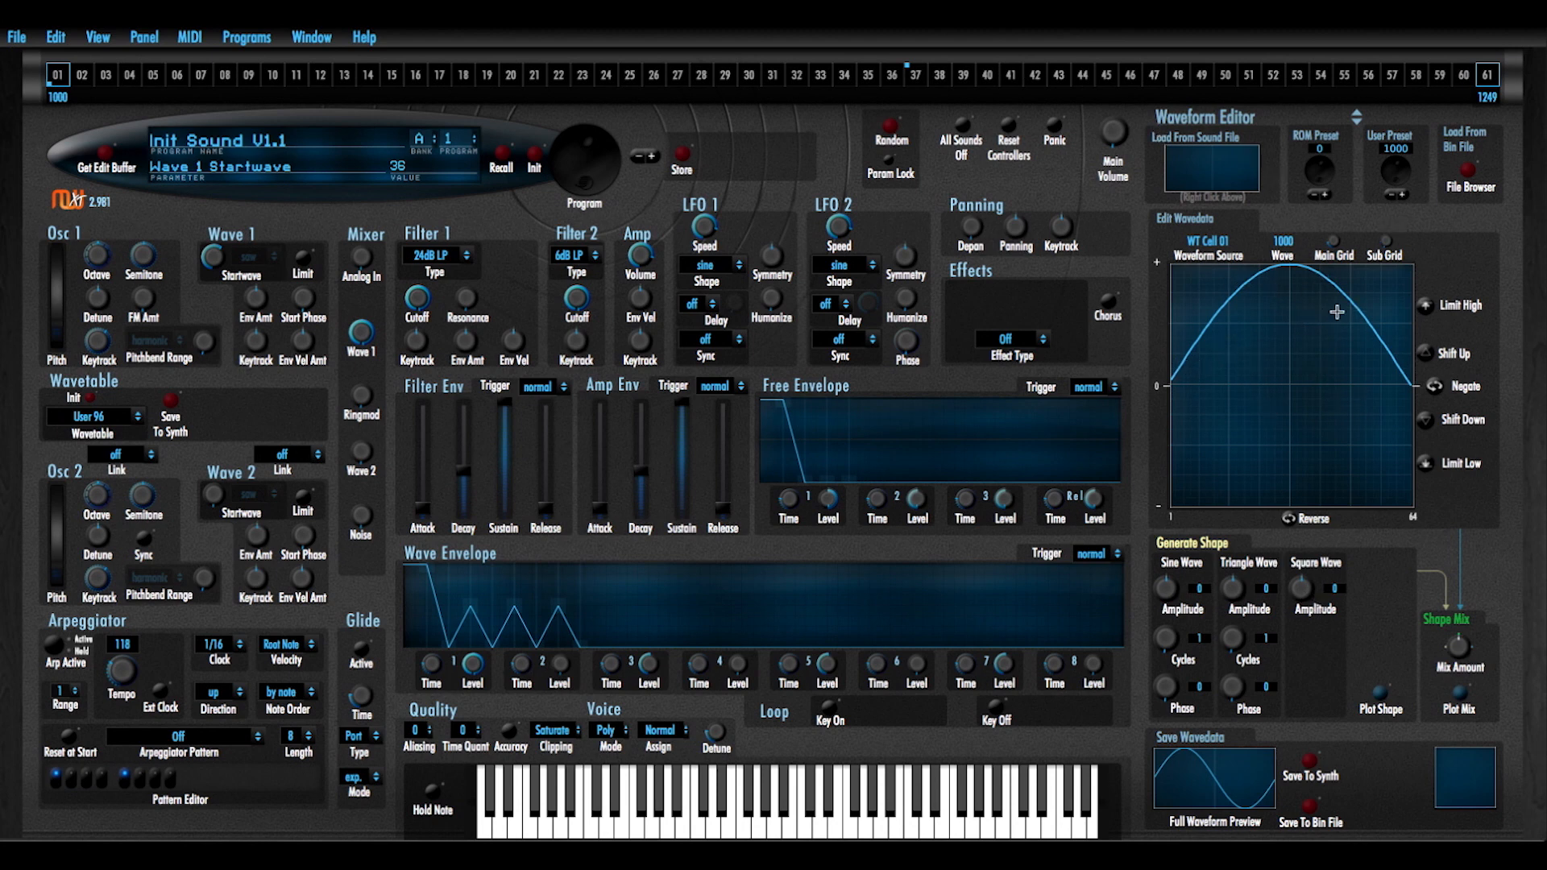
mouse_move(1400, 248)
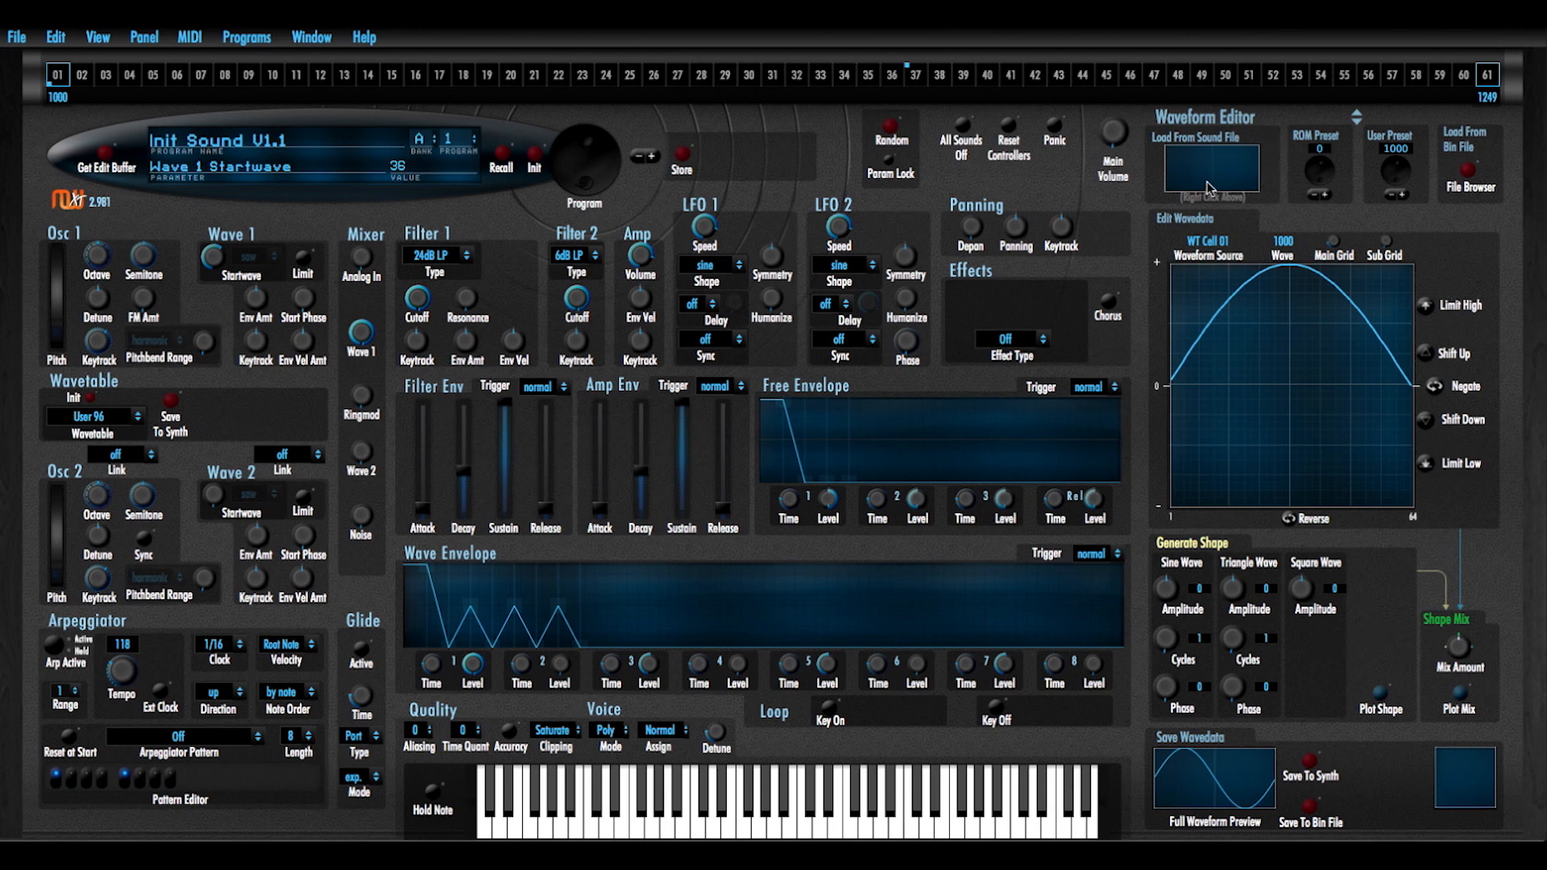
mouse_move(1325, 179)
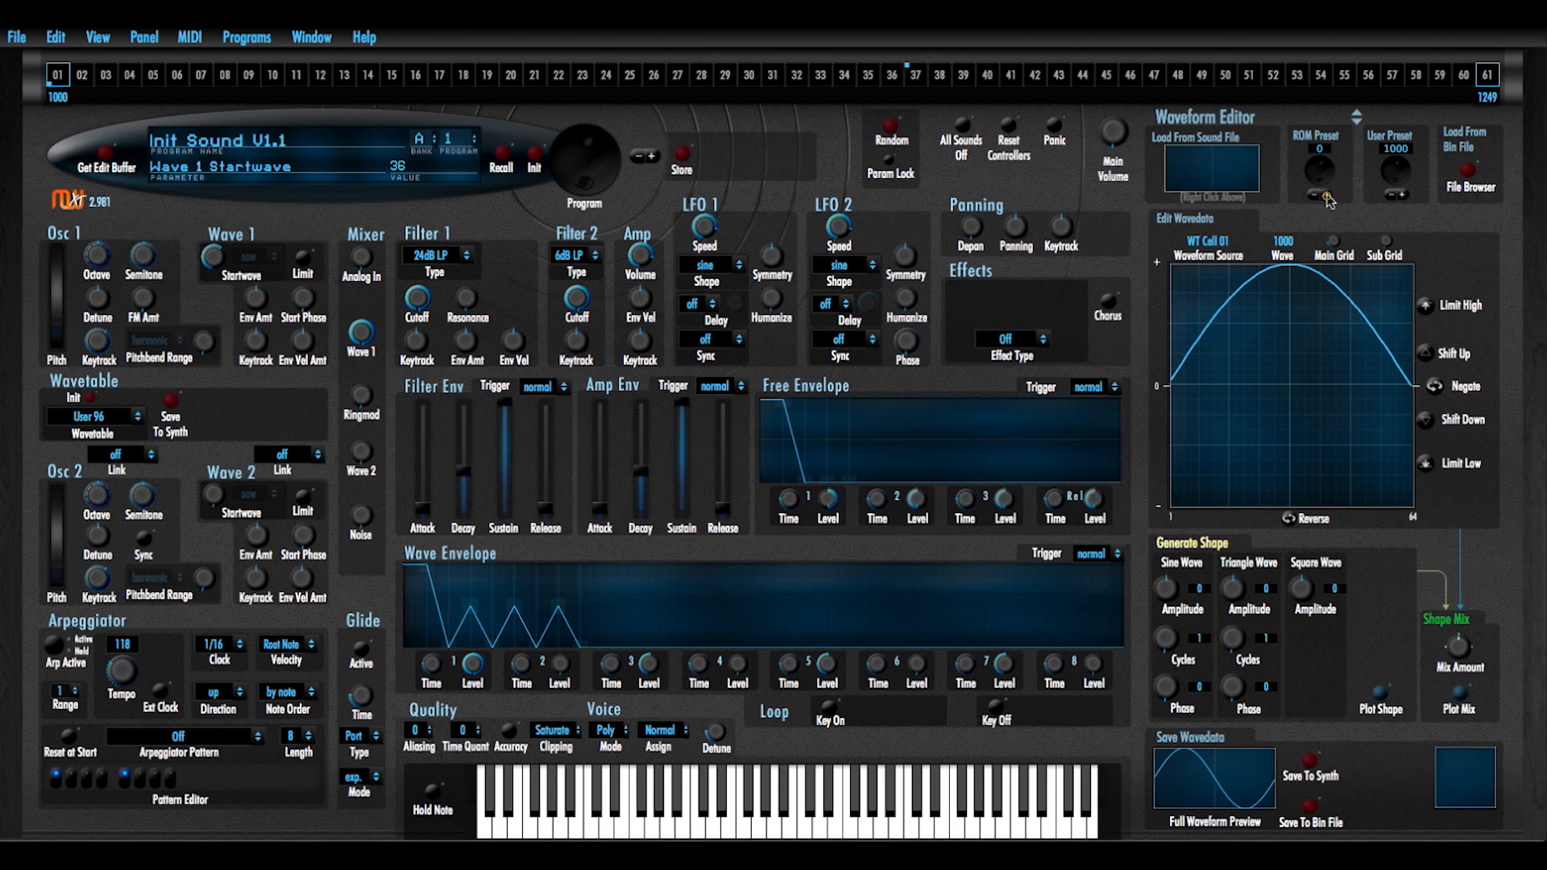
Browse ROM and User preset waveforms, landing on User Preset 1011 triangle
left_click(1323, 197)
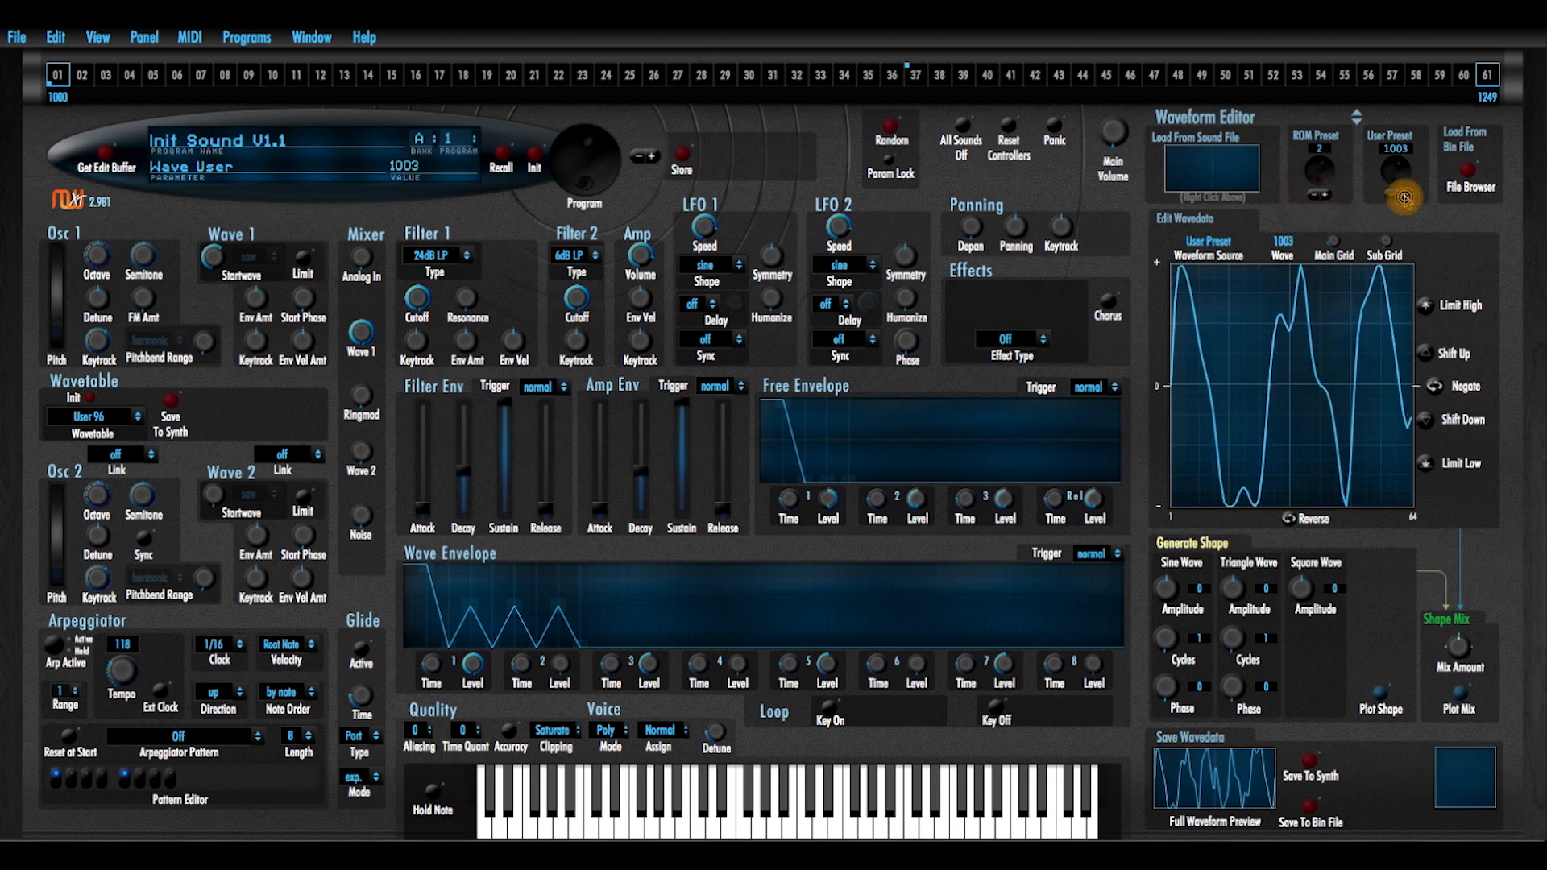
left_click(1398, 197)
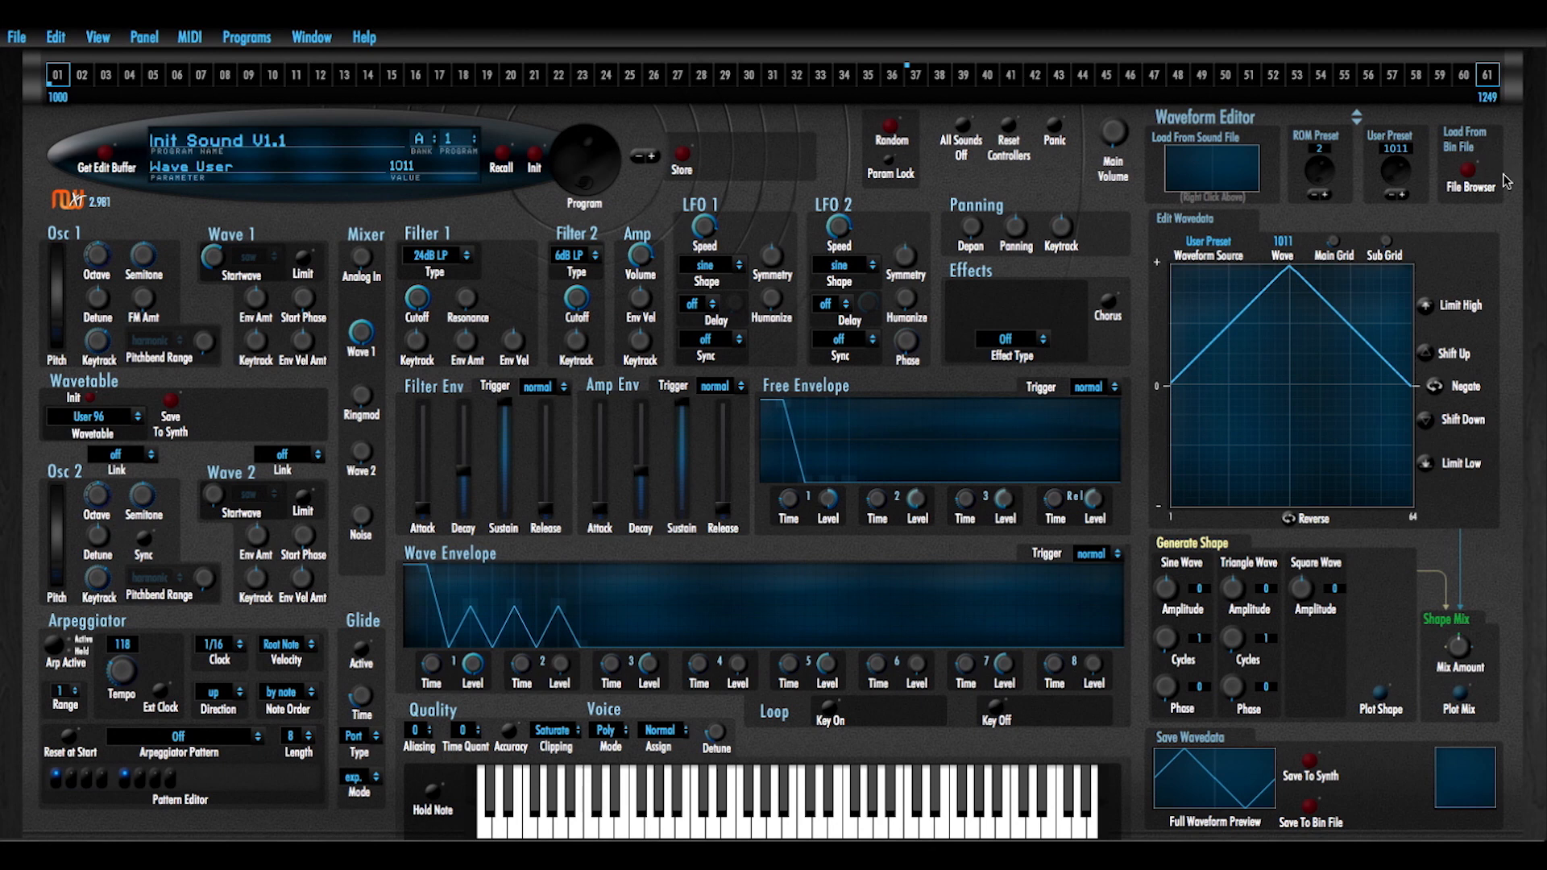
mouse_move(1385, 246)
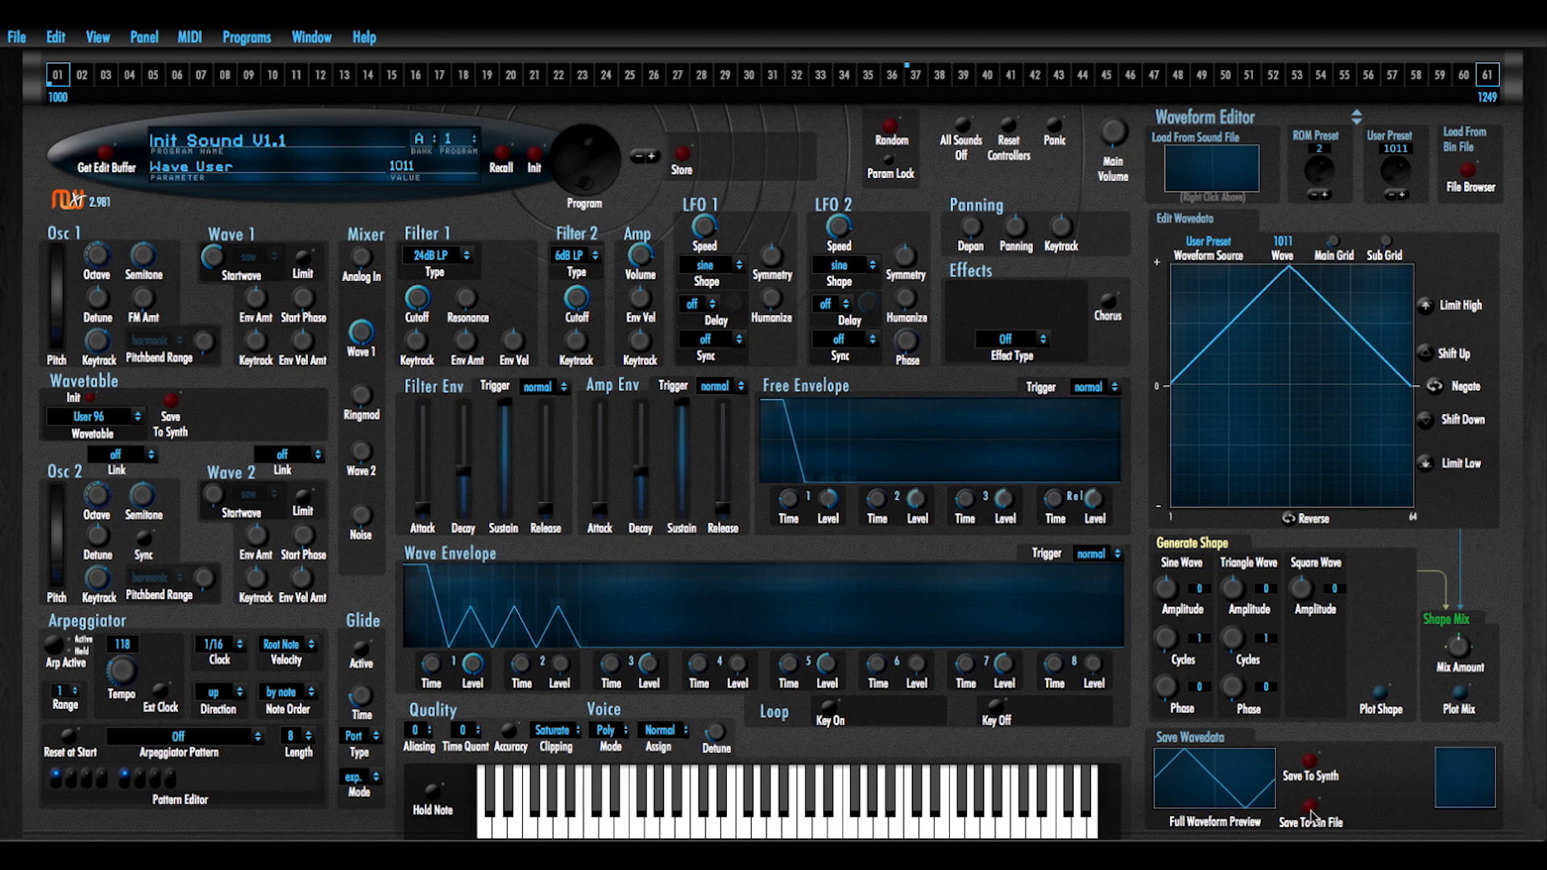
mouse_move(1413, 214)
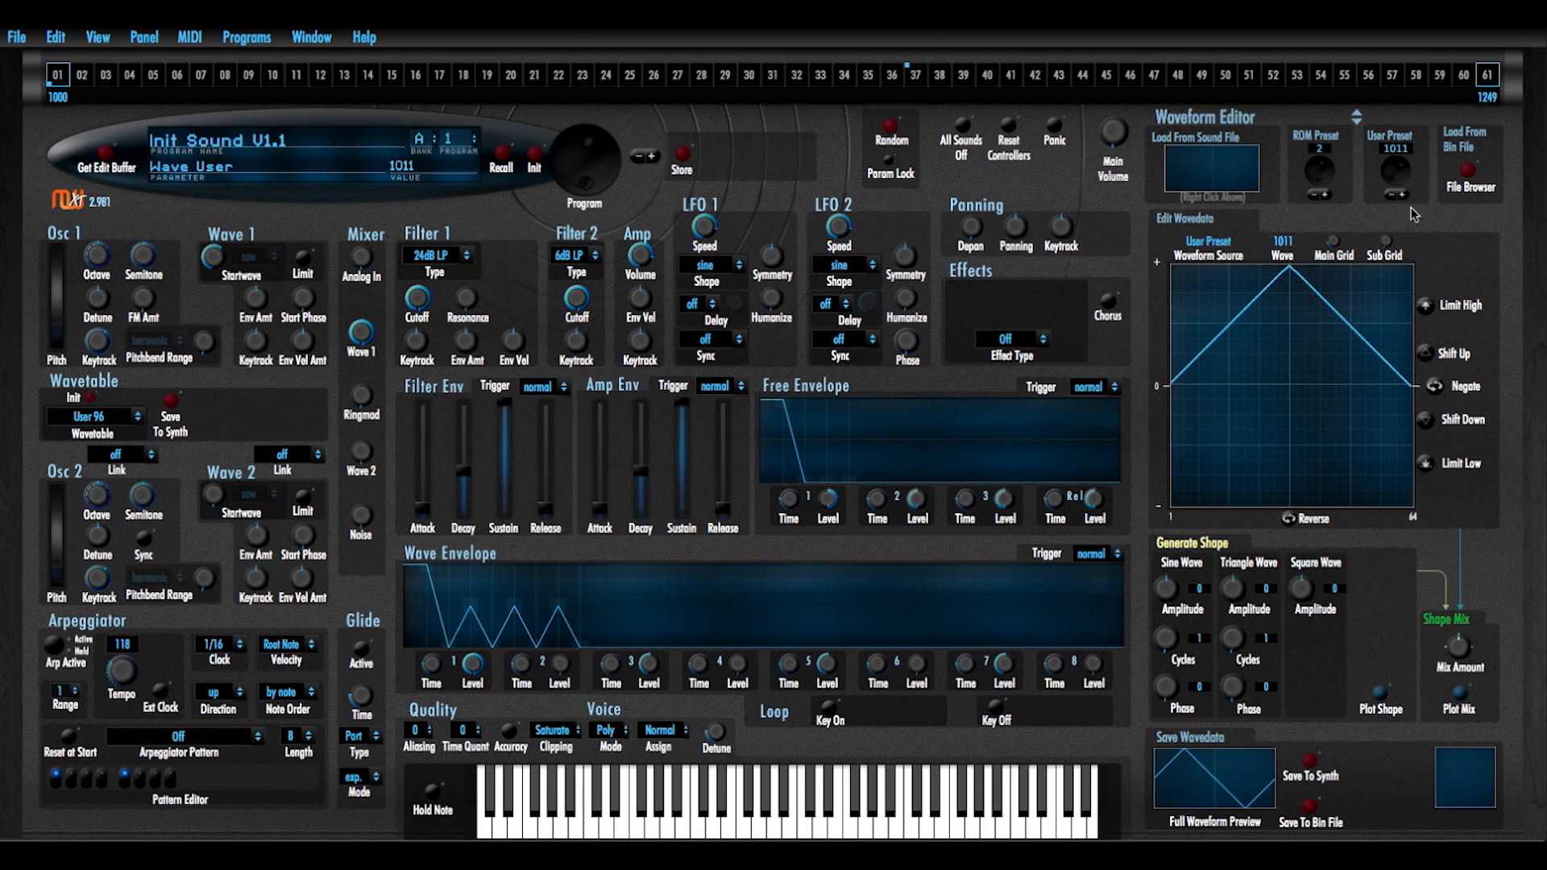
mouse_move(1352, 265)
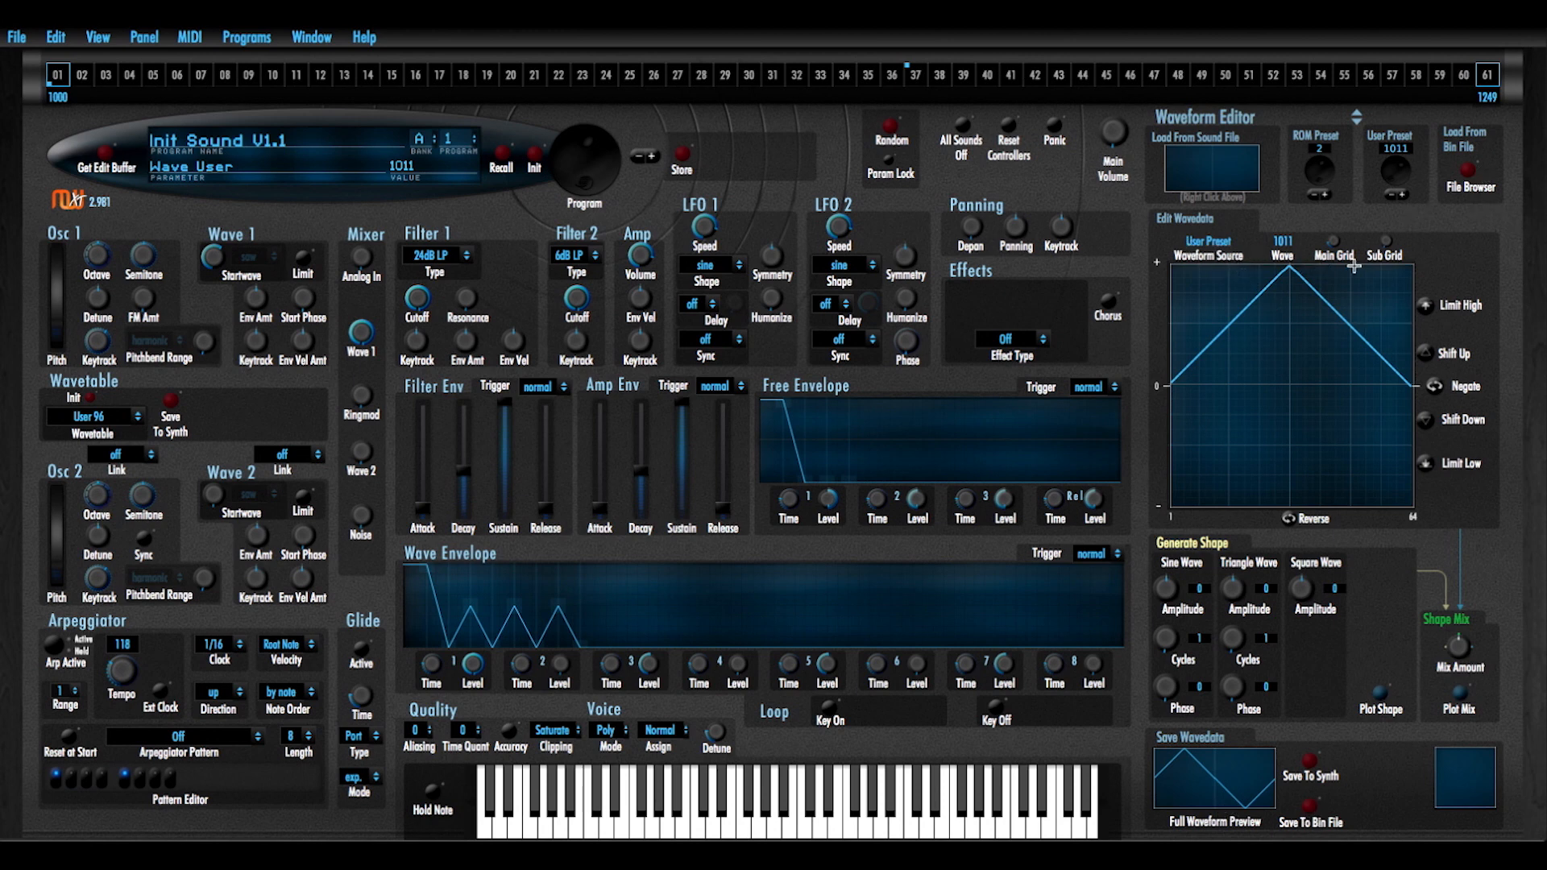
mouse_move(1194, 258)
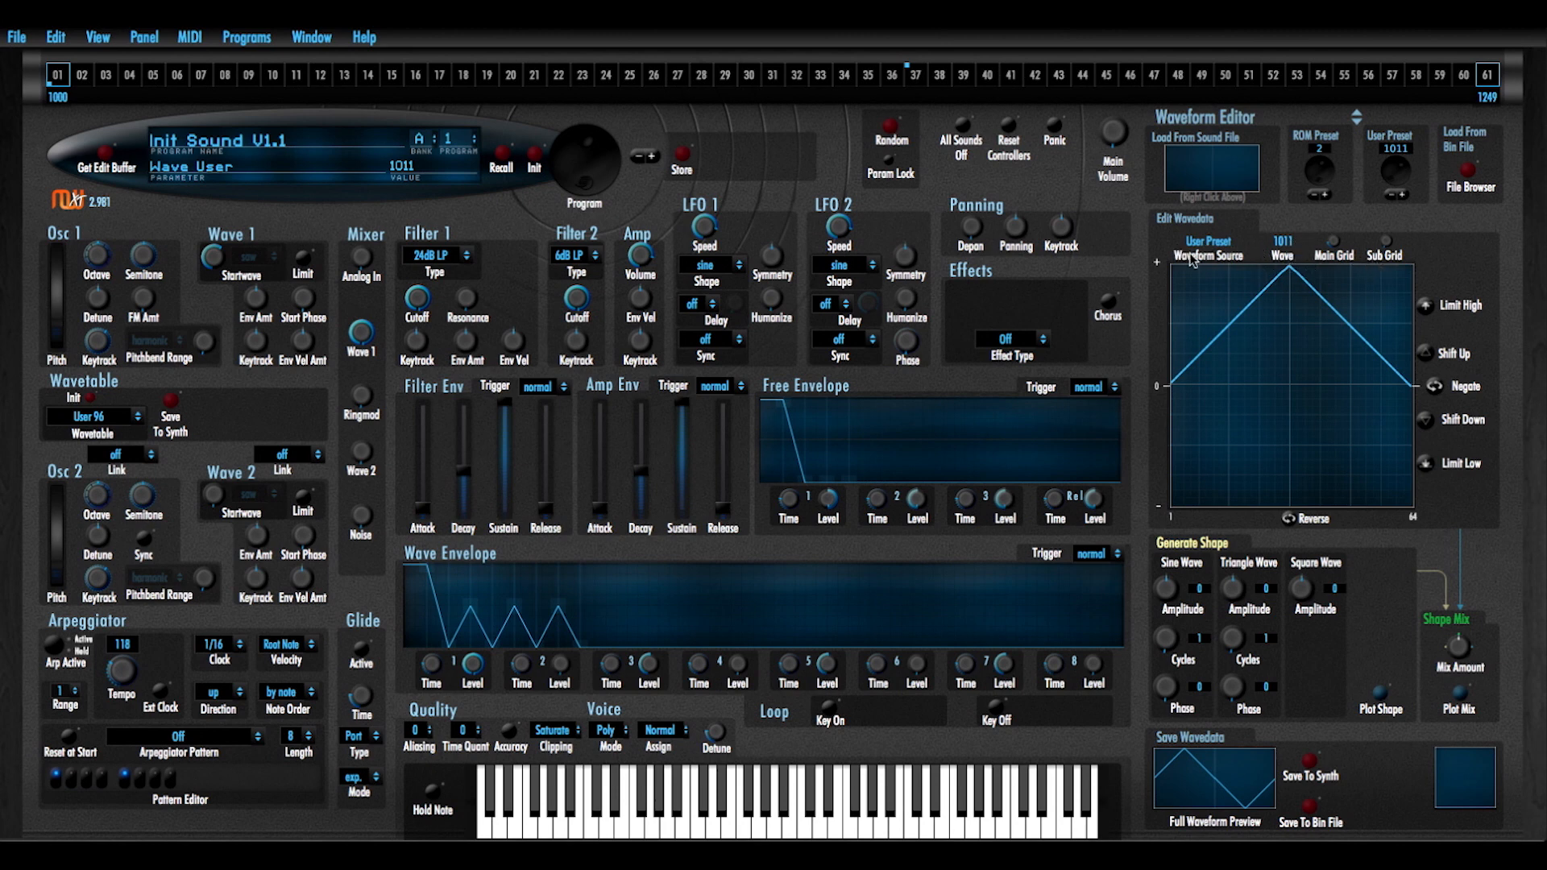
mouse_move(1252, 321)
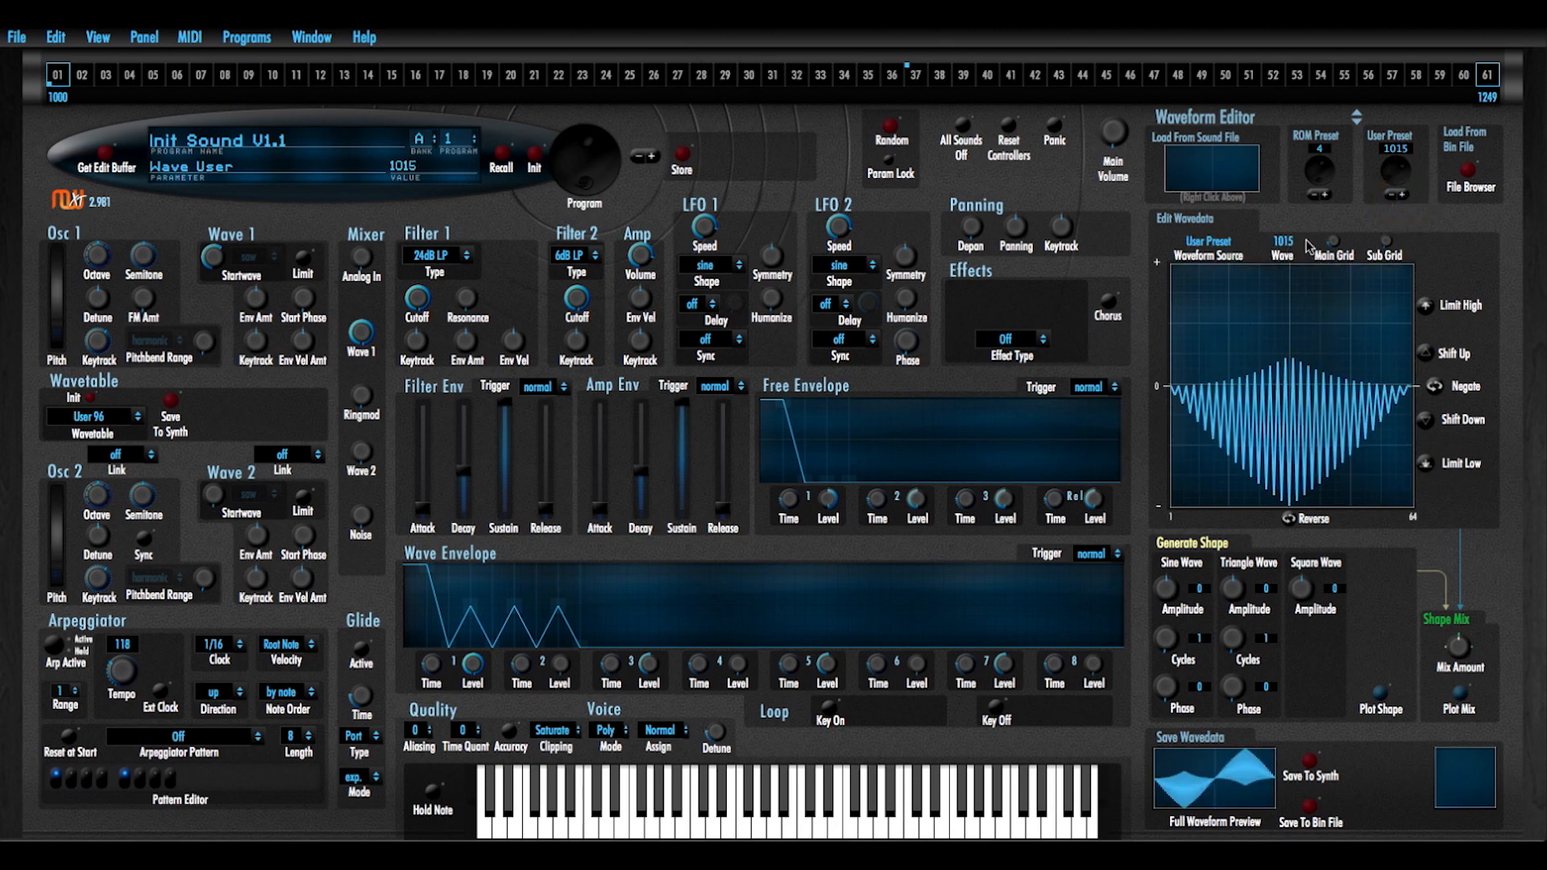
Bring empty wavetable step 61 (wave 1249) back into the waveform editor
left_click(1487, 76)
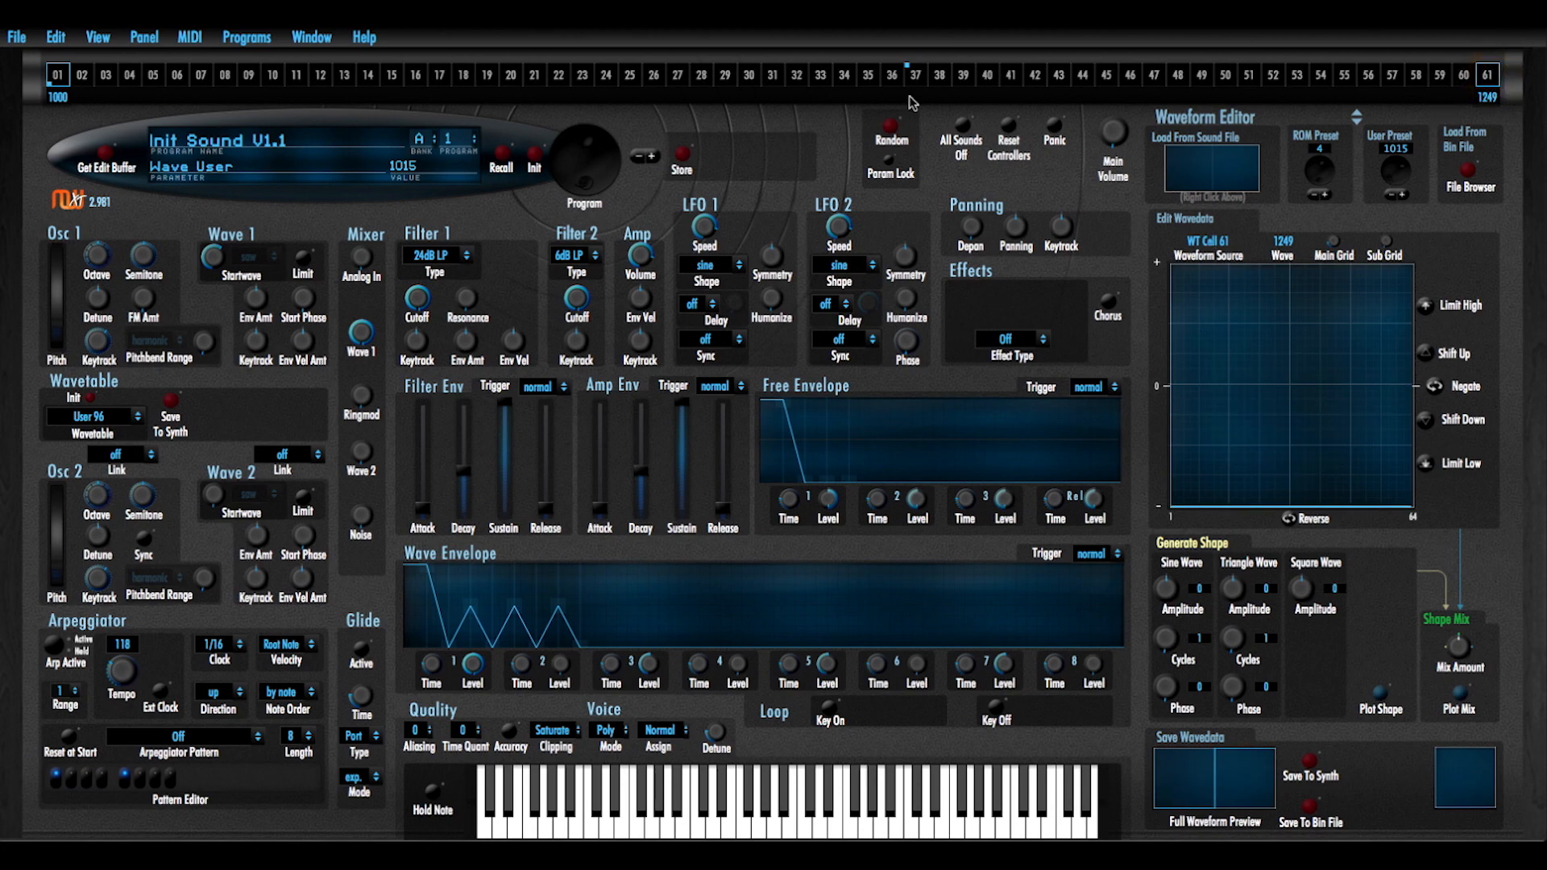
mouse_move(1209, 250)
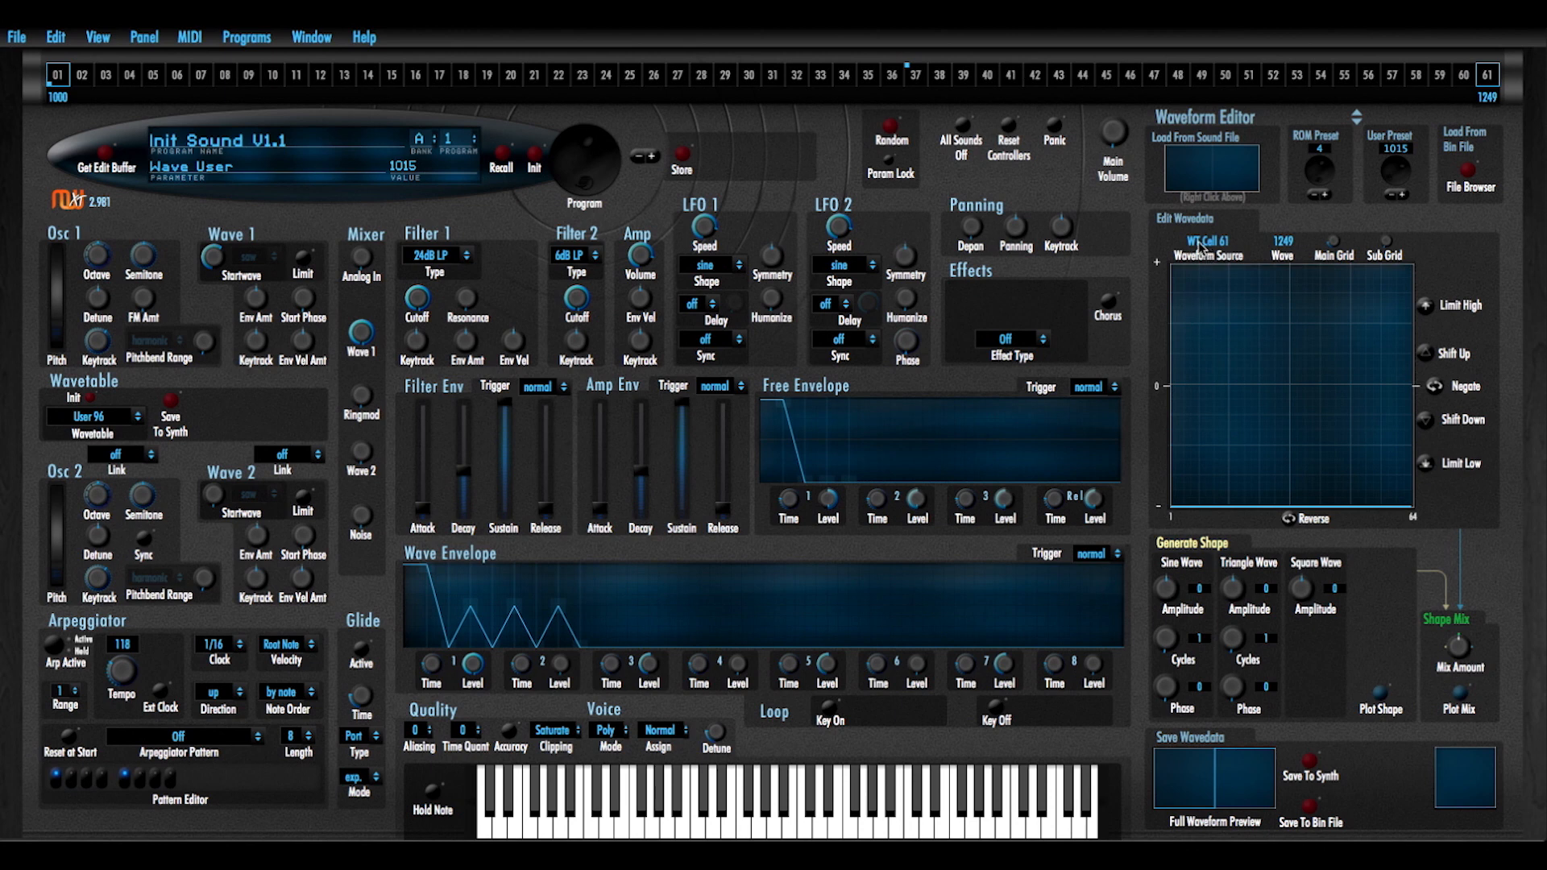
mouse_move(1279, 265)
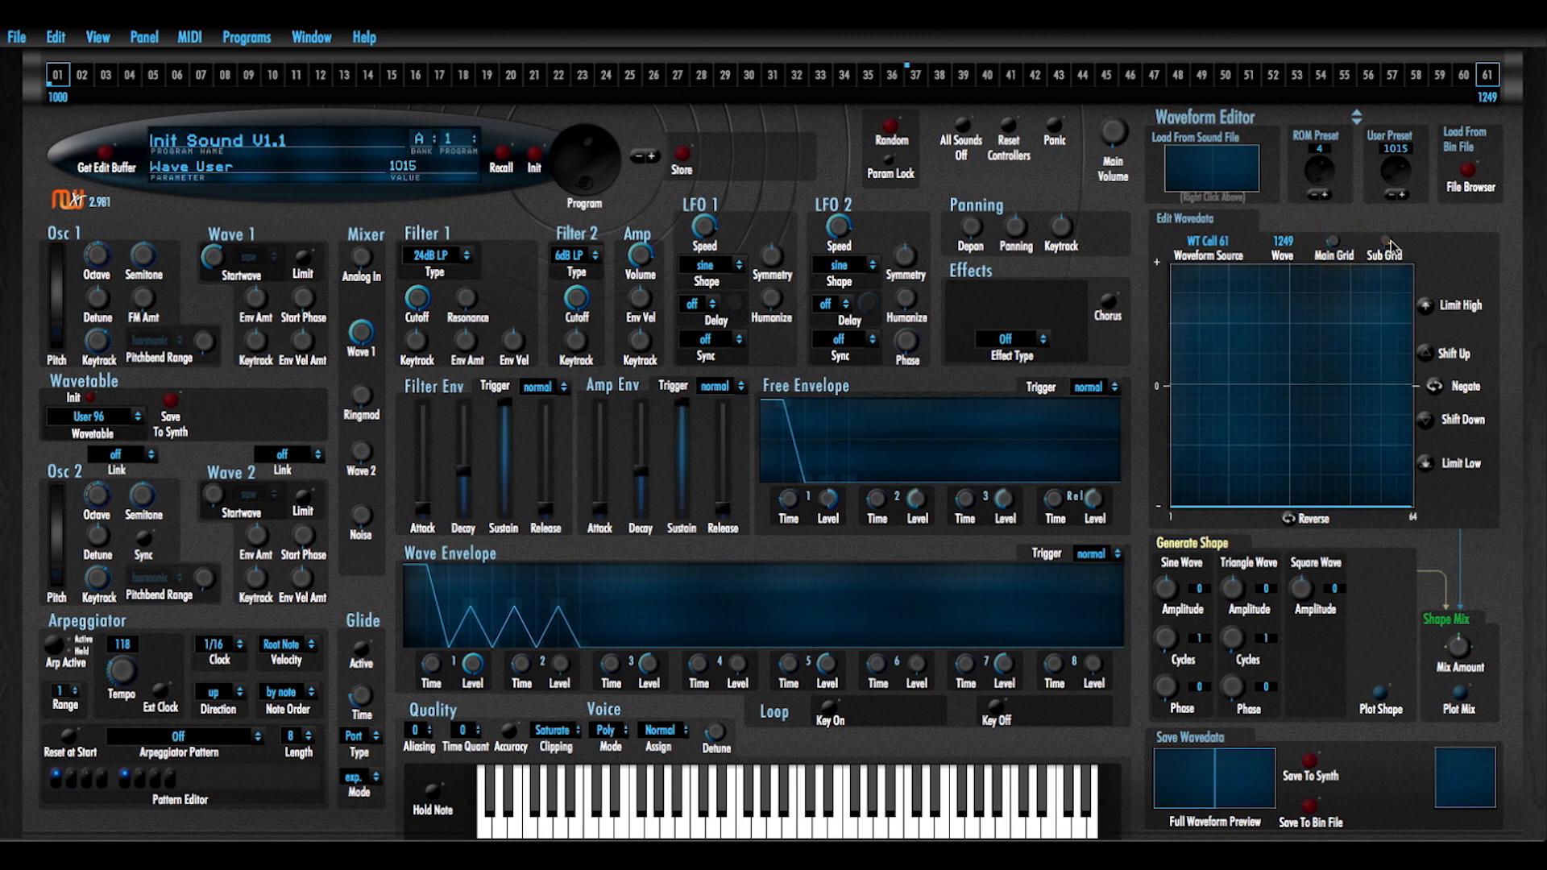
mouse_move(1385, 220)
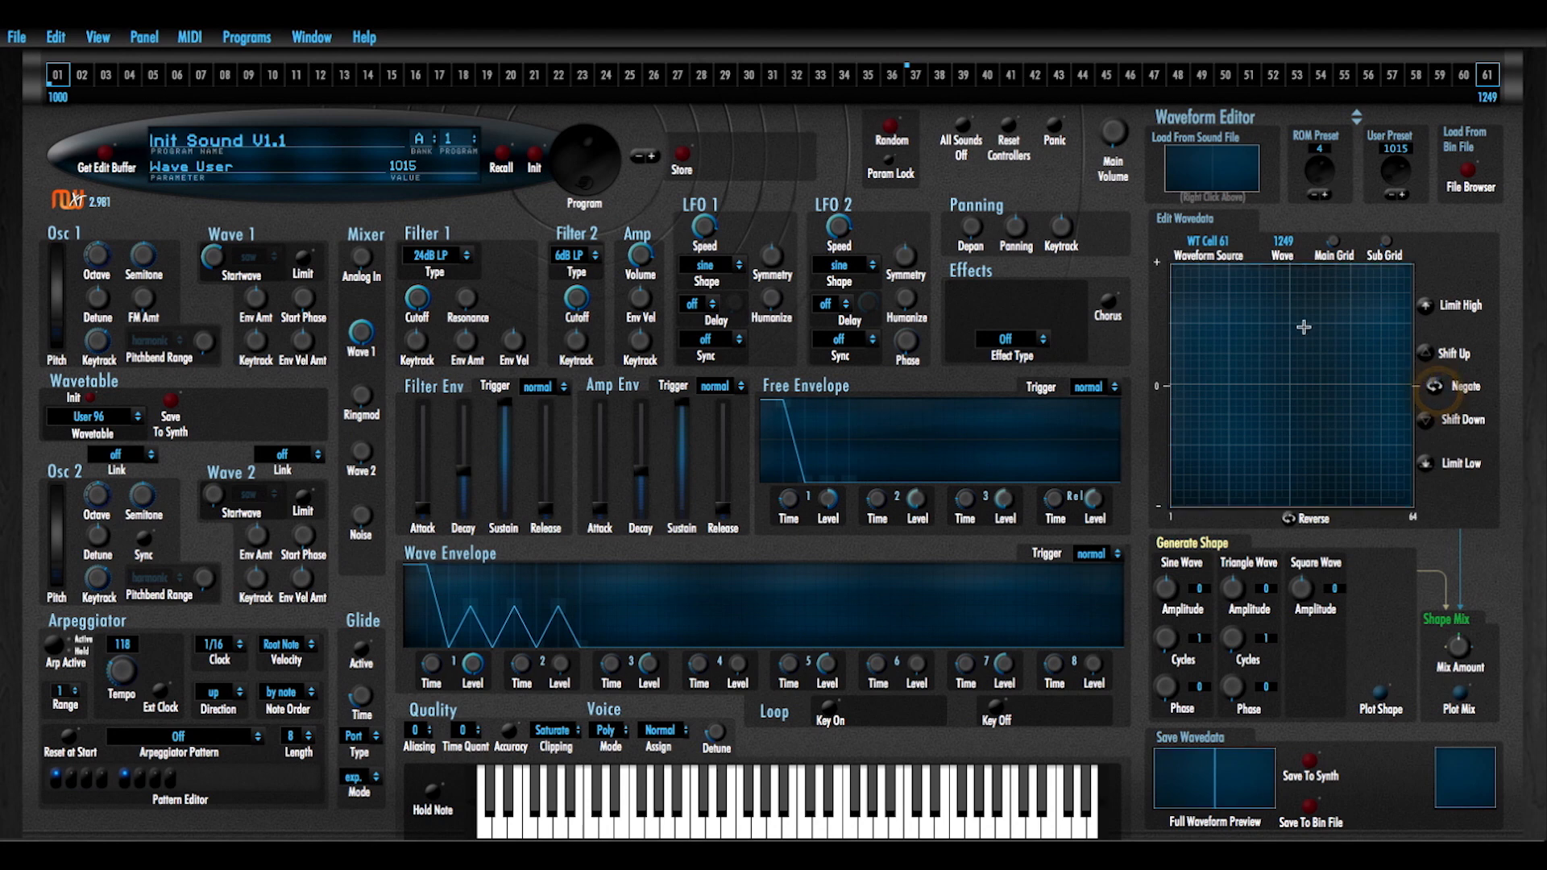
mouse_move(1431, 385)
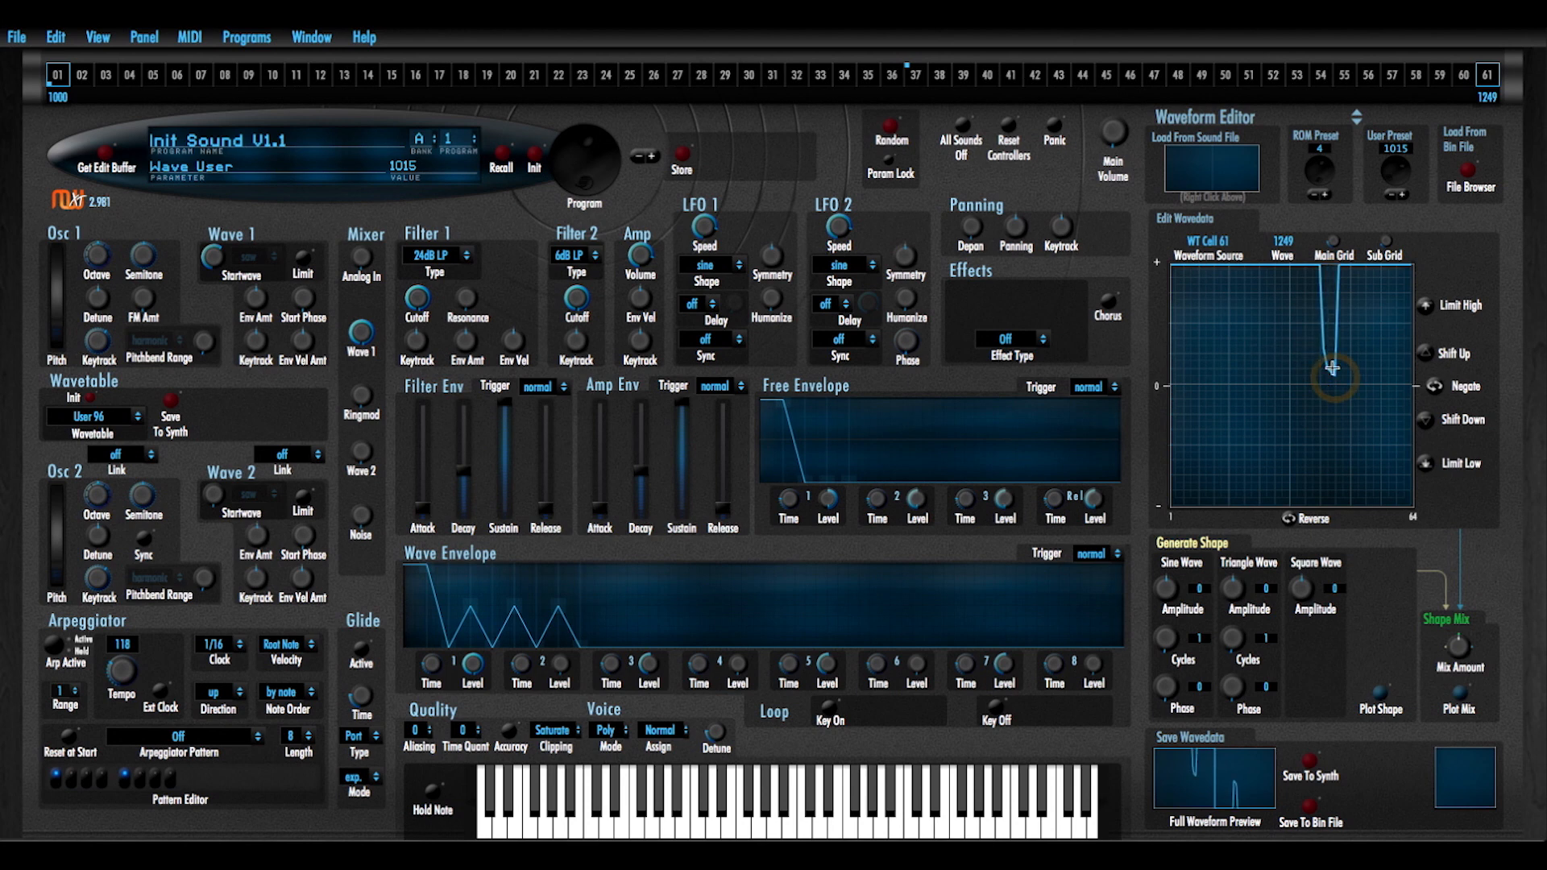
Hand-draw a hump with a flat low section into wave 61, shift it up and limit its low values
left_click_drag(1333, 375, 1240, 359)
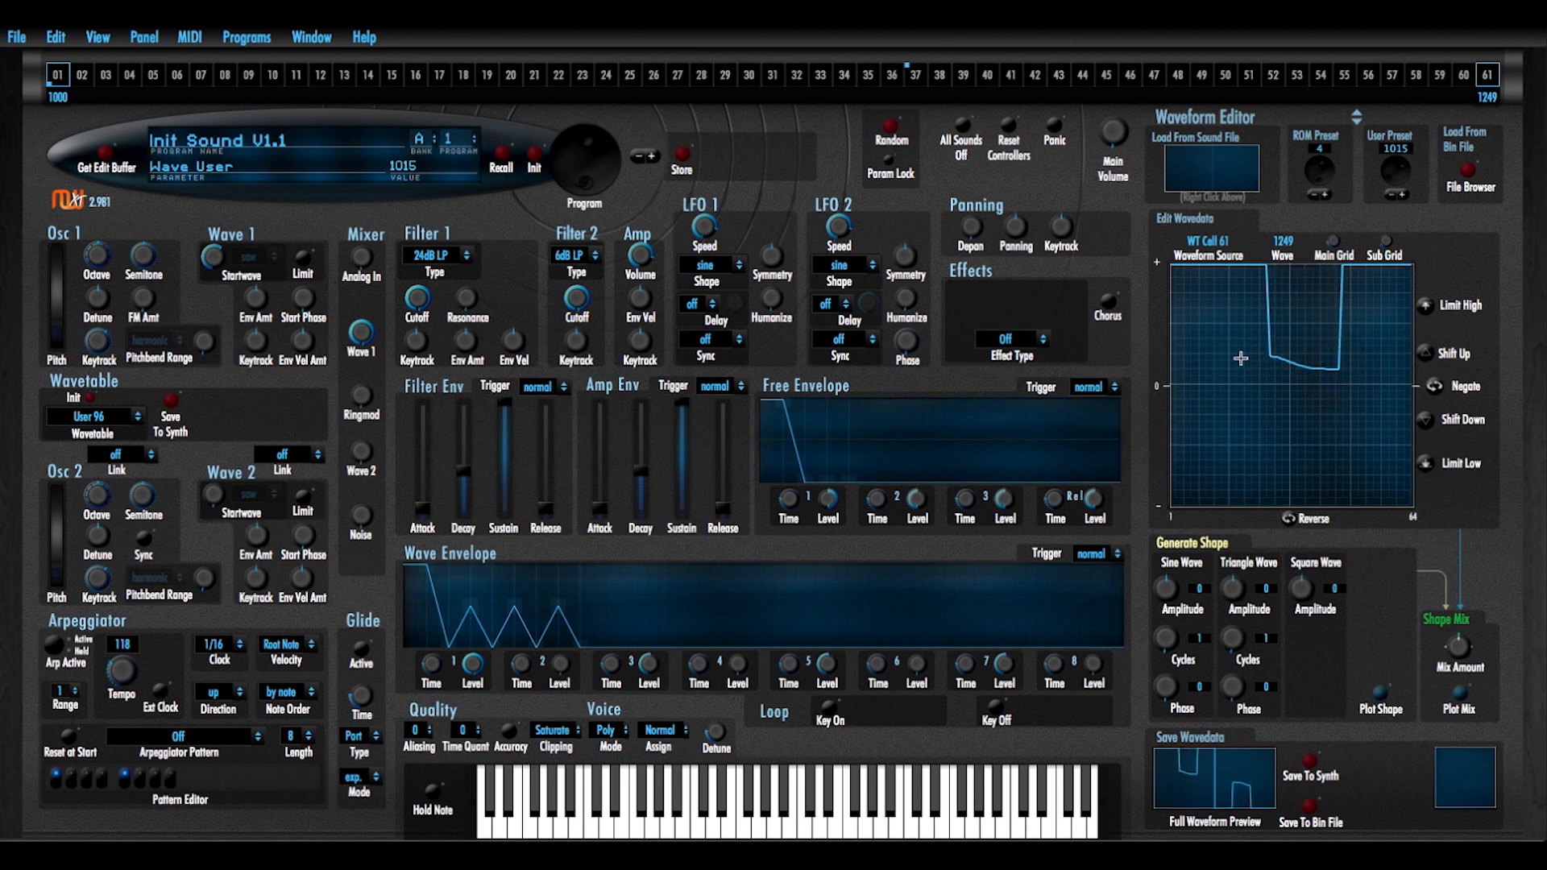
left_click_drag(1241, 358, 1240, 371)
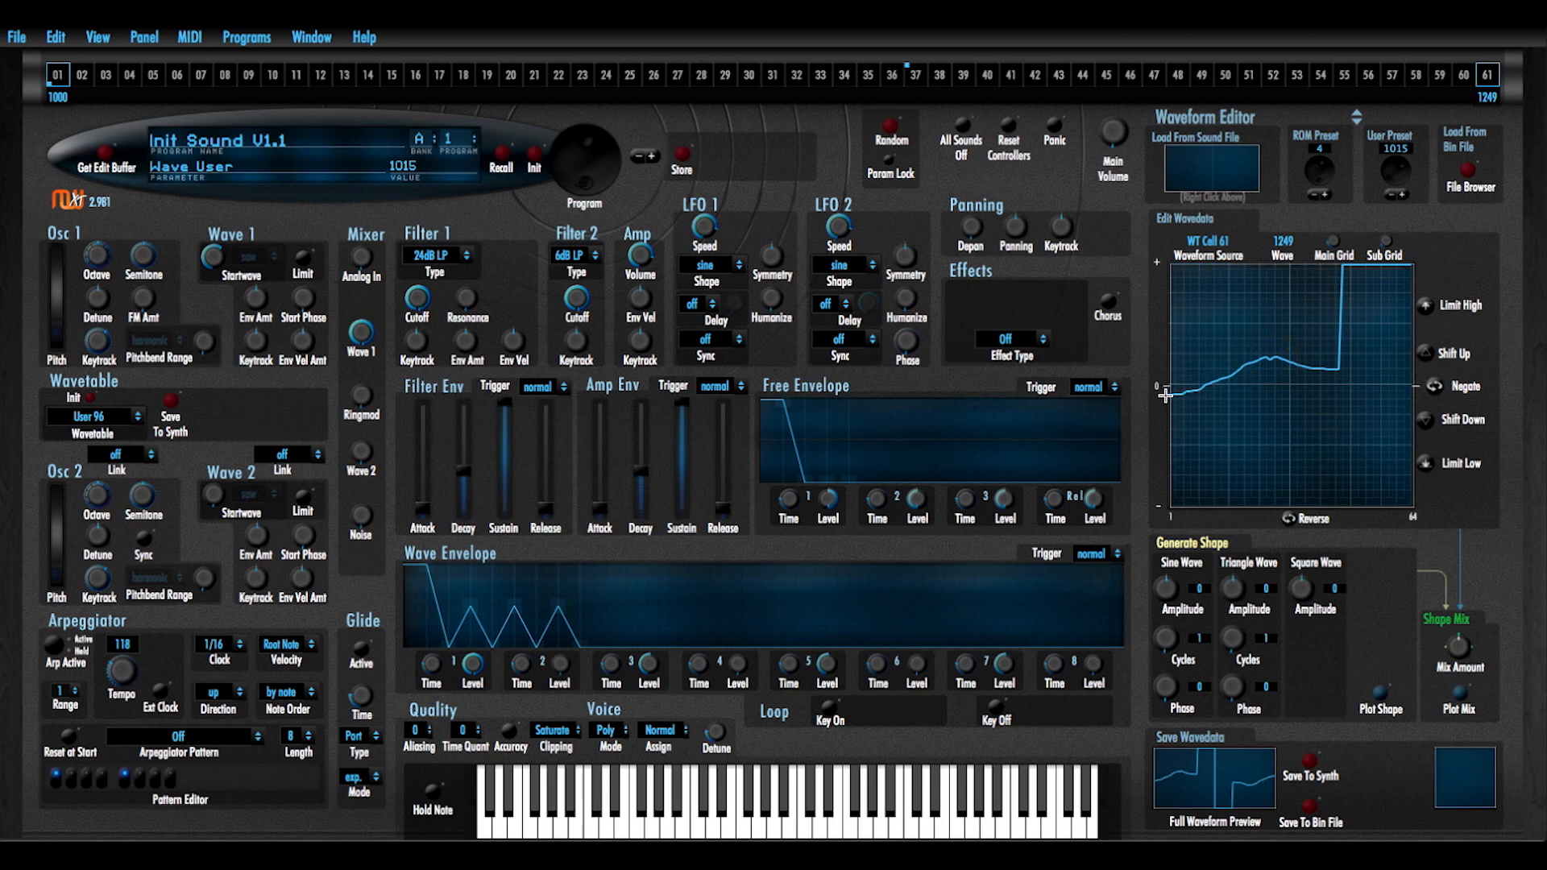
left_click_drag(1163, 395, 1379, 399)
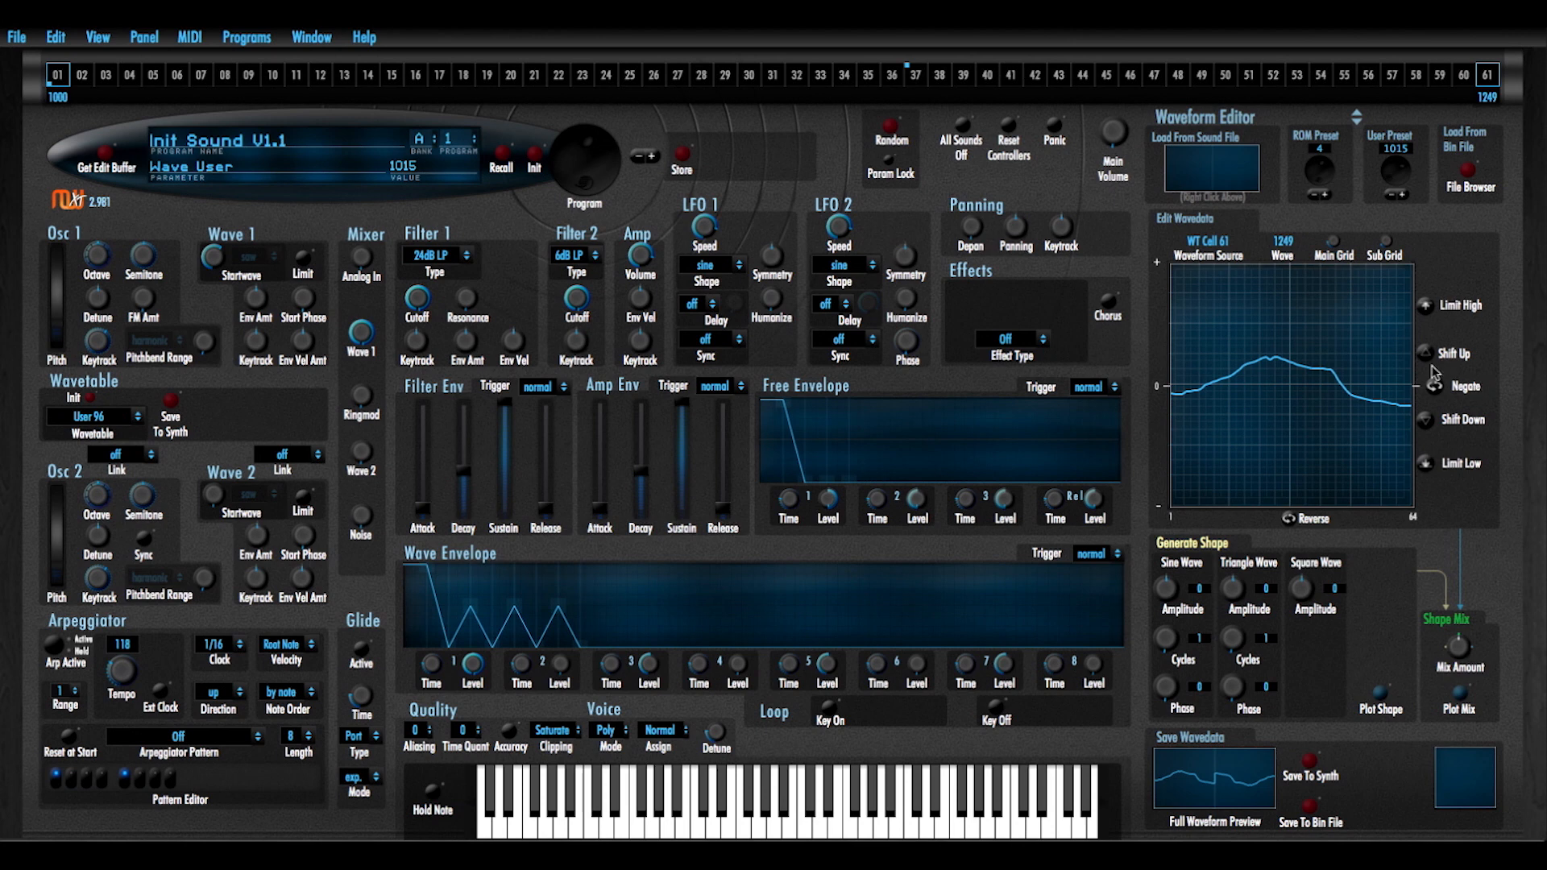
mouse_move(1436, 367)
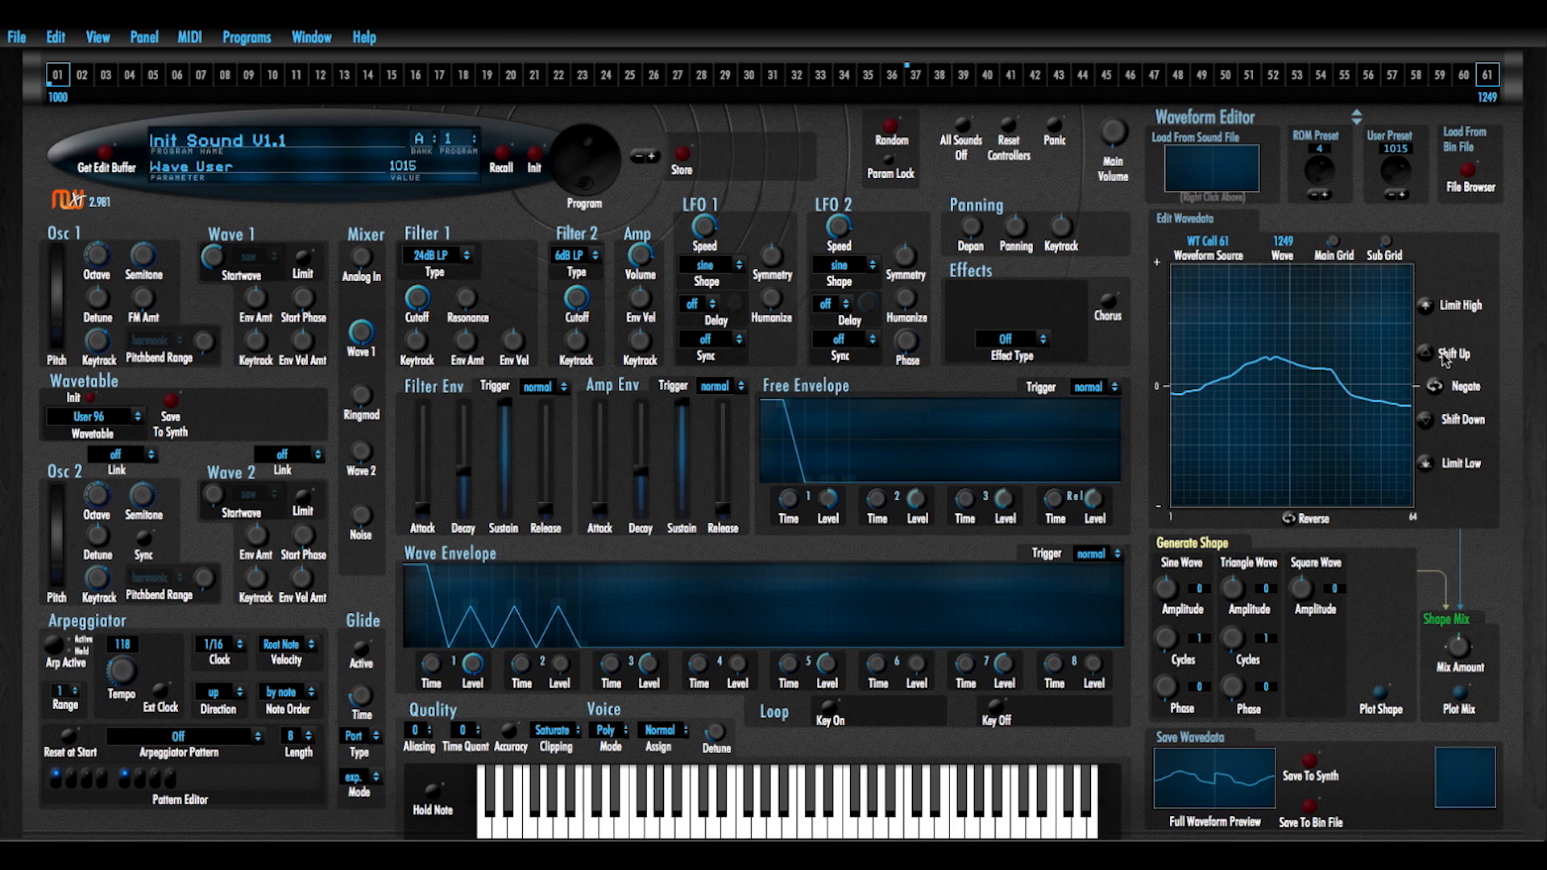
left_click(1424, 353)
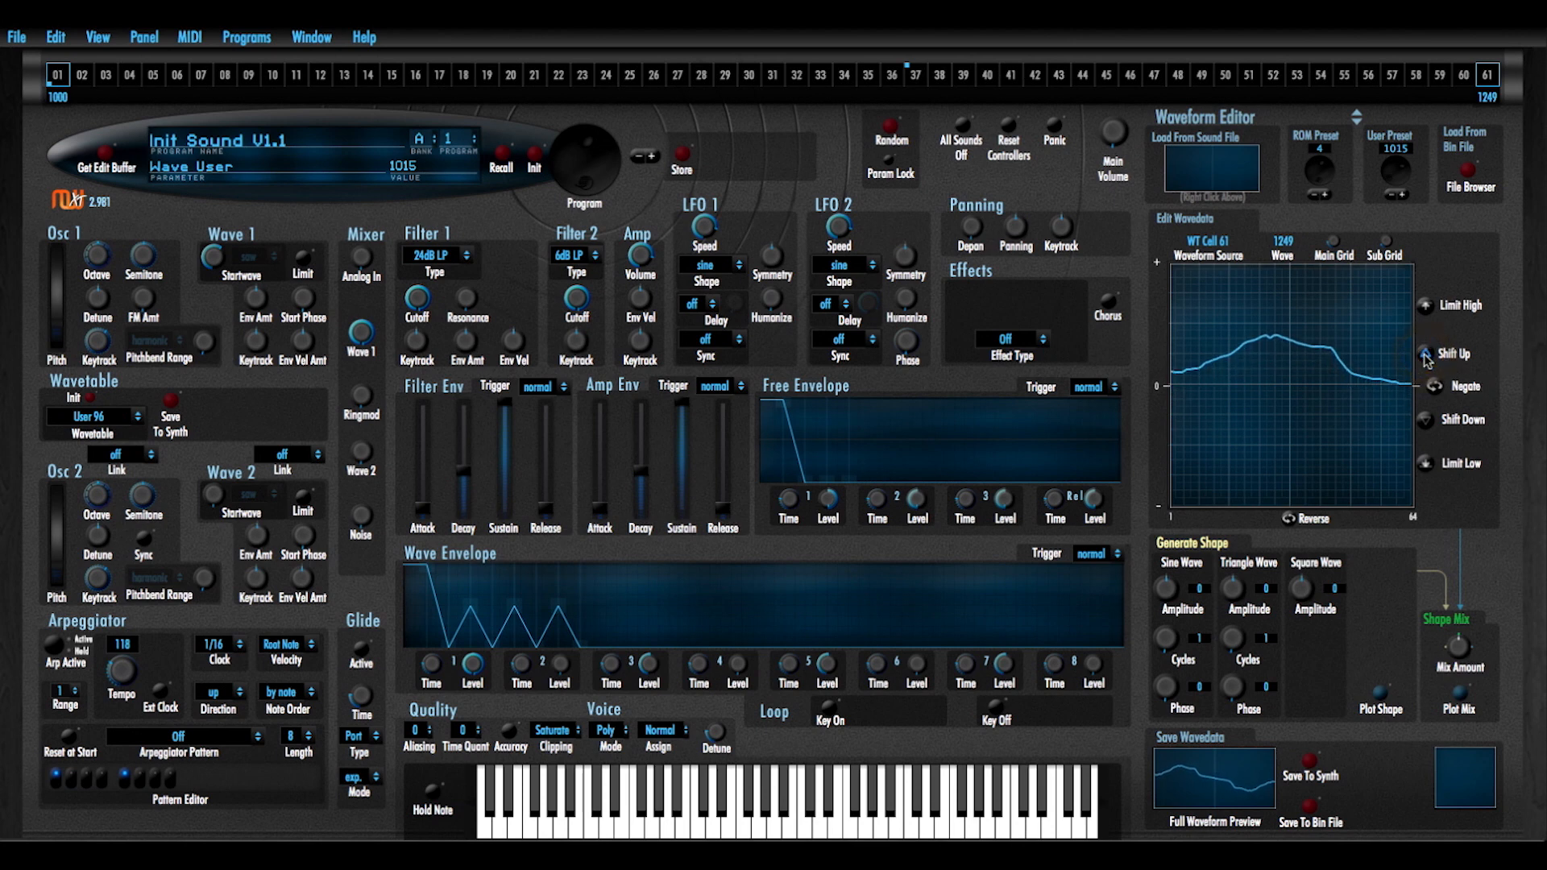
left_click(1422, 419)
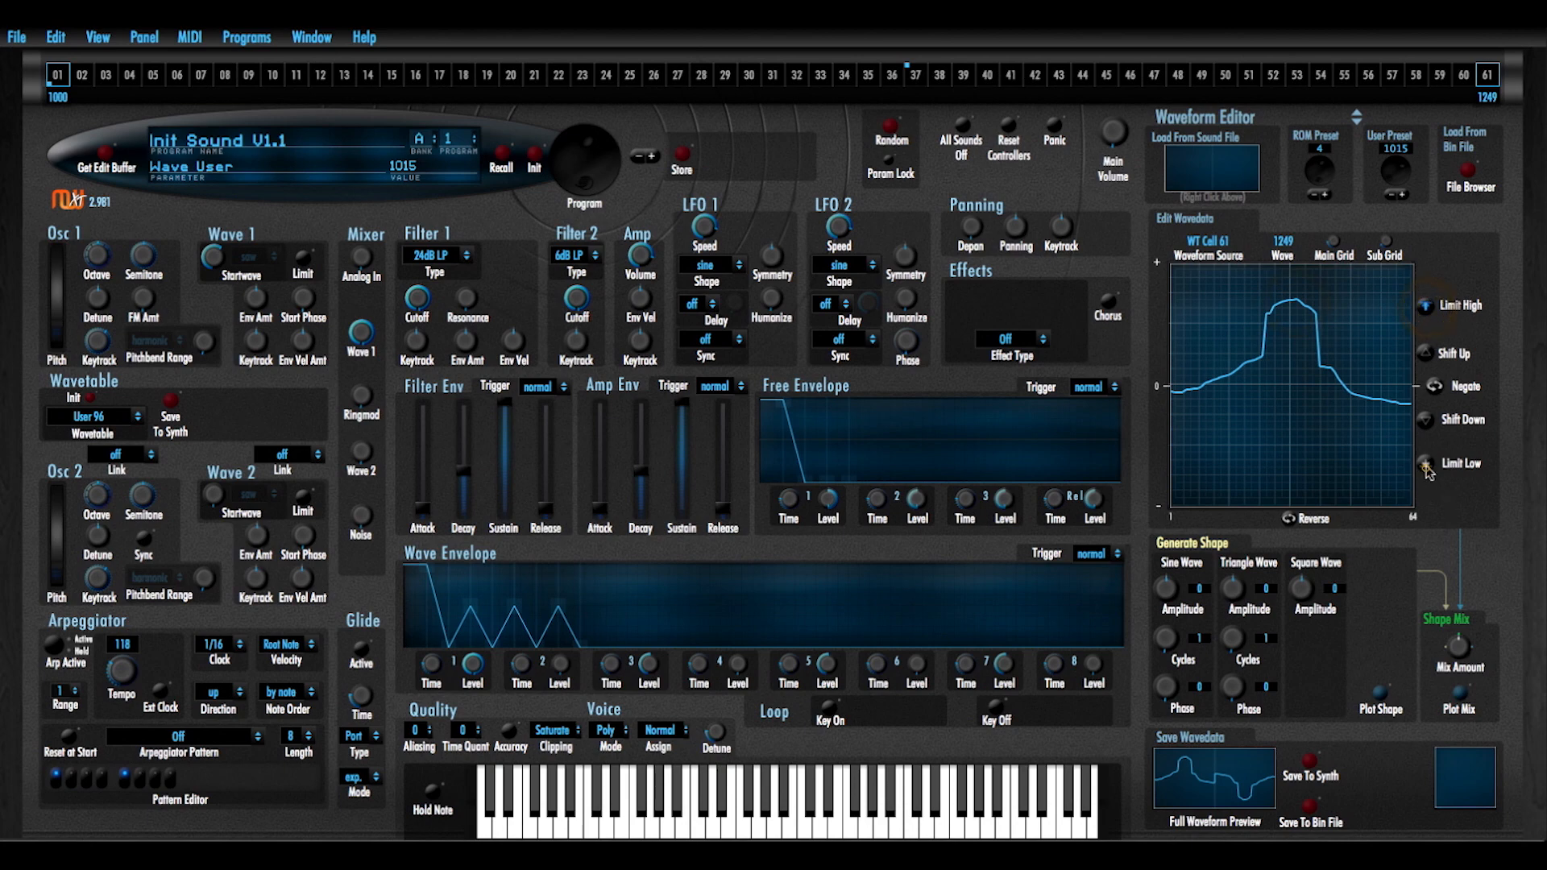
left_click_drag(1312, 385, 1357, 517)
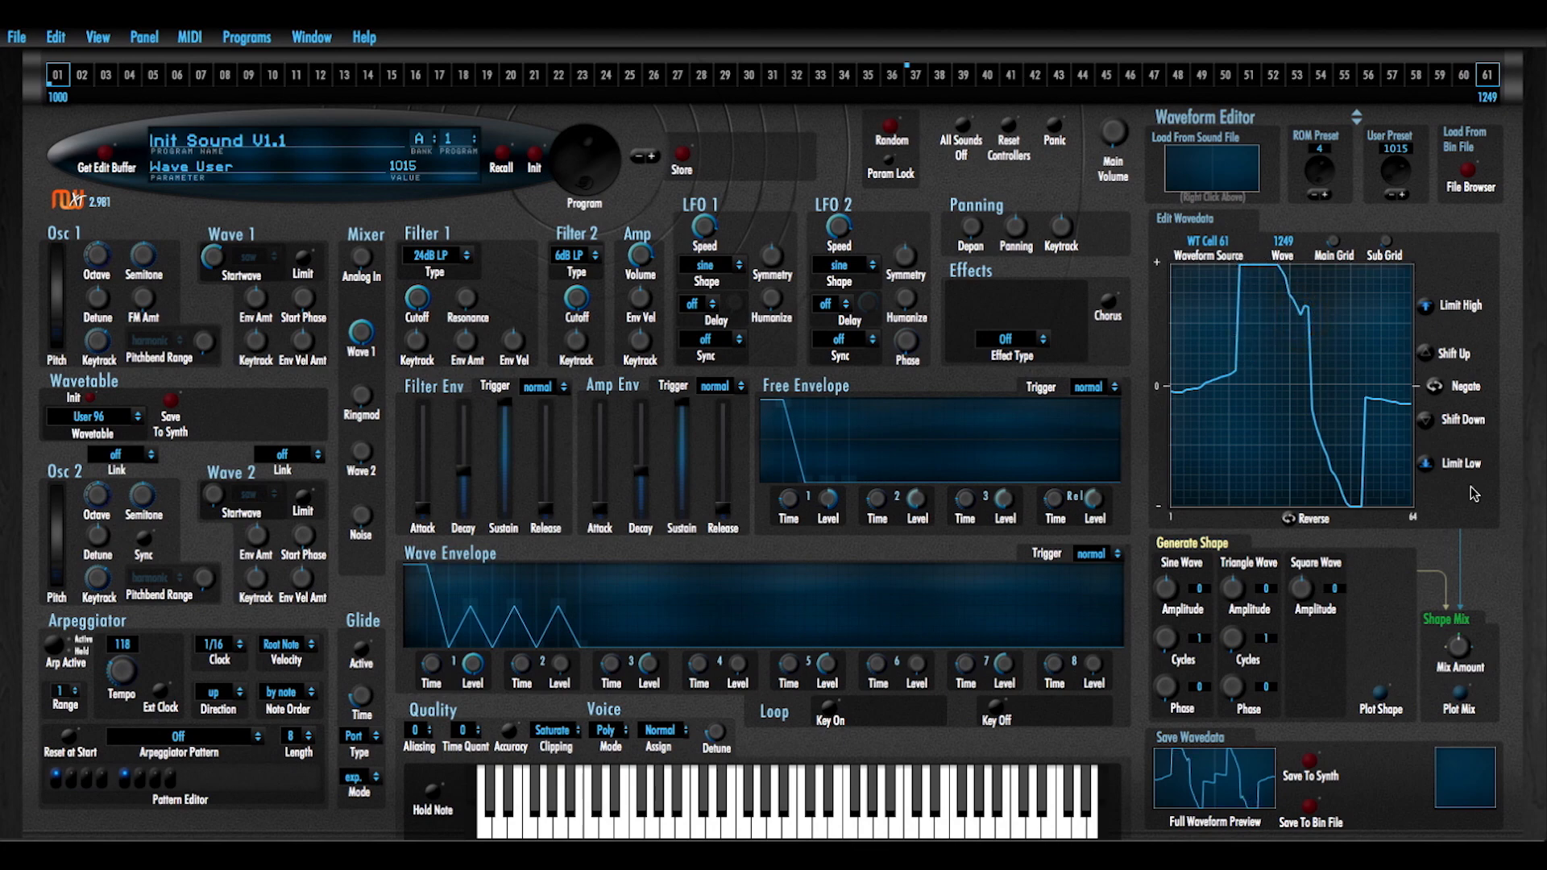
left_click(1426, 306)
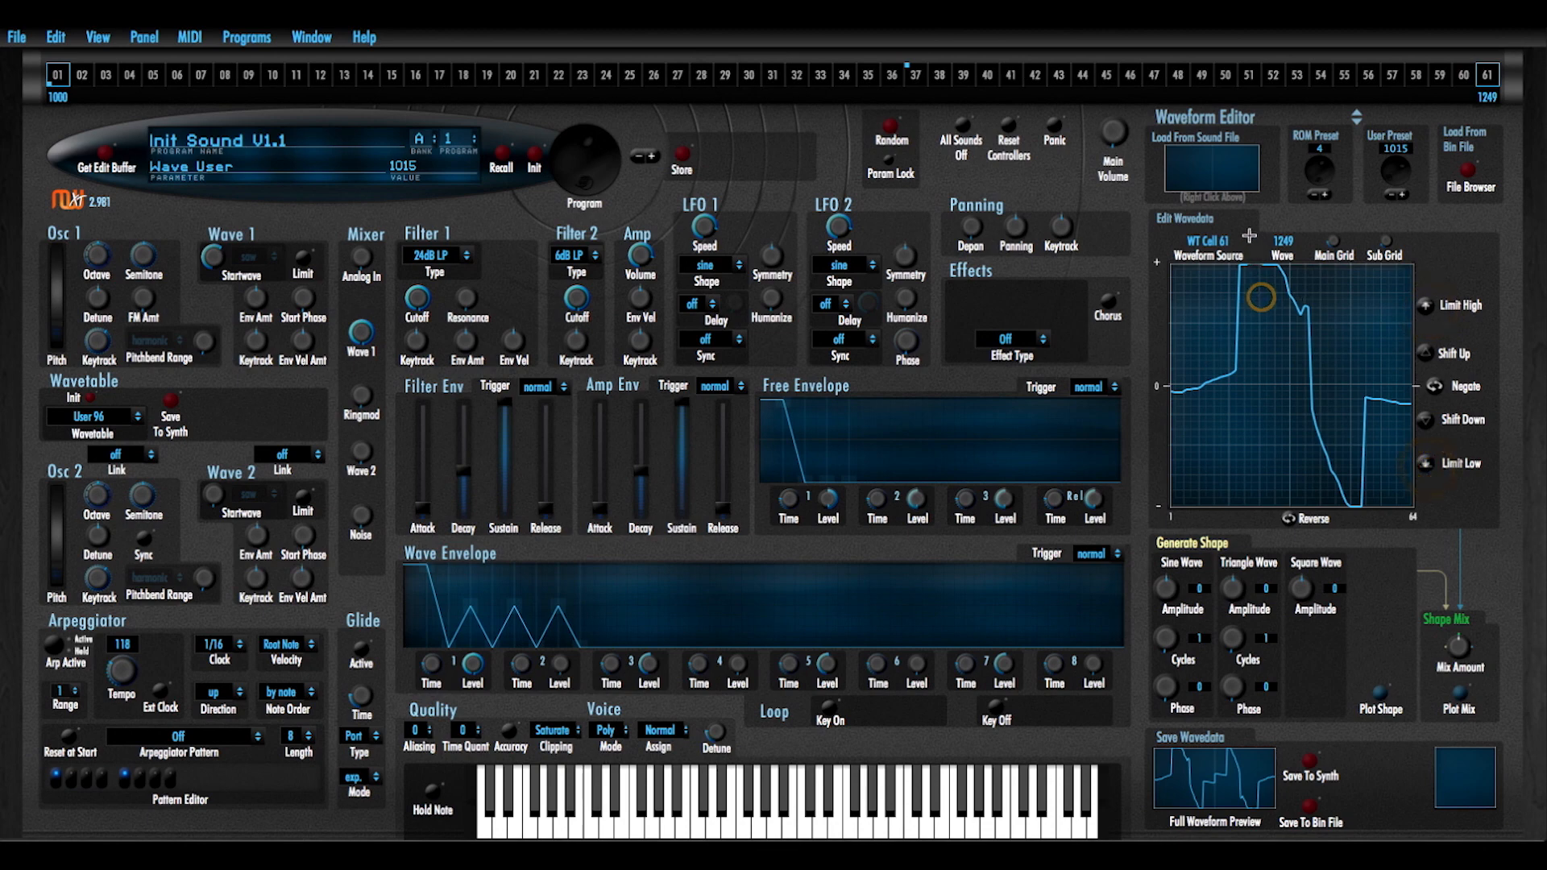
Redraw a steep plateau drop, shift and clamp it, then reverse wave 61 end to end
left_click_drag(1246, 299, 1326, 444)
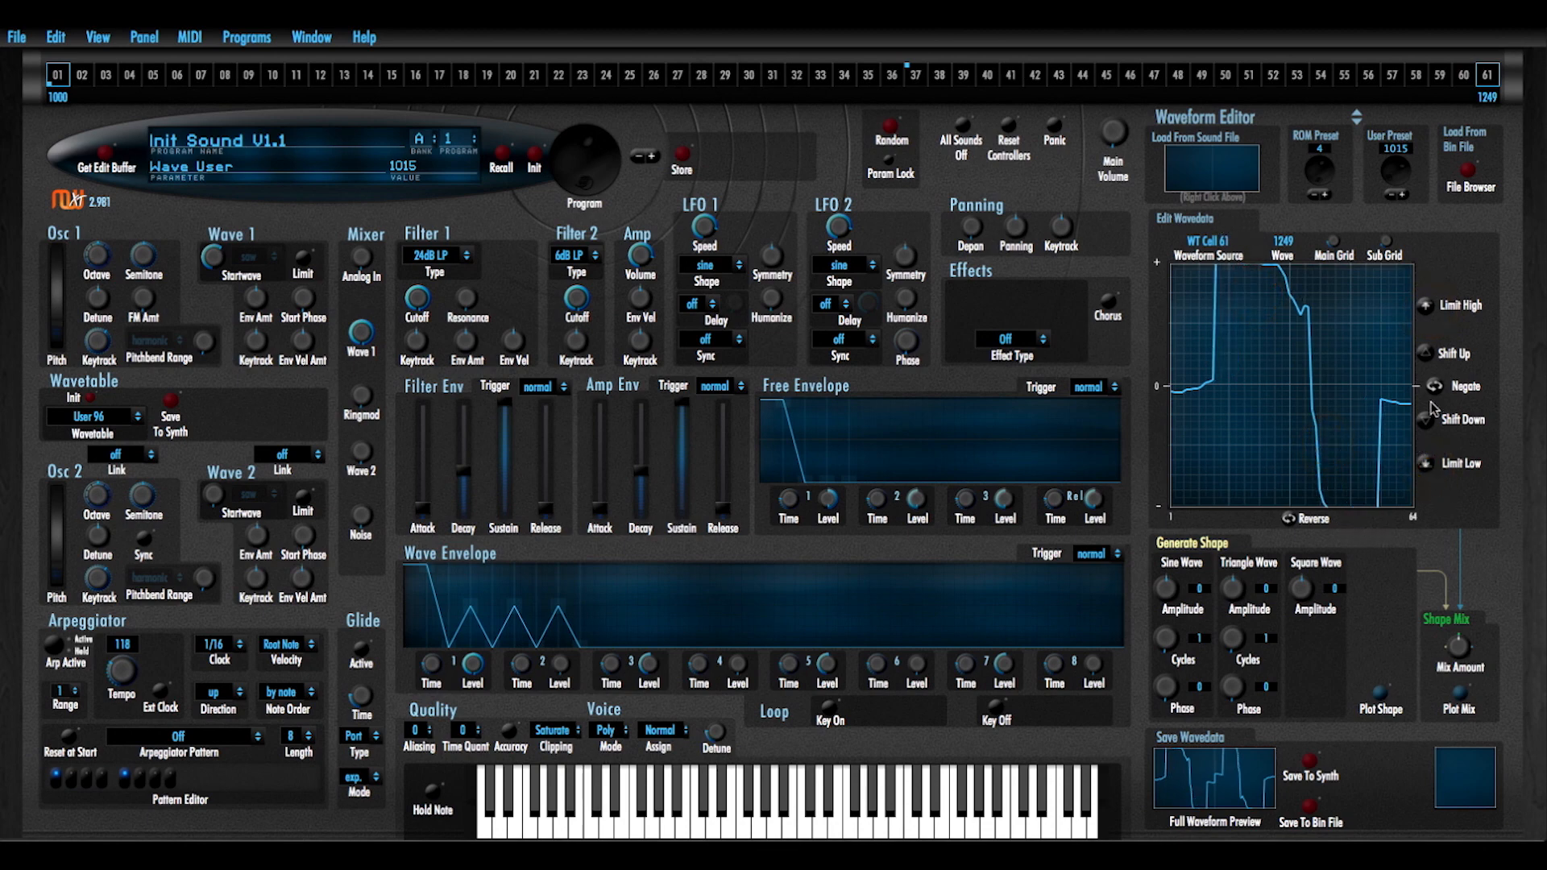
left_click(1452, 353)
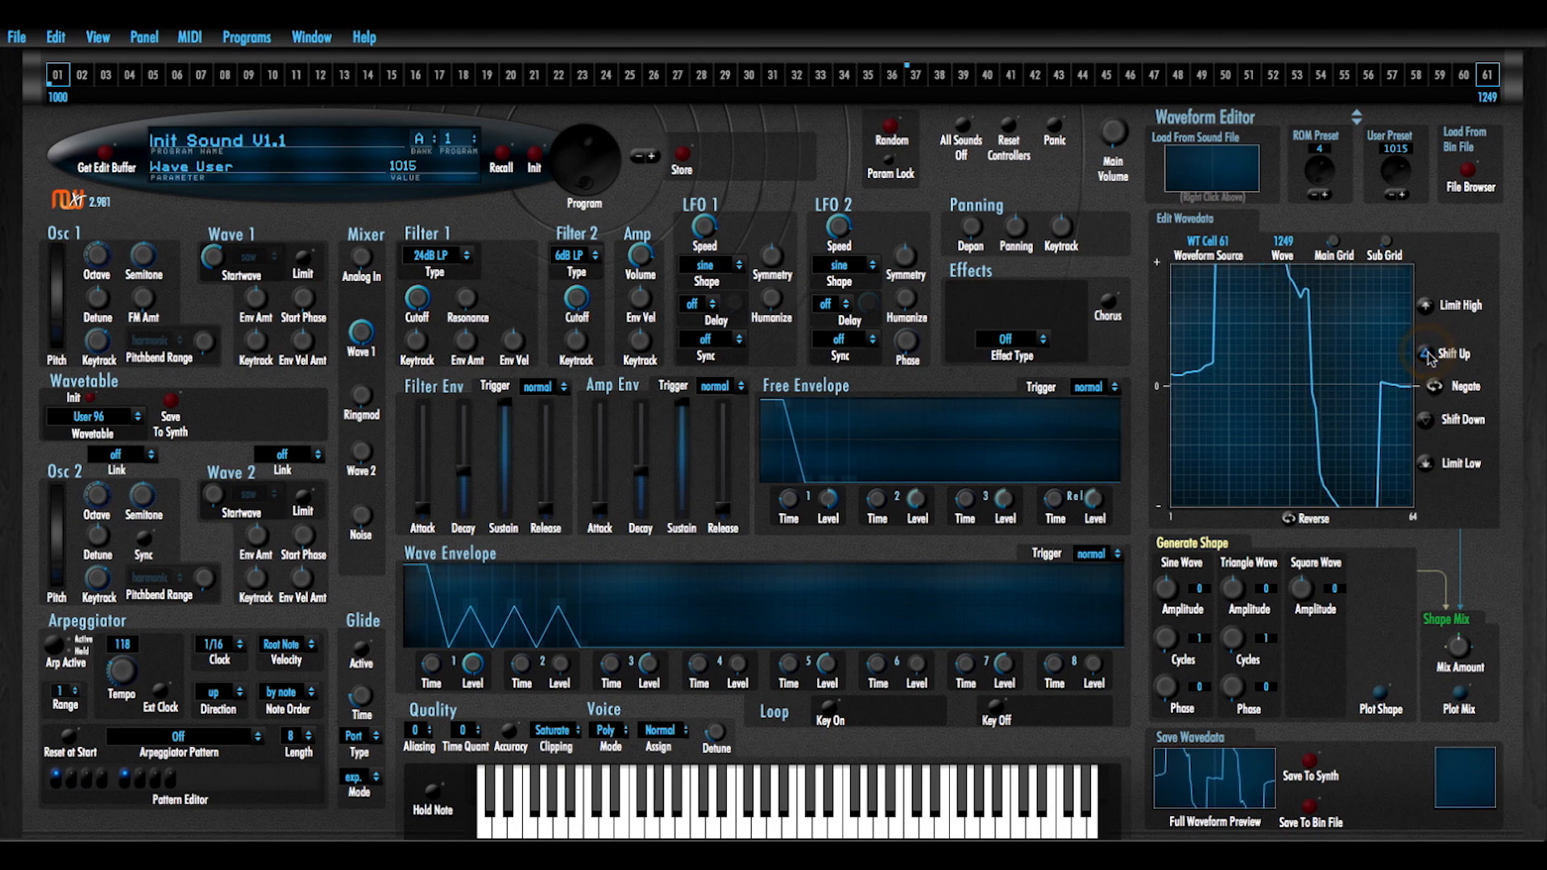
left_click(1426, 419)
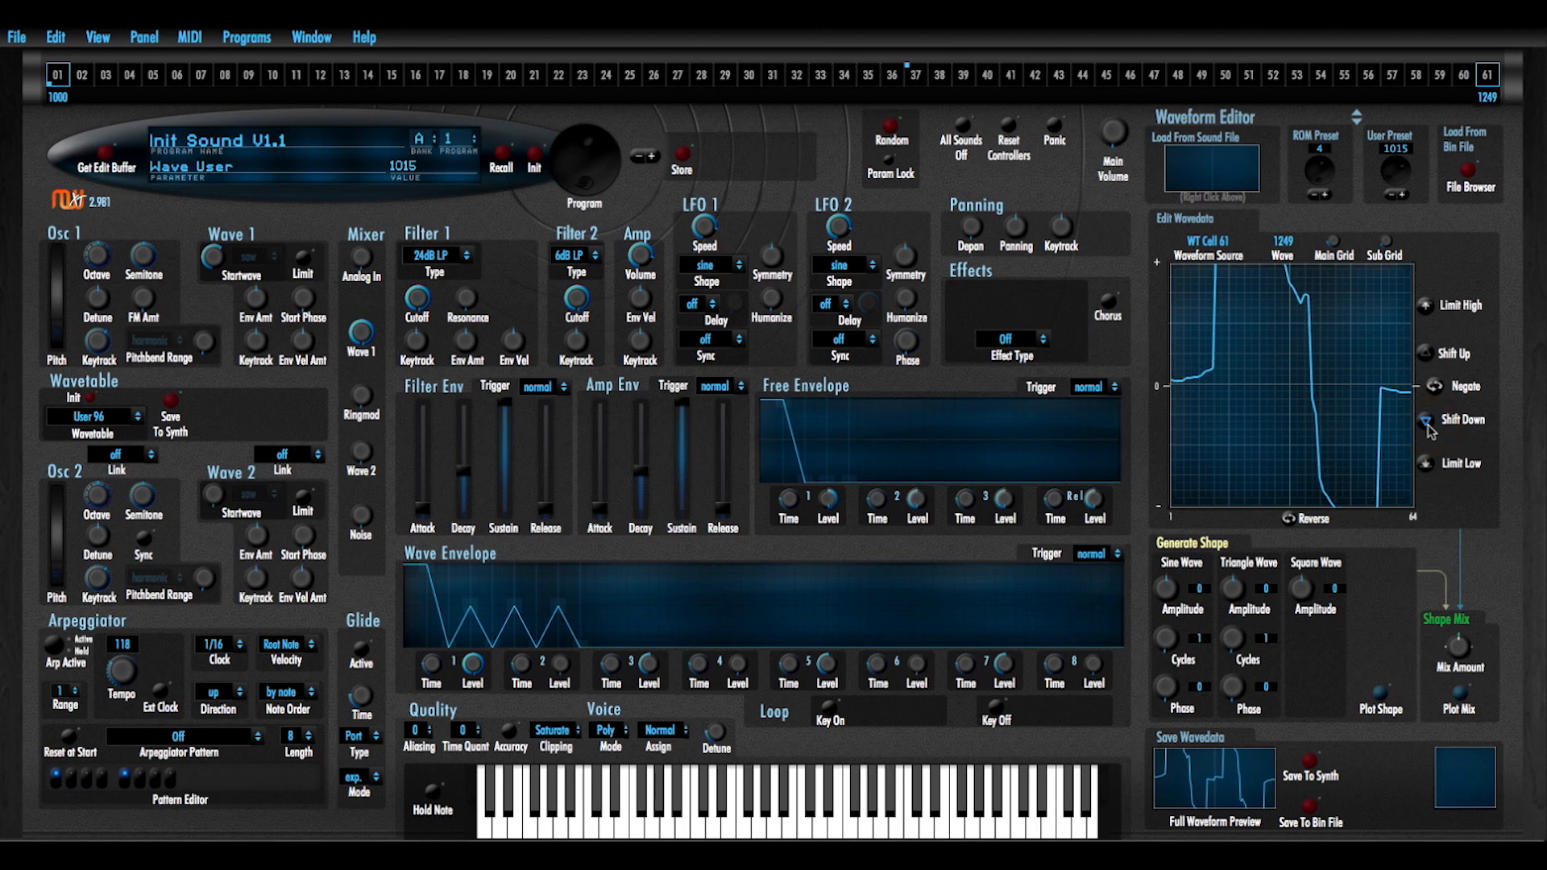
left_click(1431, 419)
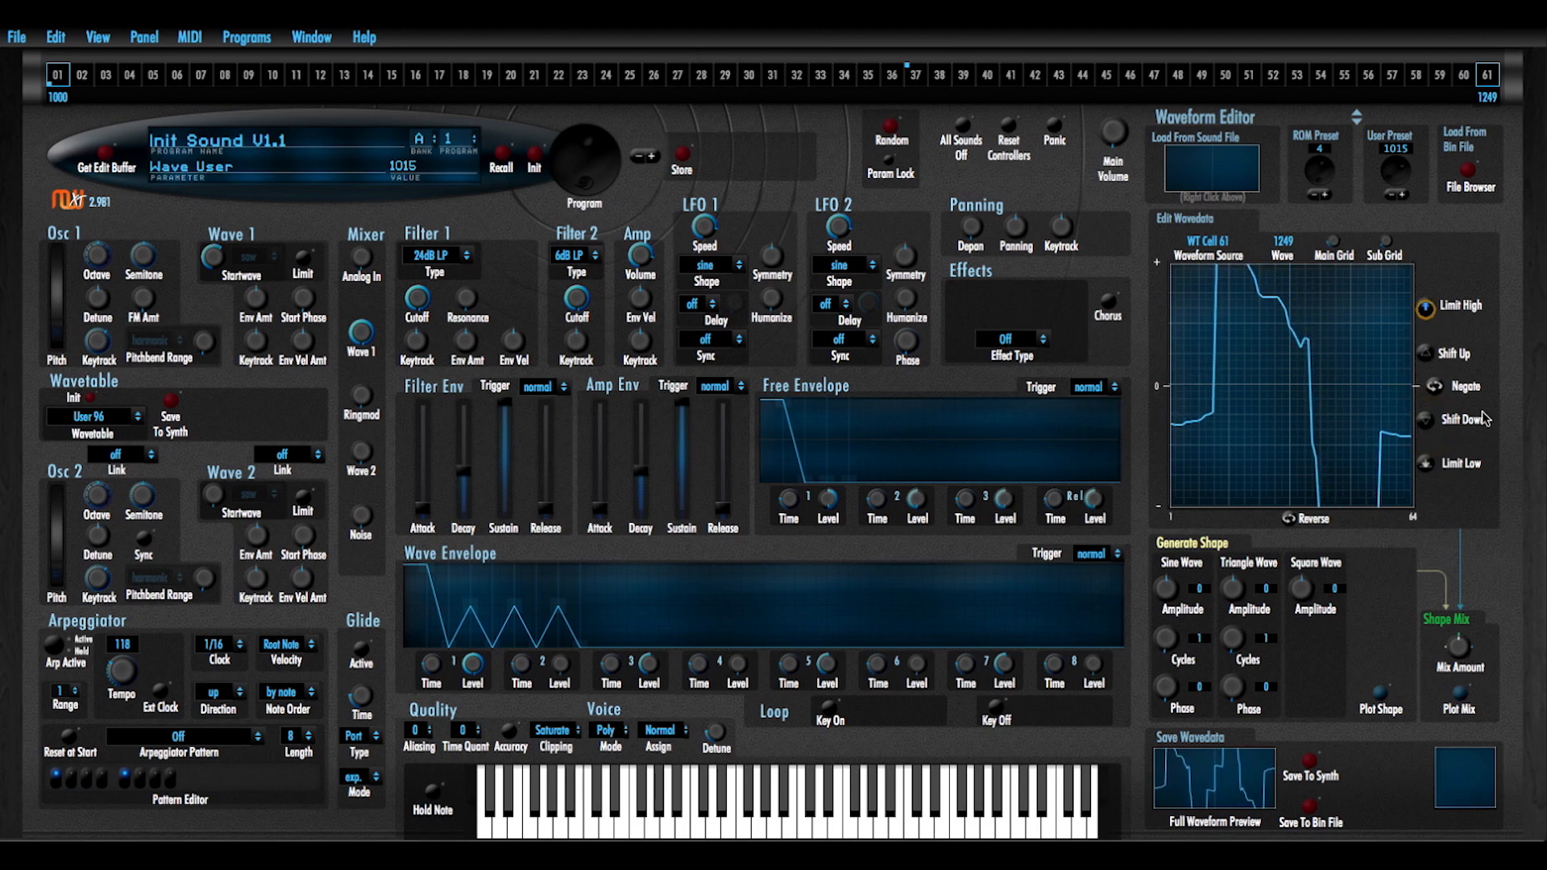
left_click(1423, 464)
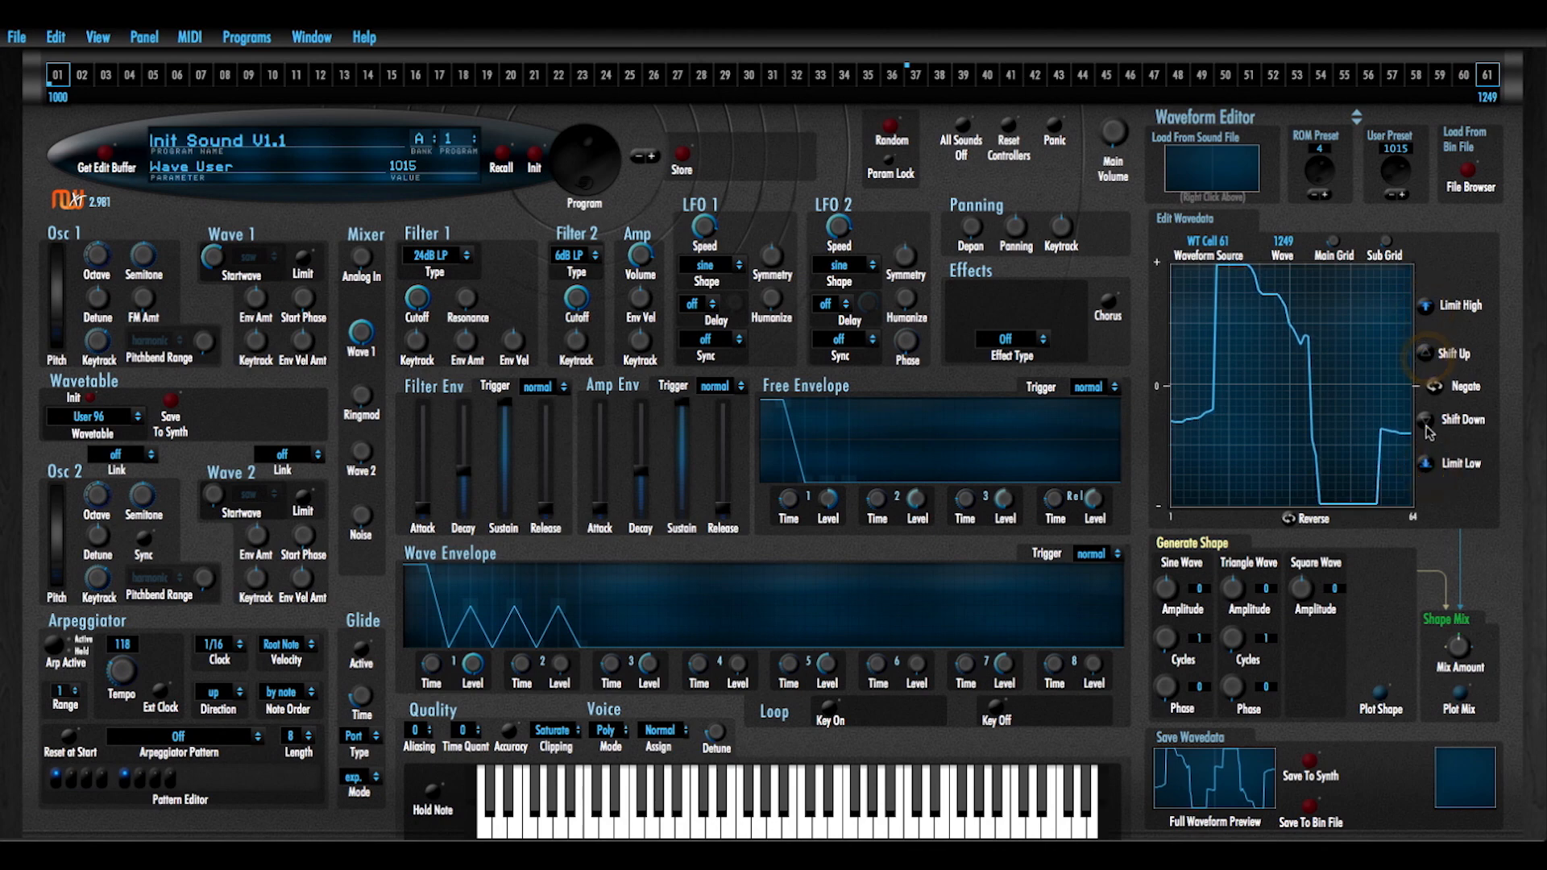
left_click(1429, 354)
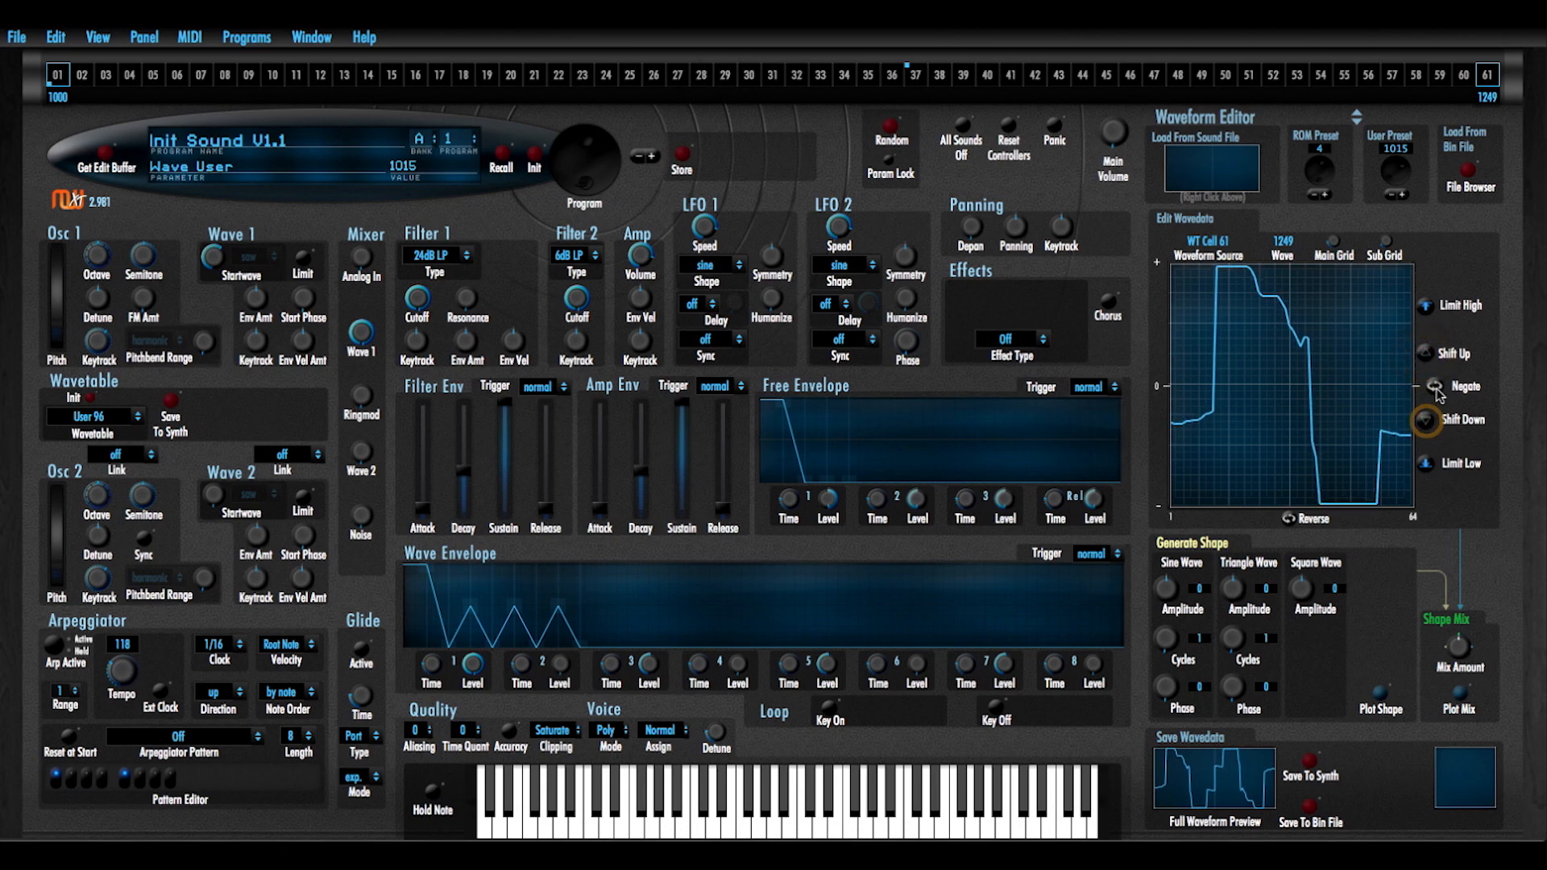
left_click(1427, 387)
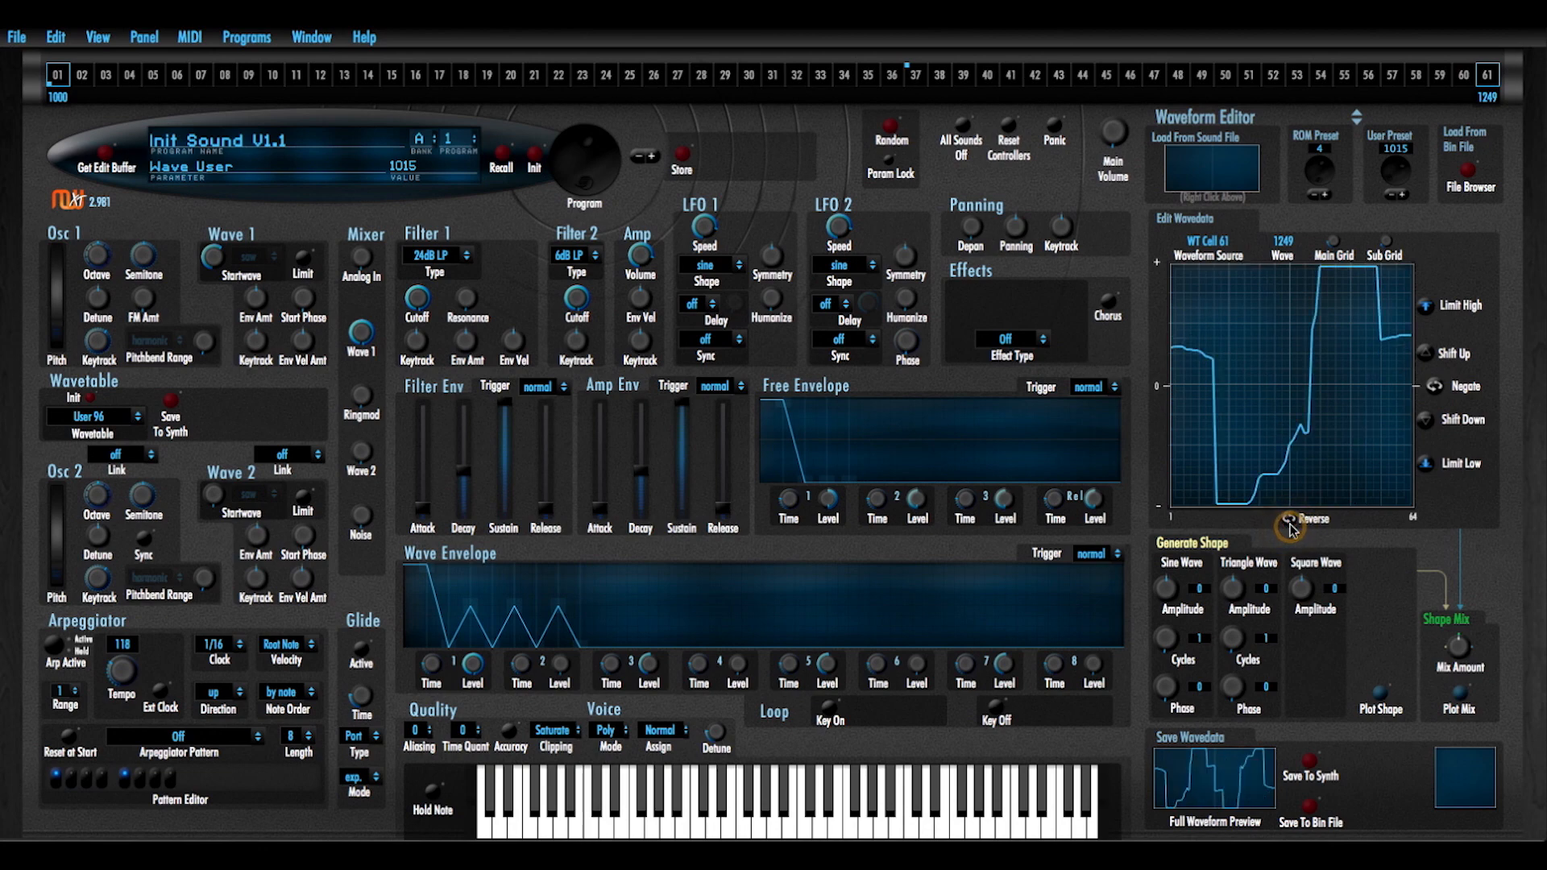
Un-reverse wave 61 and Plot Mix an inverted sine (Amplitude -114, Mix -10) into it
left_click(1286, 518)
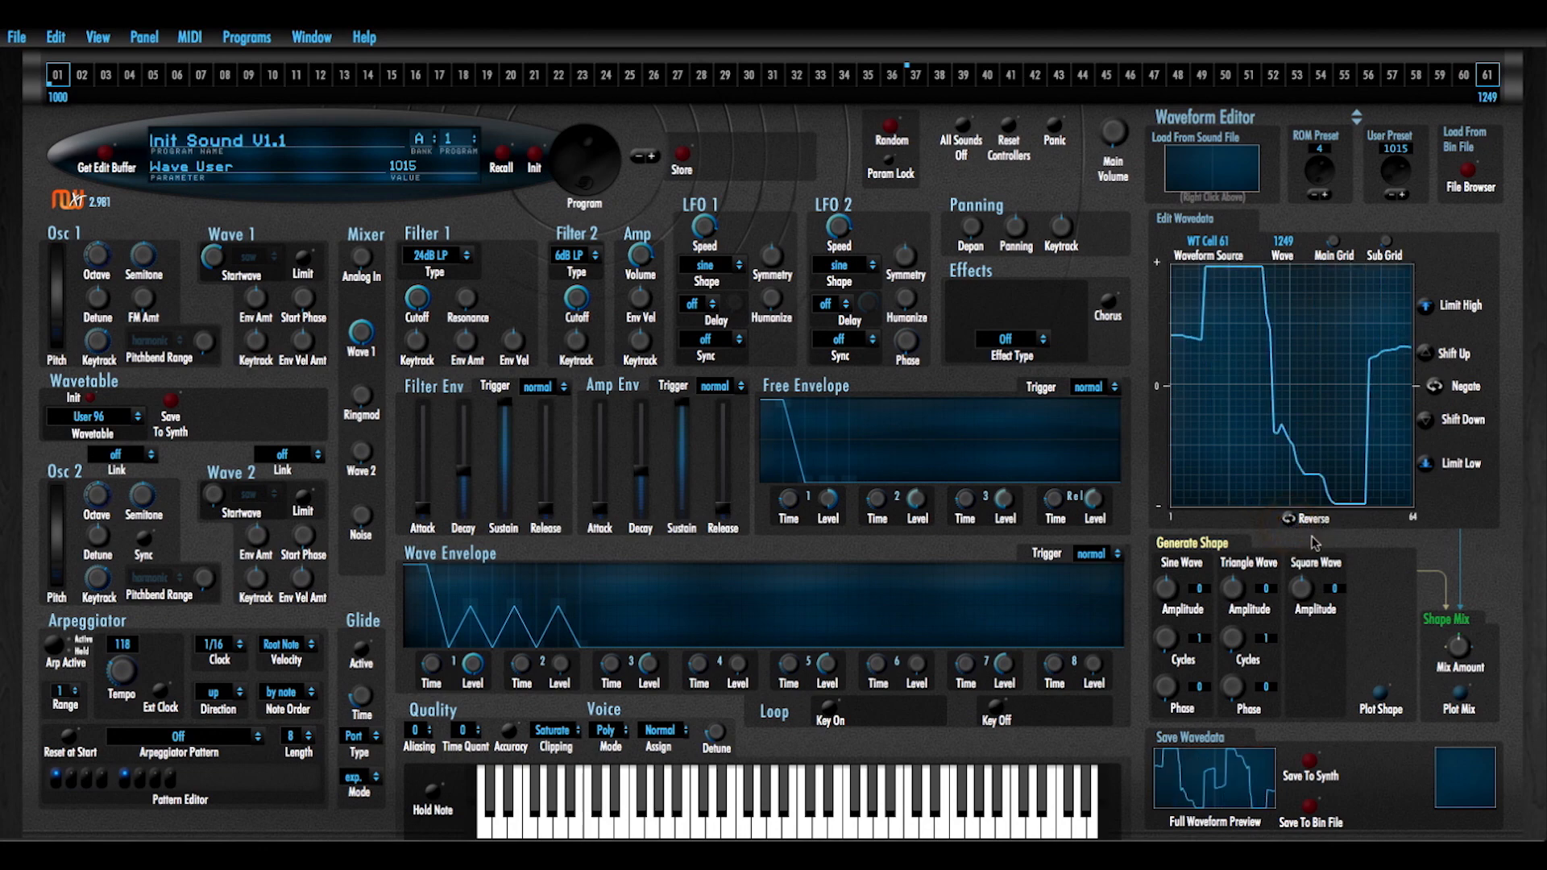
mouse_move(1135, 649)
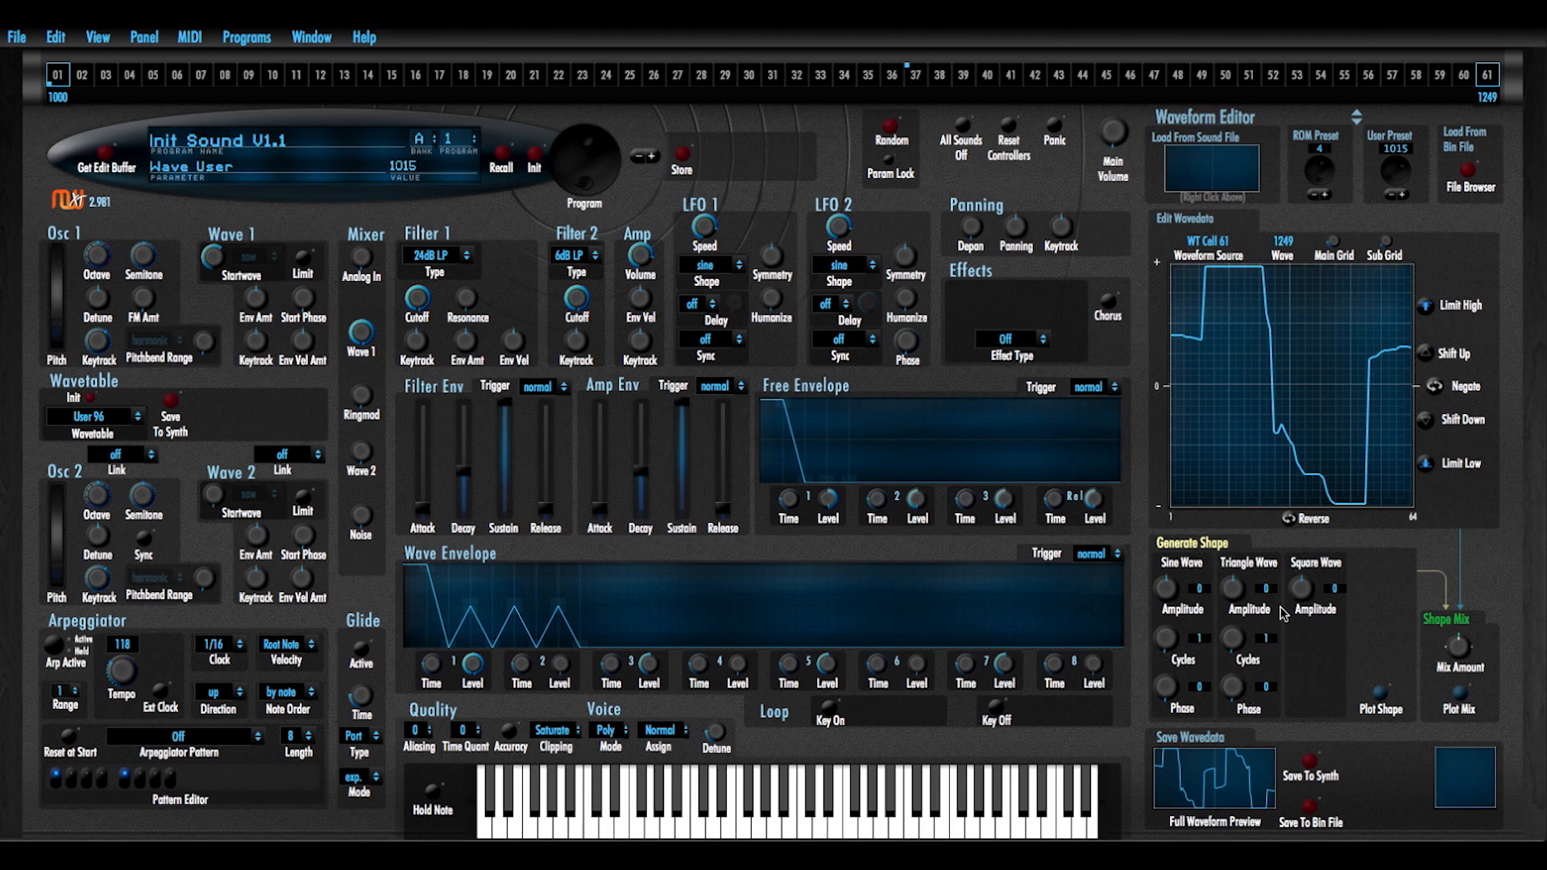
mouse_move(1215, 554)
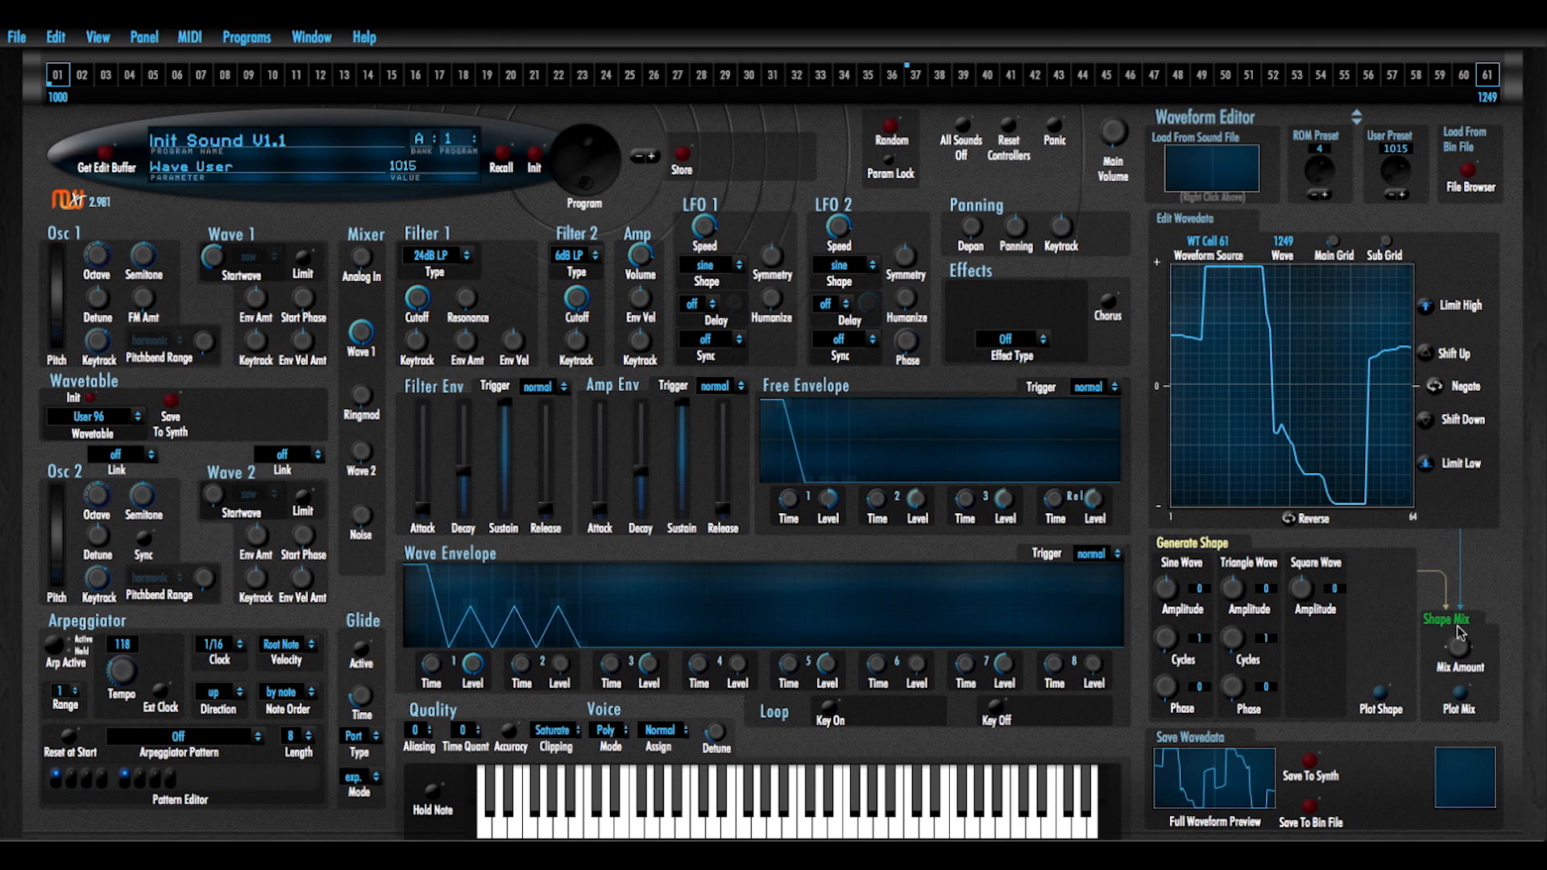
mouse_move(1282, 529)
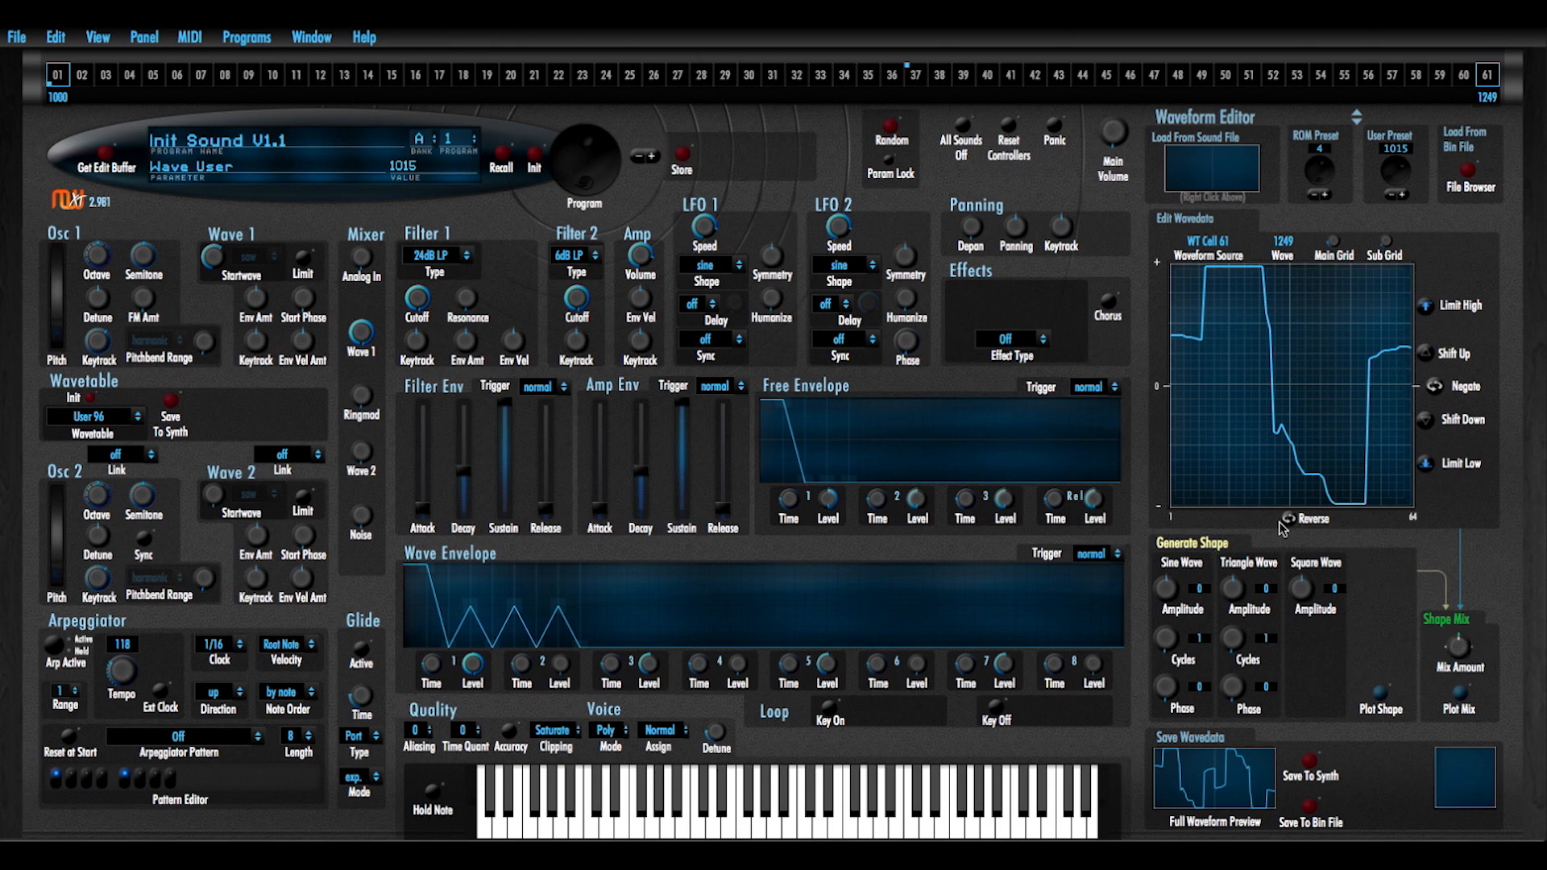
mouse_move(1181, 552)
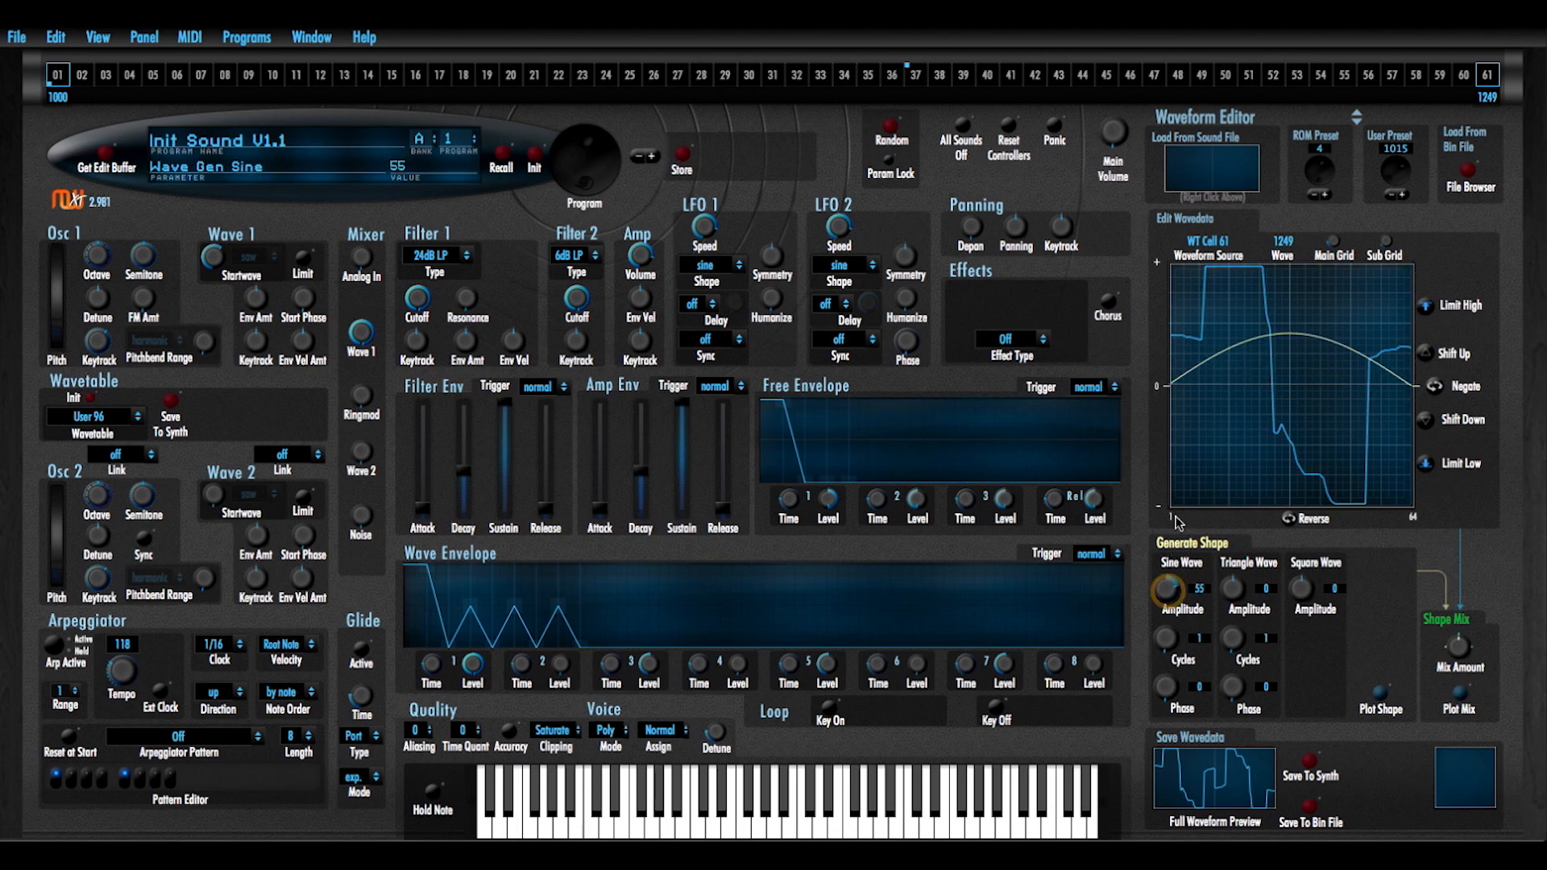
left_click_drag(1179, 587, 1175, 716)
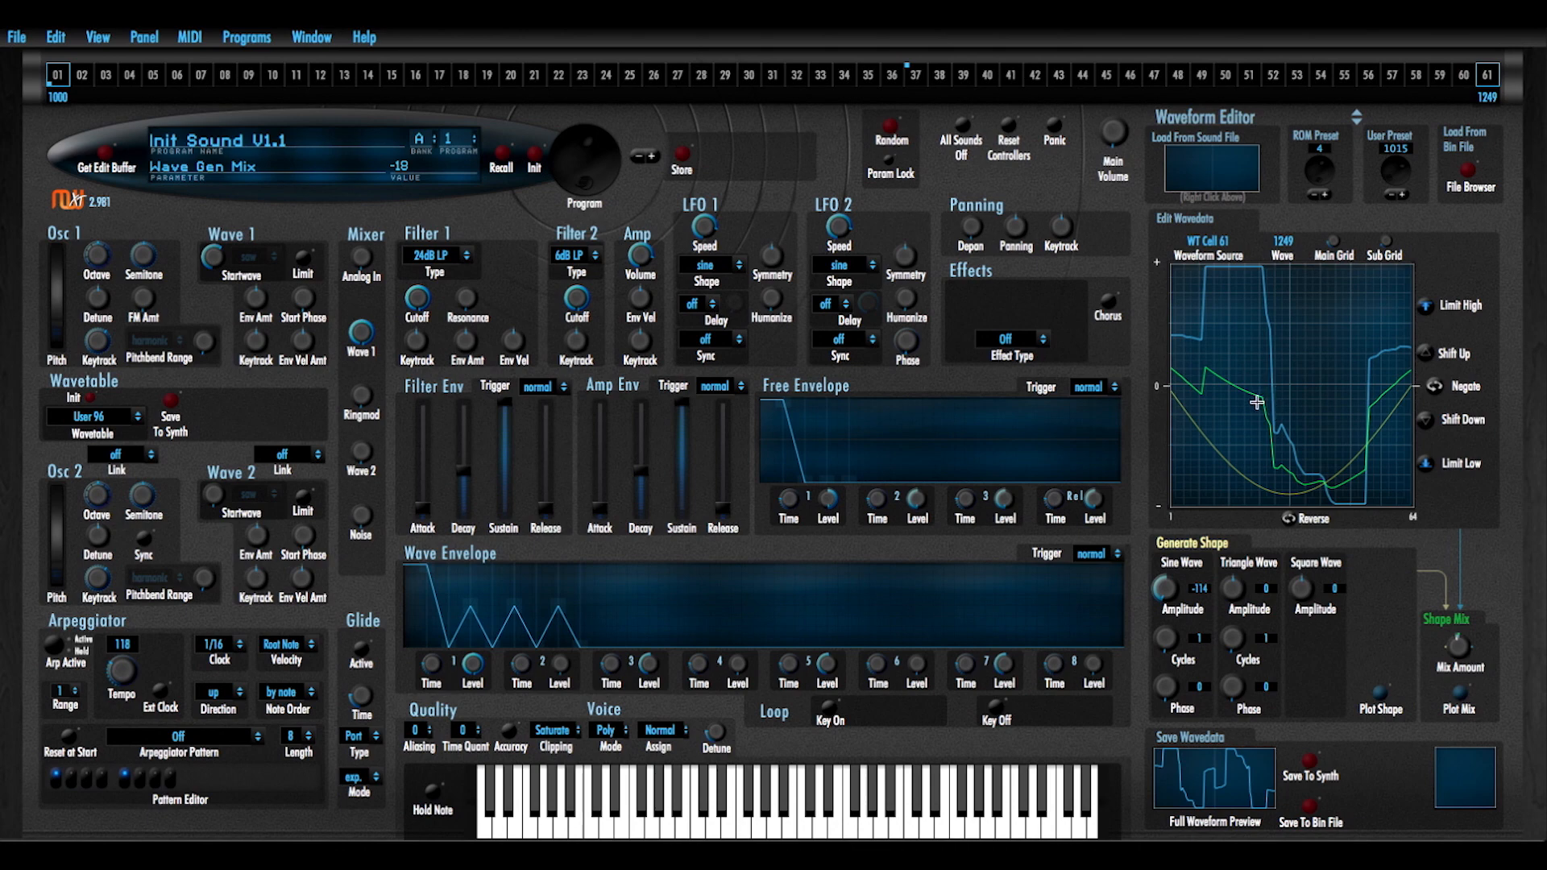
mouse_move(1511, 785)
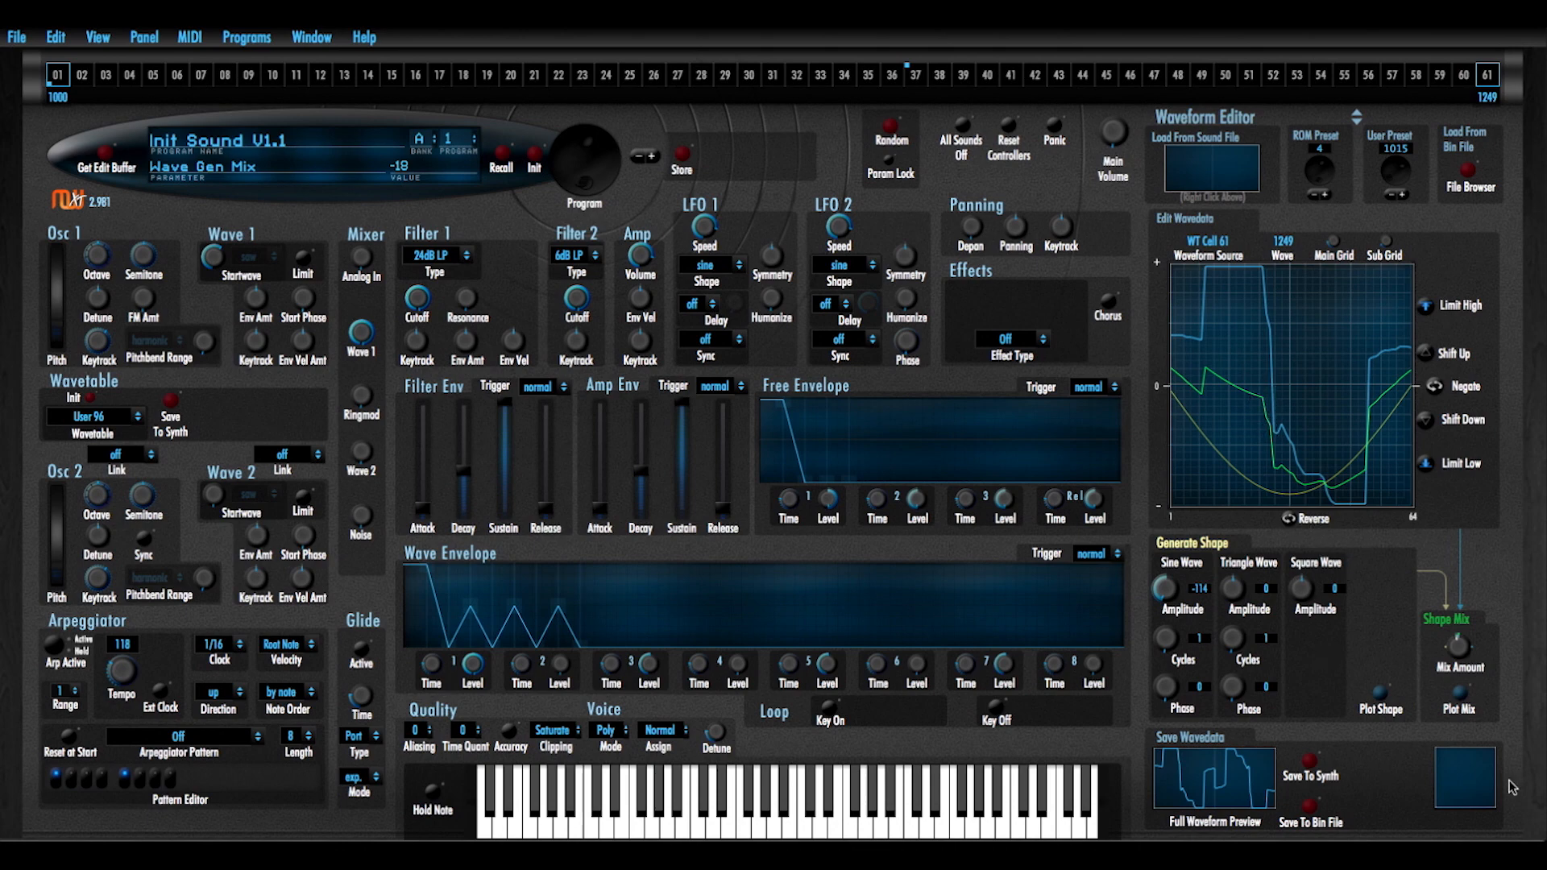
left_click(1461, 709)
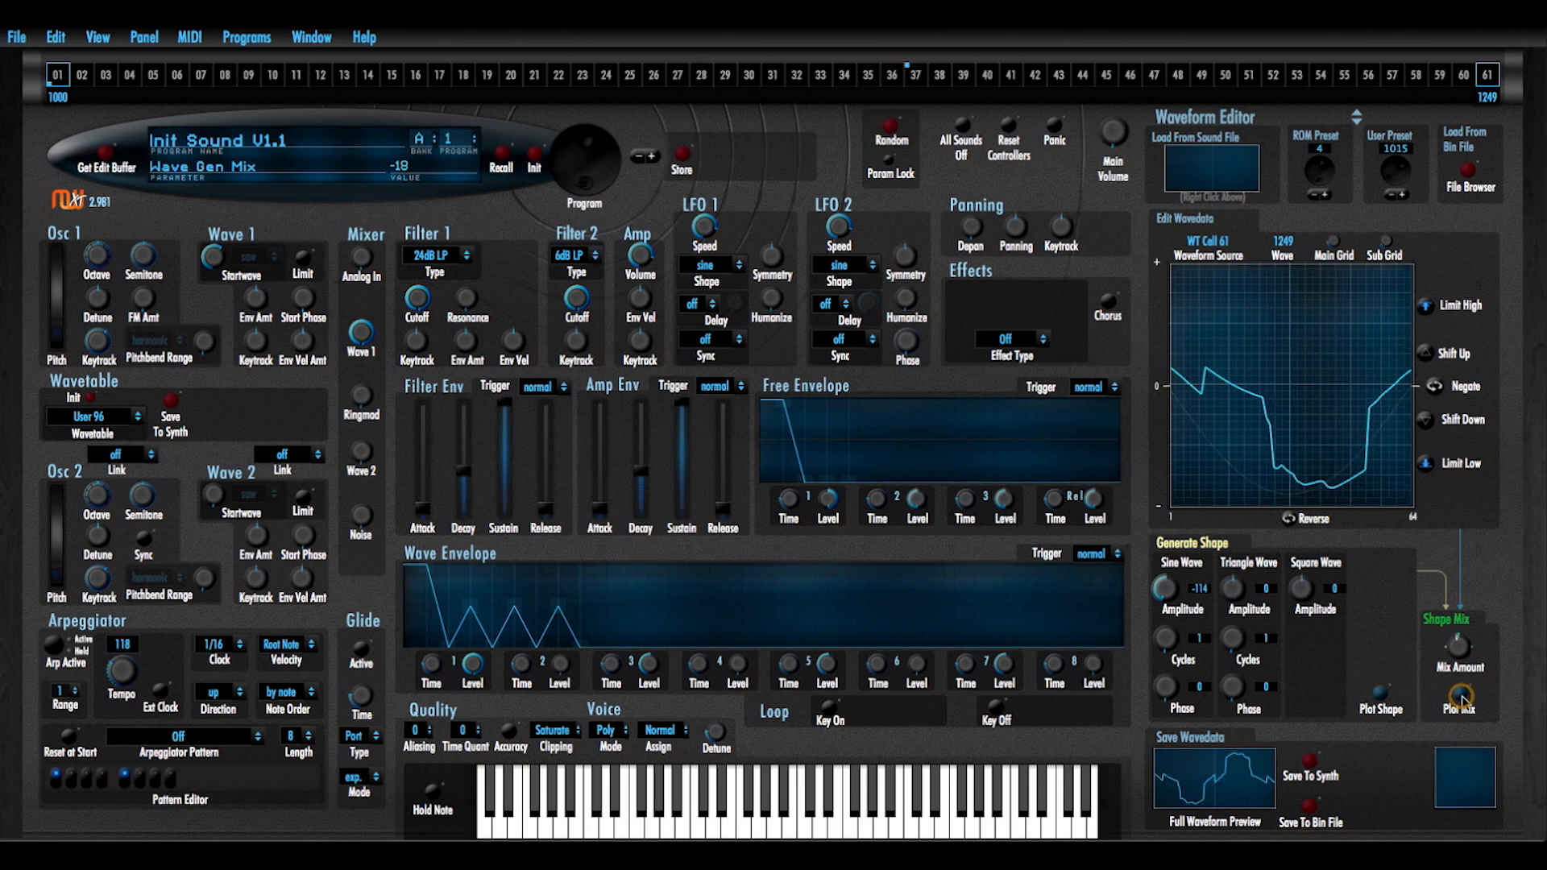
left_click(1463, 693)
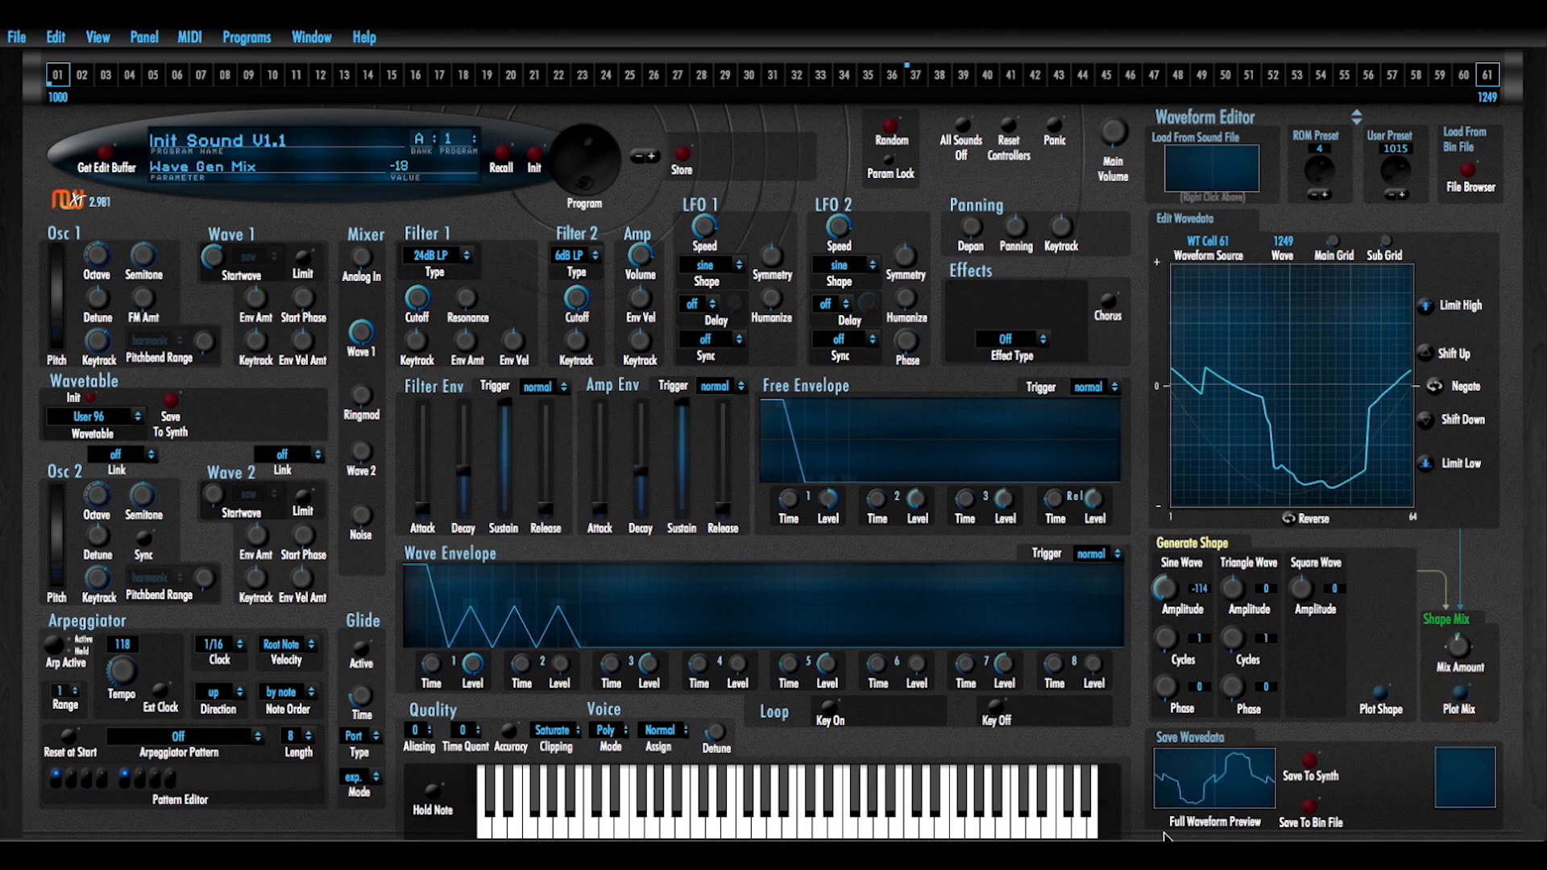
mouse_move(1425, 810)
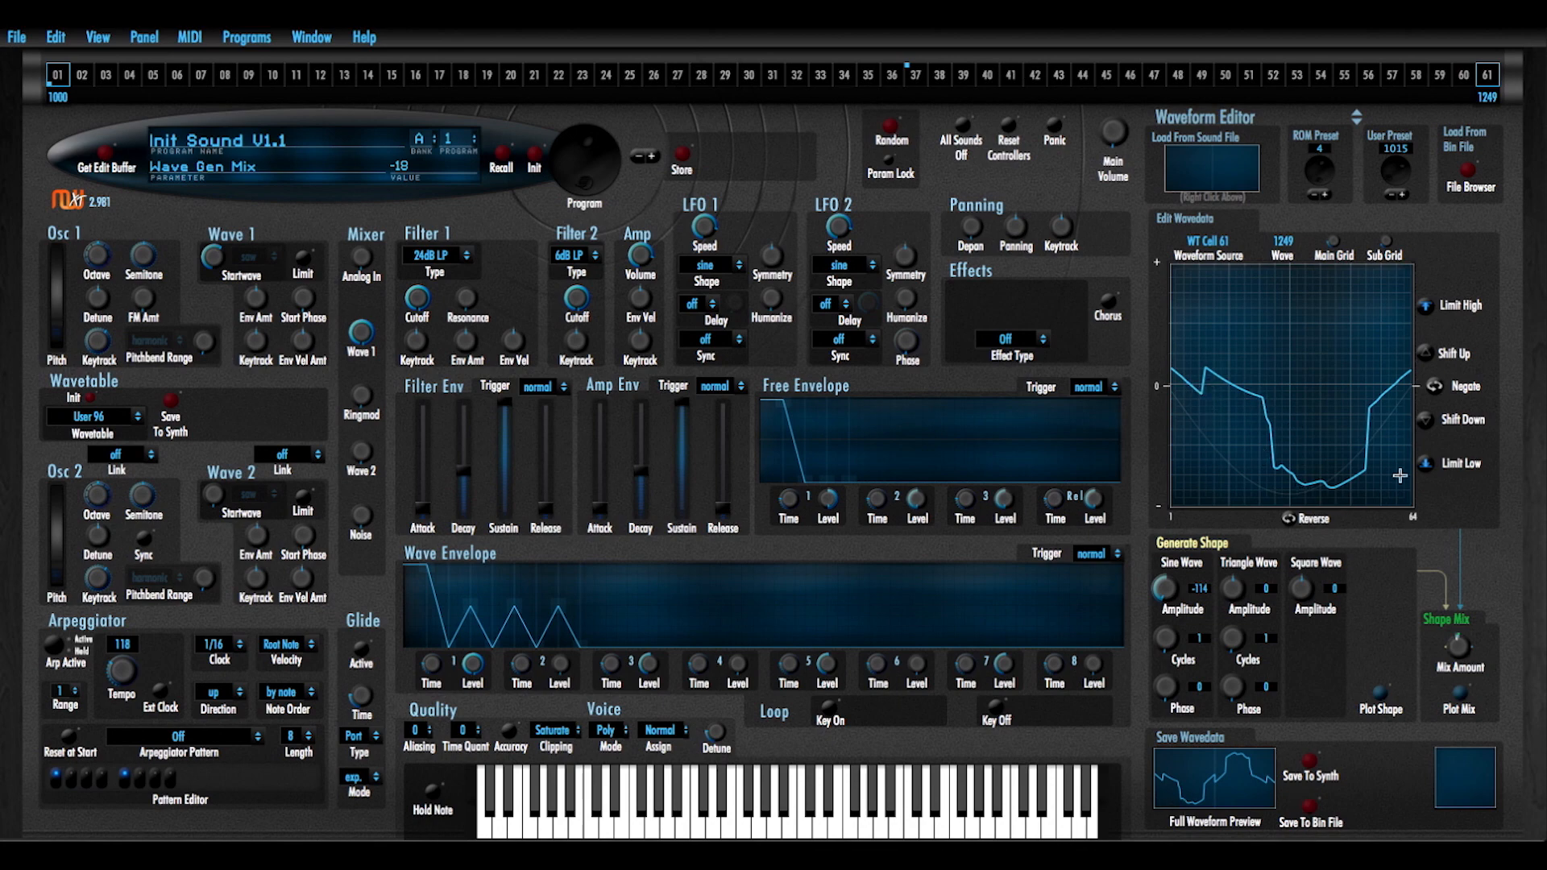
mouse_move(1426, 386)
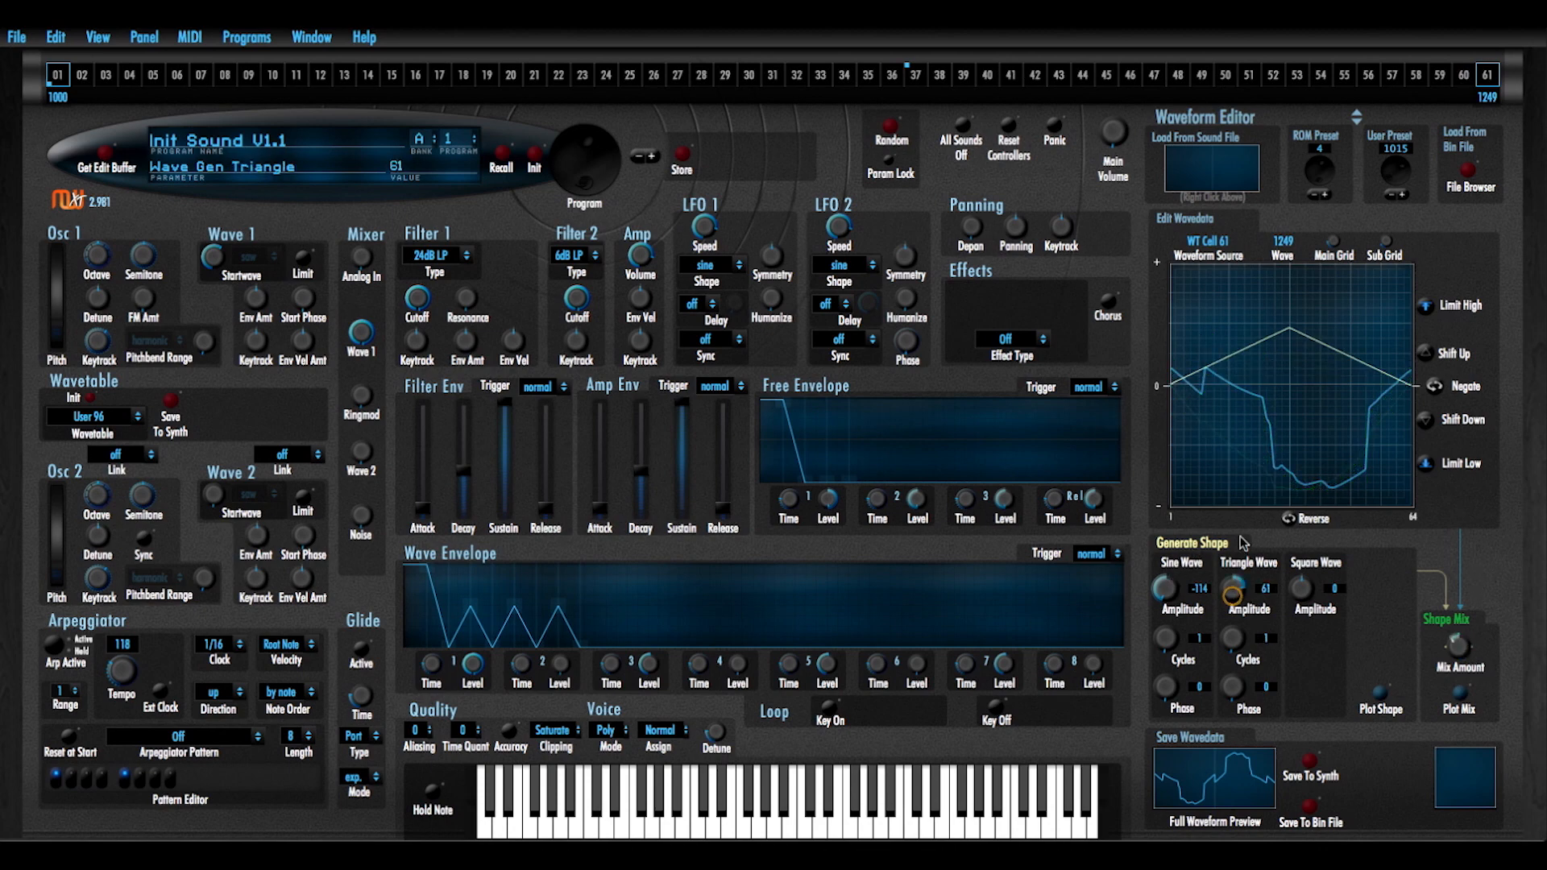
Raise the triangle wave to full amplitude 128 for waveform 61
left_click_drag(1245, 588, 1245, 632)
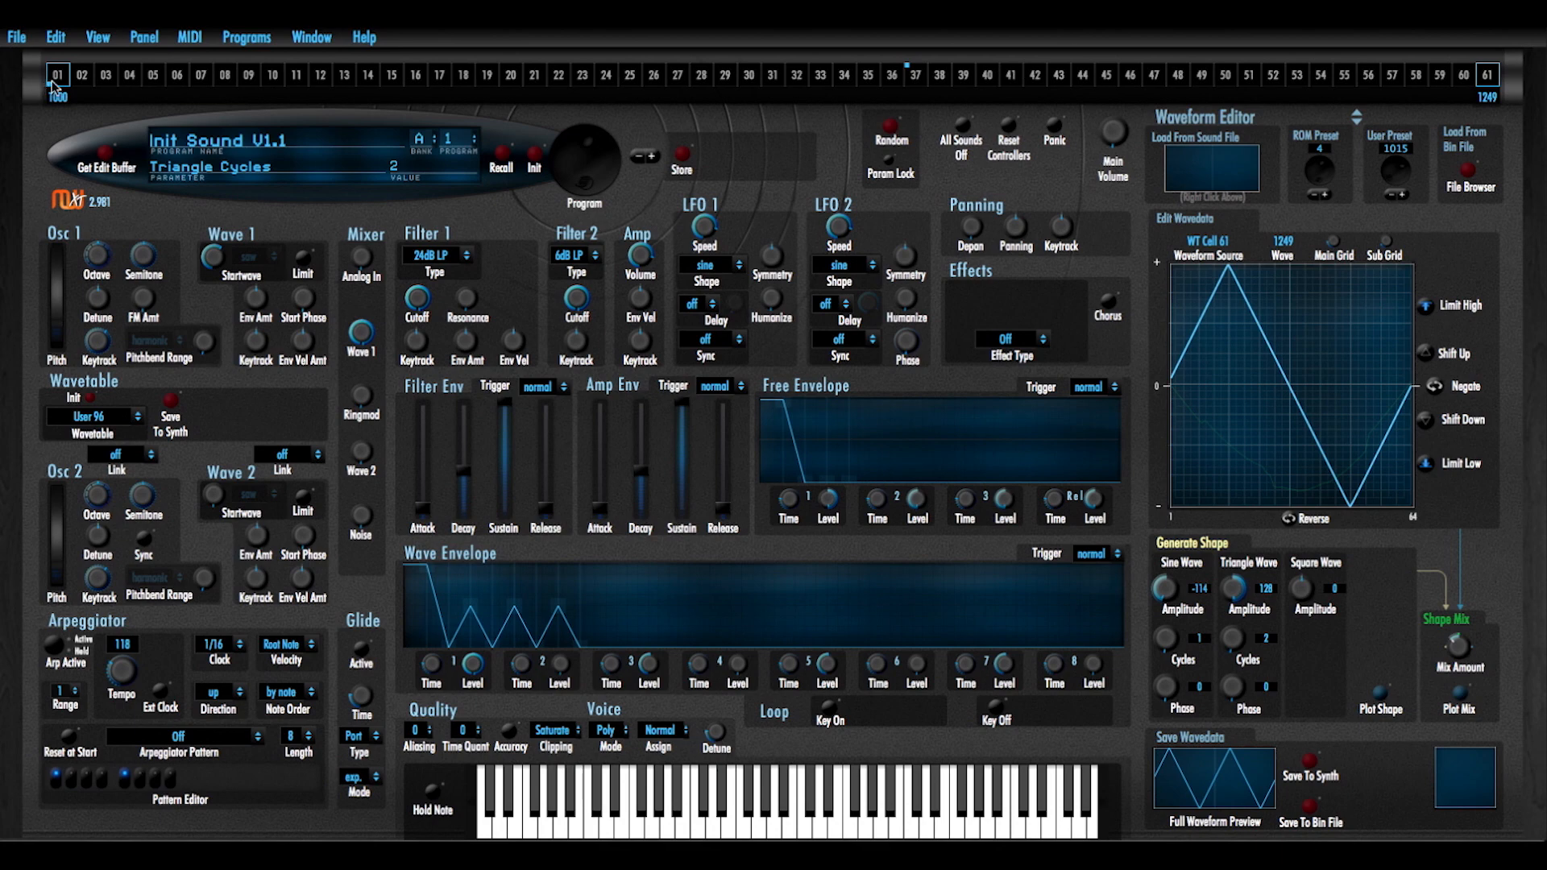
View step 61's waveform and set the square wave to full amplitude 128
left_click(1487, 76)
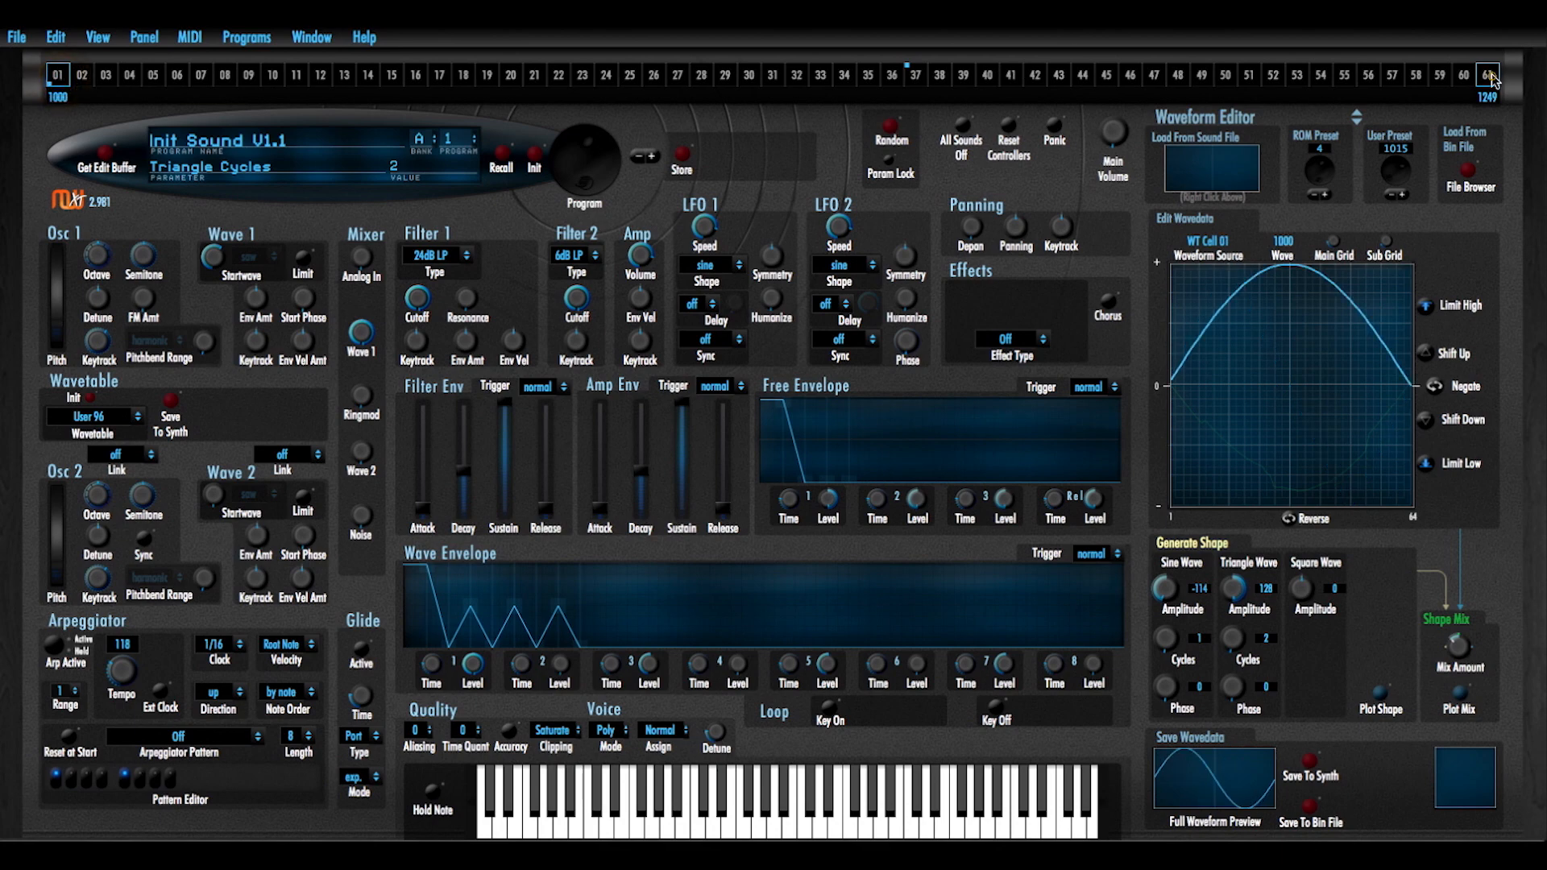
left_click(1487, 76)
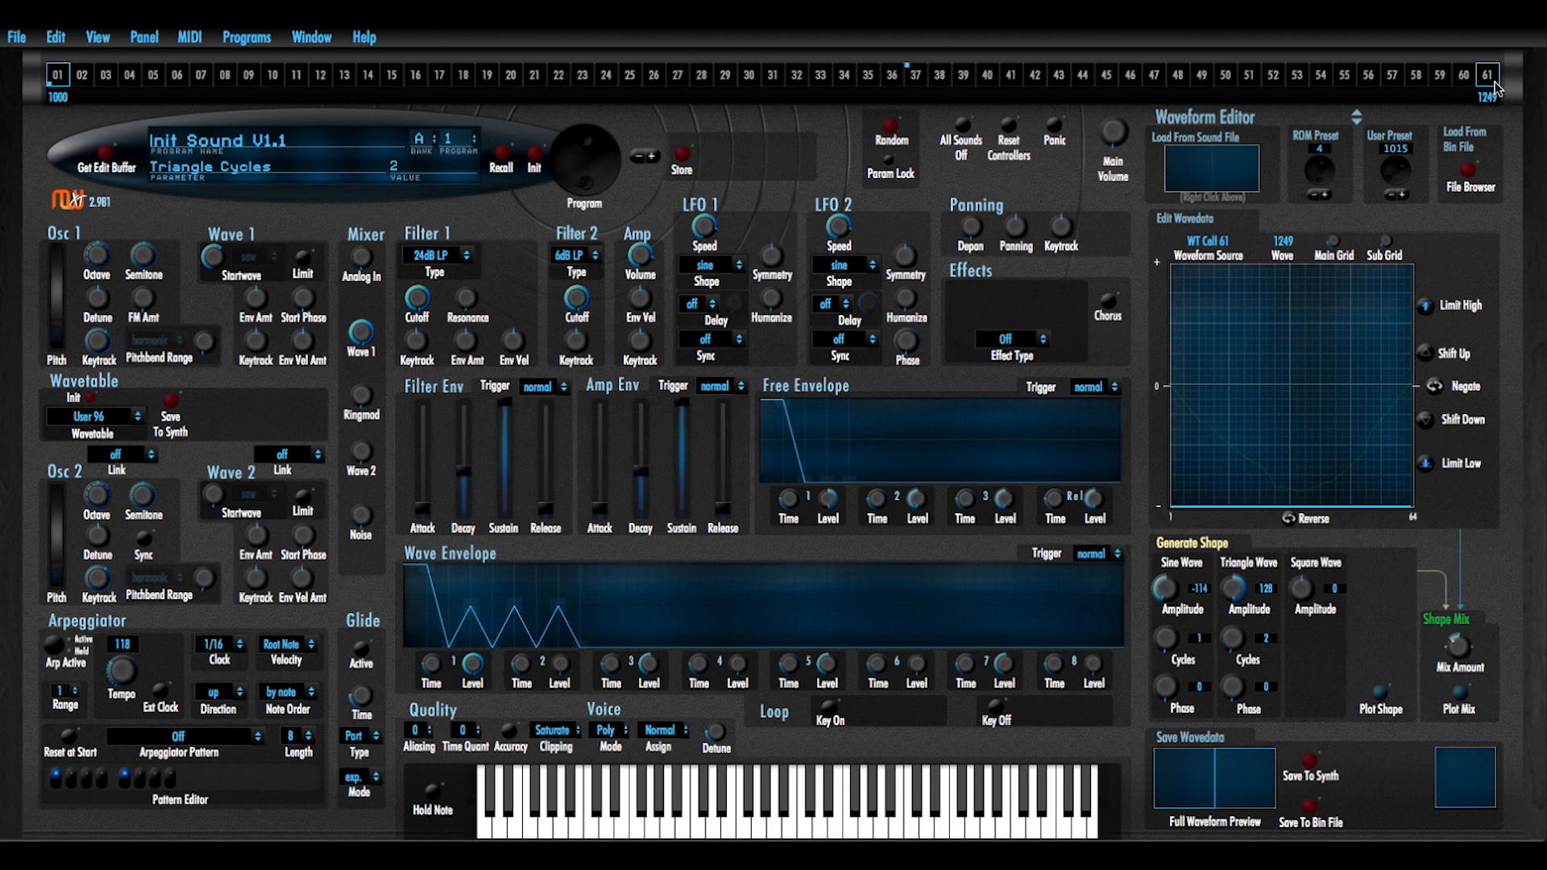
mouse_move(1057, 159)
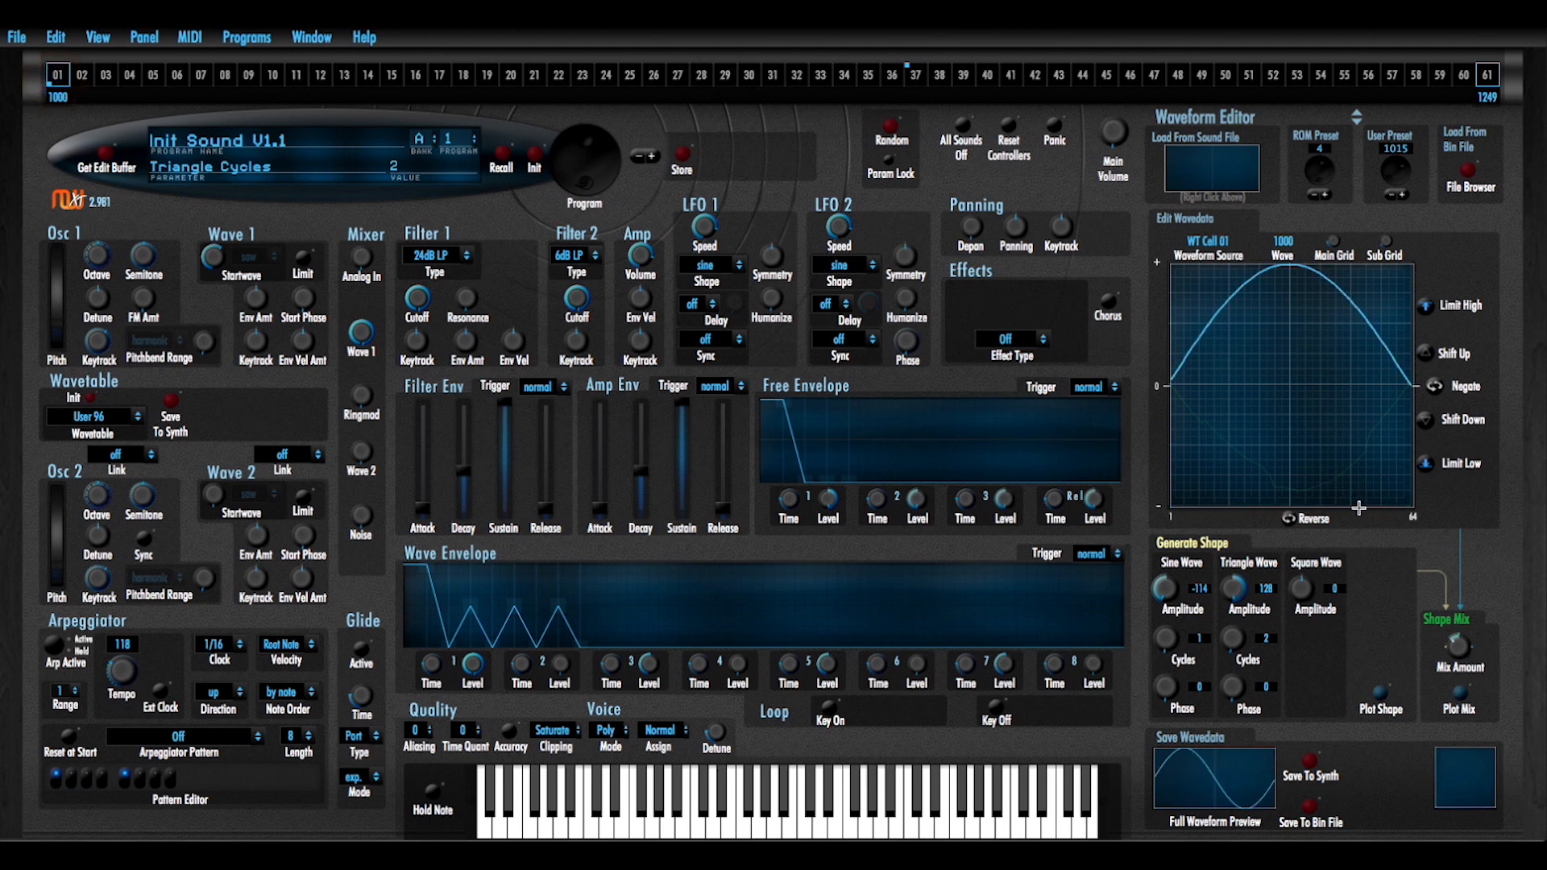
mouse_move(1307, 599)
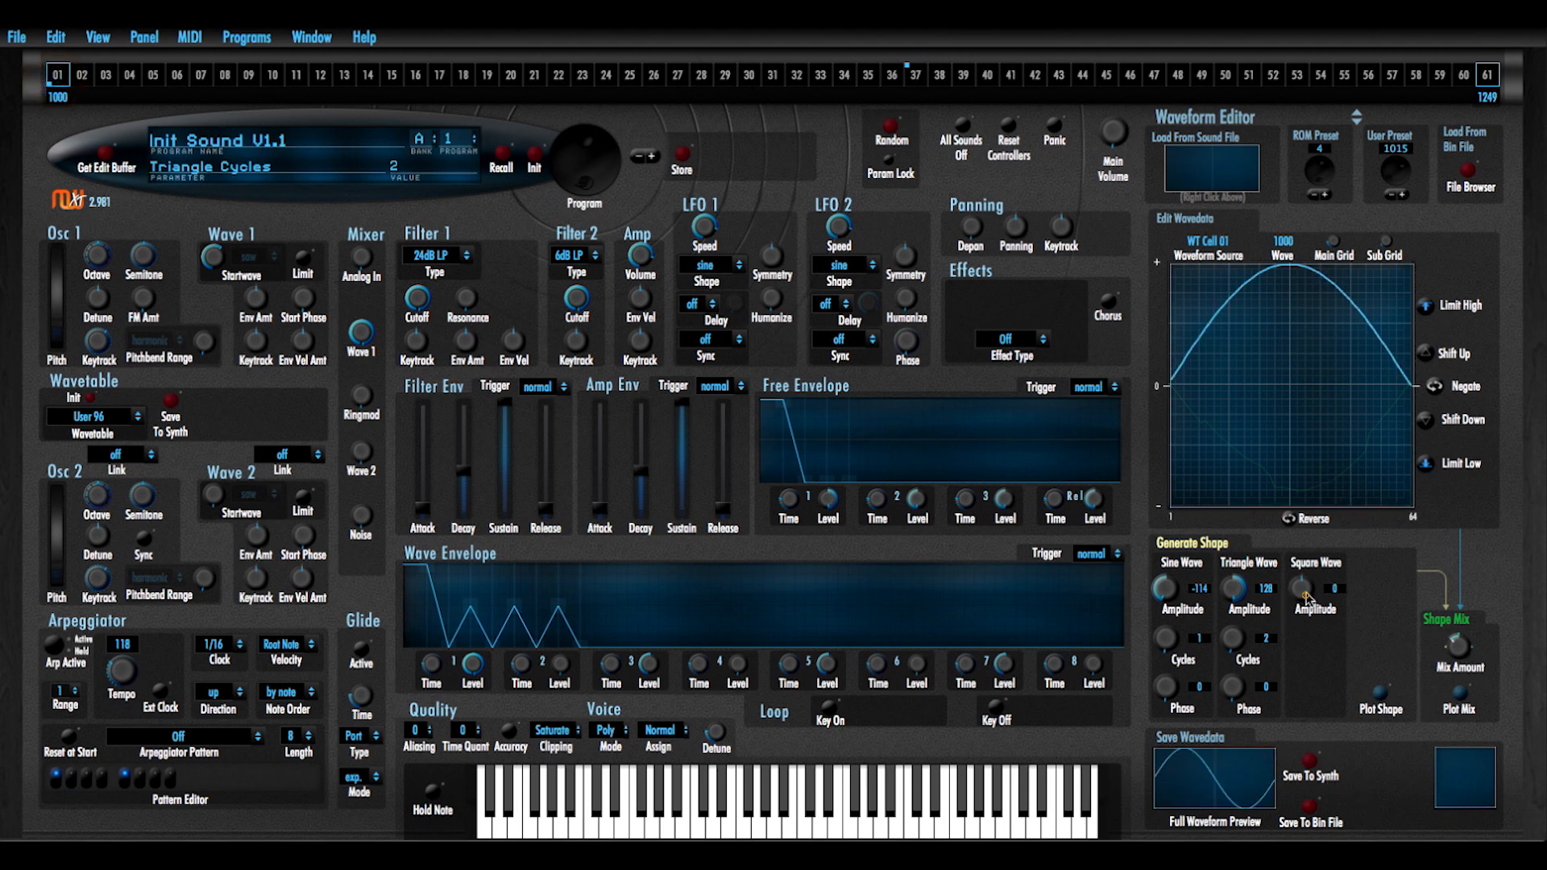
left_click(1307, 589)
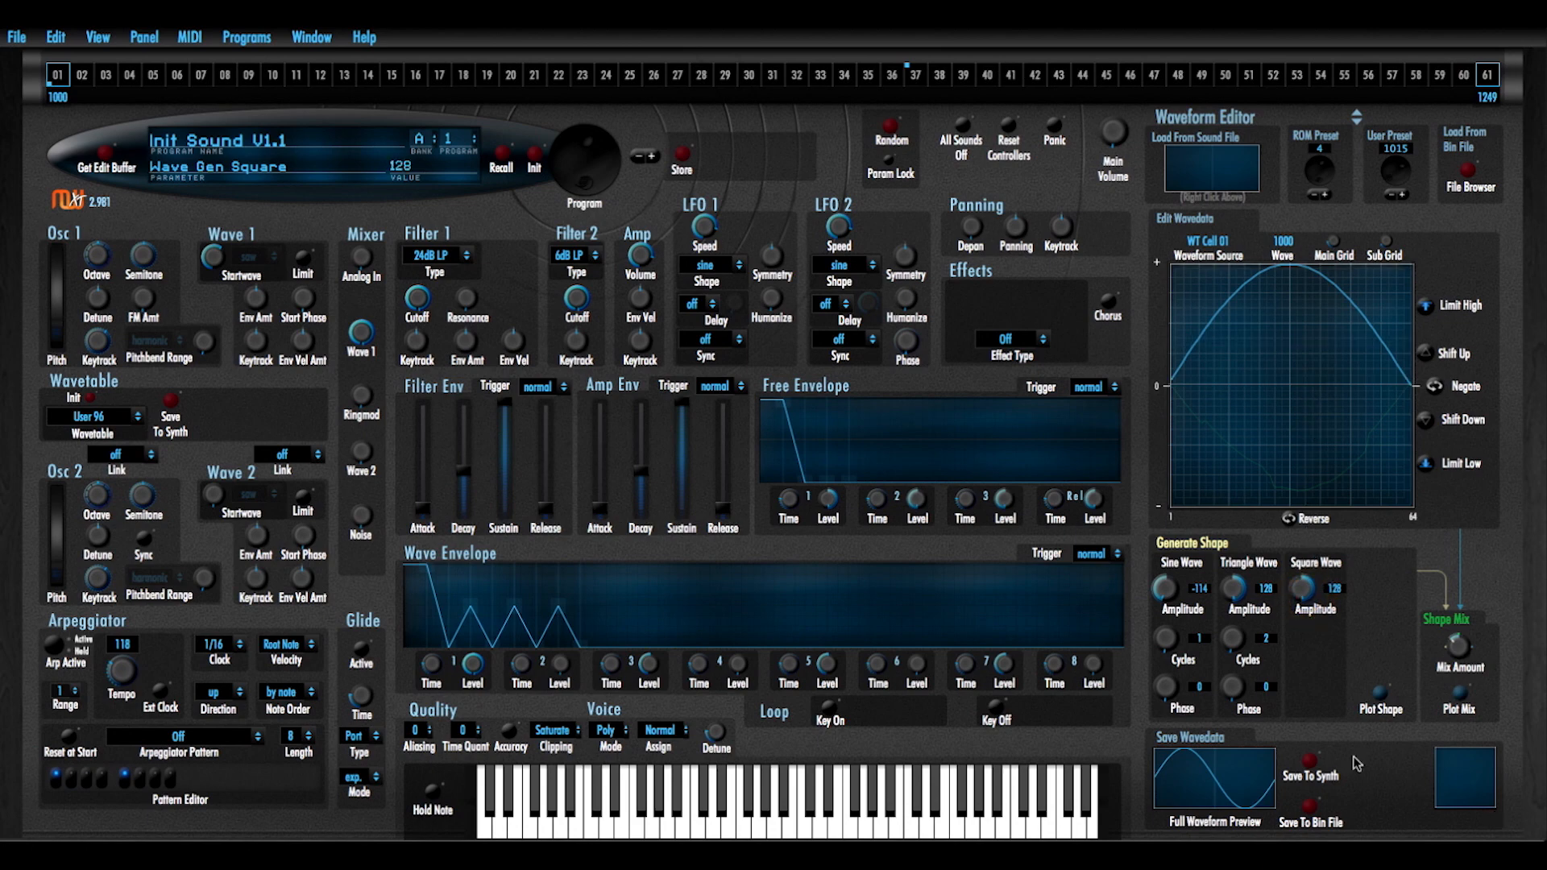
Save the waveform data to user preset 1000 on the synth
left_click(1381, 697)
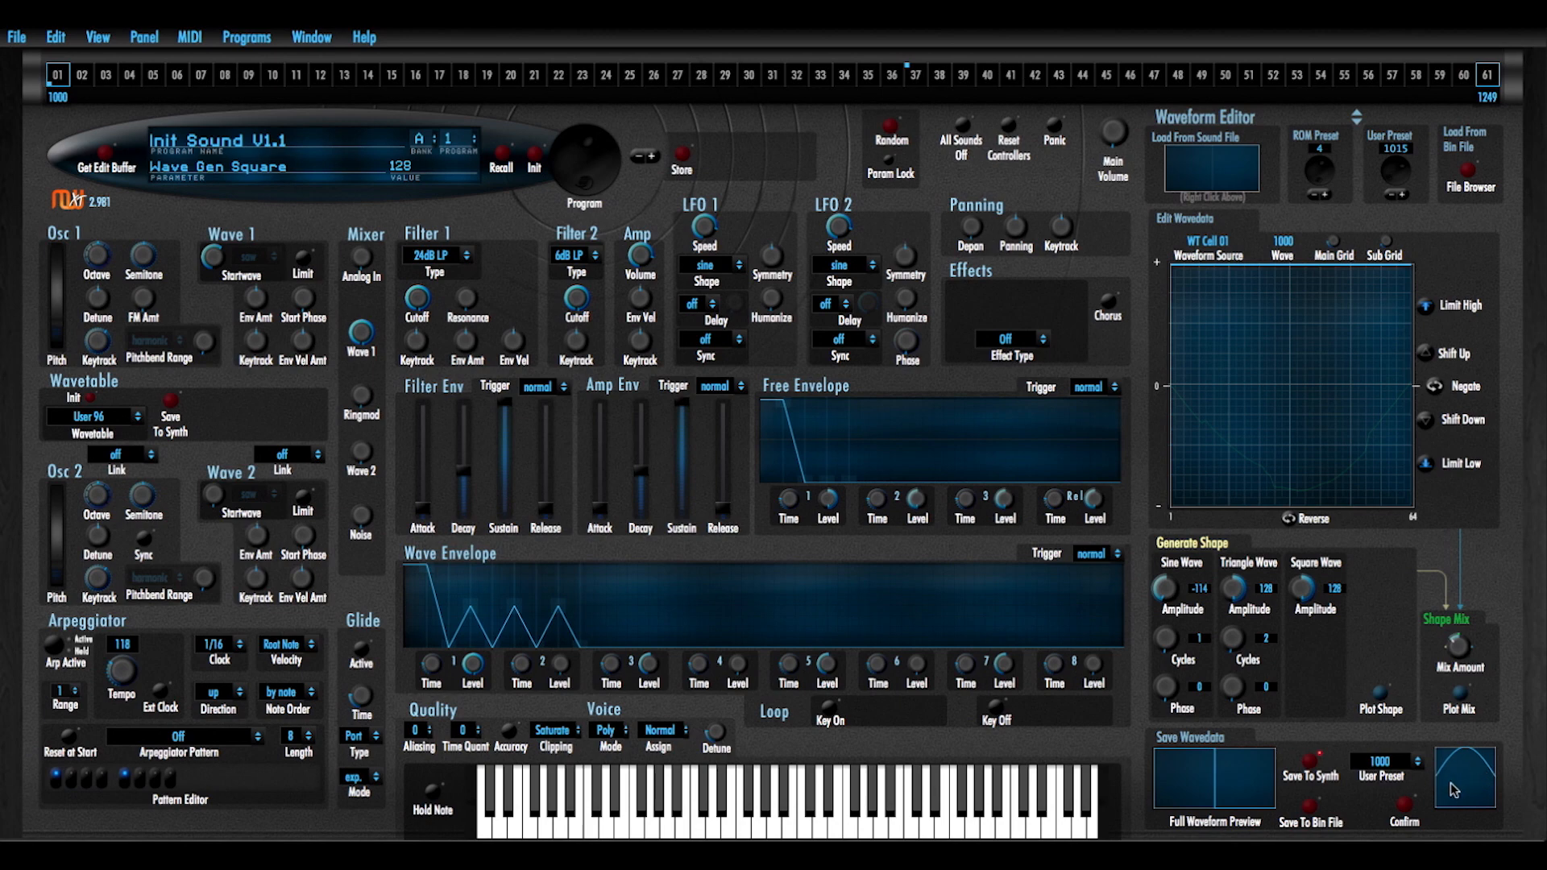
mouse_move(1479, 797)
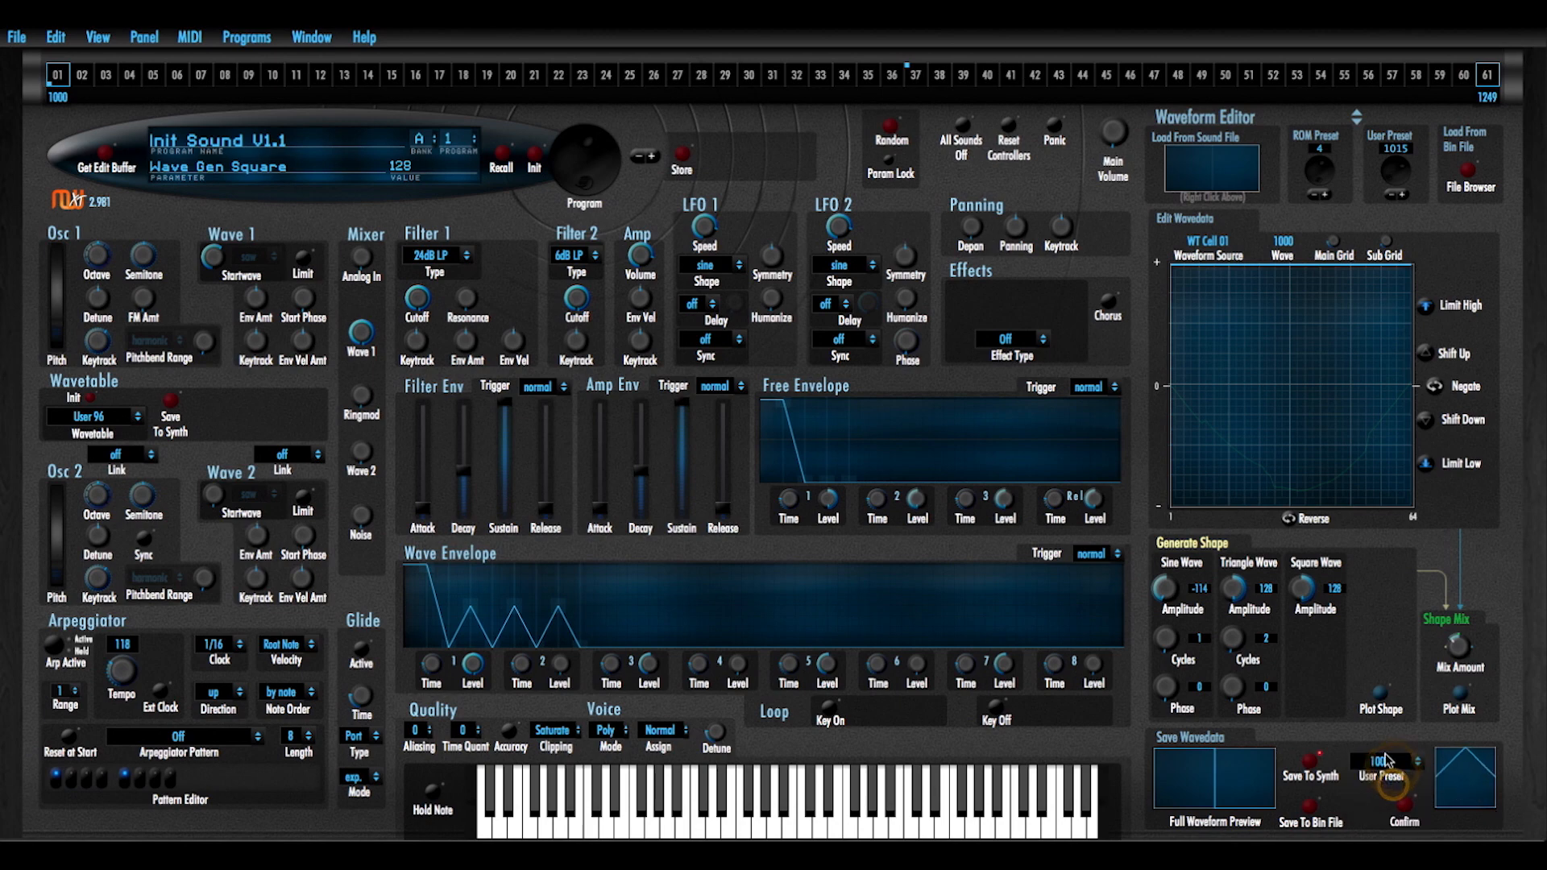
left_click(1389, 759)
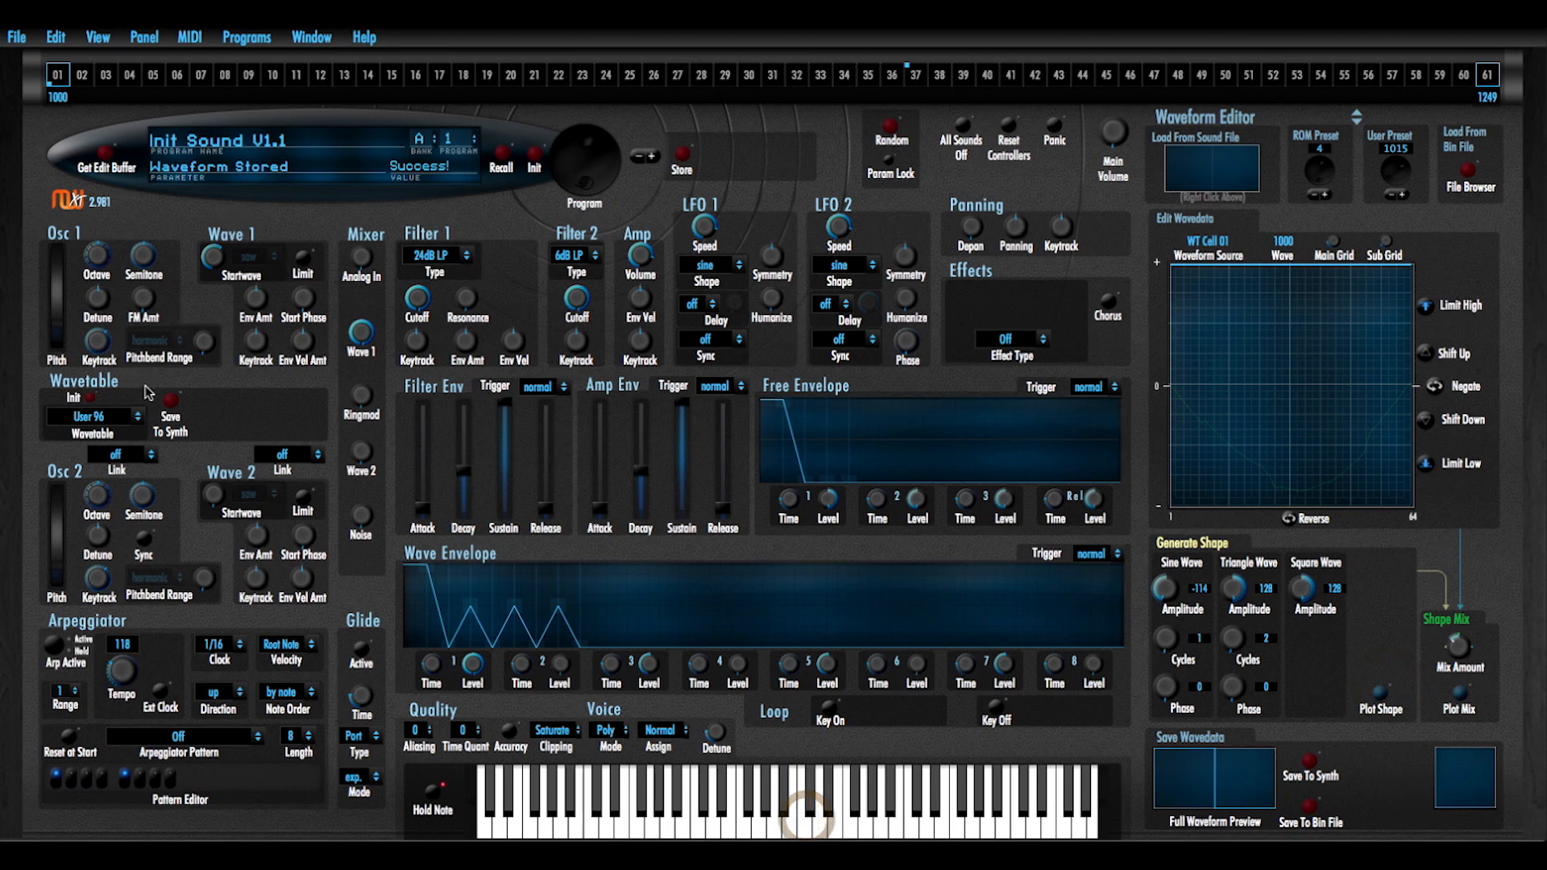
Store wavetable User 96 to the synth and set Wave 1 Startwave to 30
left_click(215, 258)
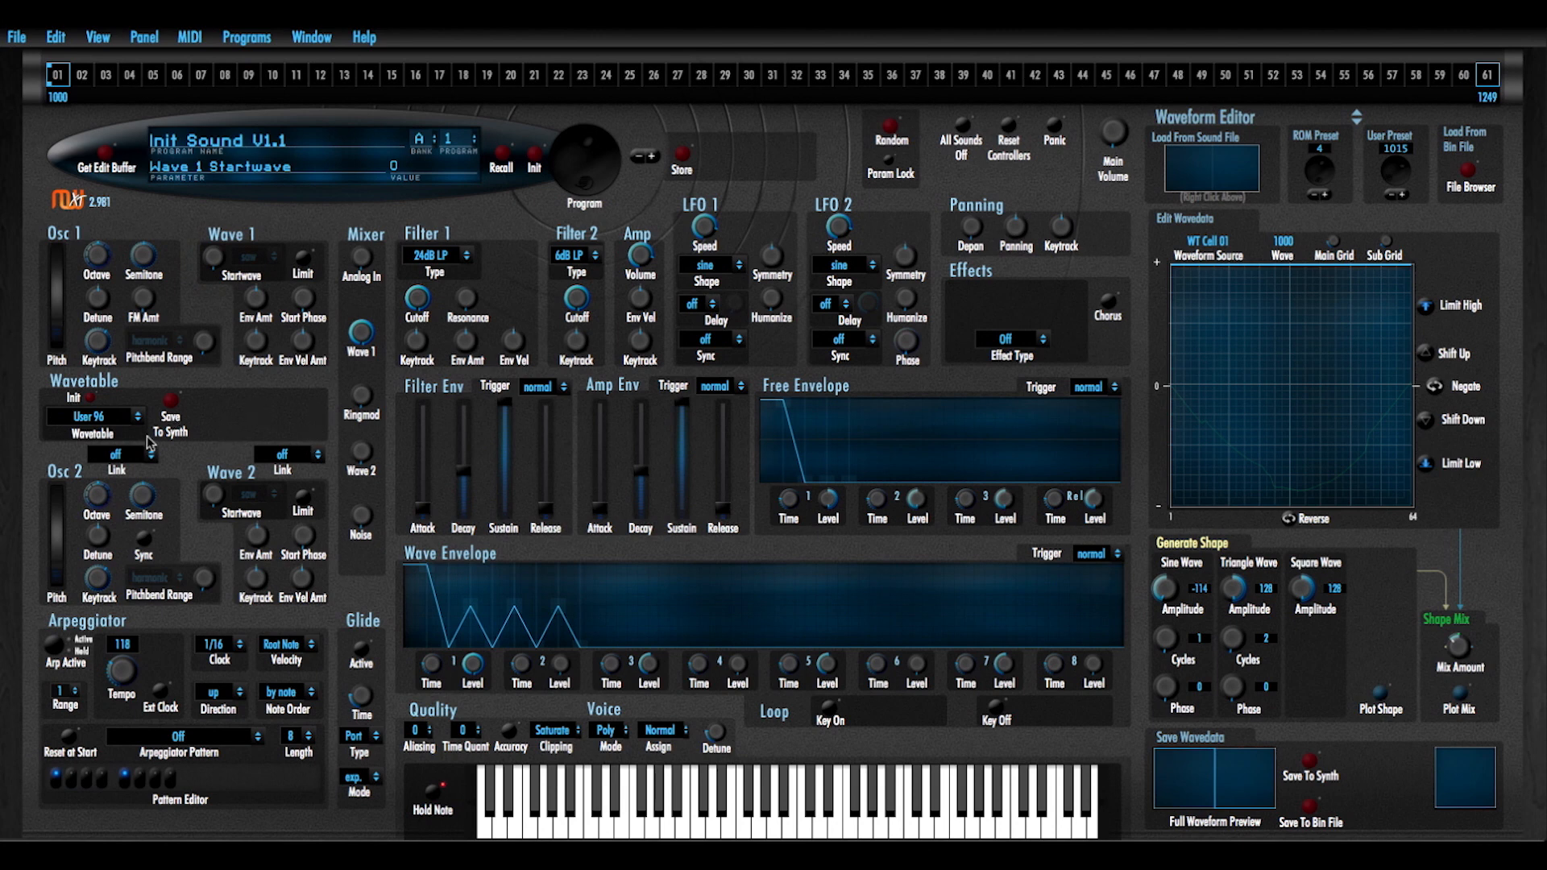
left_click(164, 404)
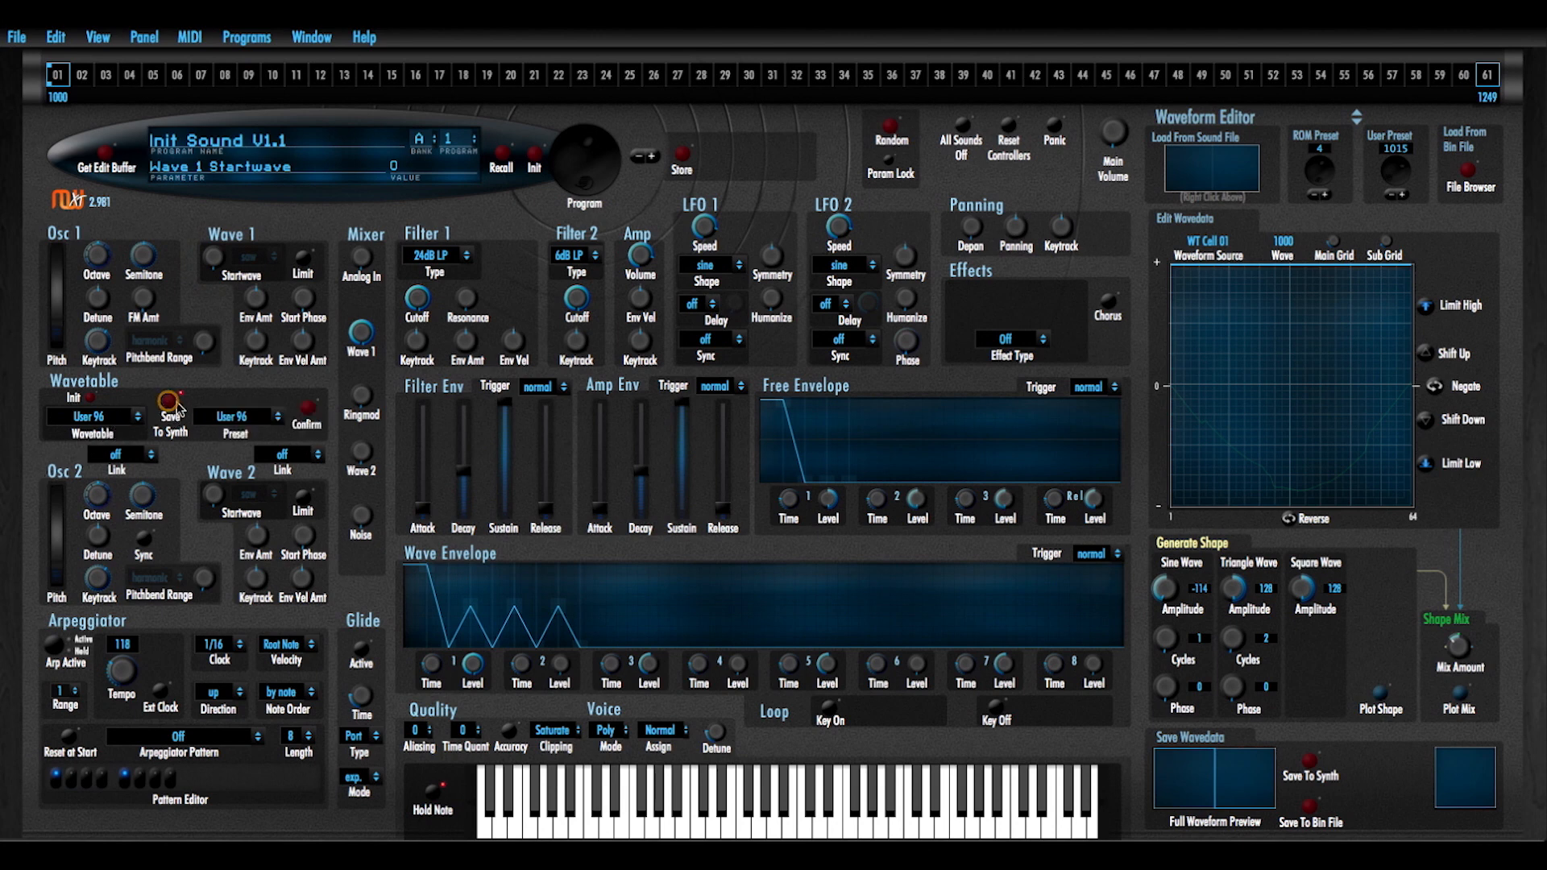
left_click(169, 403)
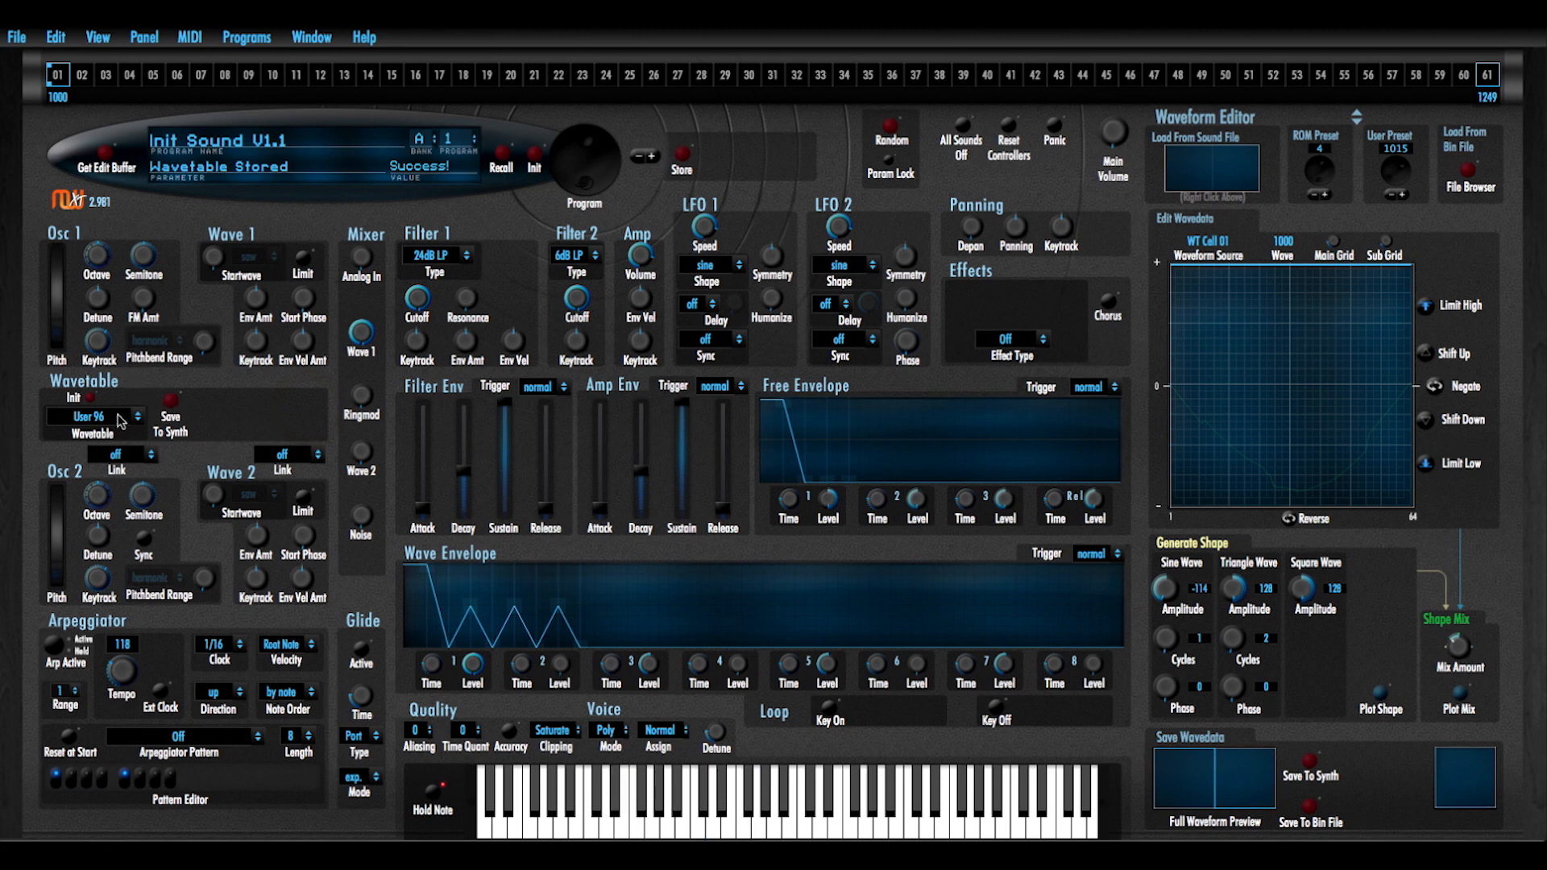
left_click(234, 257)
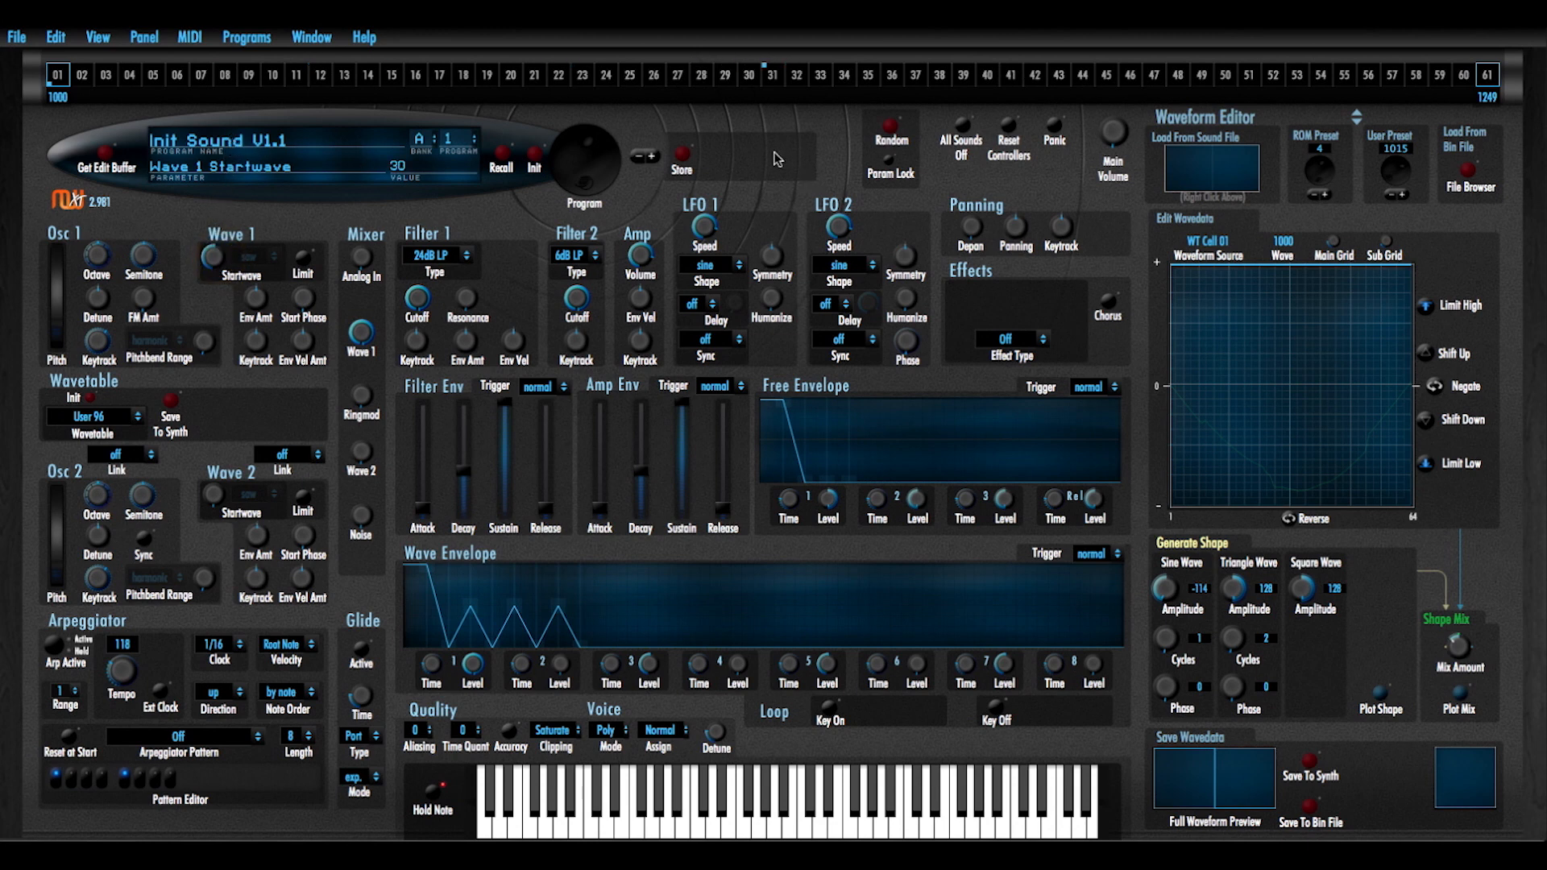
mouse_move(1308, 385)
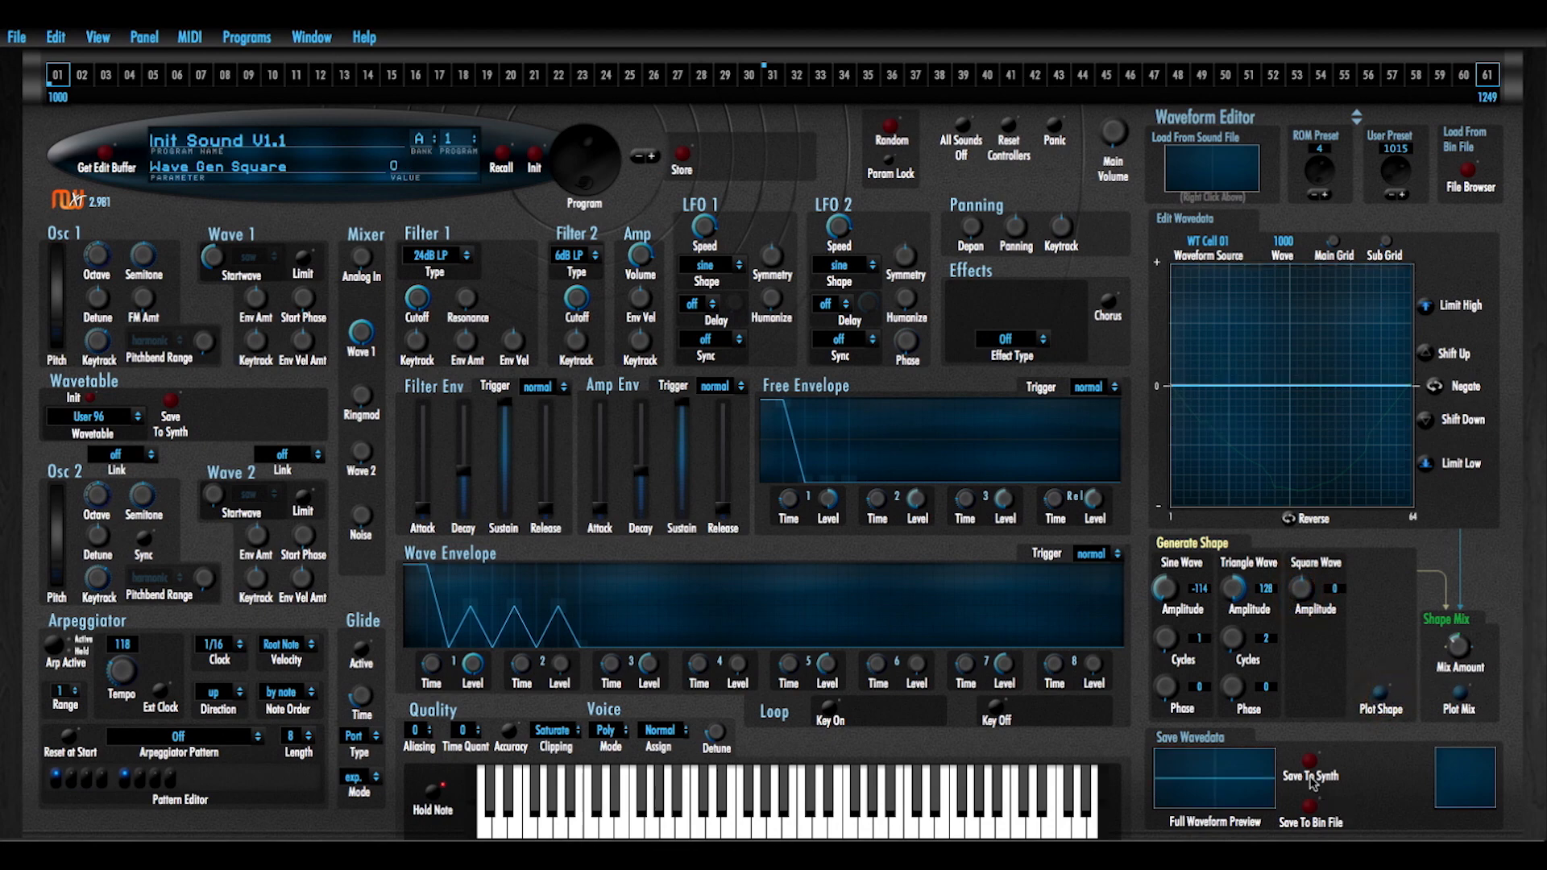
Save the waveform as user preset 1001, then select wavetable step 31
left_click(1310, 775)
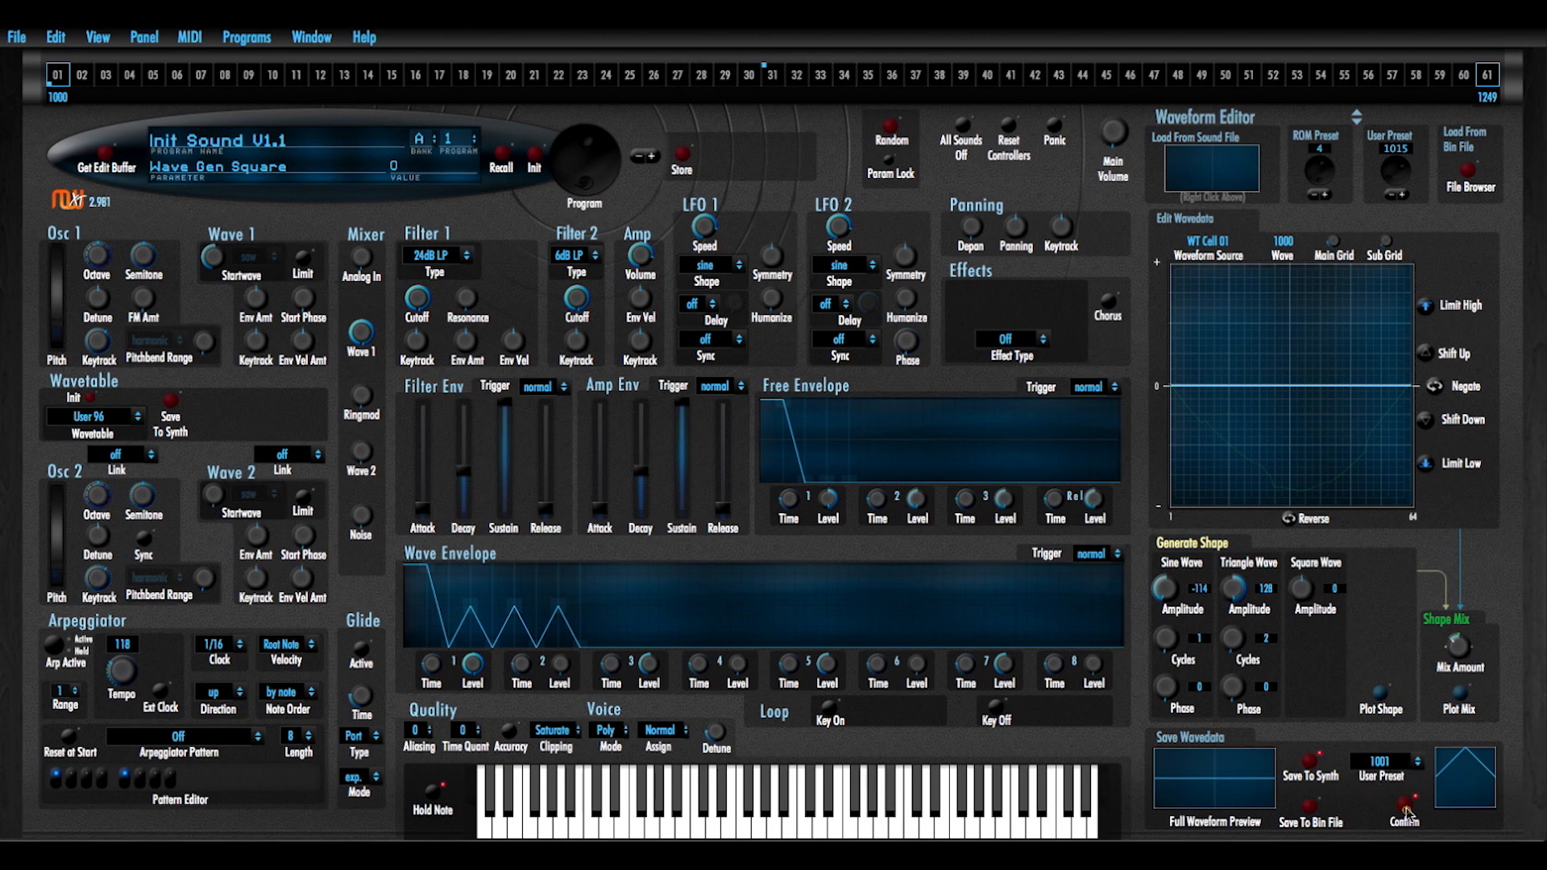
left_click(1403, 813)
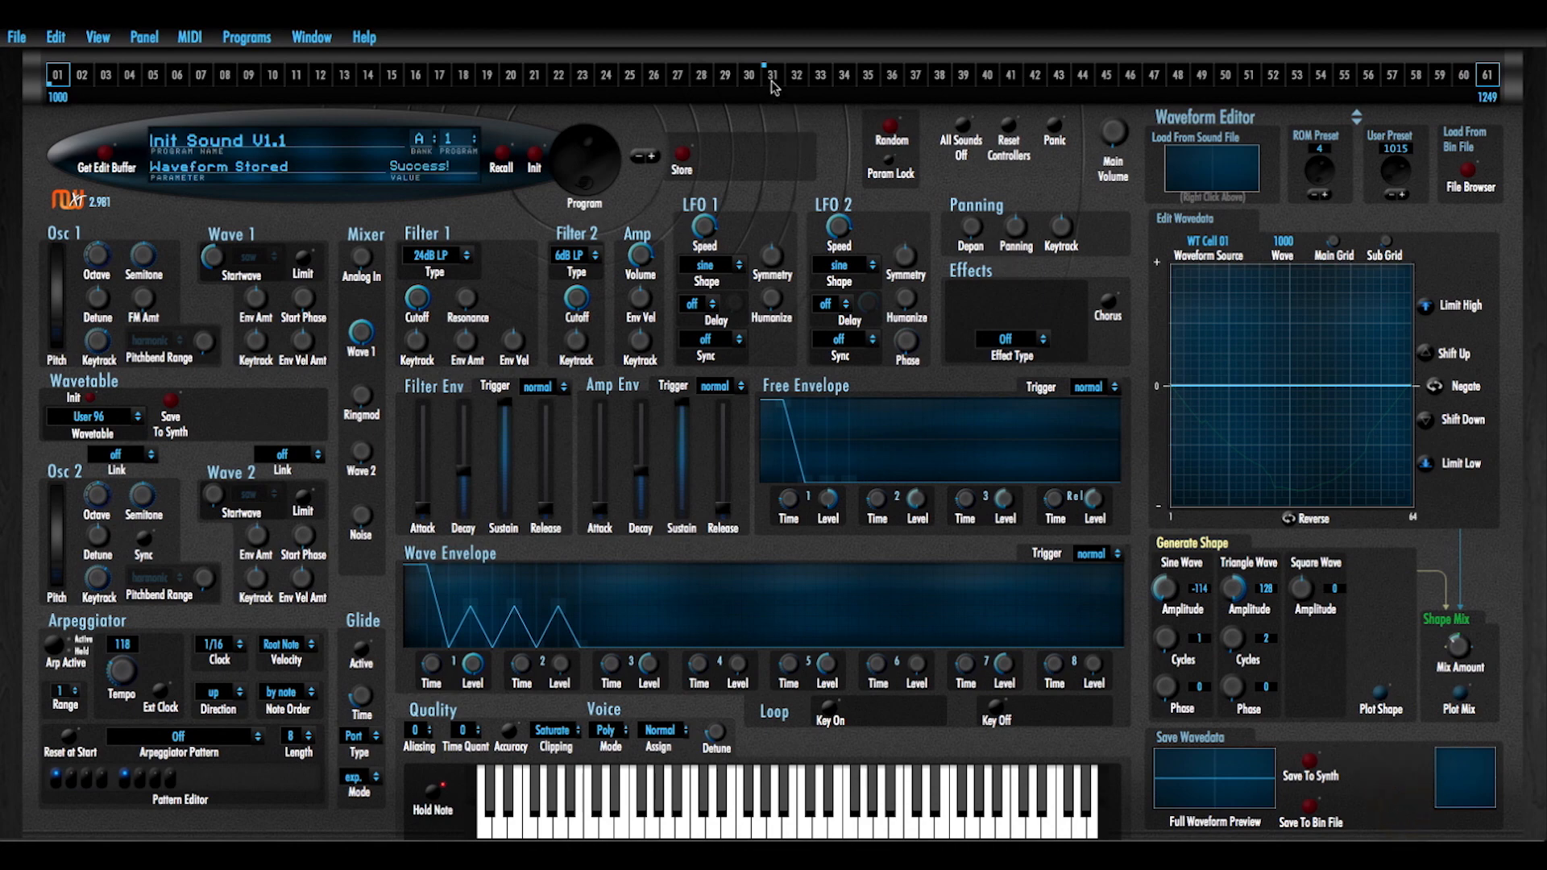
mouse_move(134, 424)
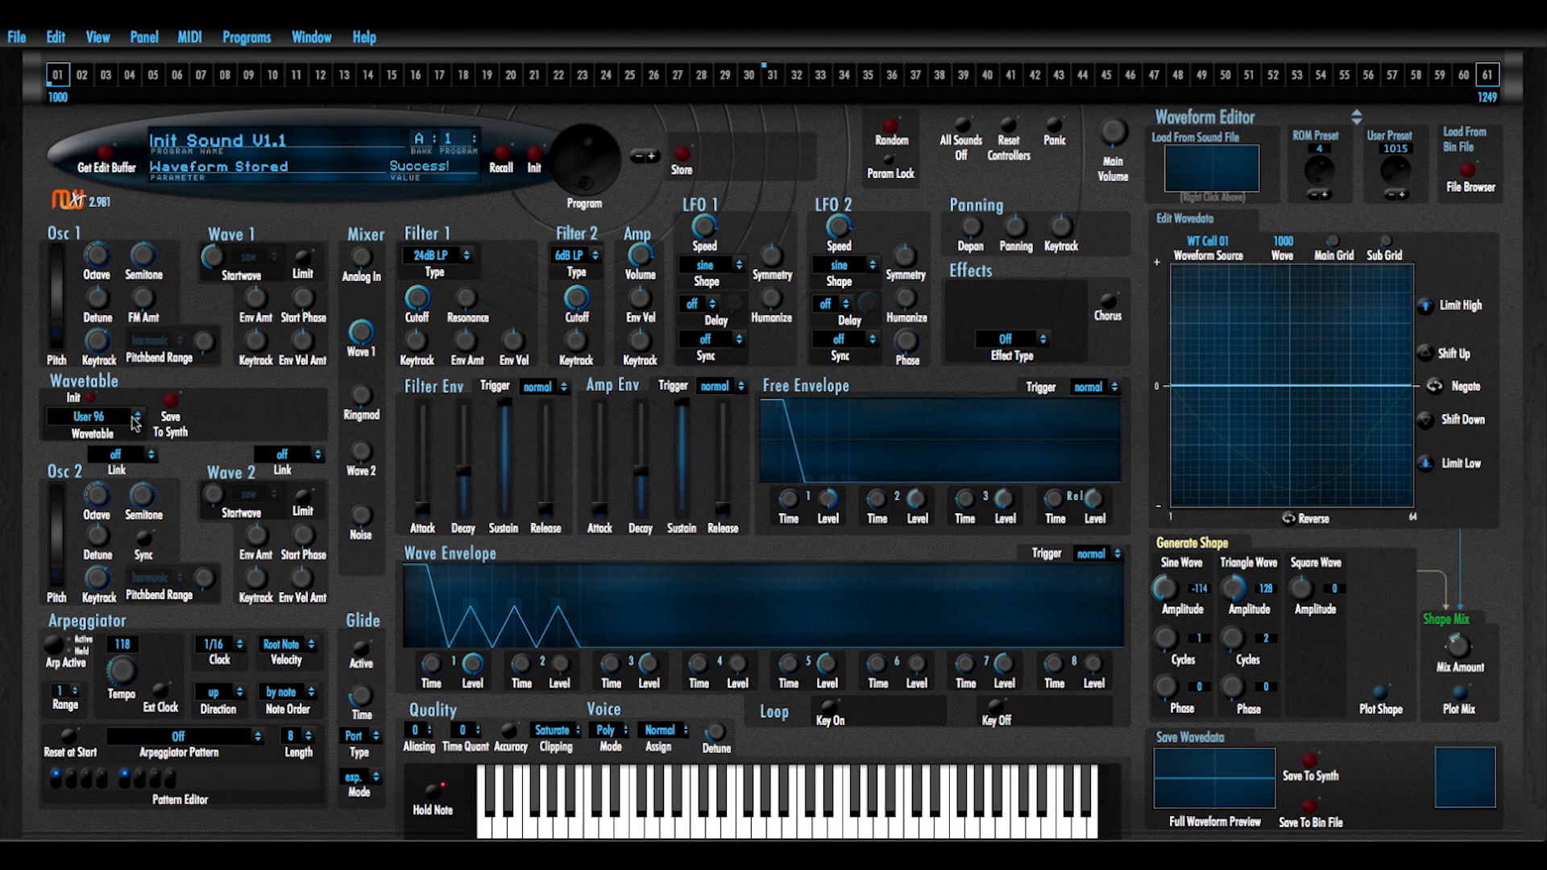
left_click(771, 76)
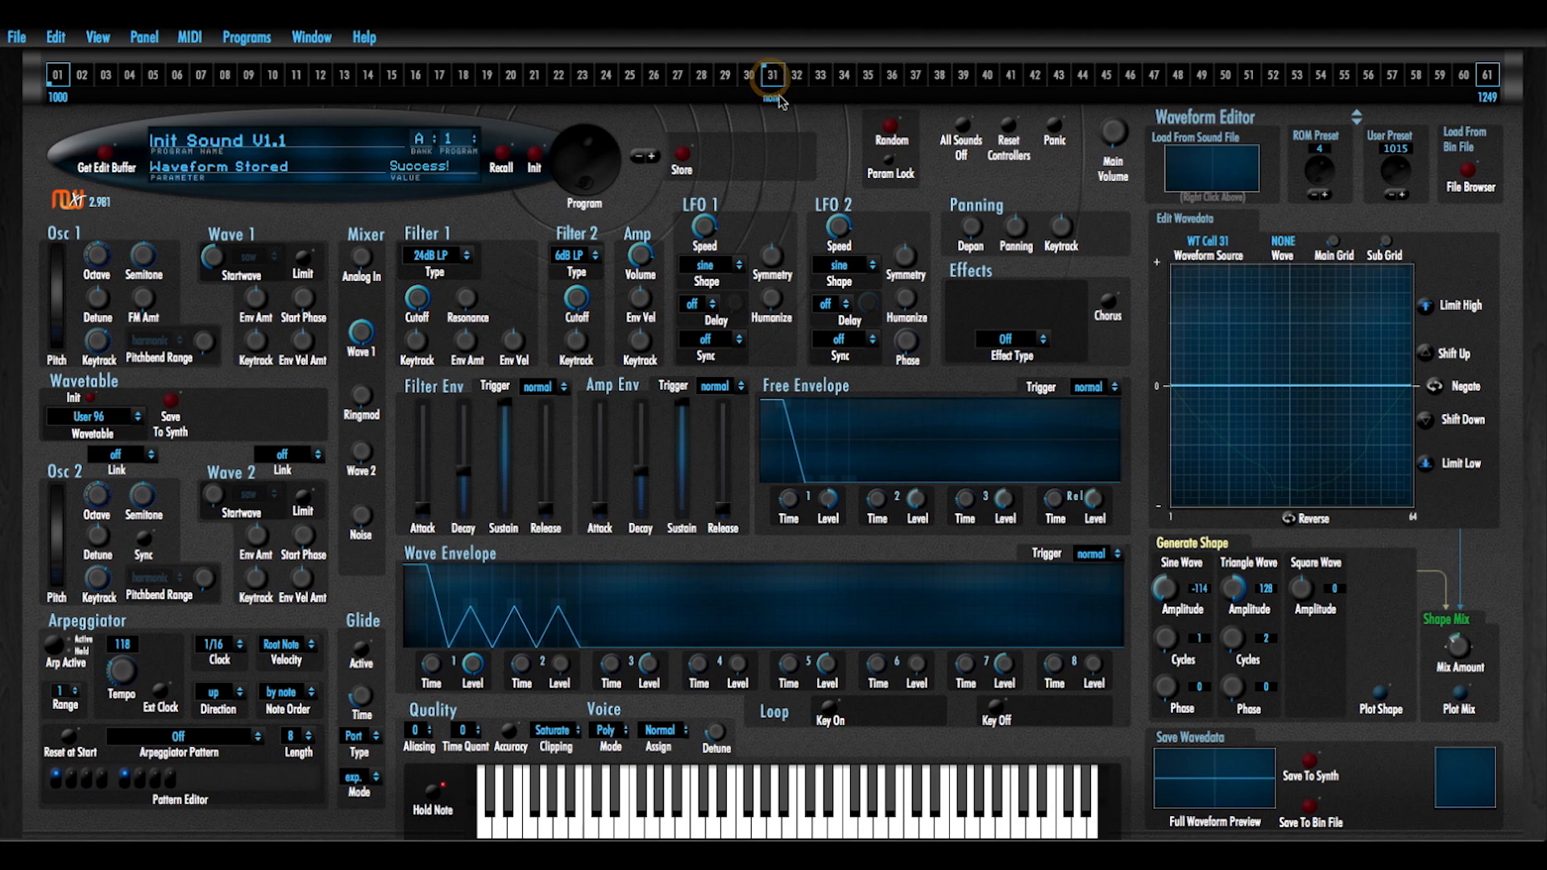
Assign wave 1001 to step 31, store User 96, and generate a full triangle wave
left_click(771, 75)
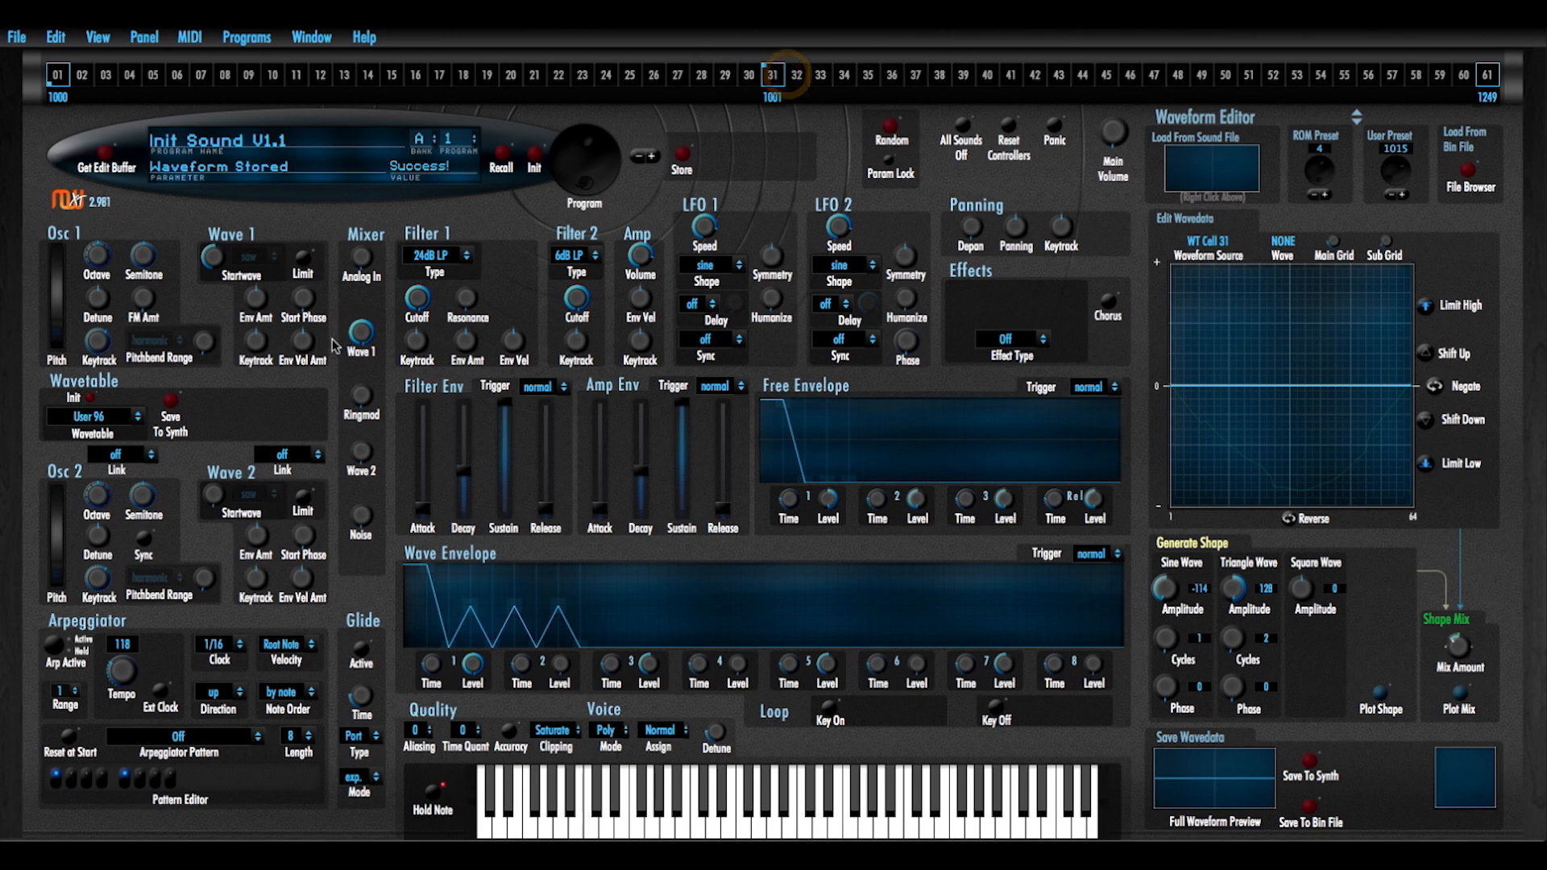
left_click(170, 412)
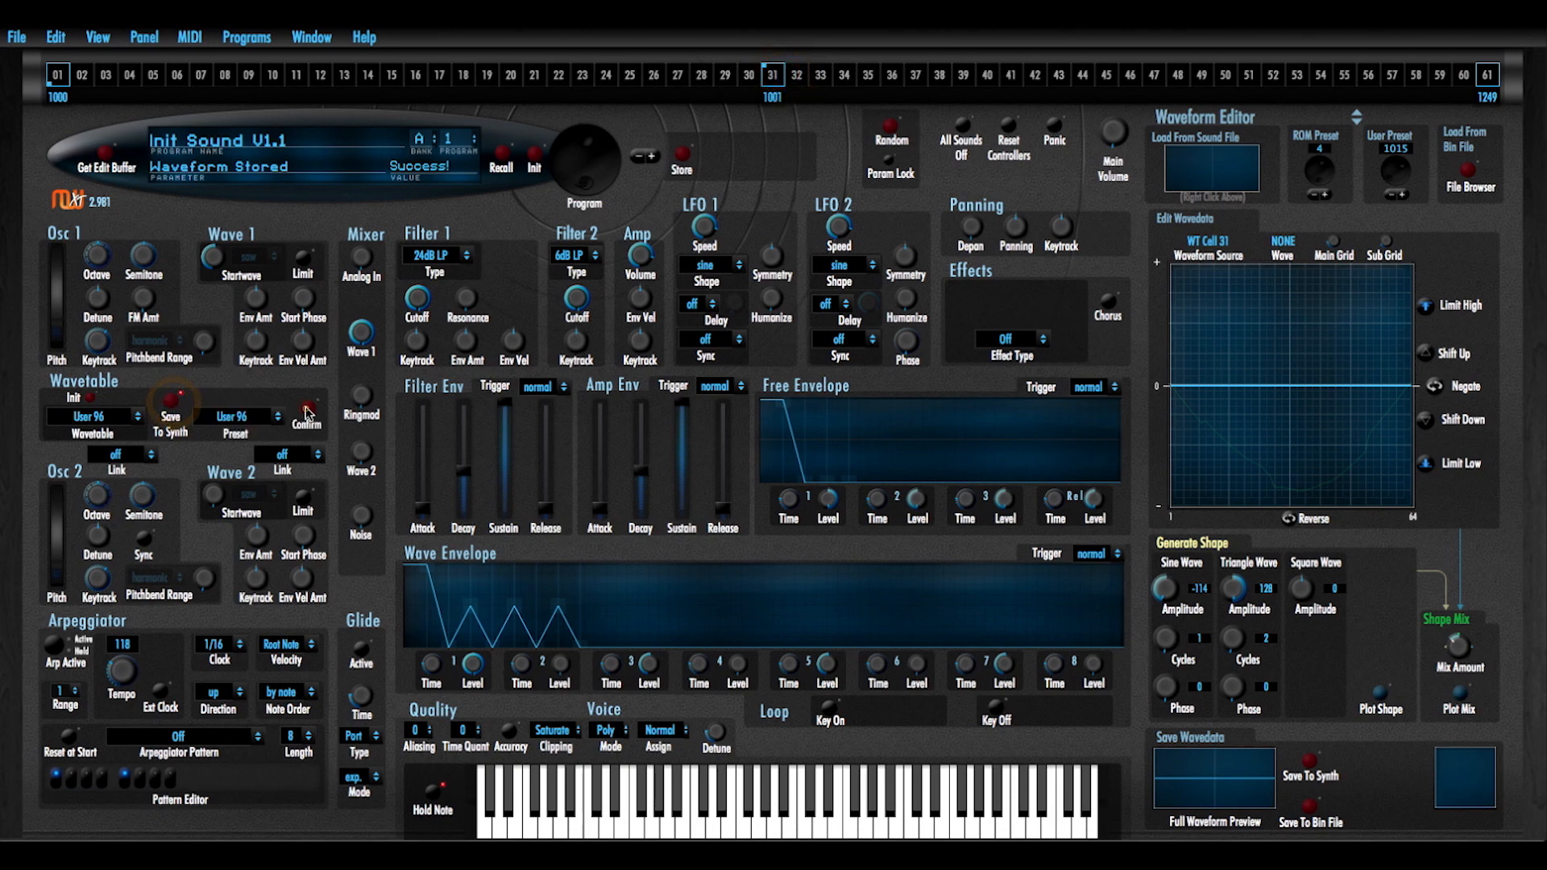
left_click(308, 414)
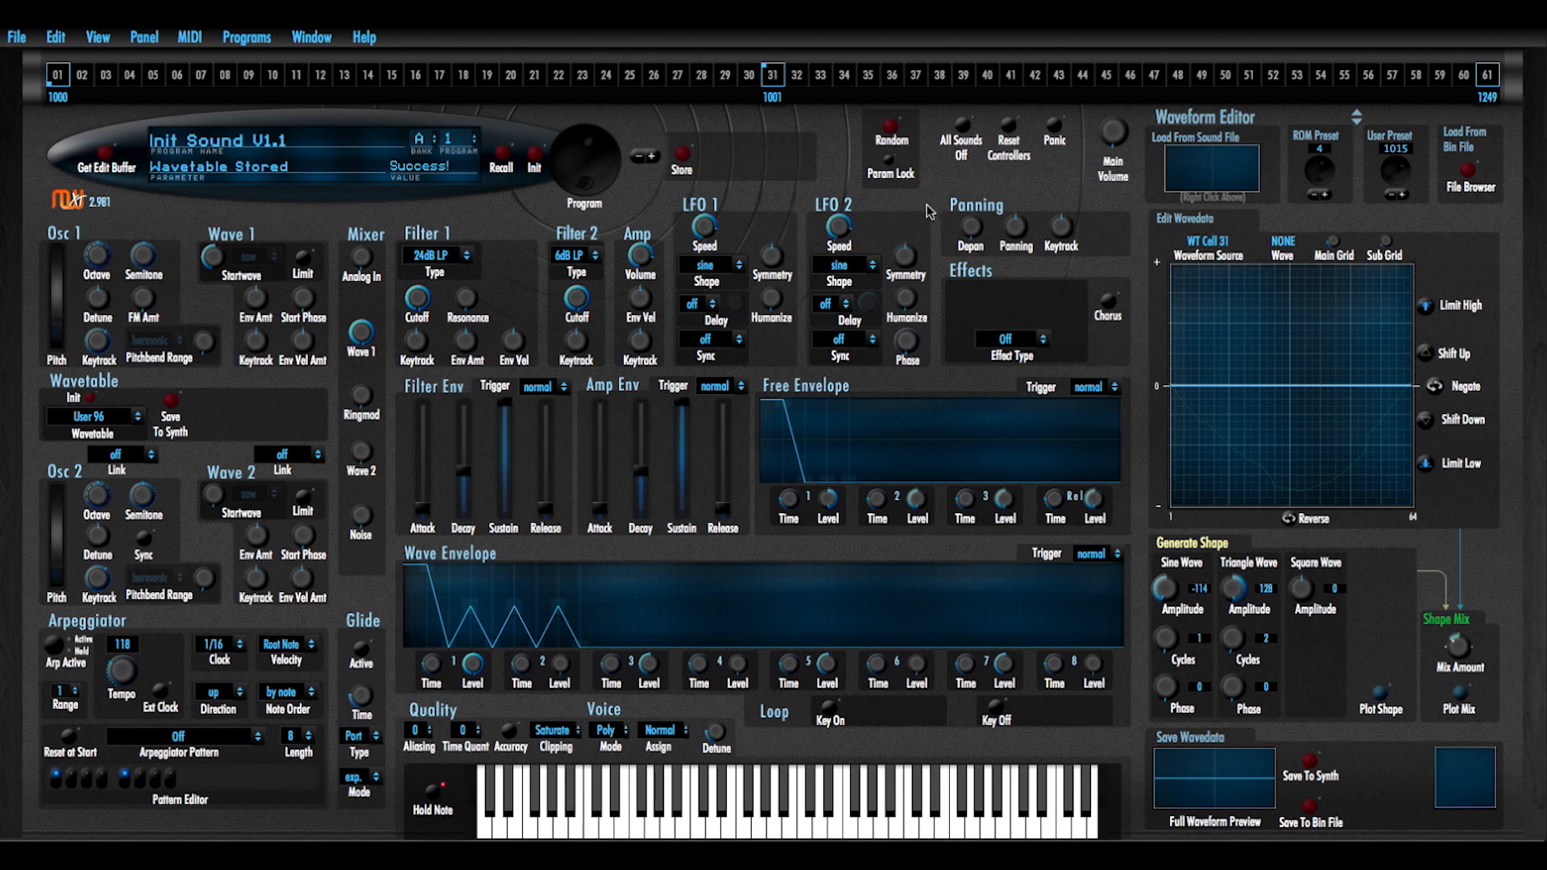
mouse_move(556, 648)
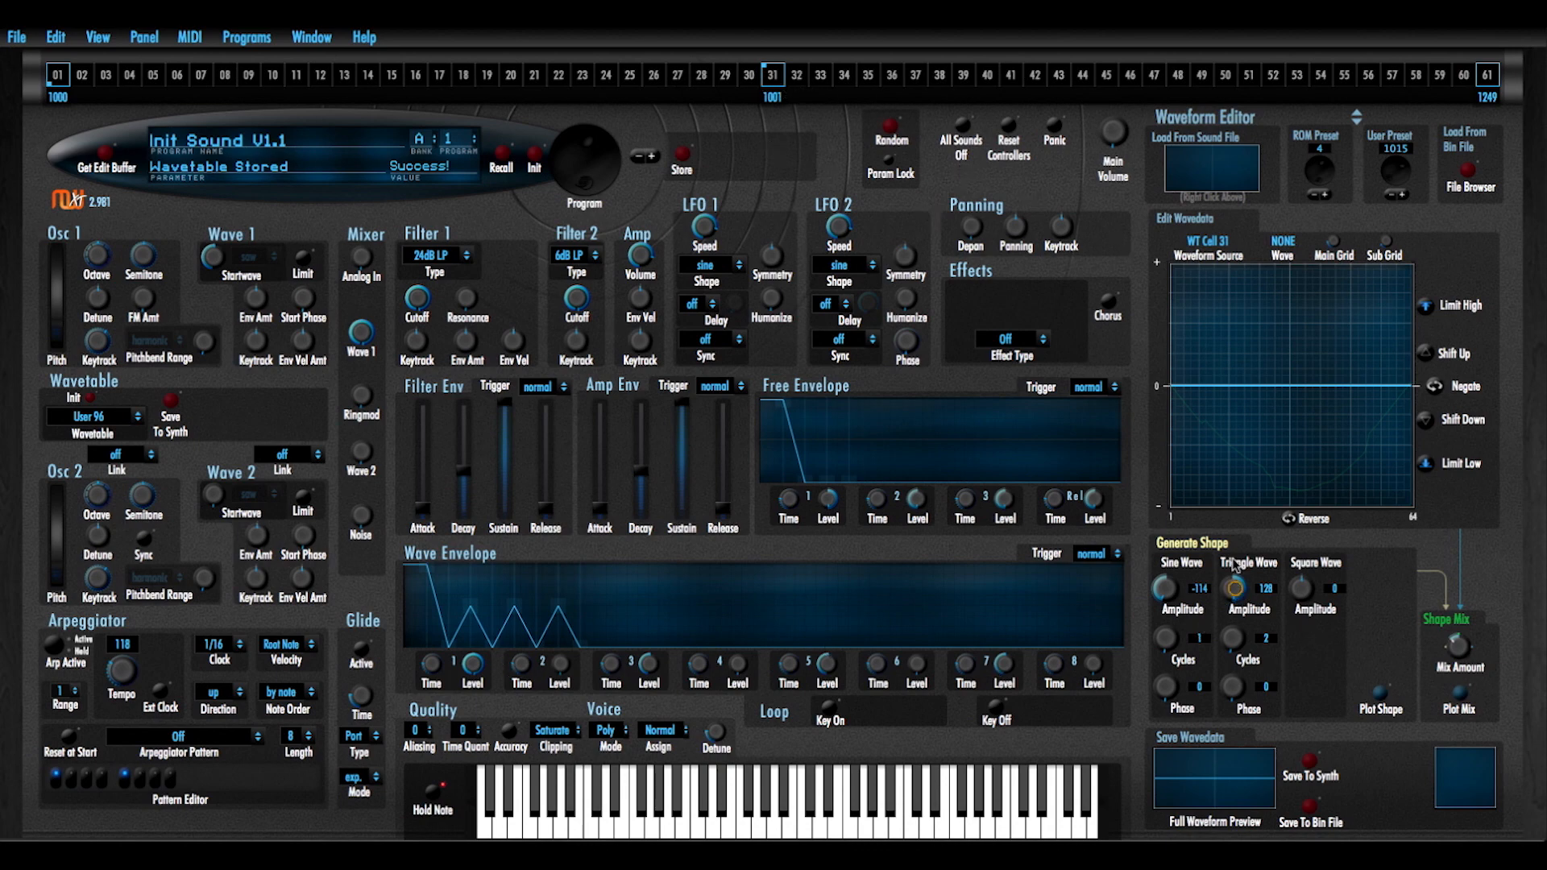
left_click(1245, 562)
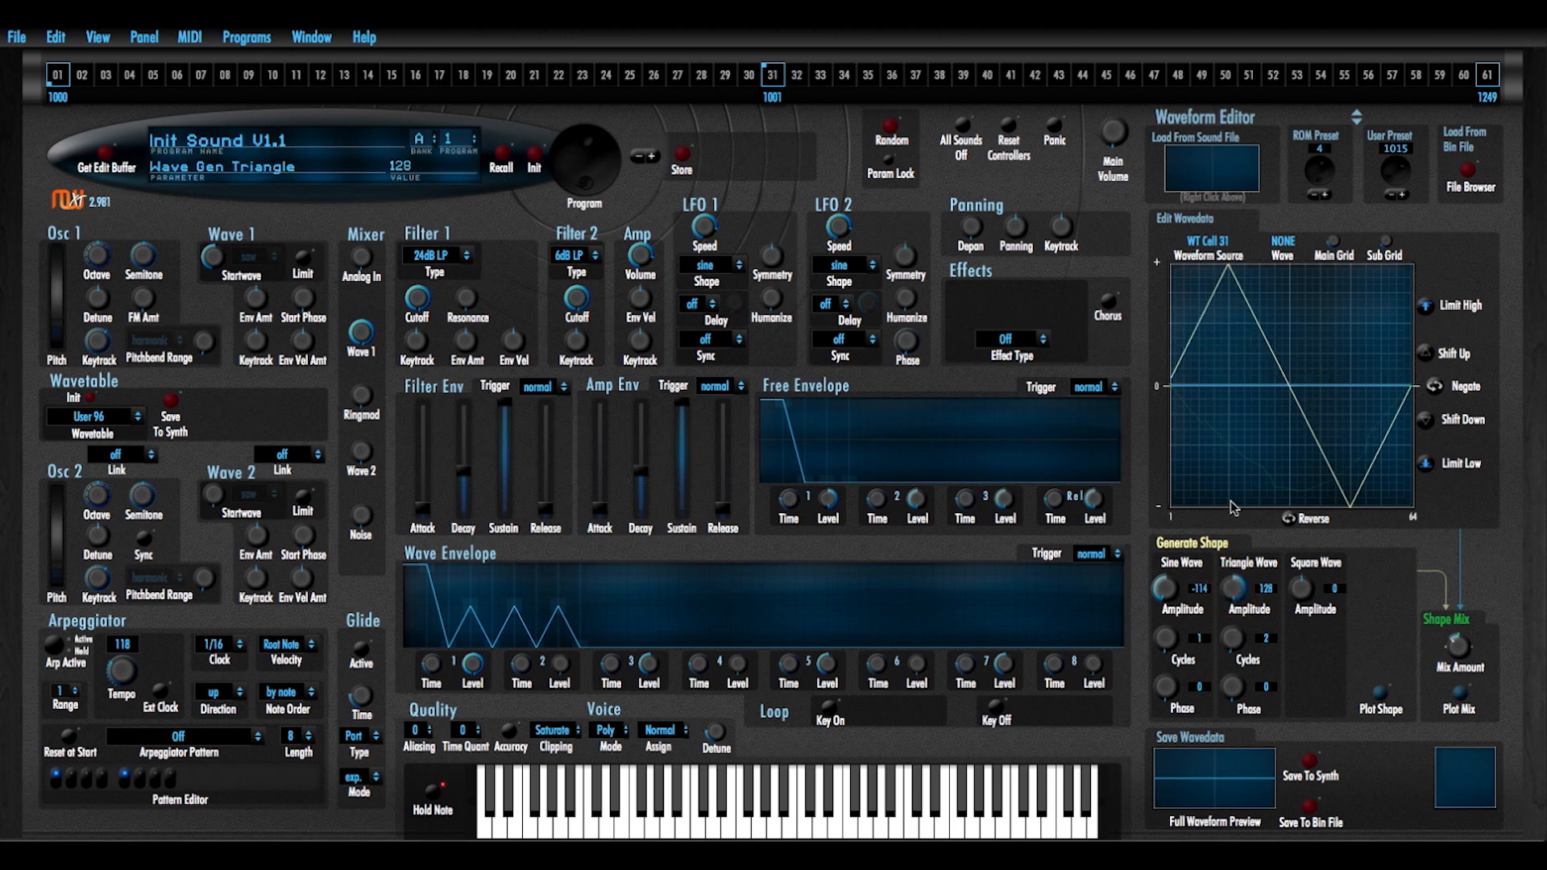
mouse_move(1221, 588)
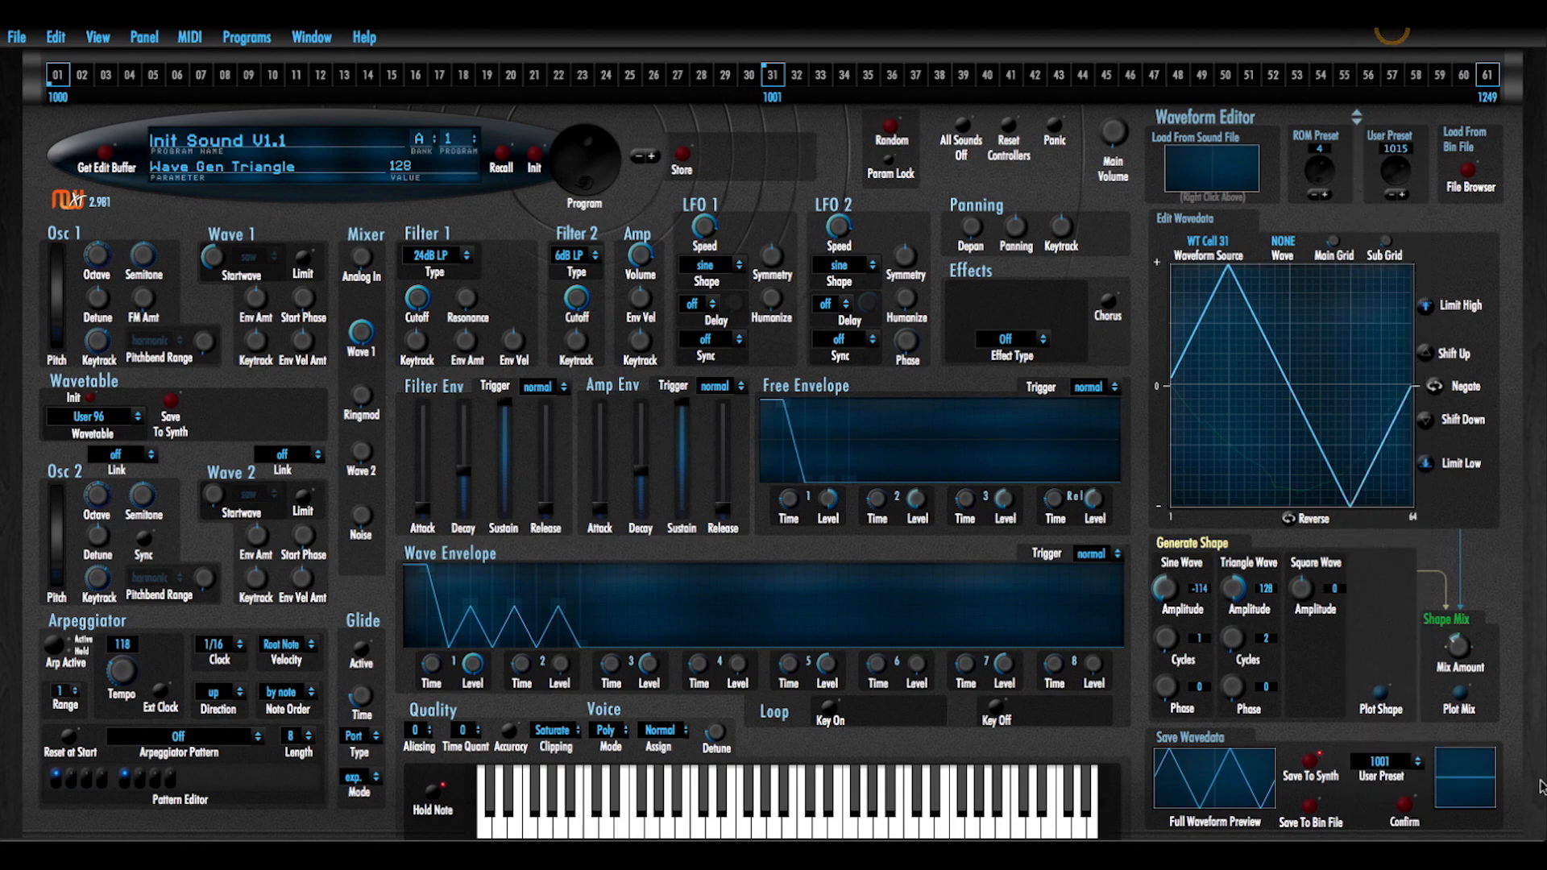
Store the triangle as waveform 1001 and re-store wavetable User 96
left_click(1403, 799)
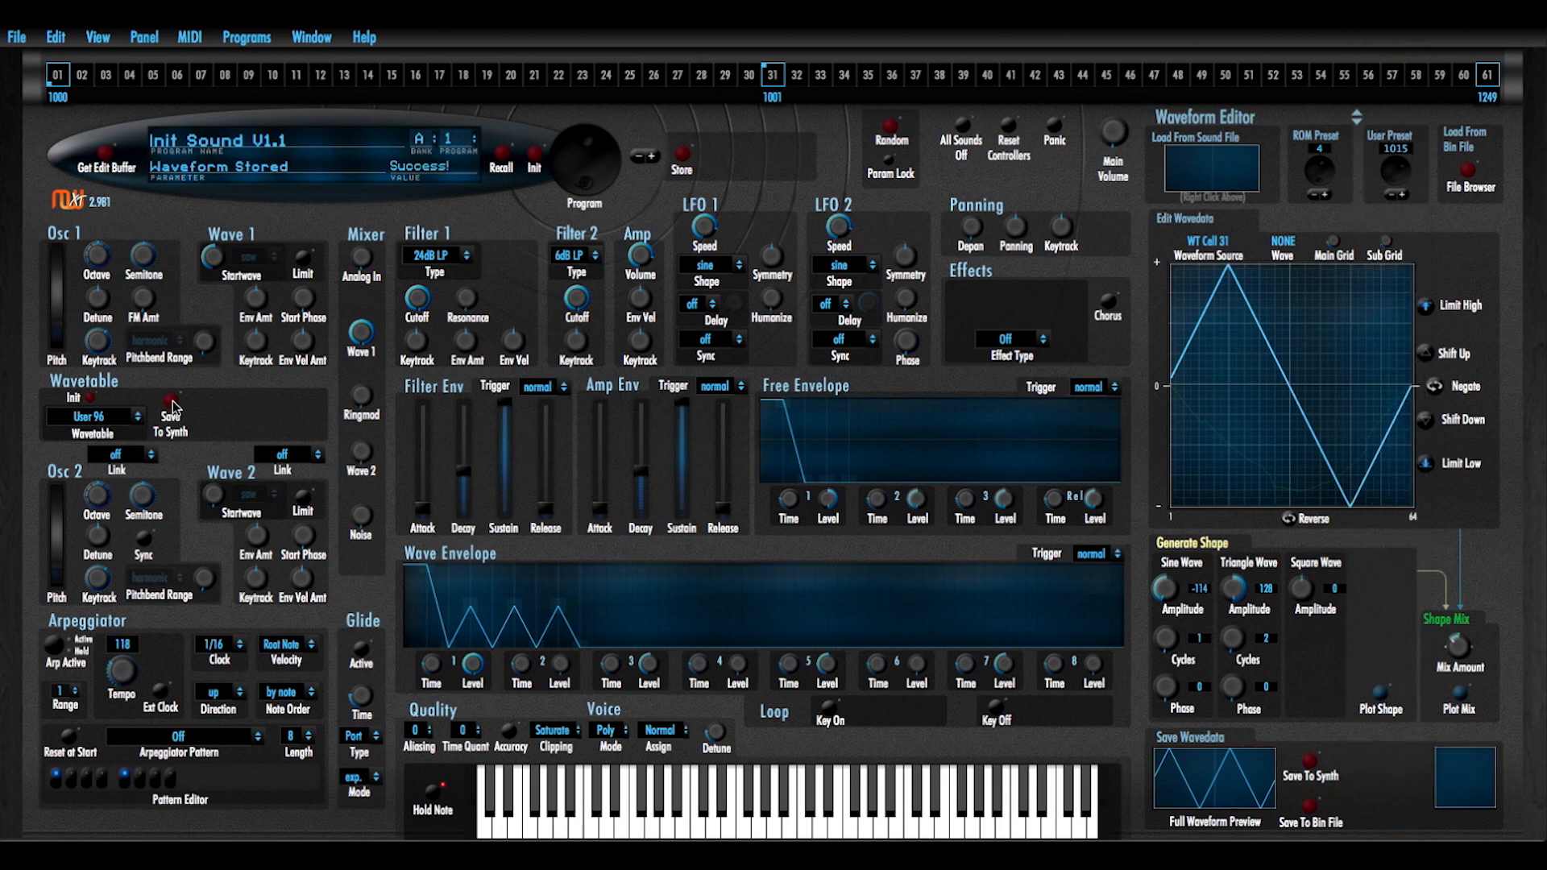
left_click(169, 408)
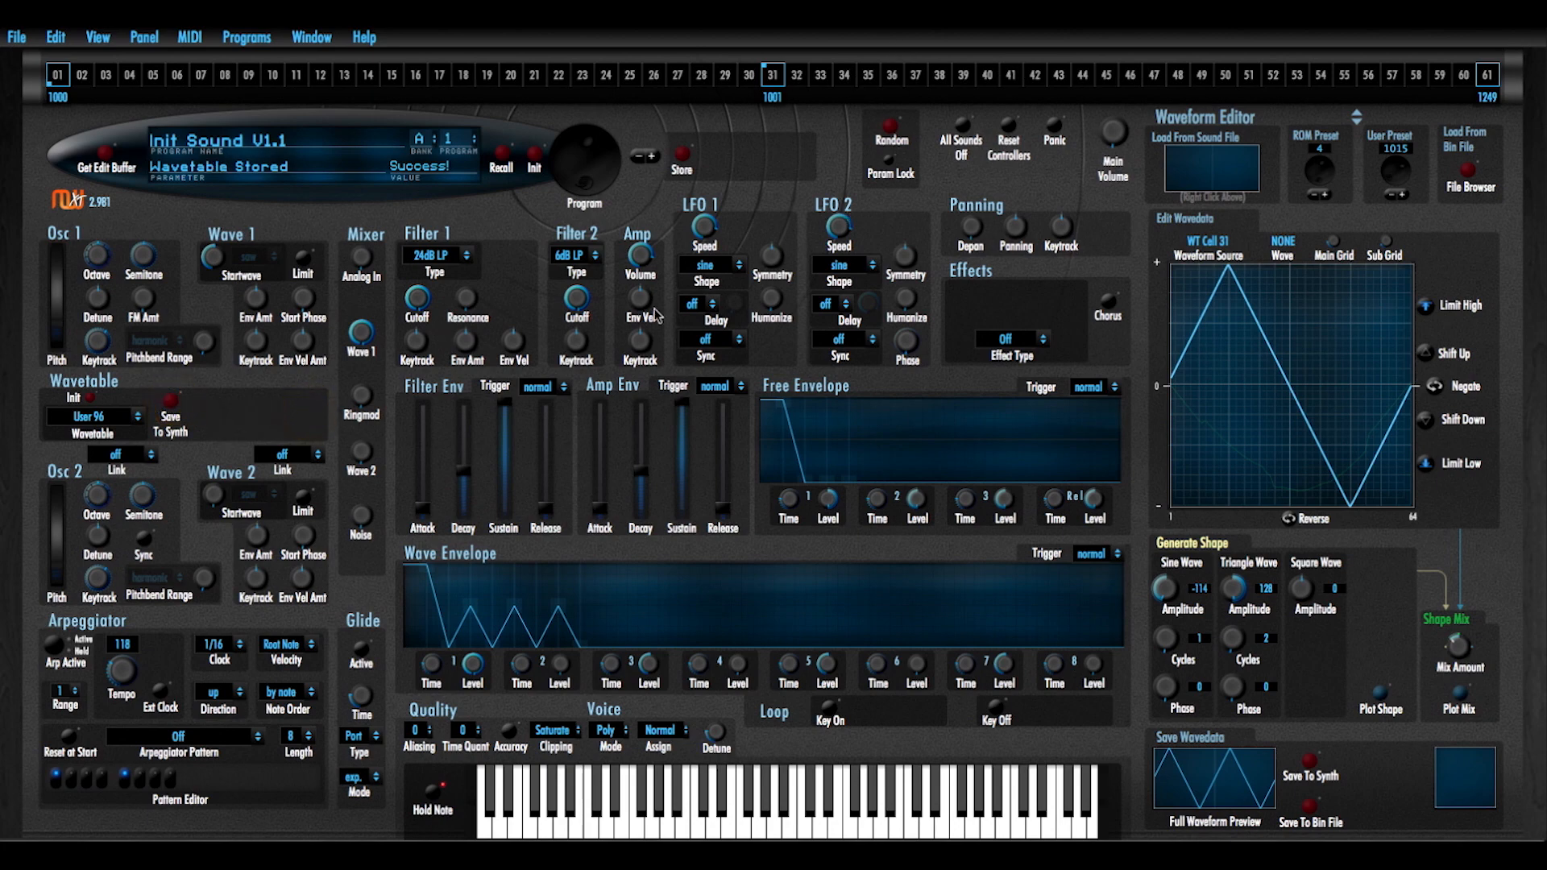
mouse_move(464, 293)
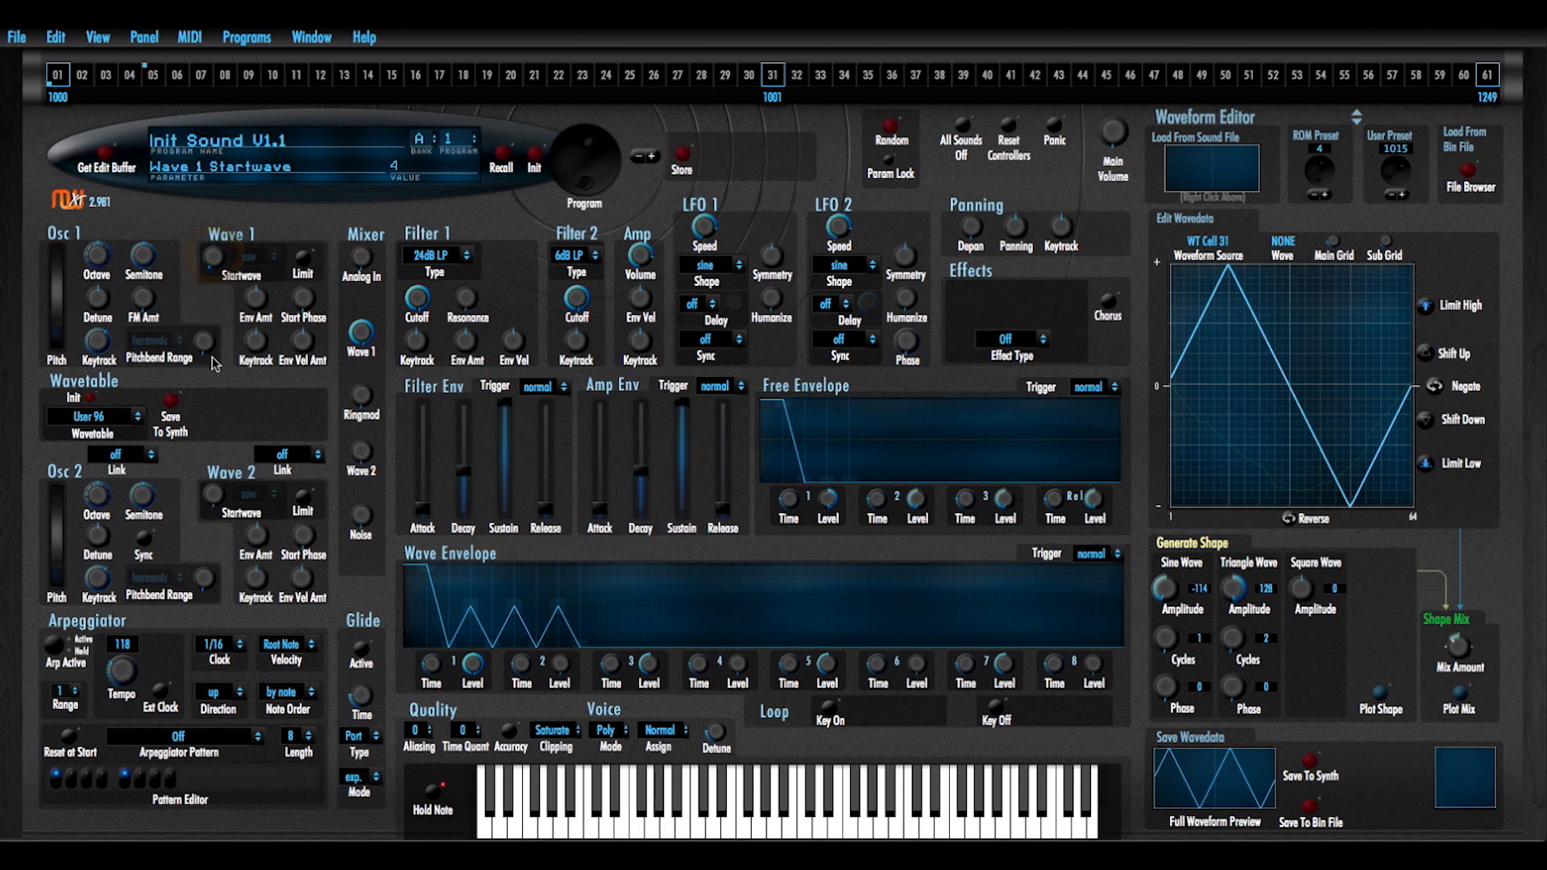
Drag Wave 1 Startwave up the table to about 46
left_click_drag(213, 254, 243, 254)
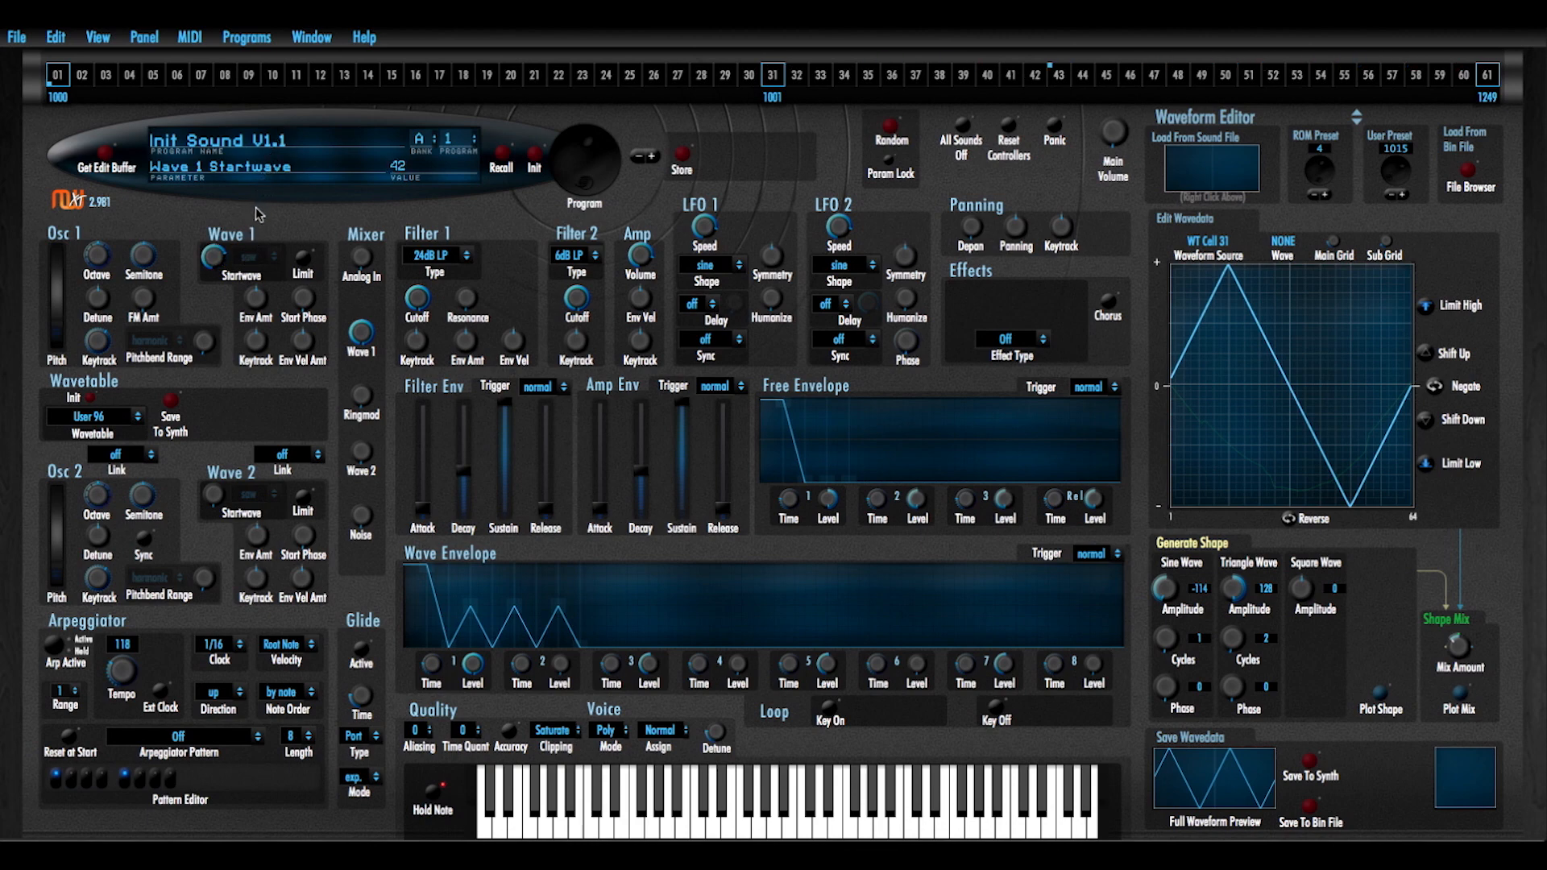
left_click_drag(224, 247, 224, 275)
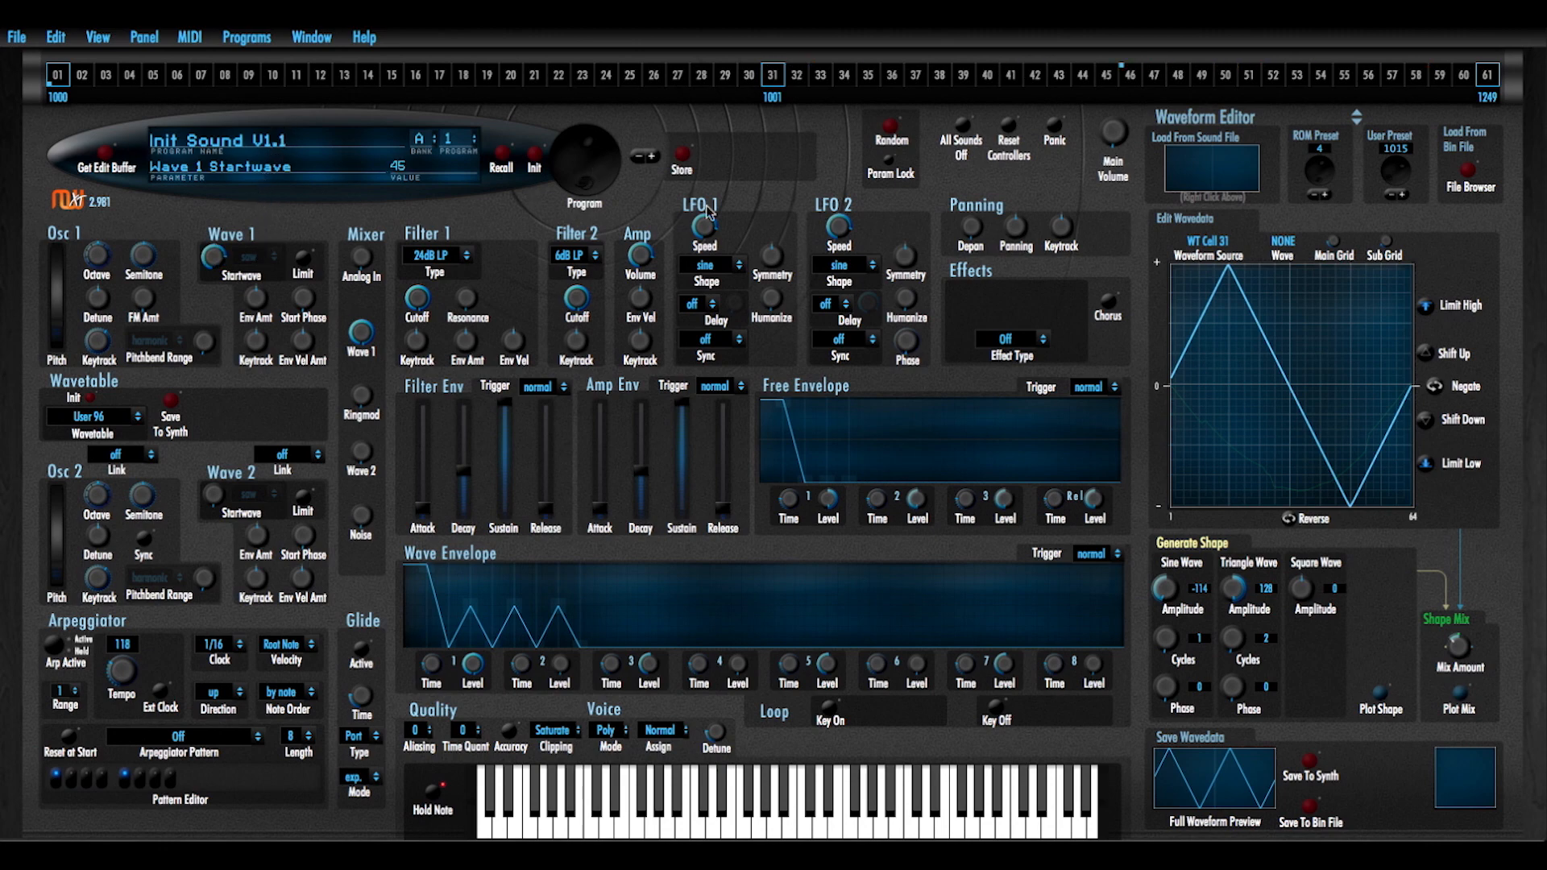
Assign waveform 1248 to step 46 and store wavetable User 96 to the synth
left_click(1131, 76)
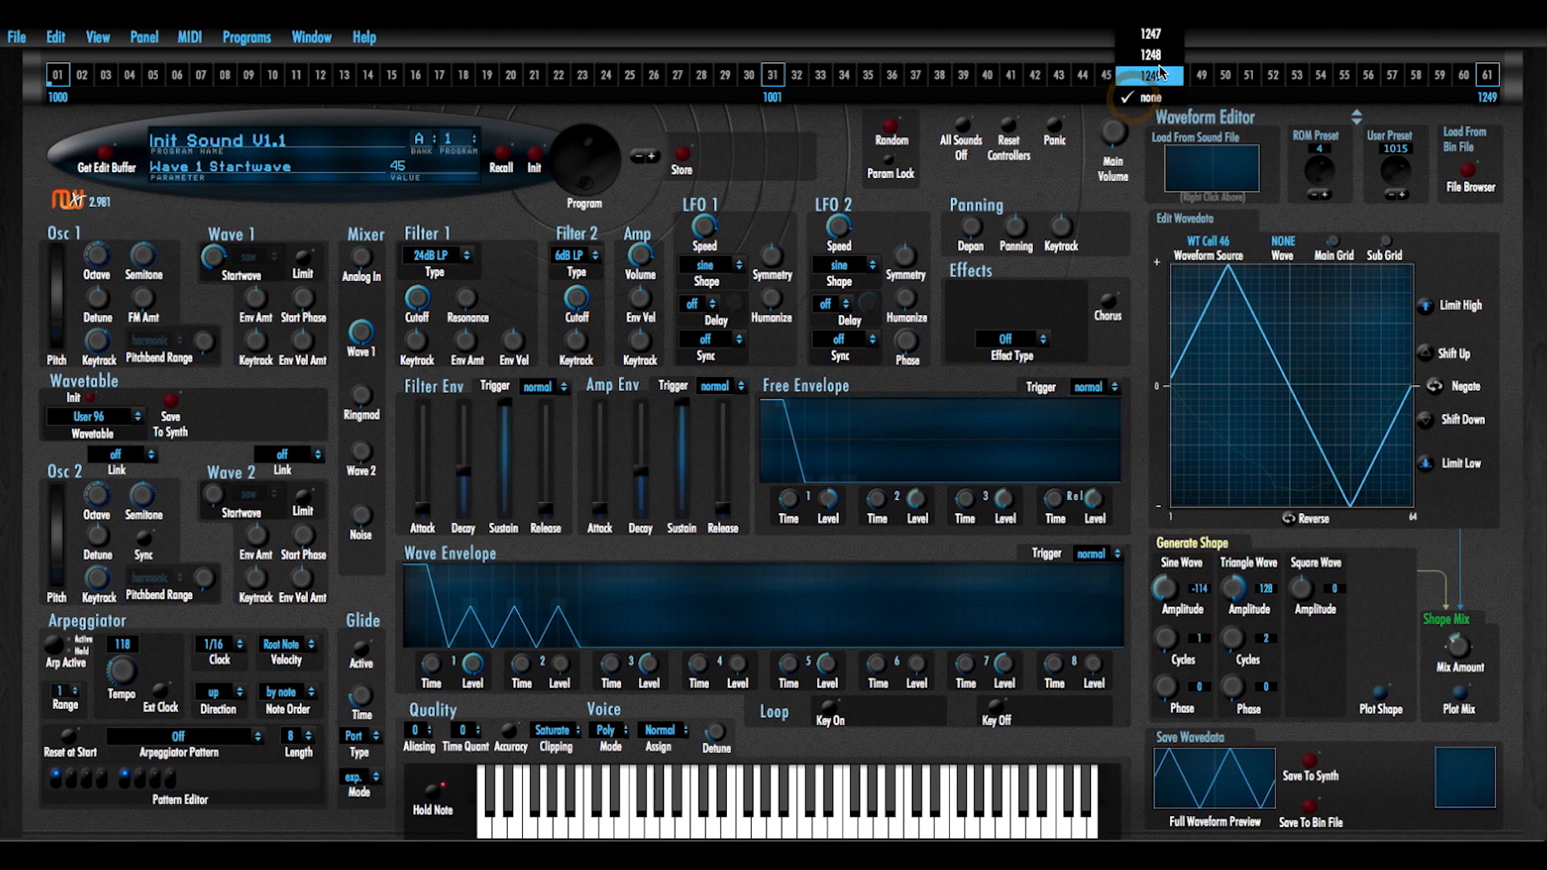
left_click(1149, 76)
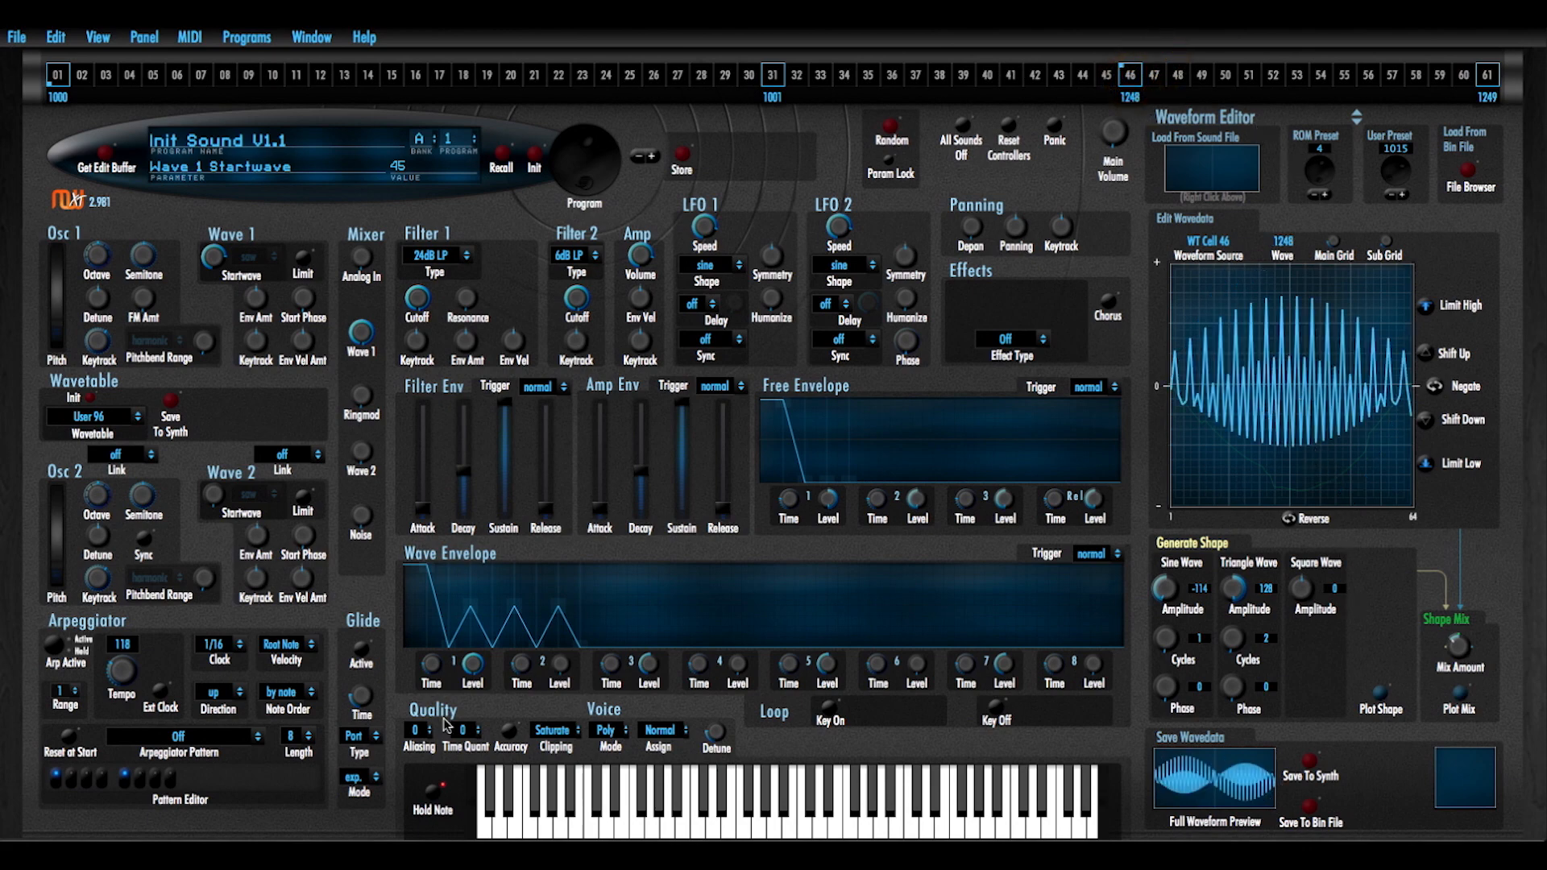
left_click(163, 398)
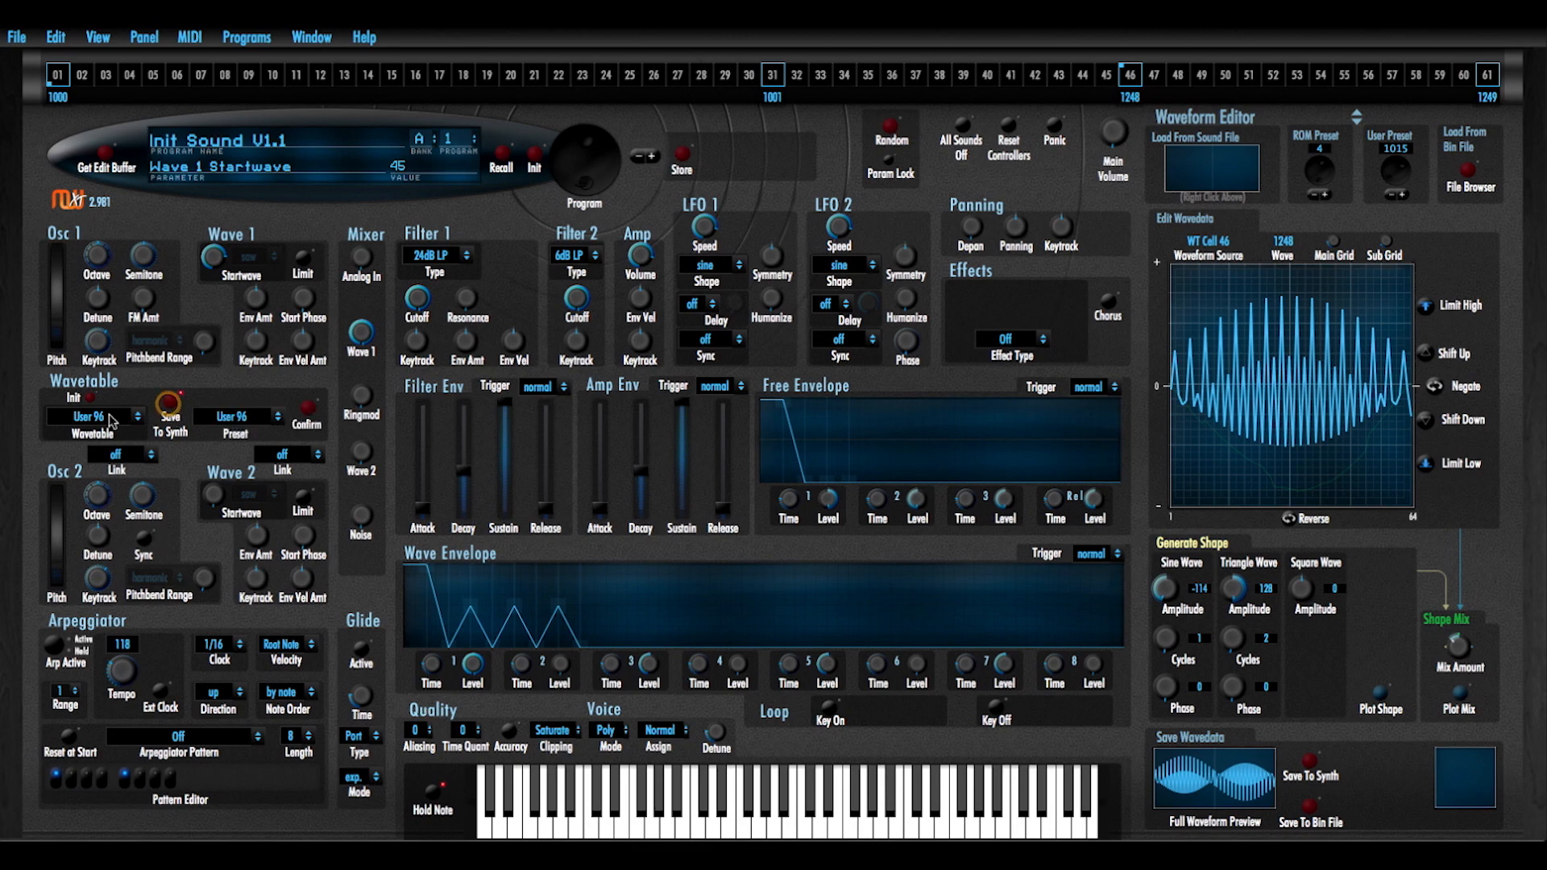
left_click(306, 415)
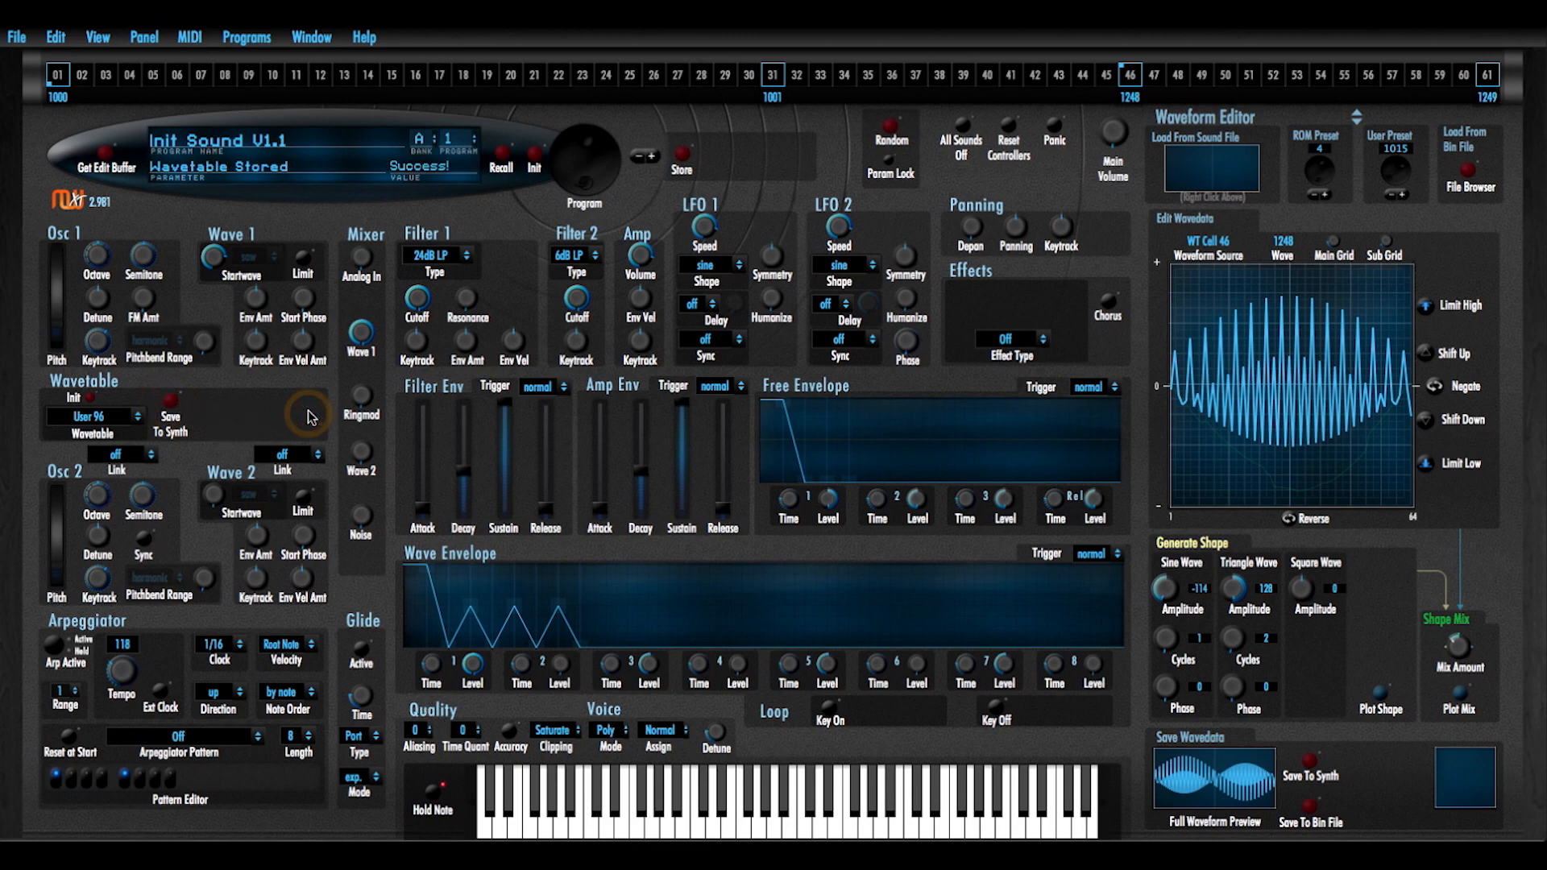
mouse_move(258, 260)
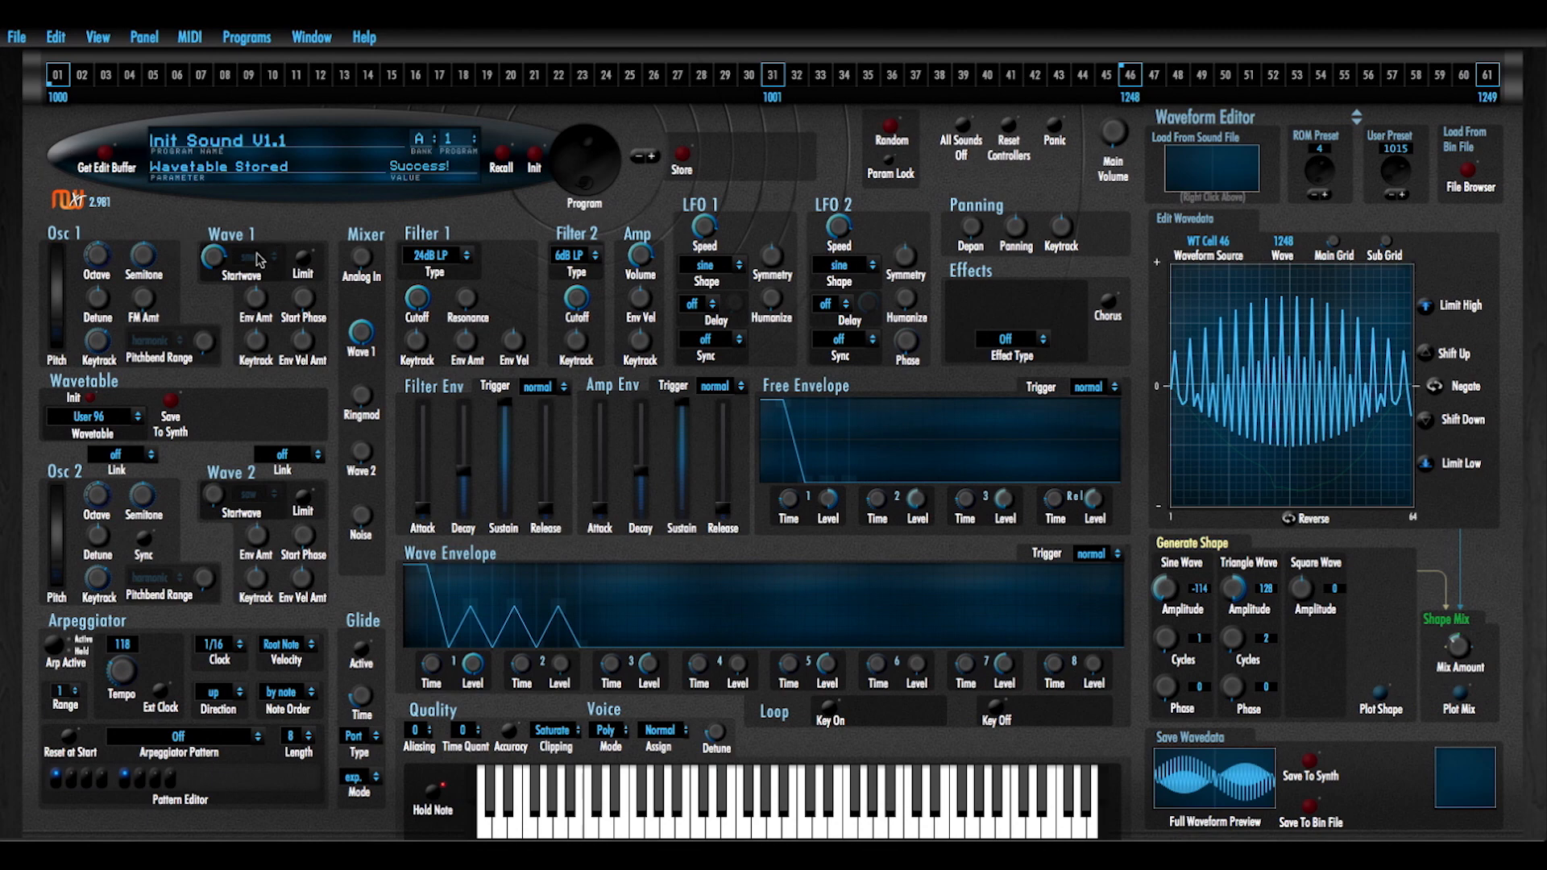
Sweep Wave 1 Startwave to audition the wavetable
left_click_drag(214, 258, 214, 251)
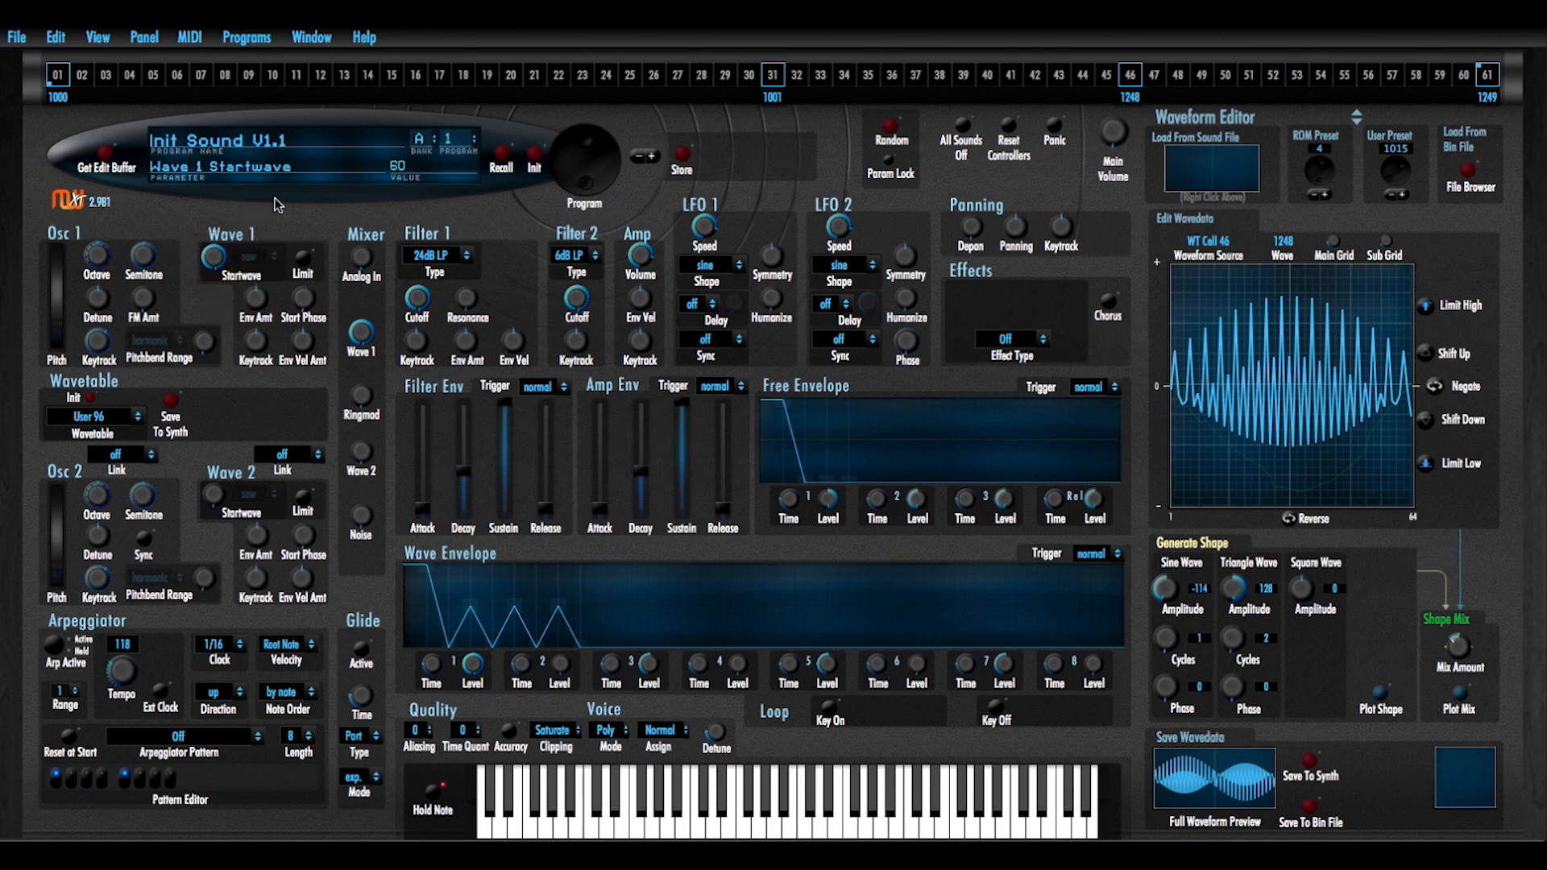
left_click_drag(240, 258, 261, 298)
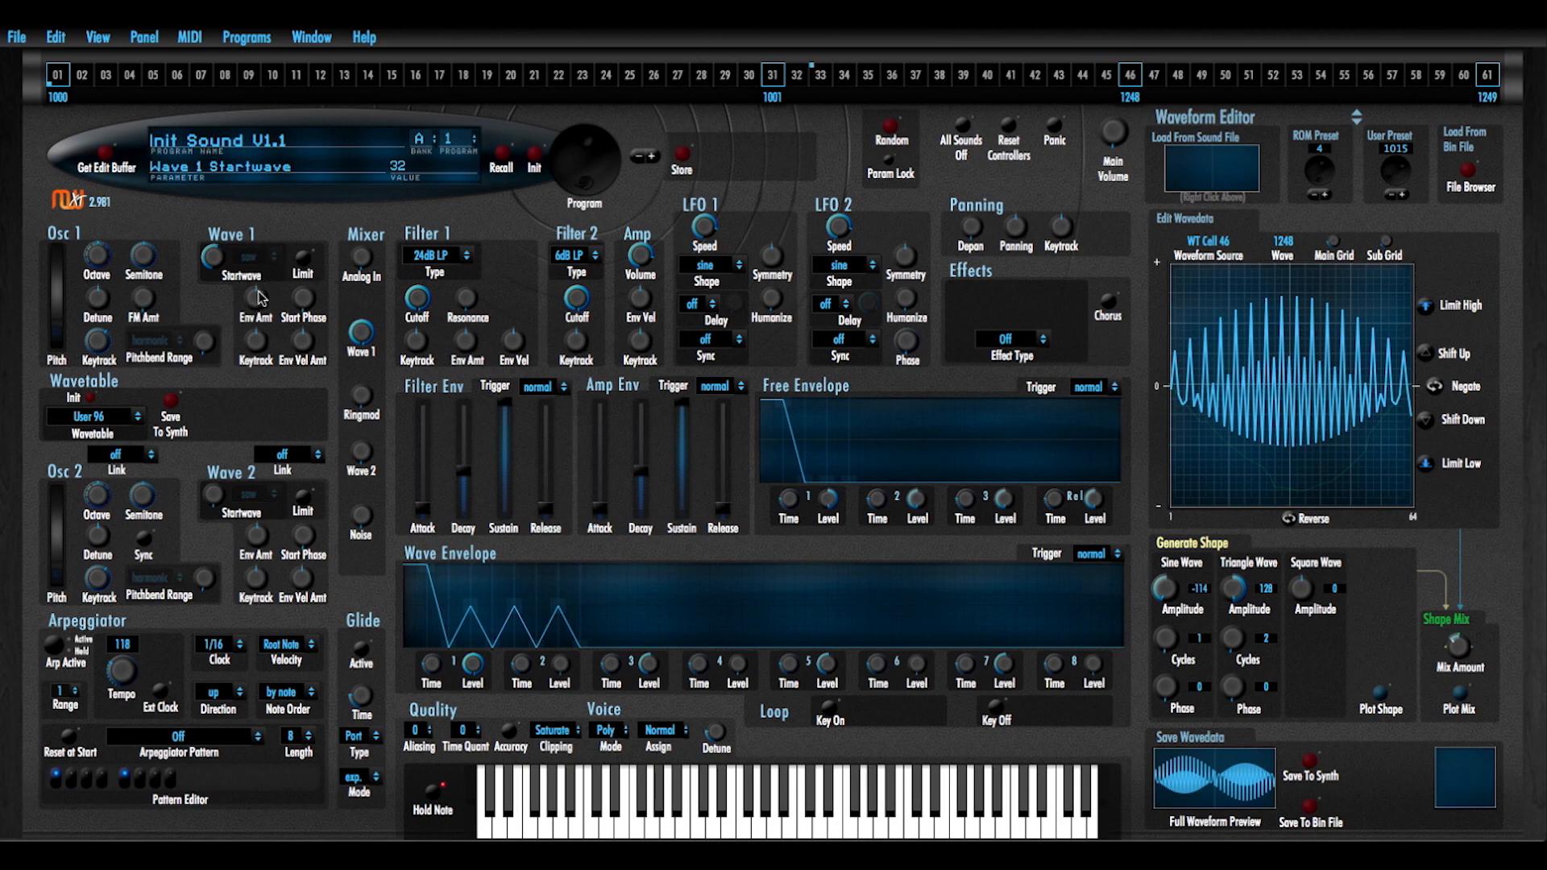
left_click_drag(218, 254, 227, 245)
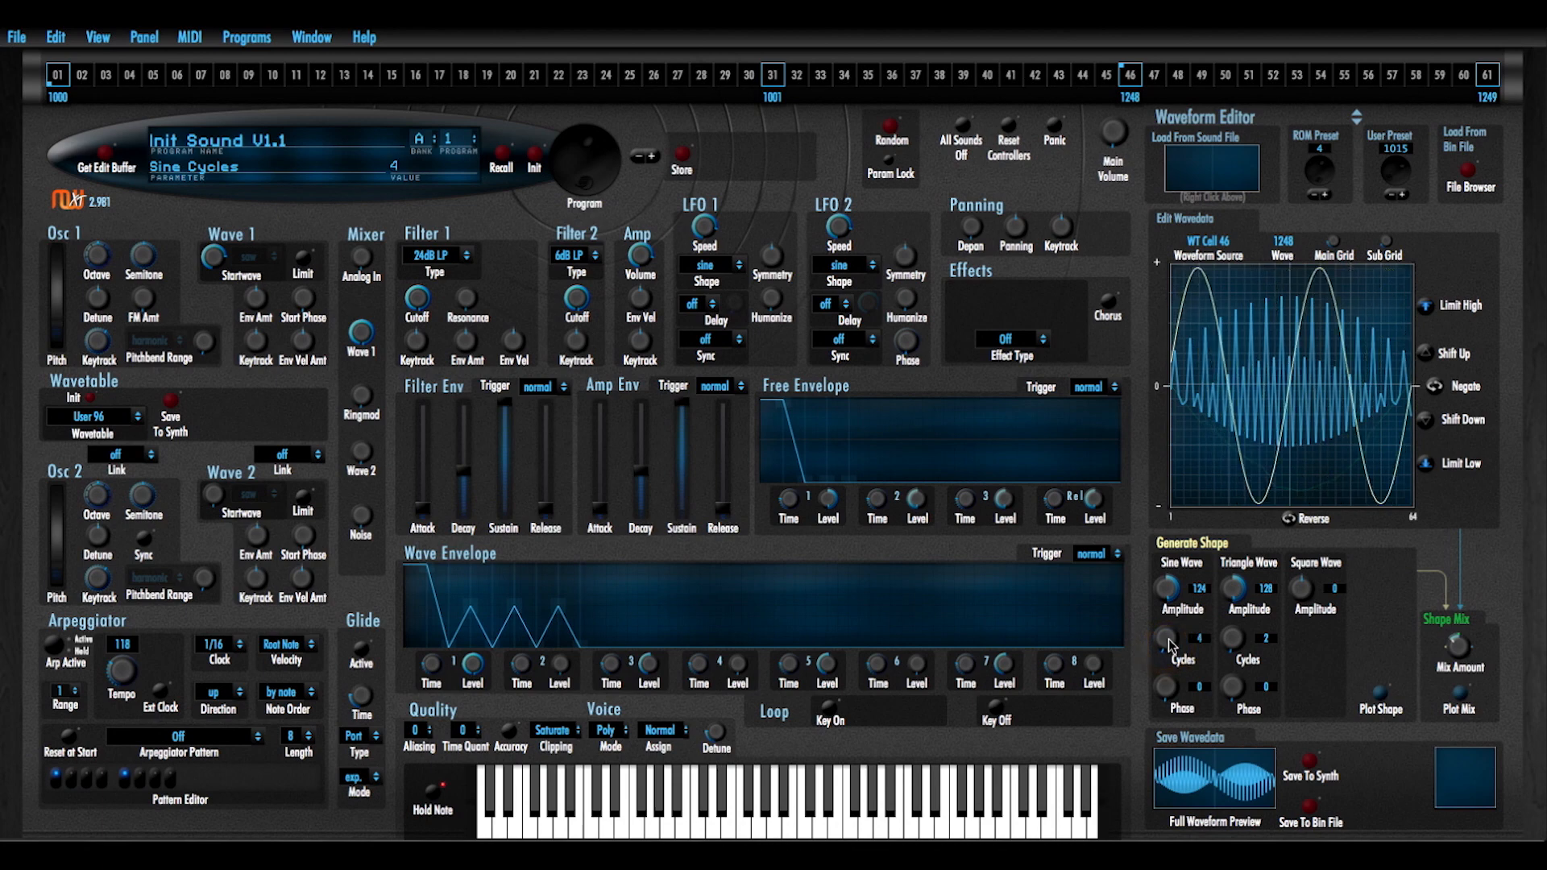
Reduce the sine cycles and adjust the triangle amplitude for the mix
left_click(1245, 646)
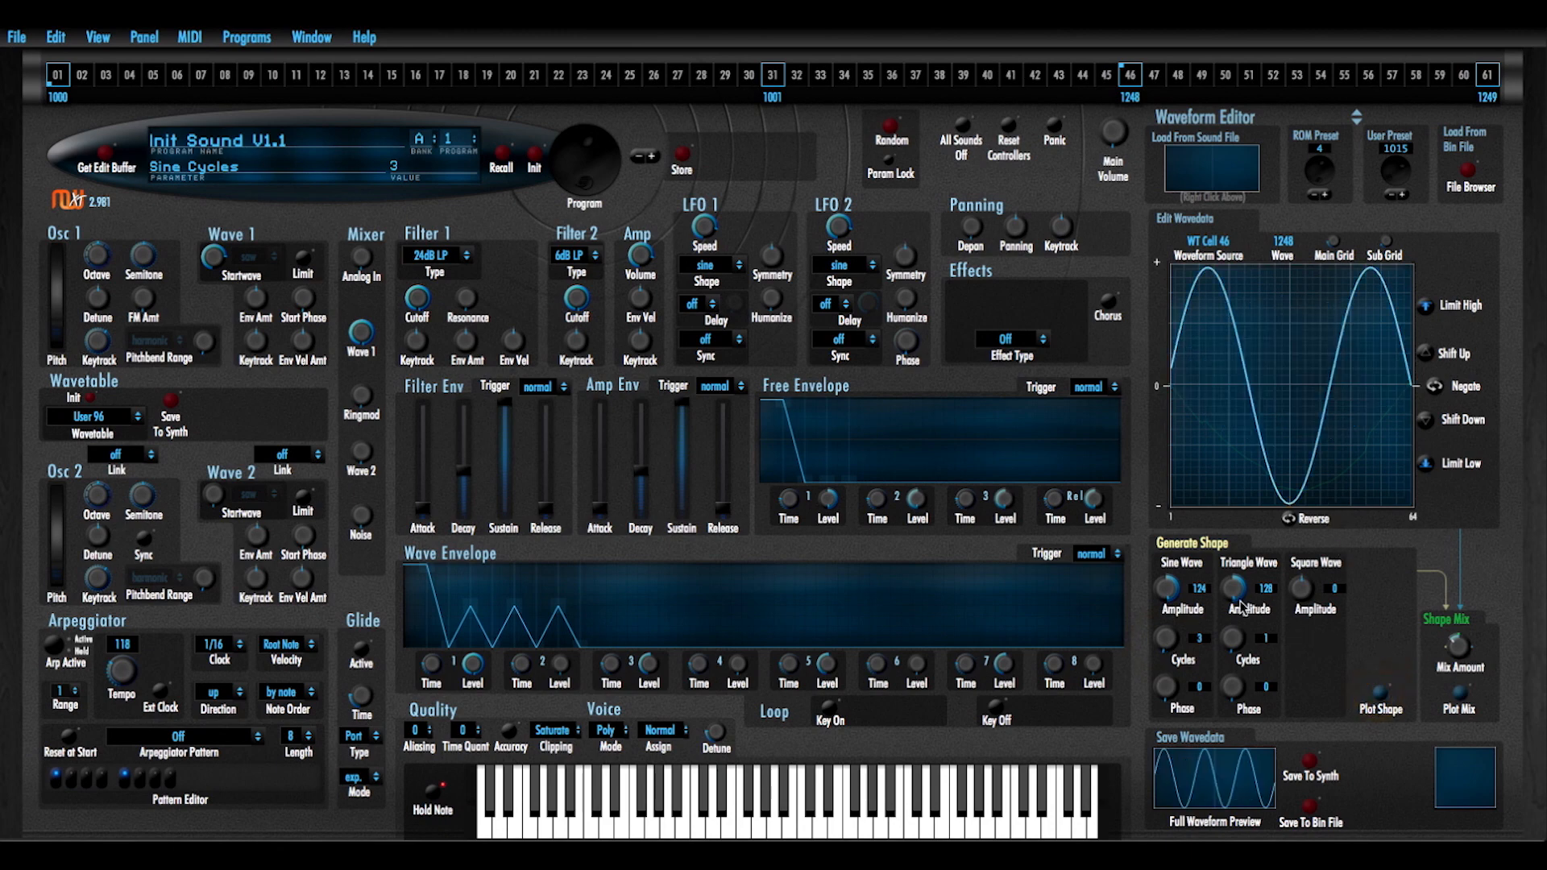
mouse_move(1303, 596)
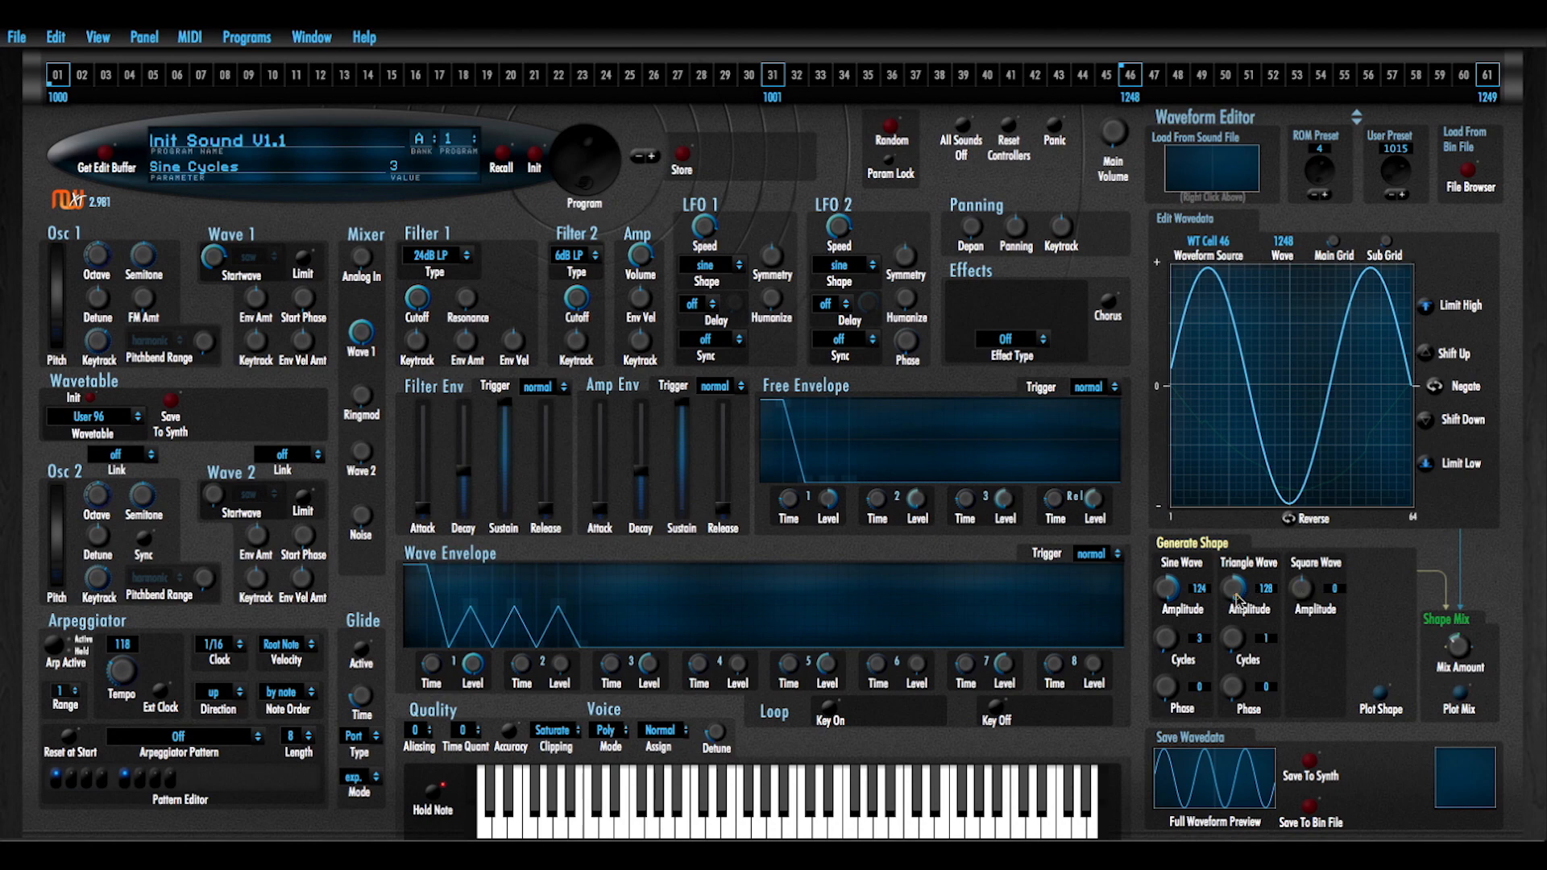
left_click_drag(1246, 590, 1242, 601)
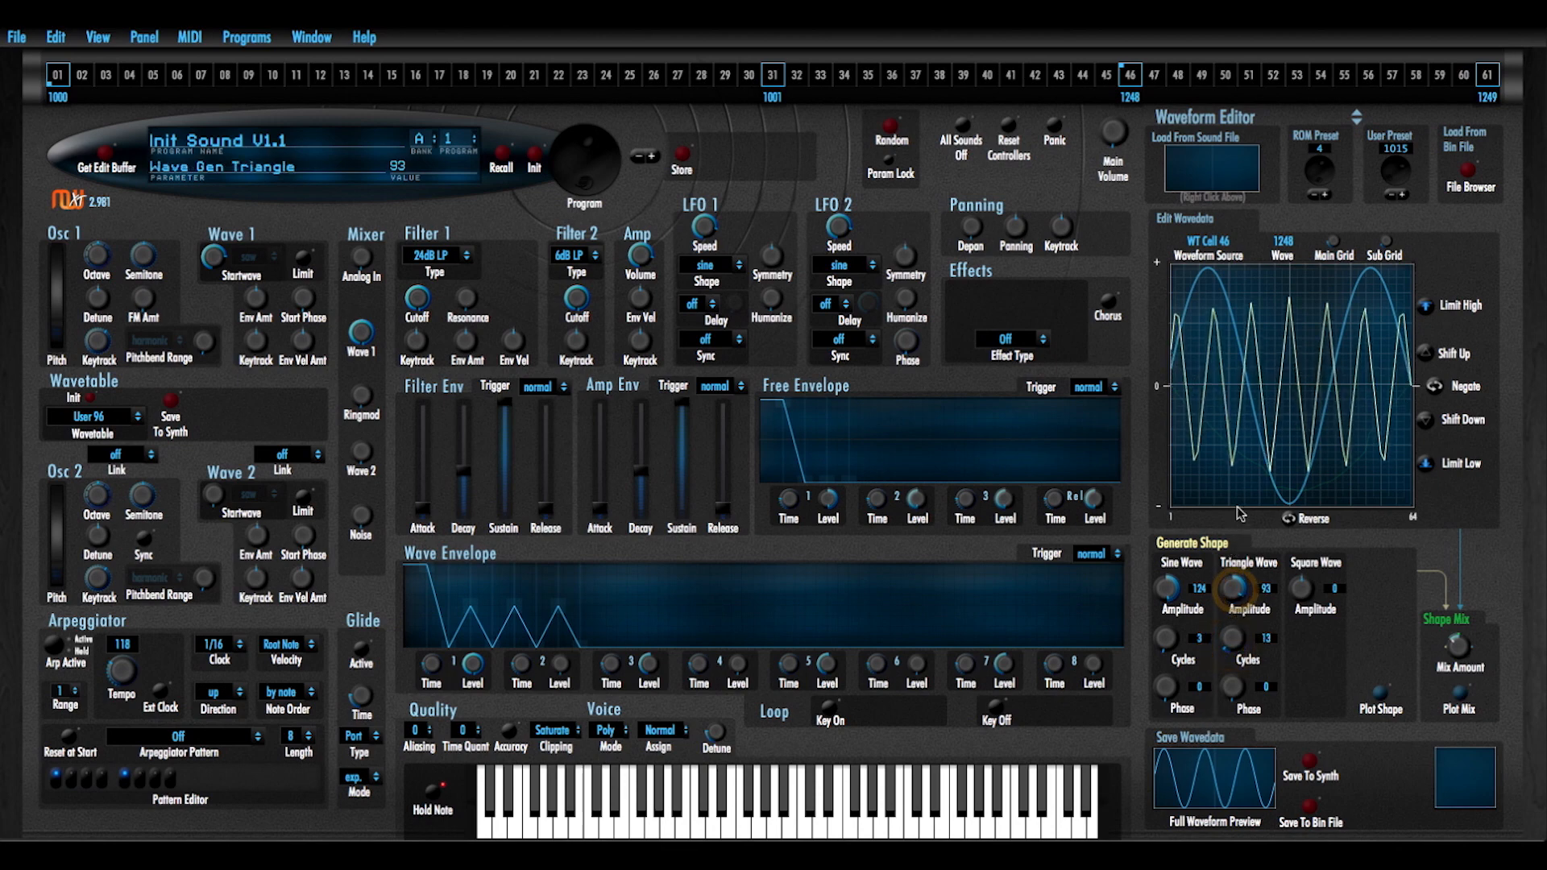
left_click_drag(1247, 587, 1251, 577)
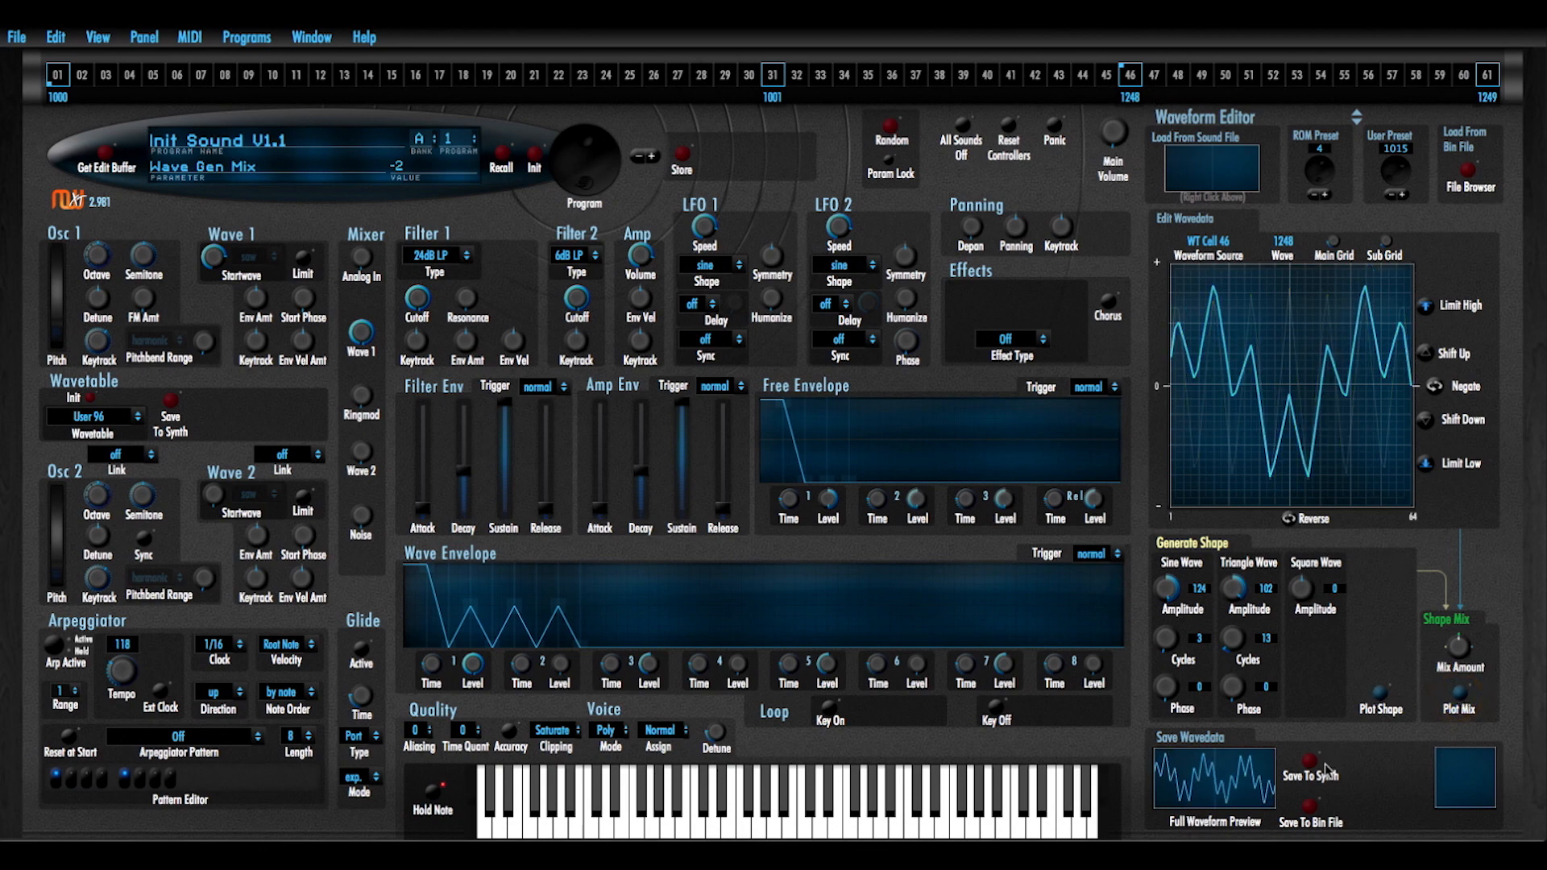
Store the mixed waveform as 1248 and save wavetable User 96
left_click(1310, 775)
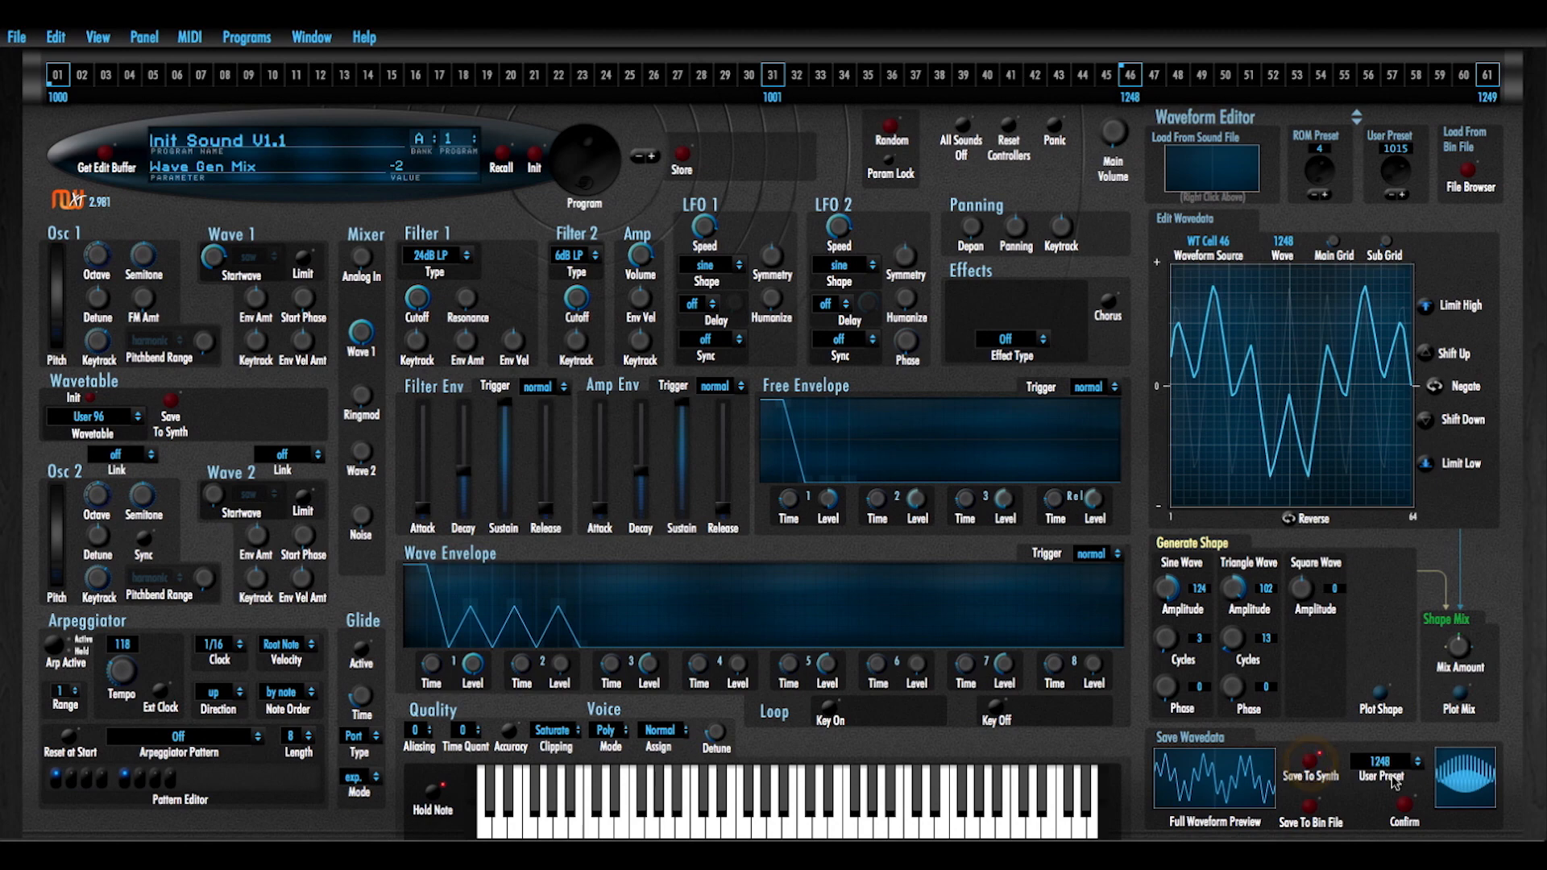
left_click(1403, 809)
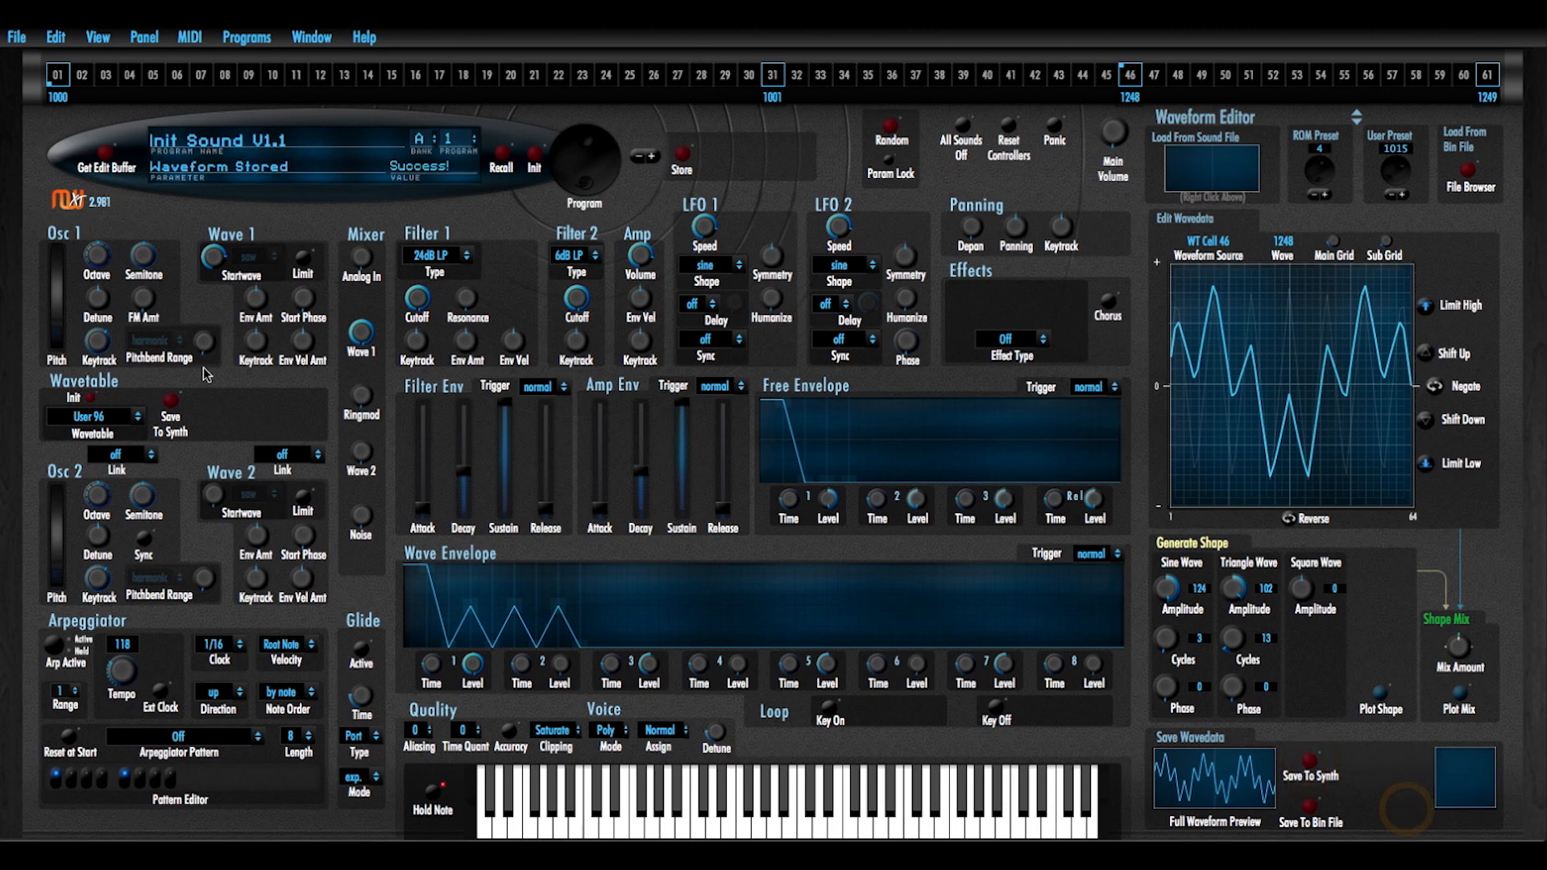
left_click(171, 397)
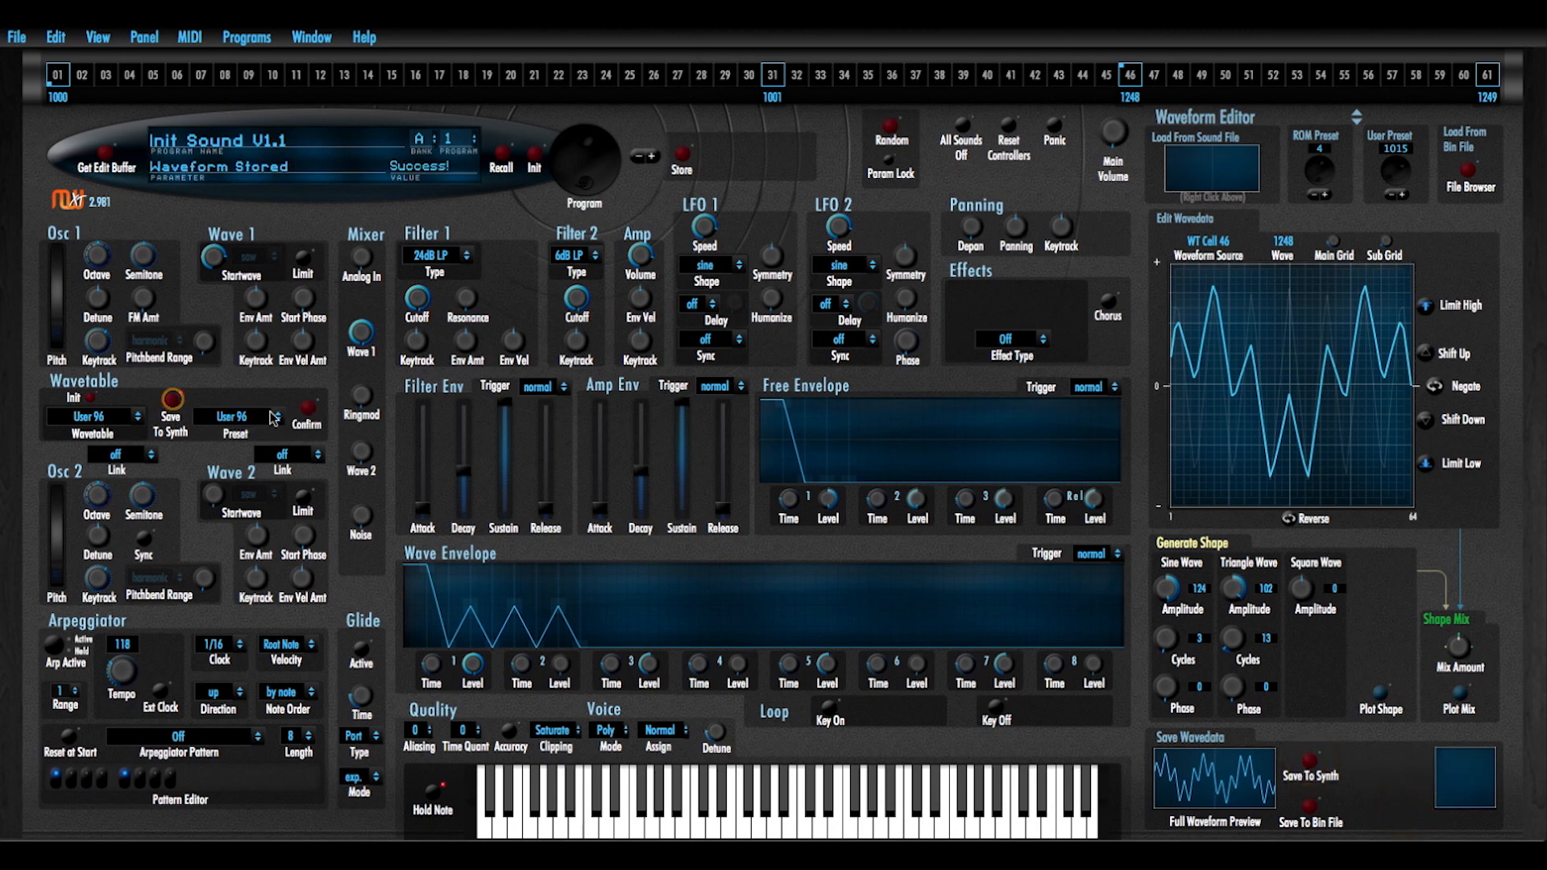
left_click(306, 411)
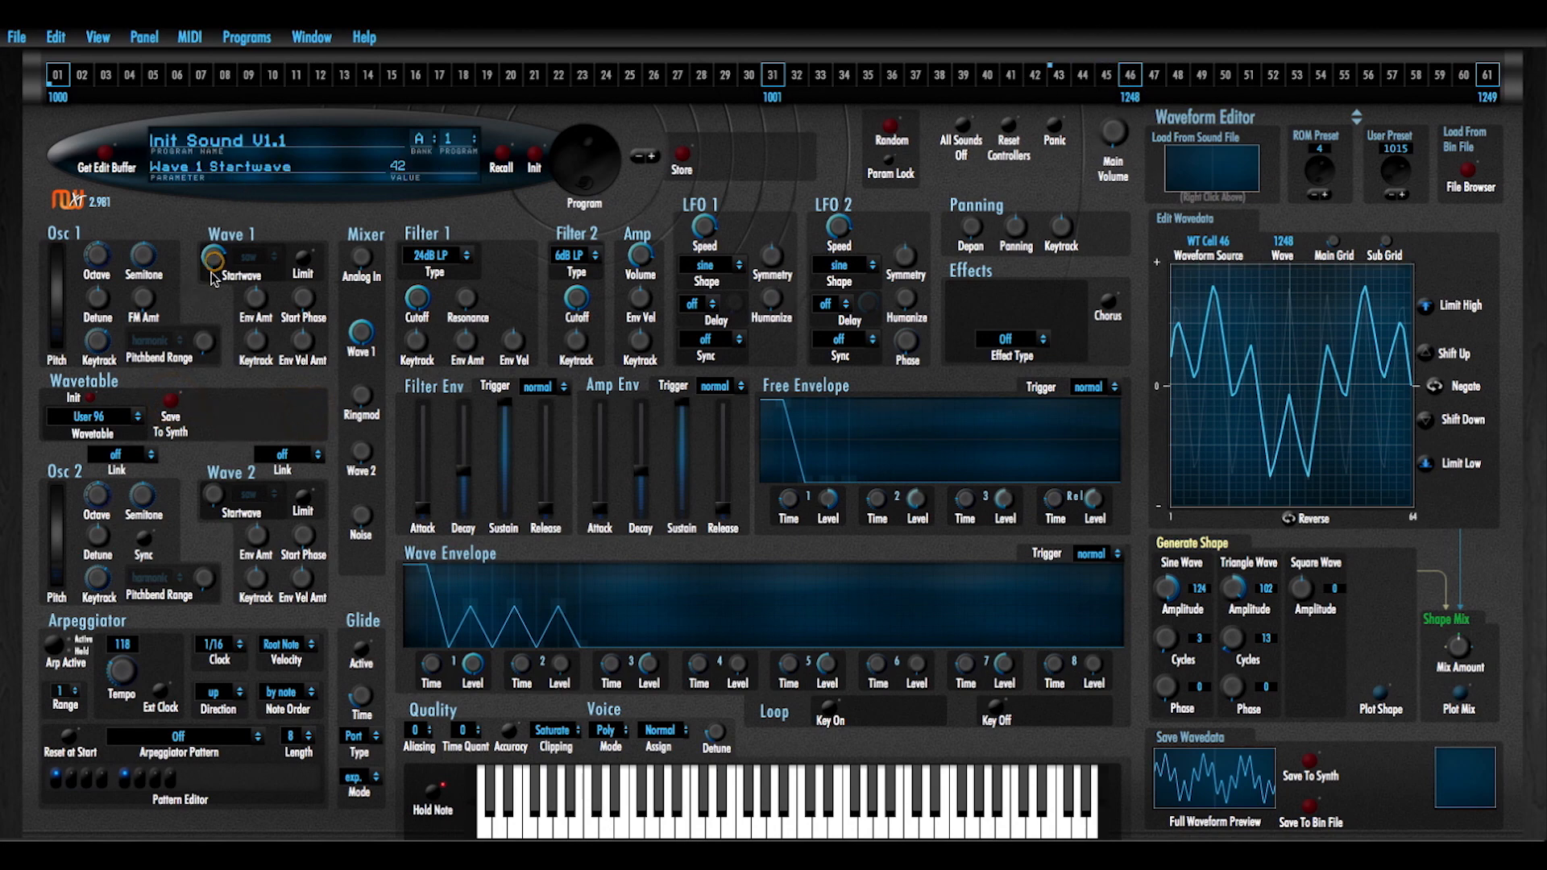
Move Startwave toward step 15, give step 15 wave 1247, and save User 96
left_click_drag(211, 259, 237, 235)
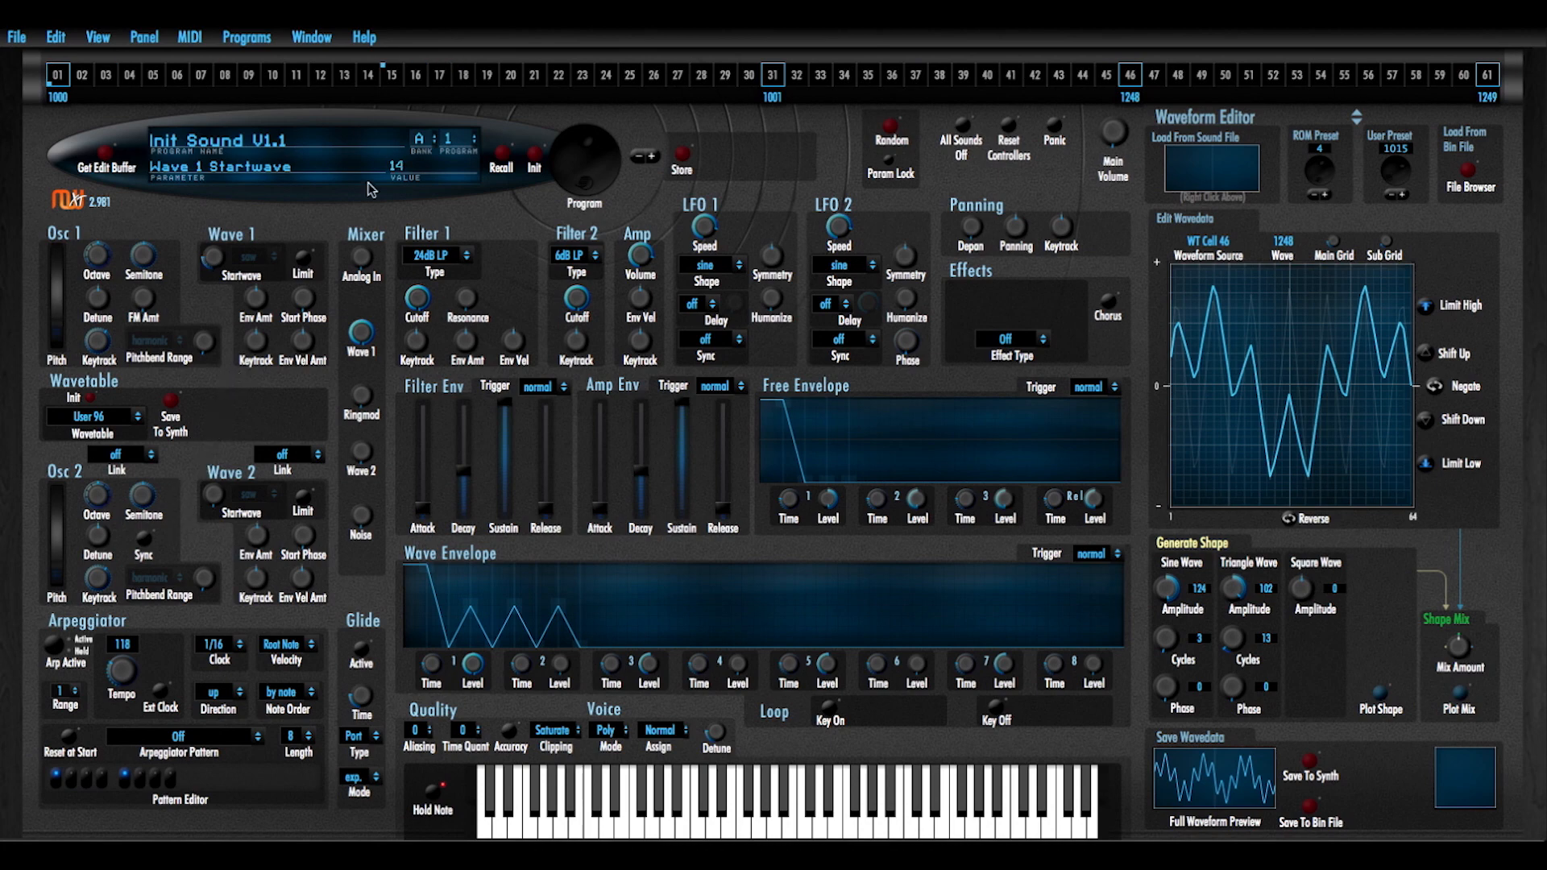
left_click(390, 76)
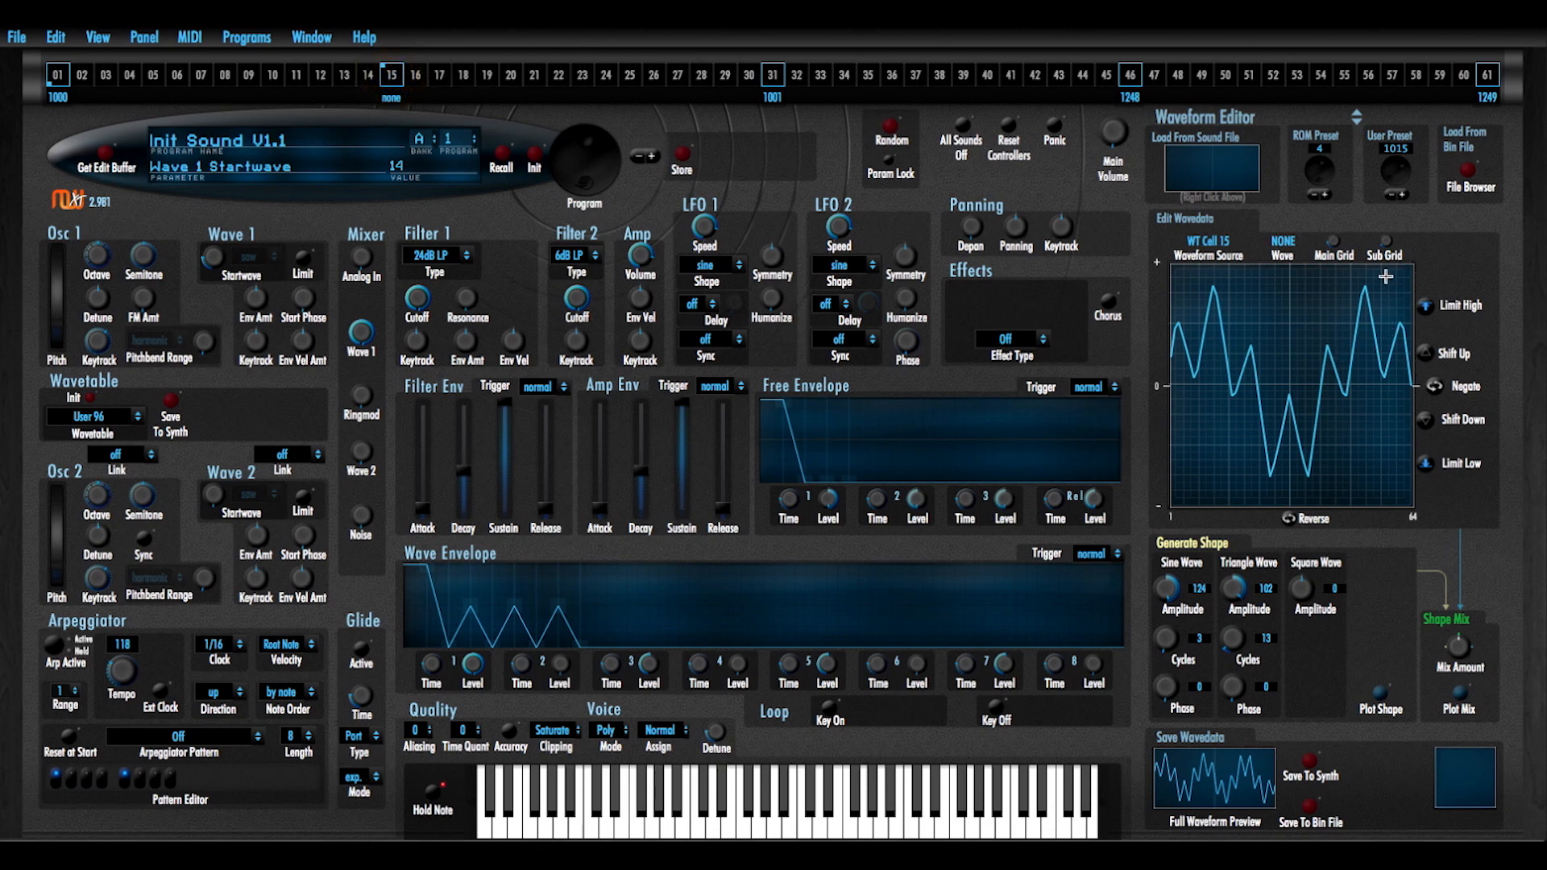
mouse_move(581, 63)
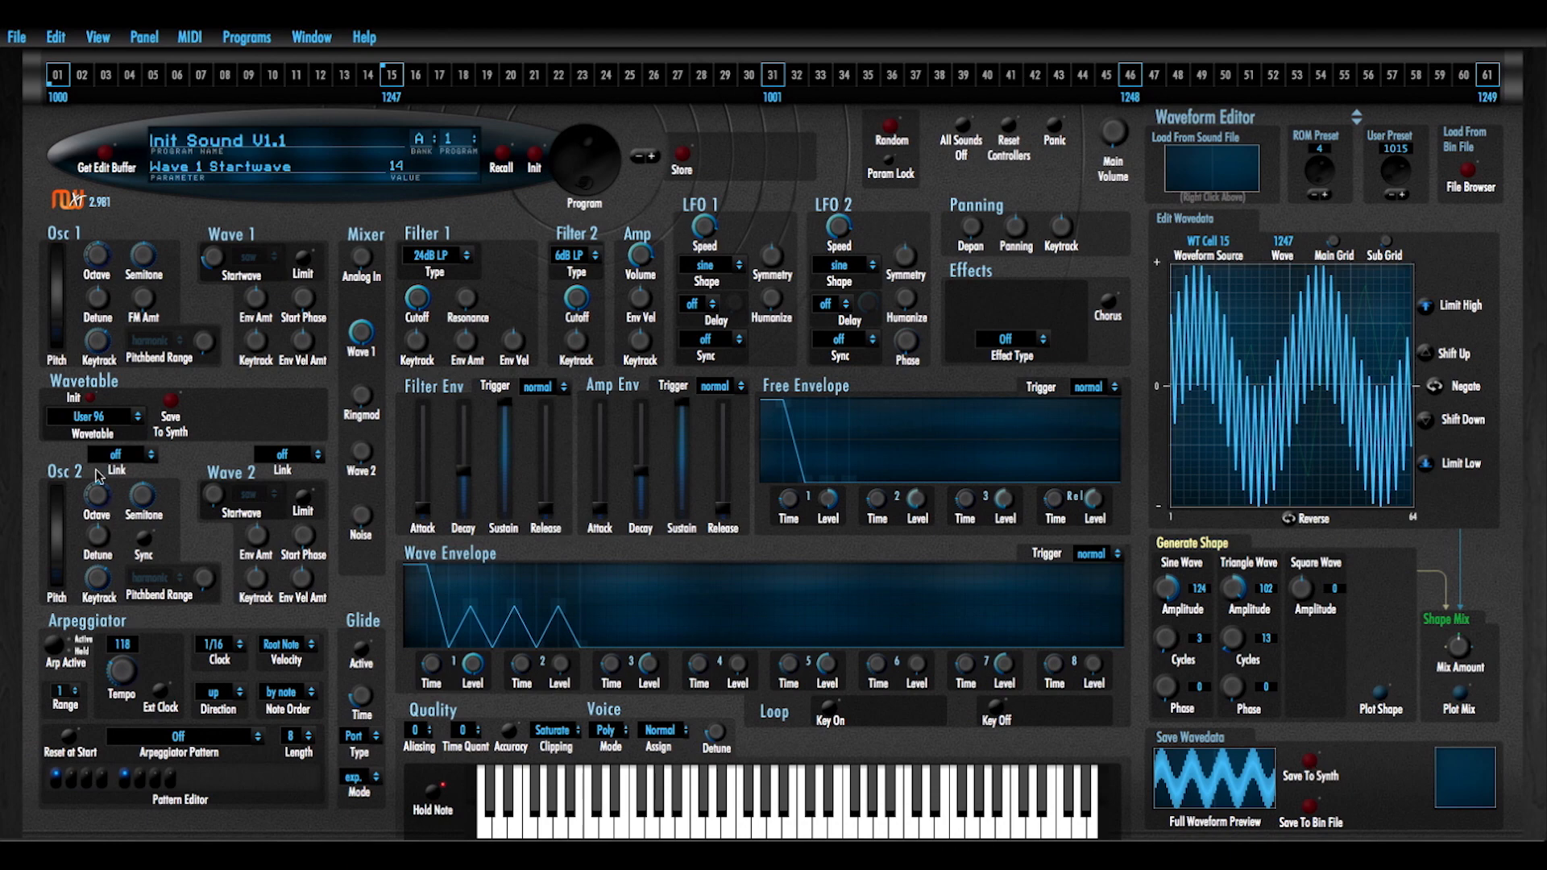
left_click(169, 410)
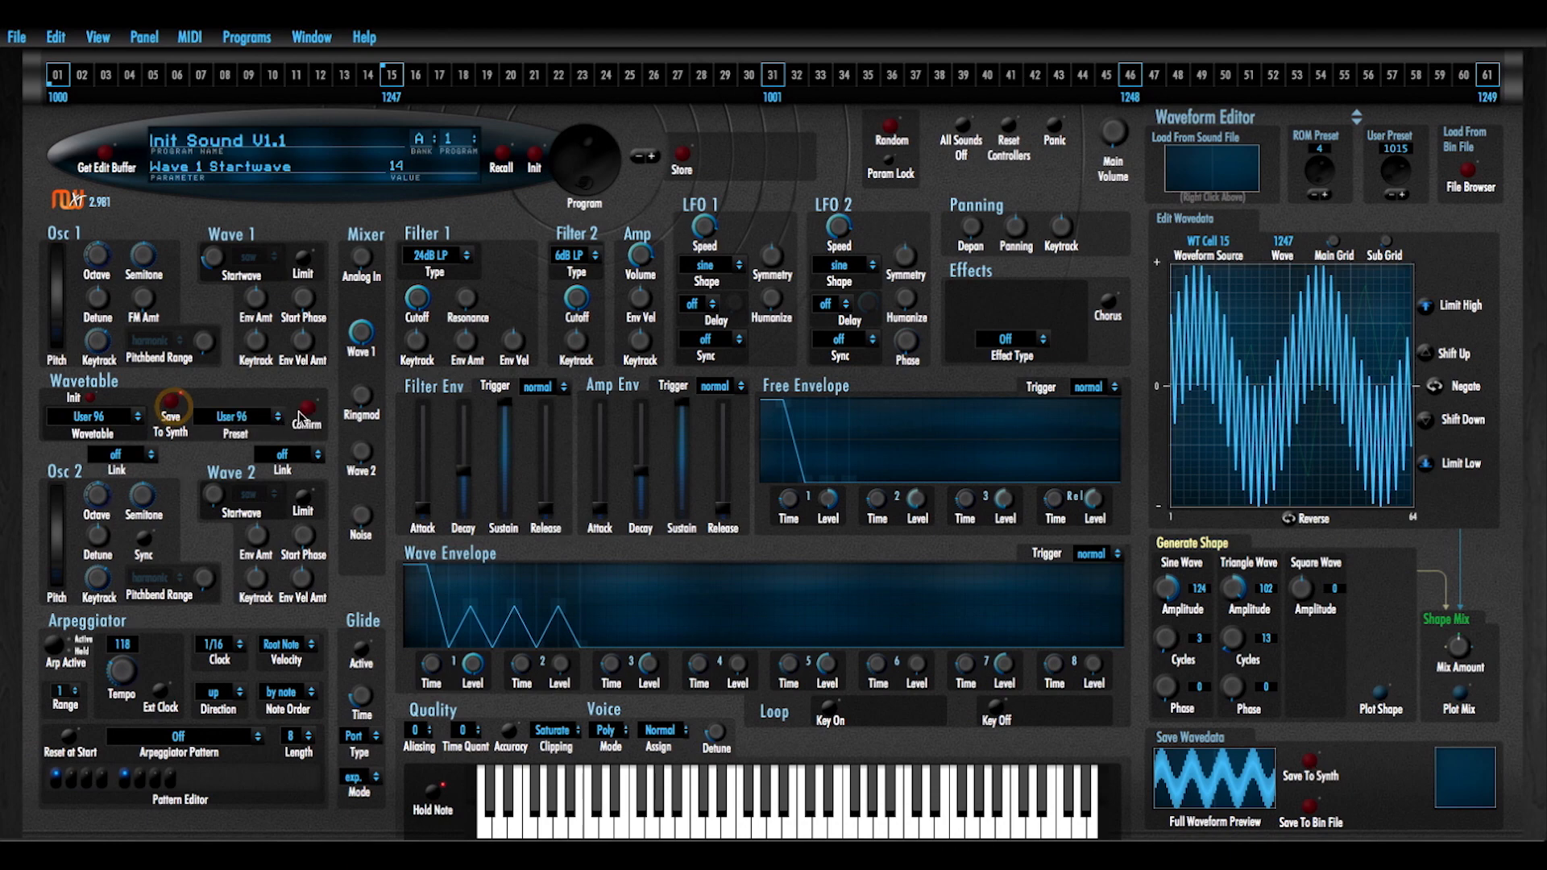
left_click(308, 404)
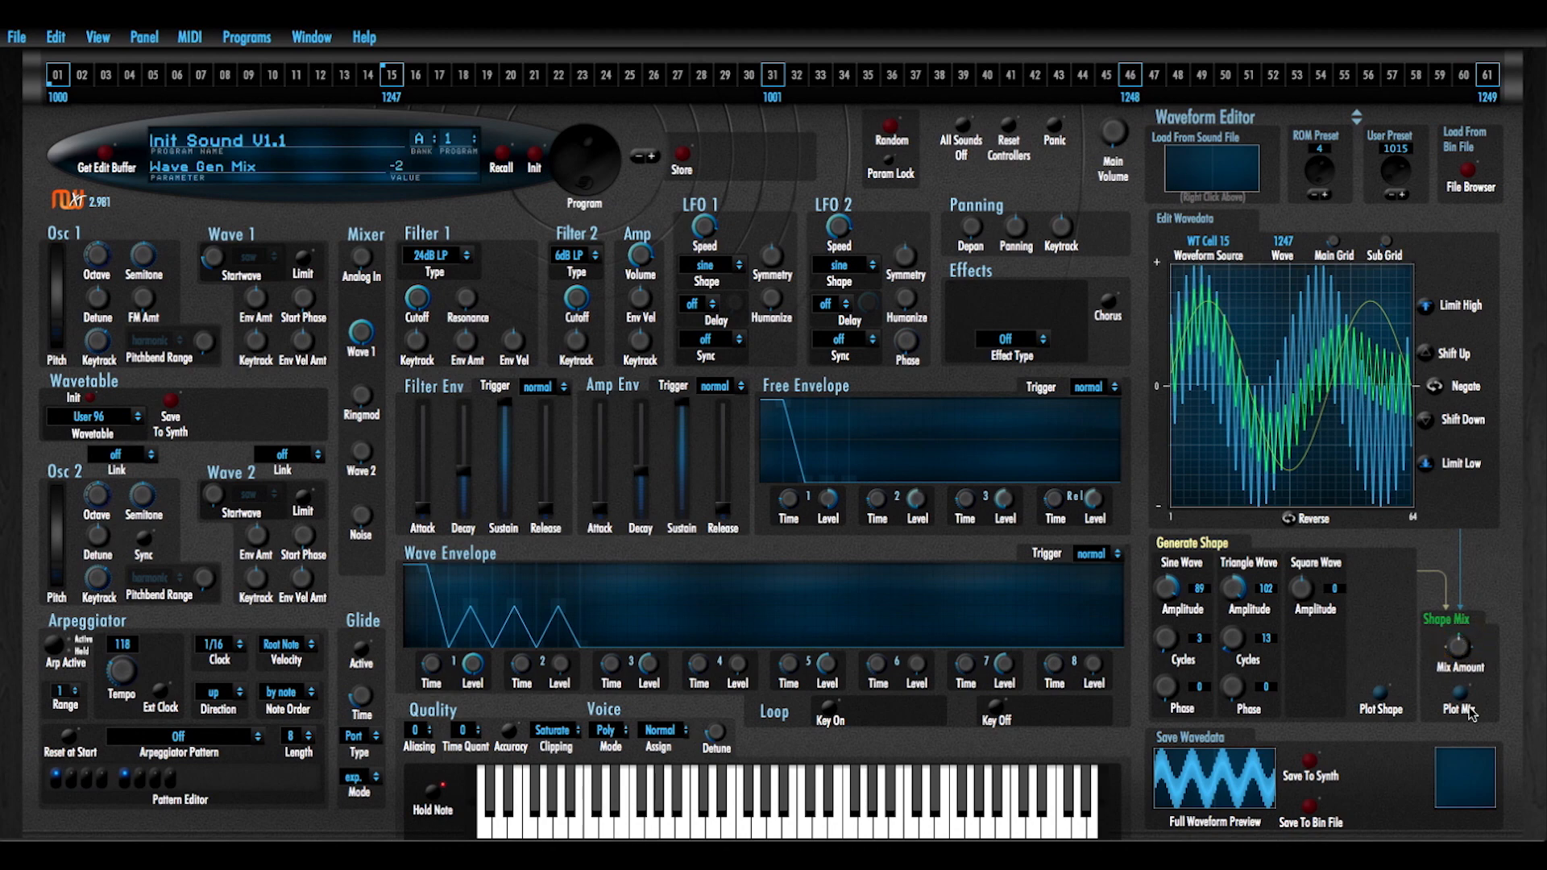
Blend a 9-cycle sine shape into wave 1247 and preview it
left_click(1458, 692)
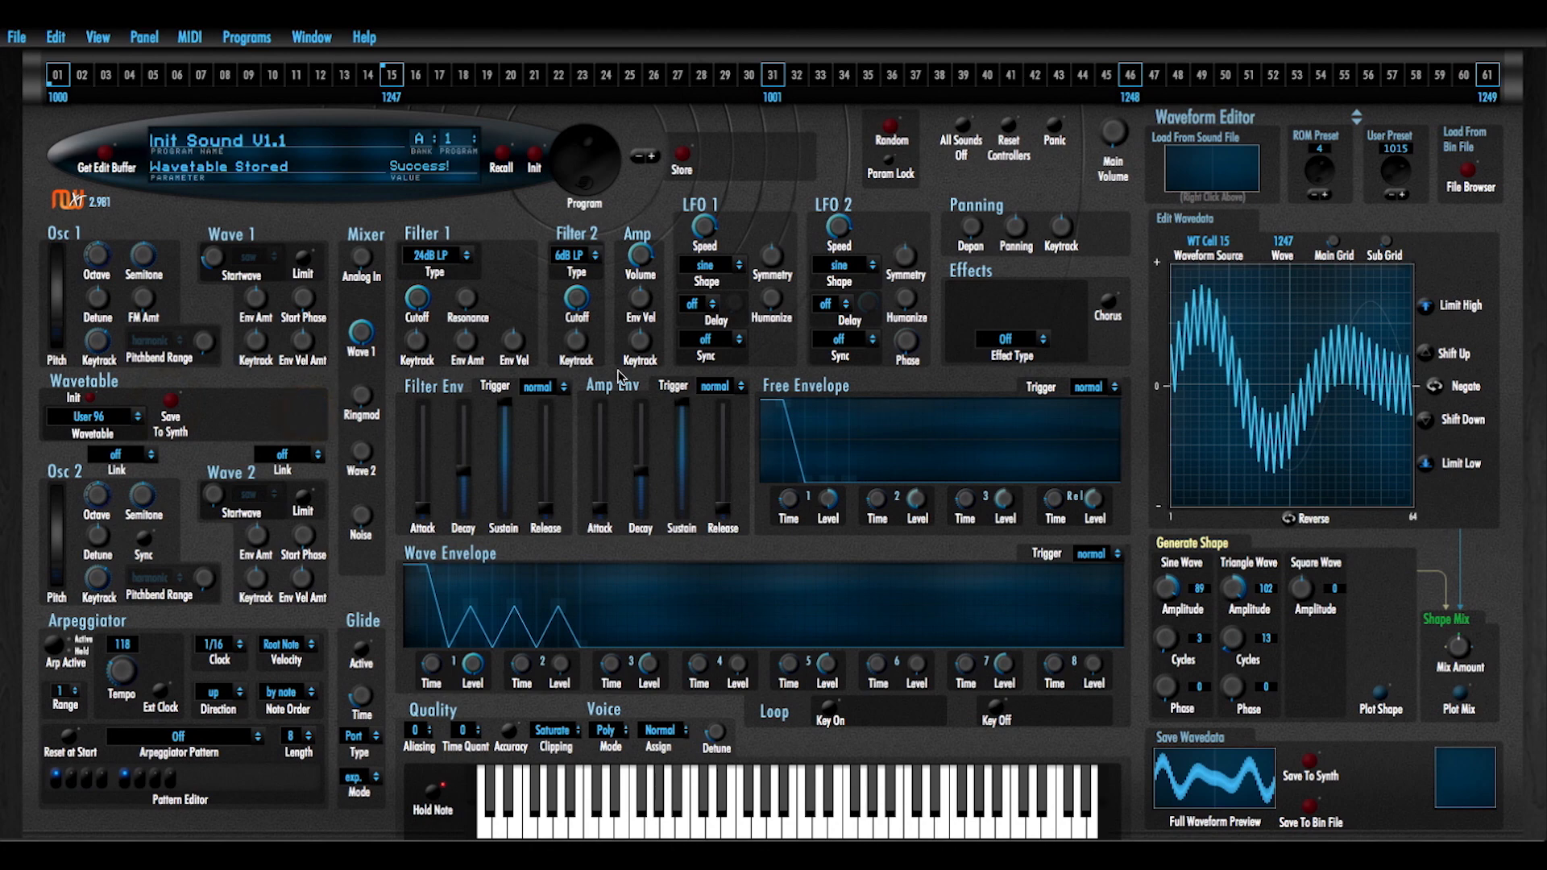
left_click(1169, 640)
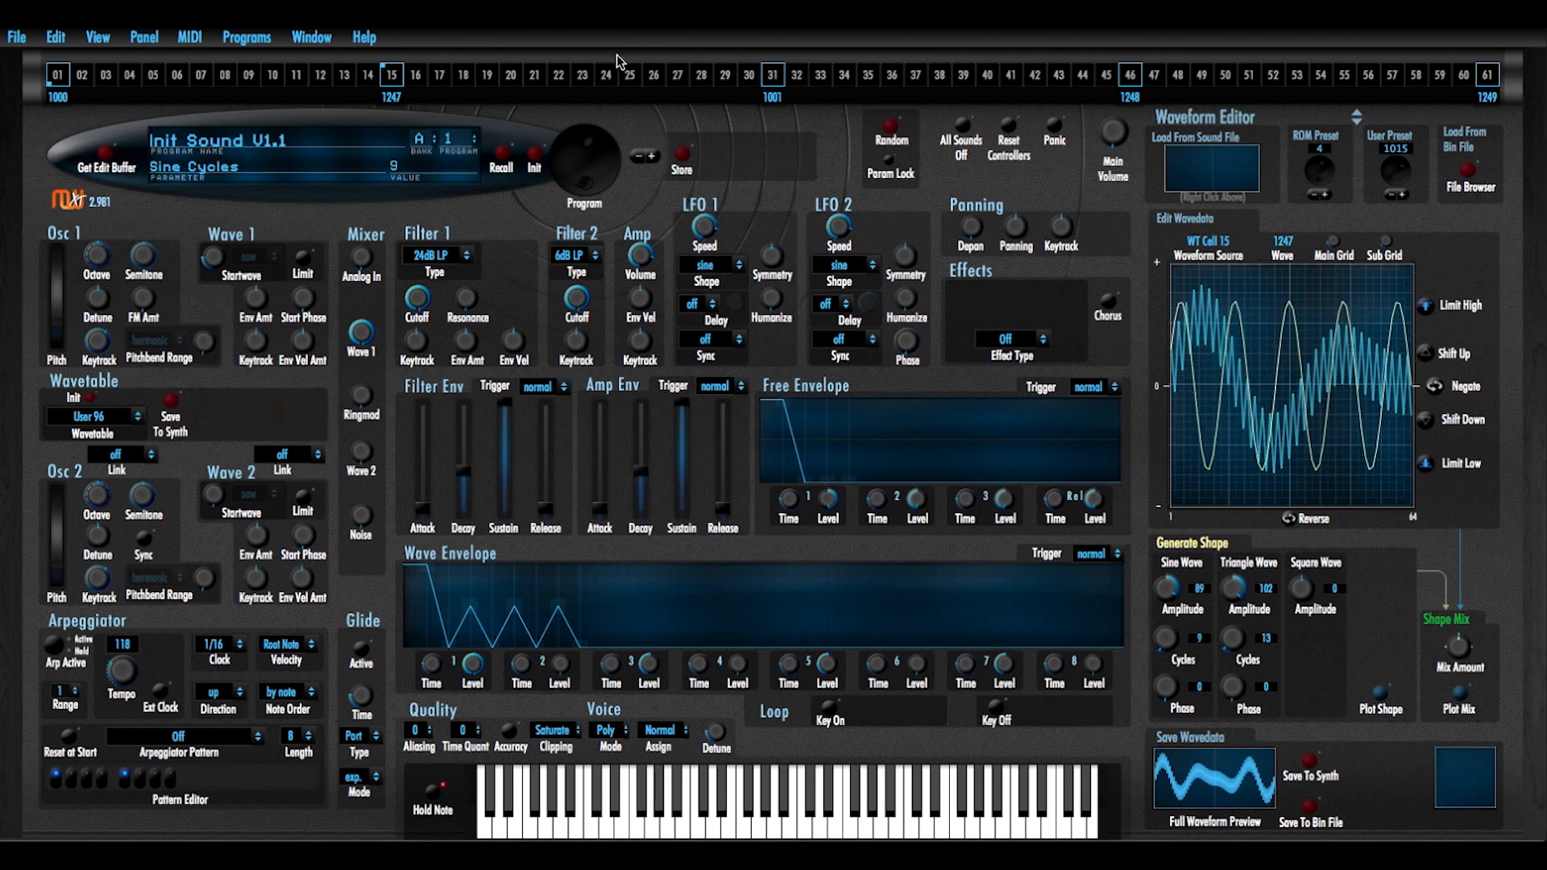
Assign wave 1246 to step 24 and save wavetable User 96
left_click(623, 96)
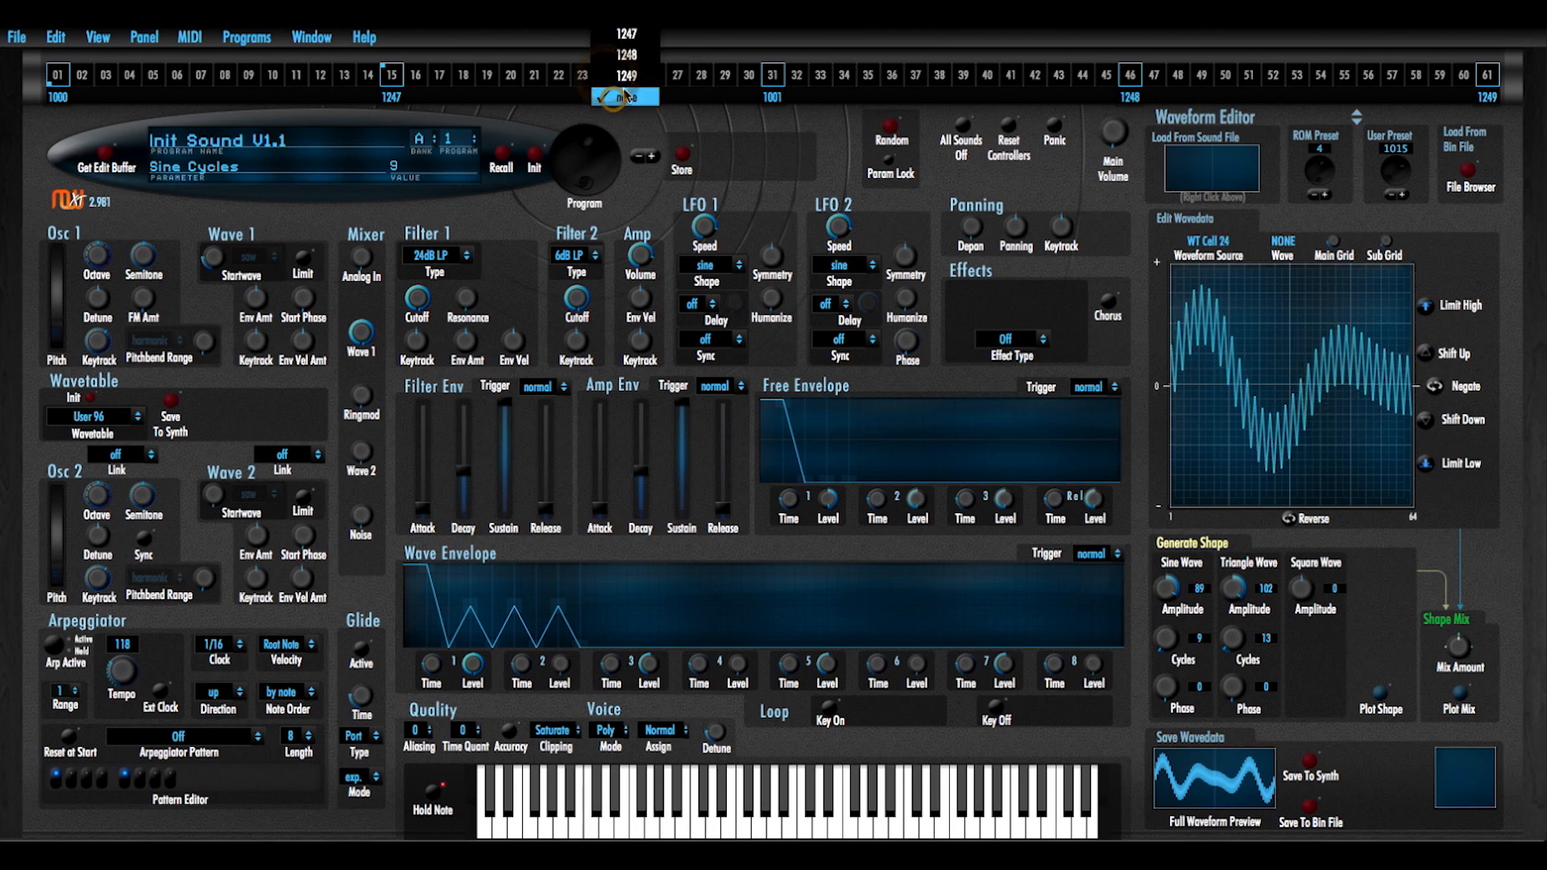
left_click(606, 74)
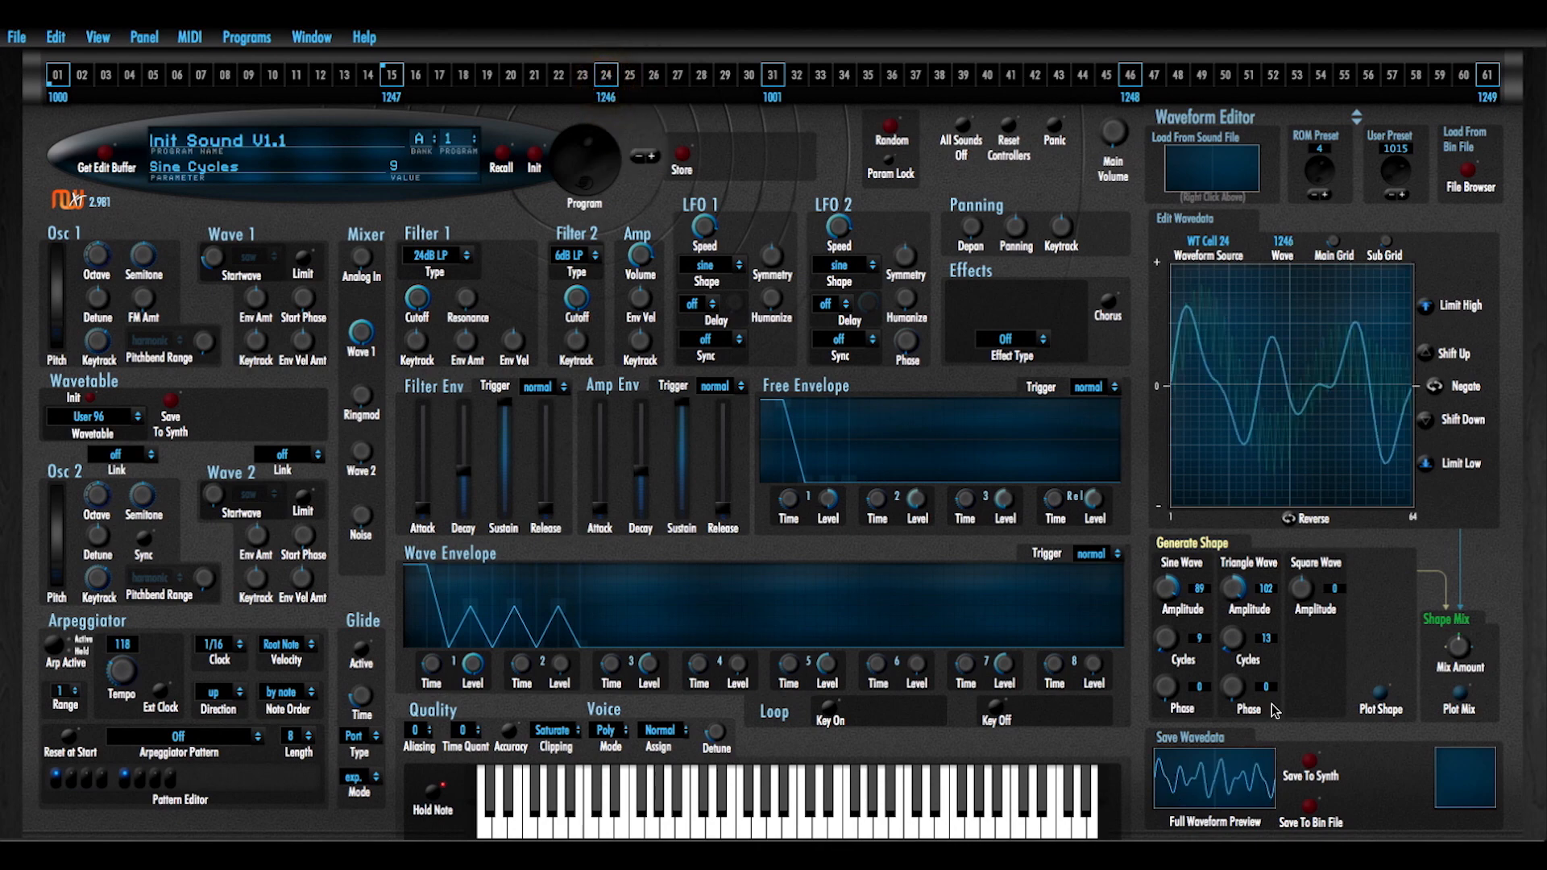
mouse_move(762, 509)
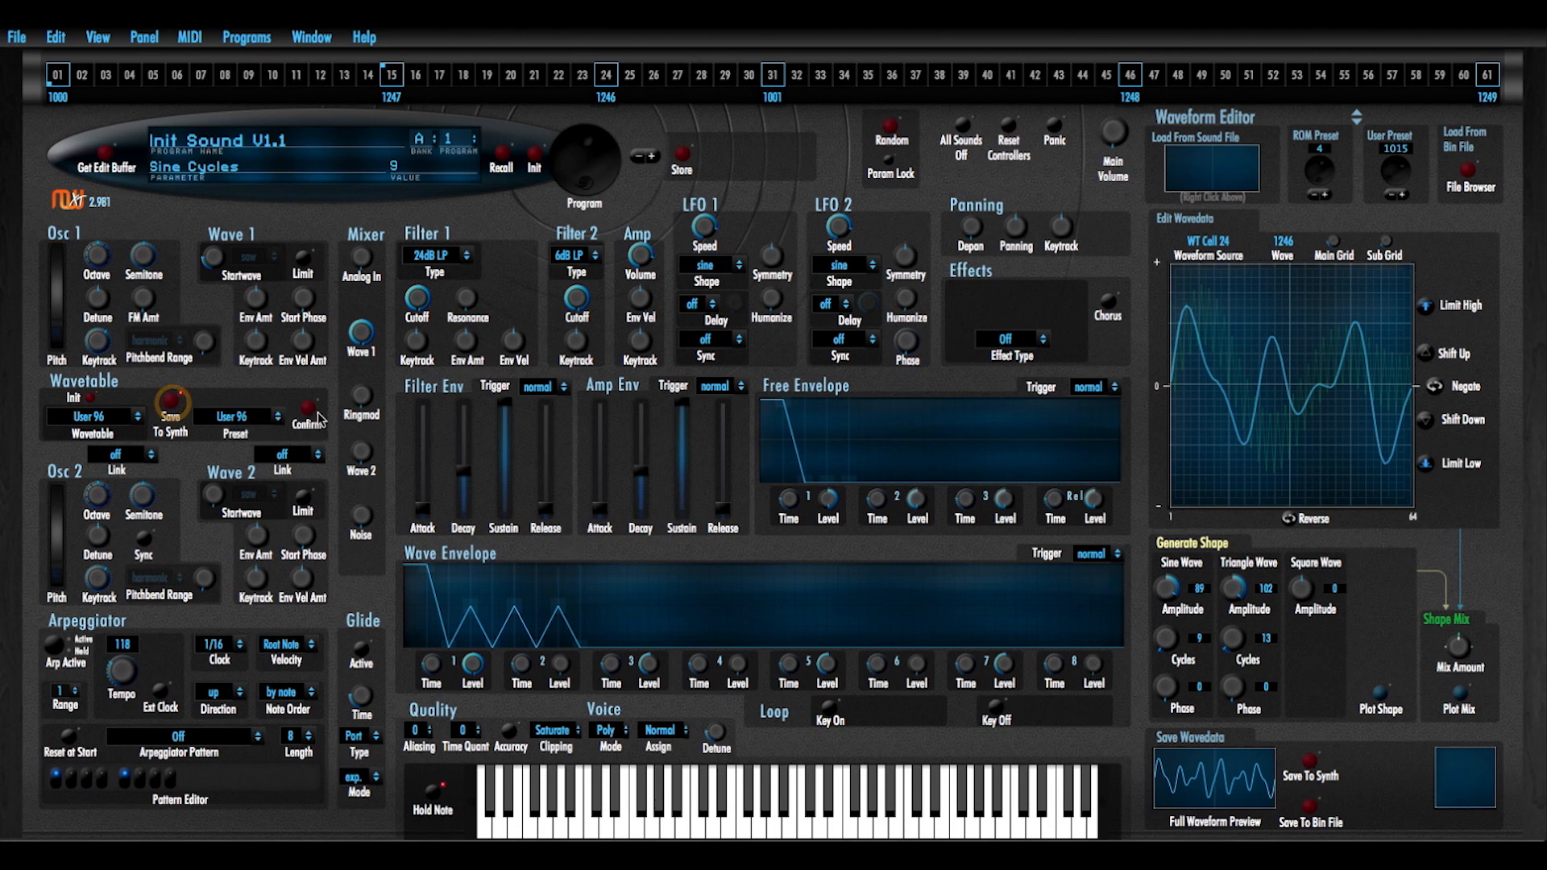
left_click(311, 427)
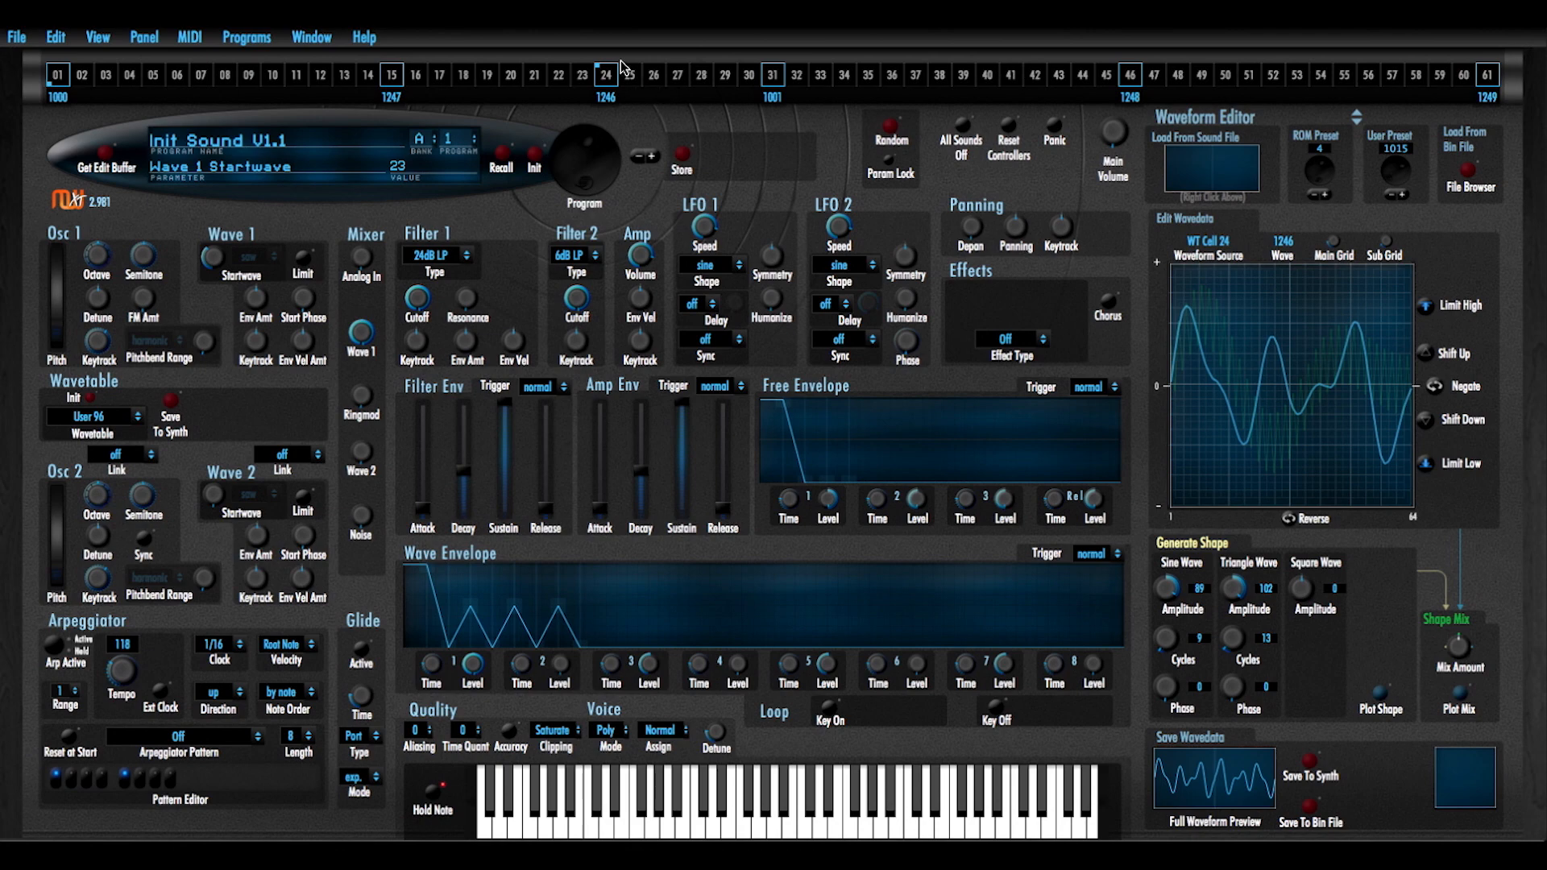
mouse_move(1167, 588)
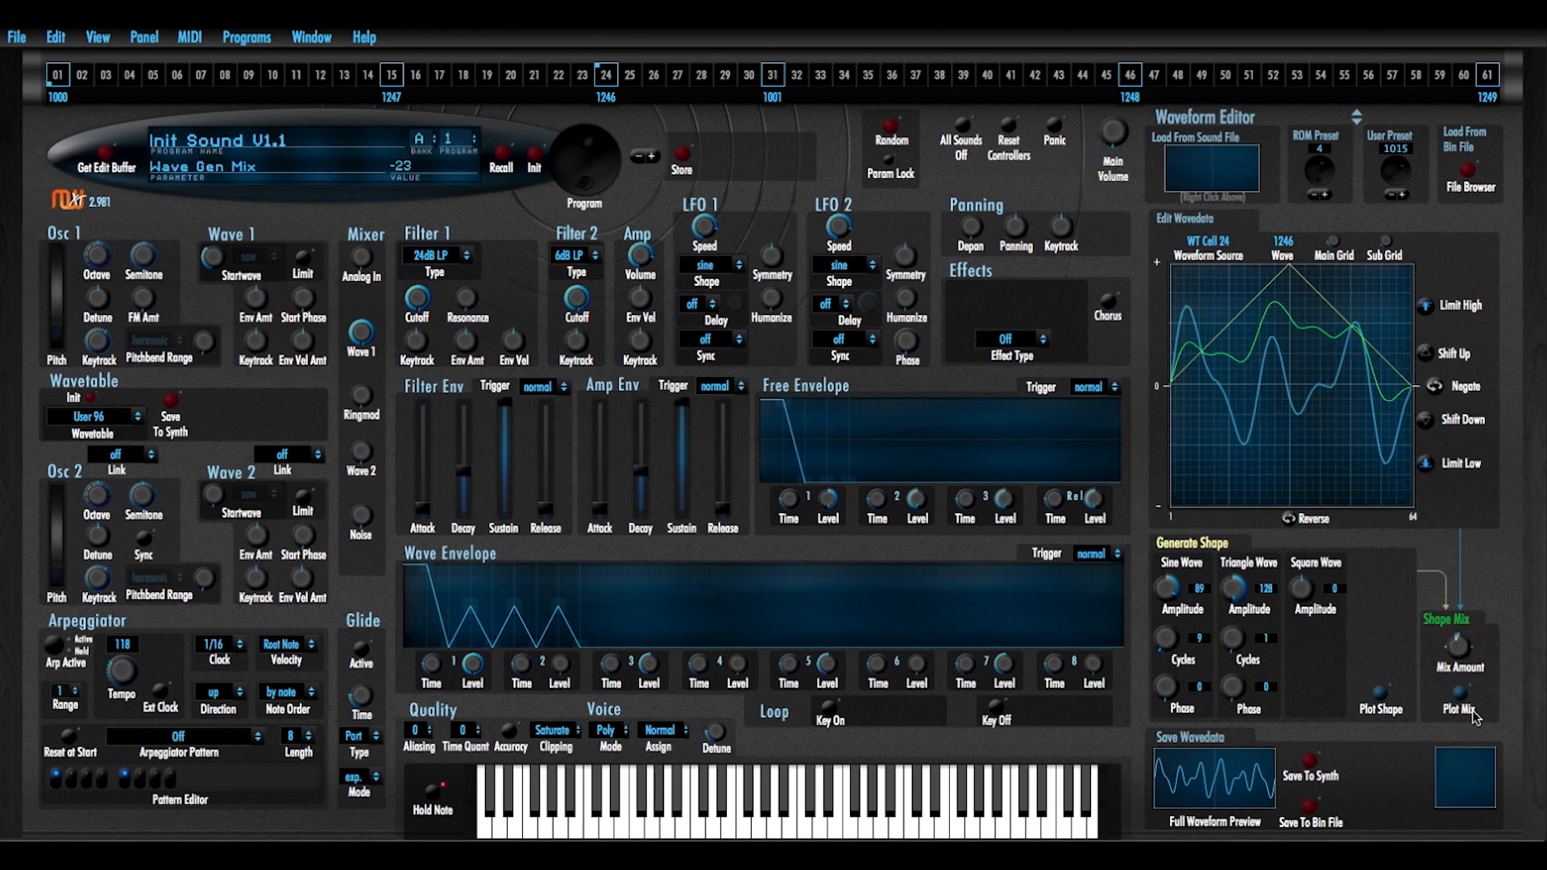
Blend a triangle and a square at amplitude -34 into wave 1246
left_click(1460, 693)
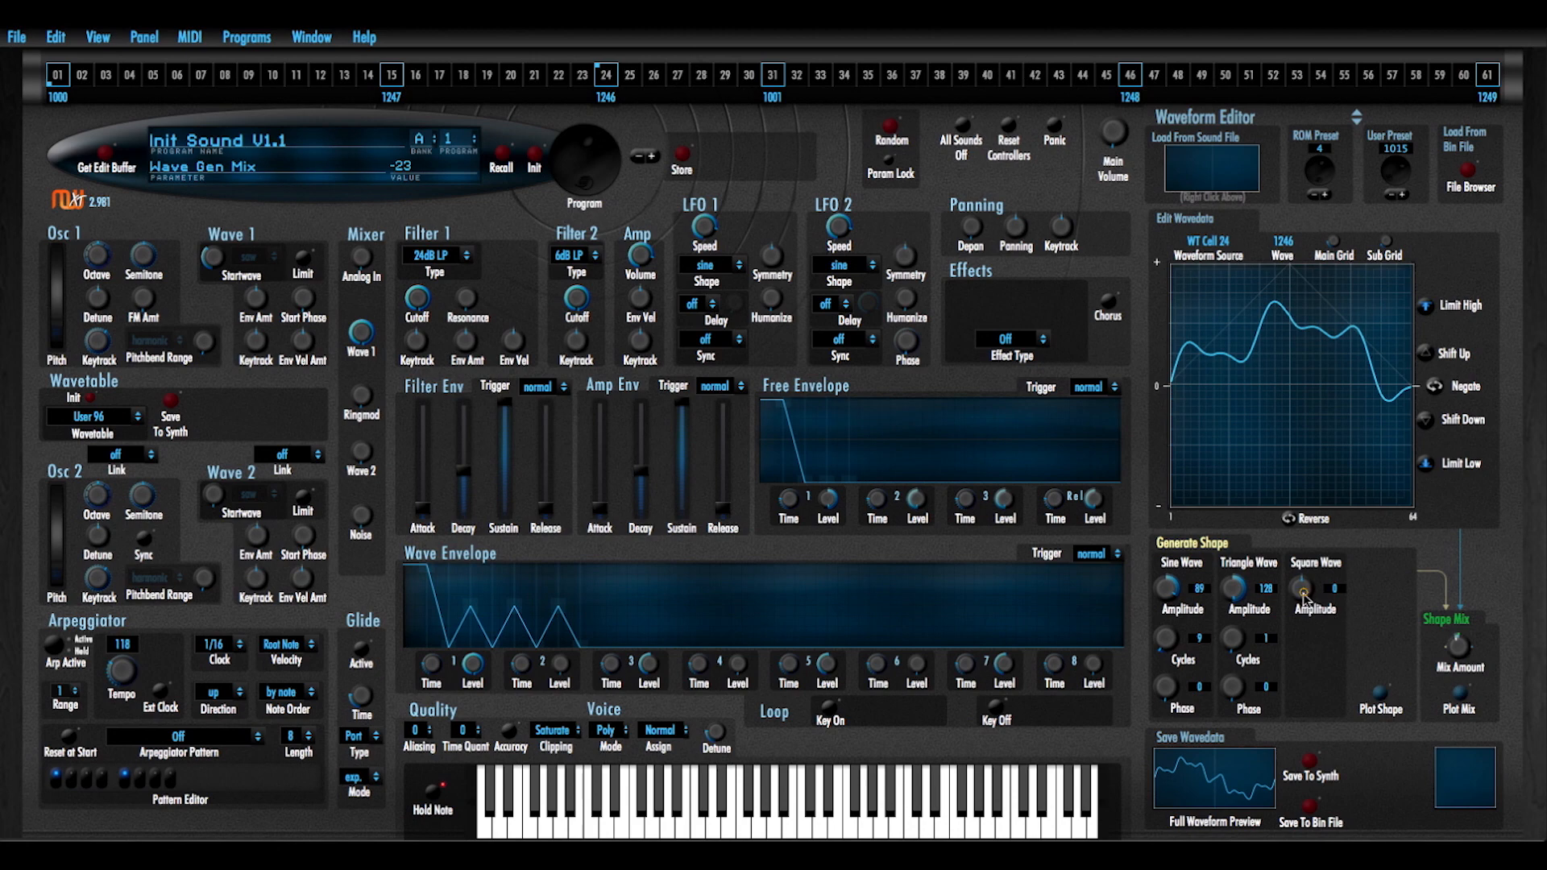
left_click_drag(1302, 590, 1302, 601)
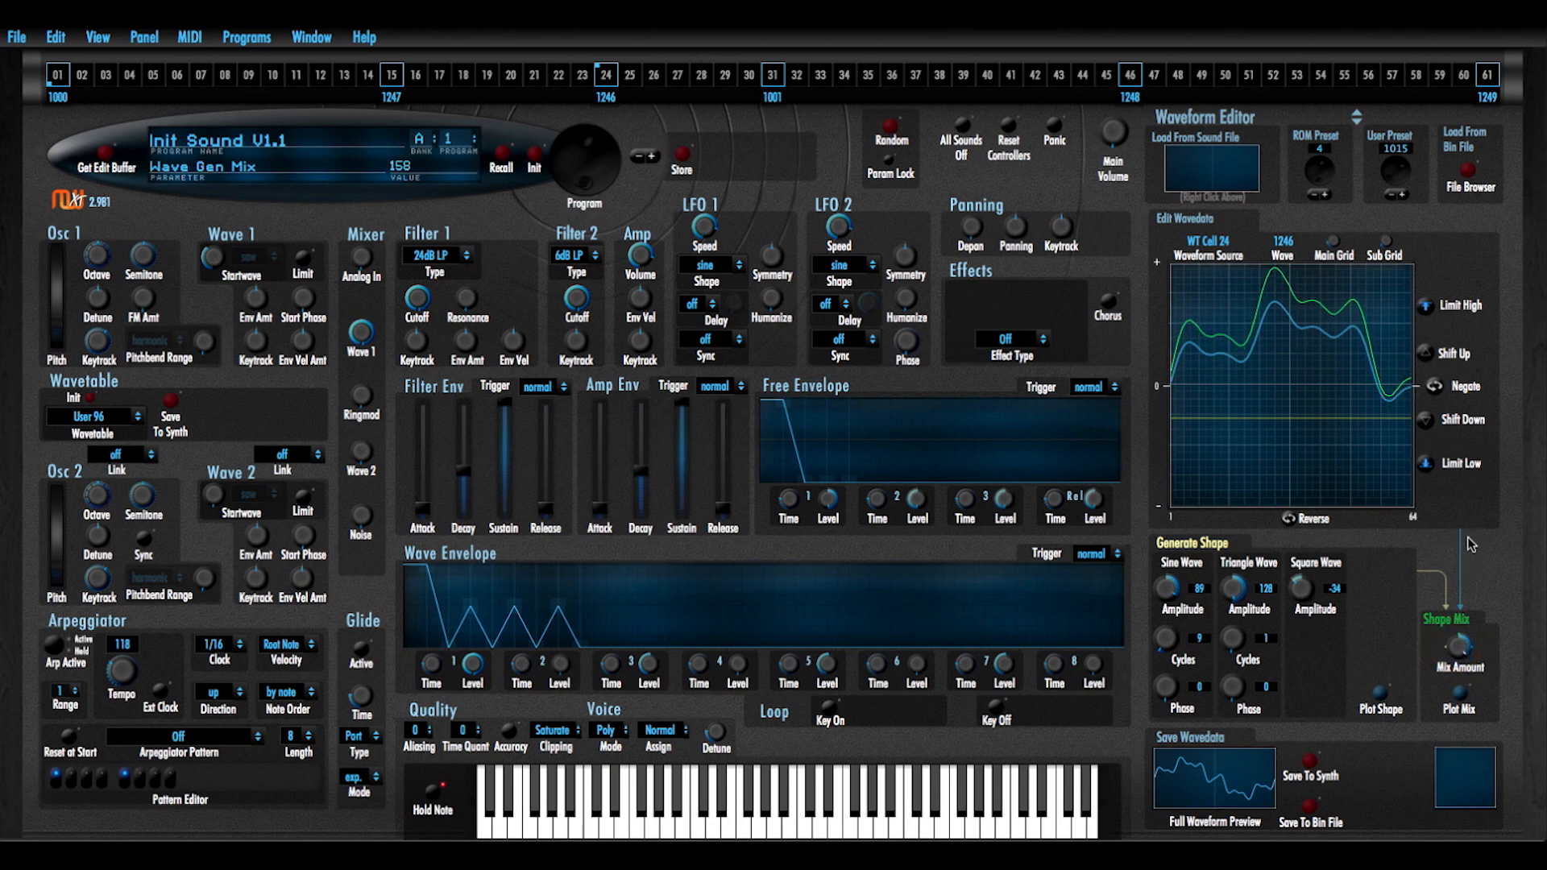
left_click(1461, 696)
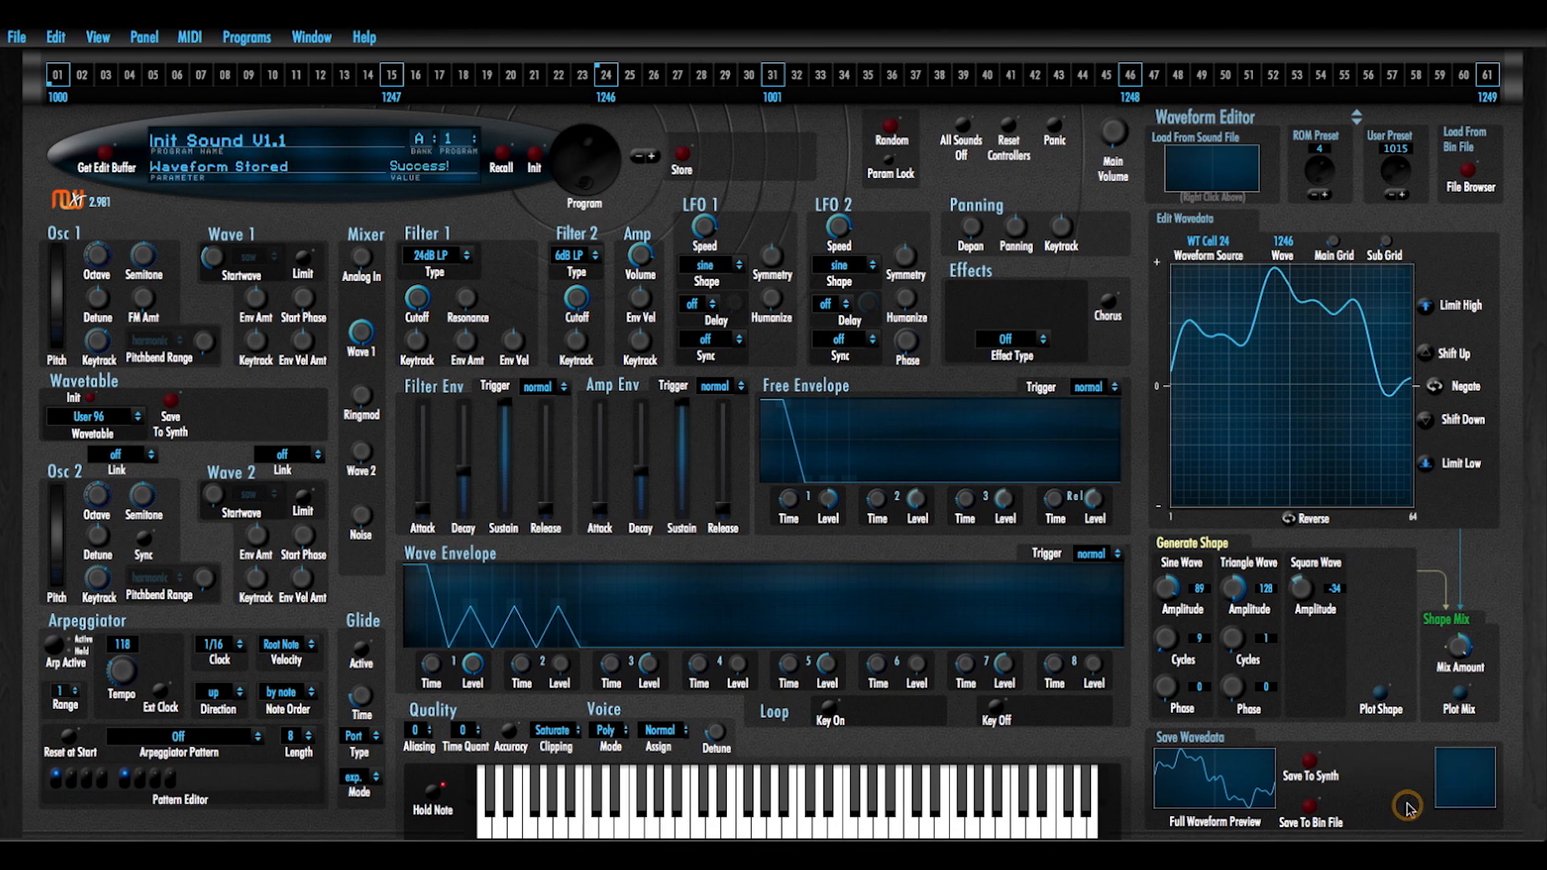
Store wavetable User 96 to the synth again
left_click(170, 405)
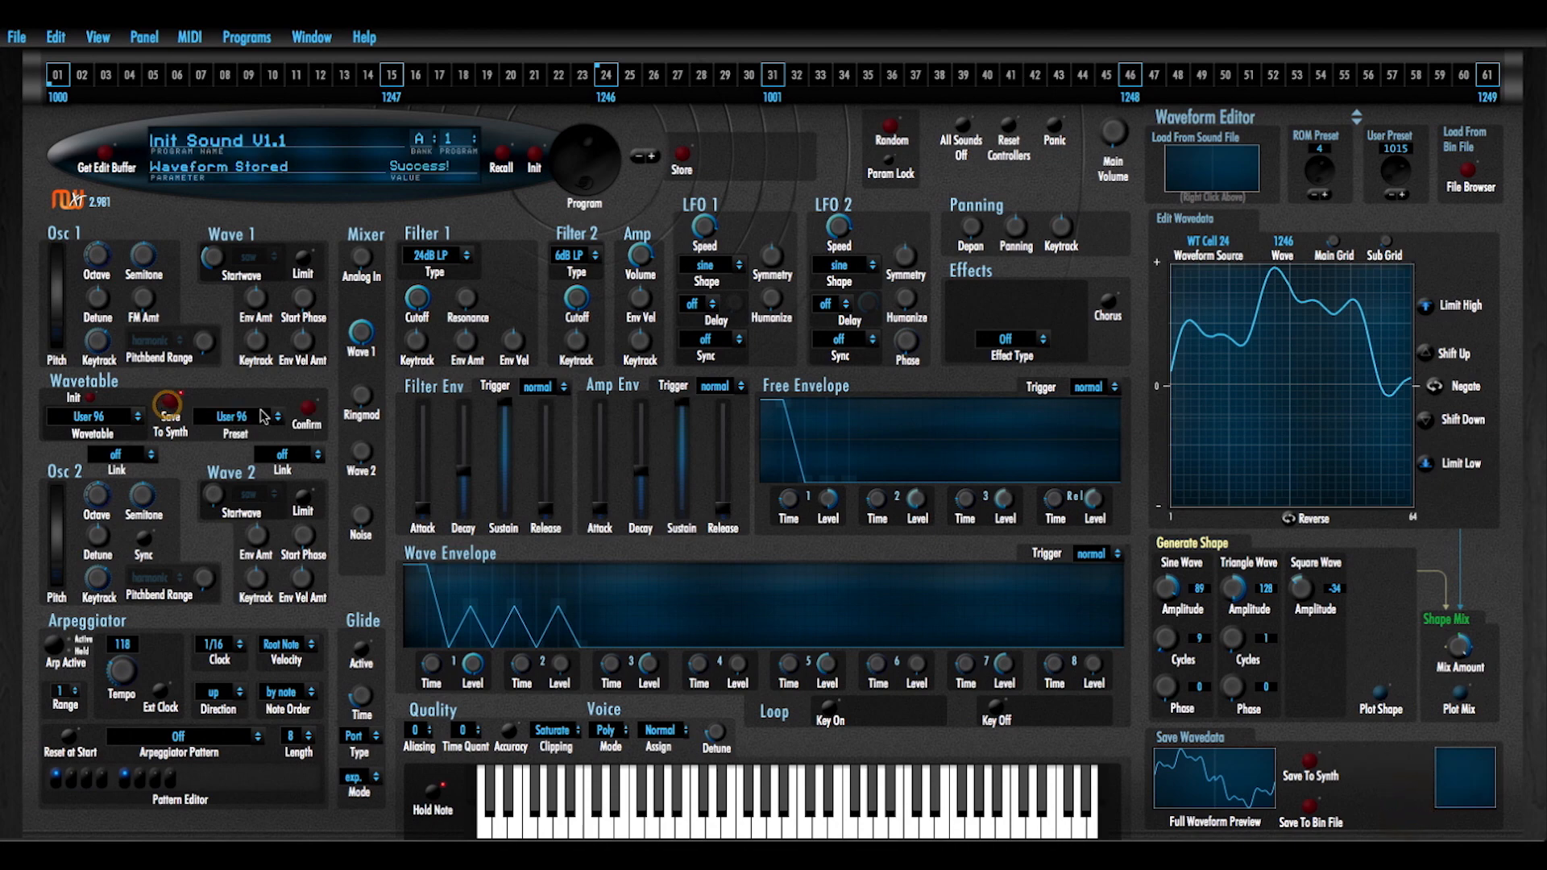
left_click(306, 411)
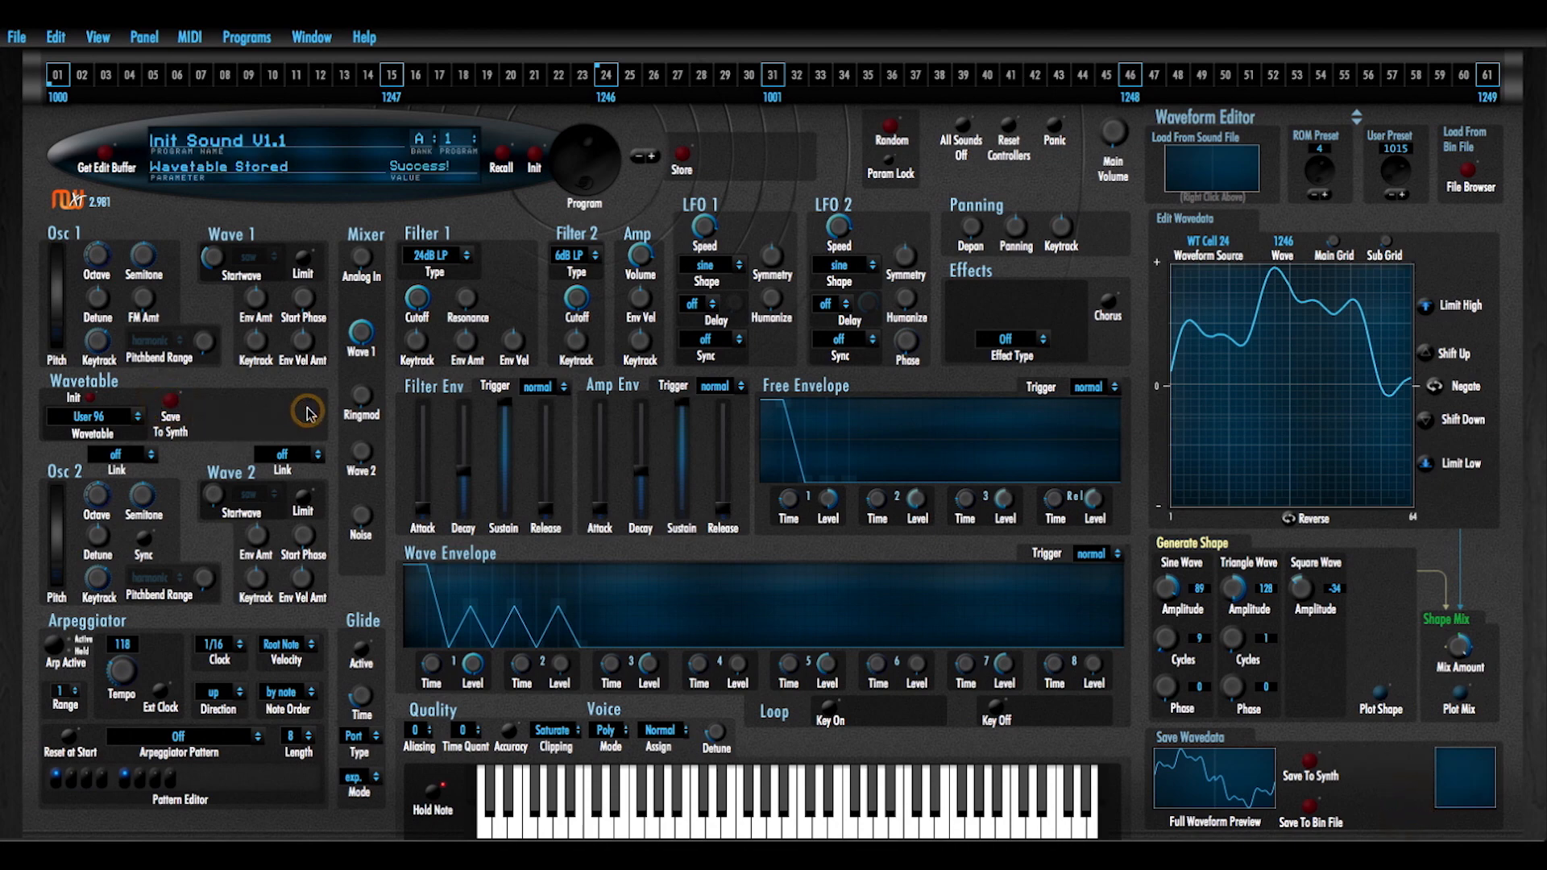
mouse_move(845, 239)
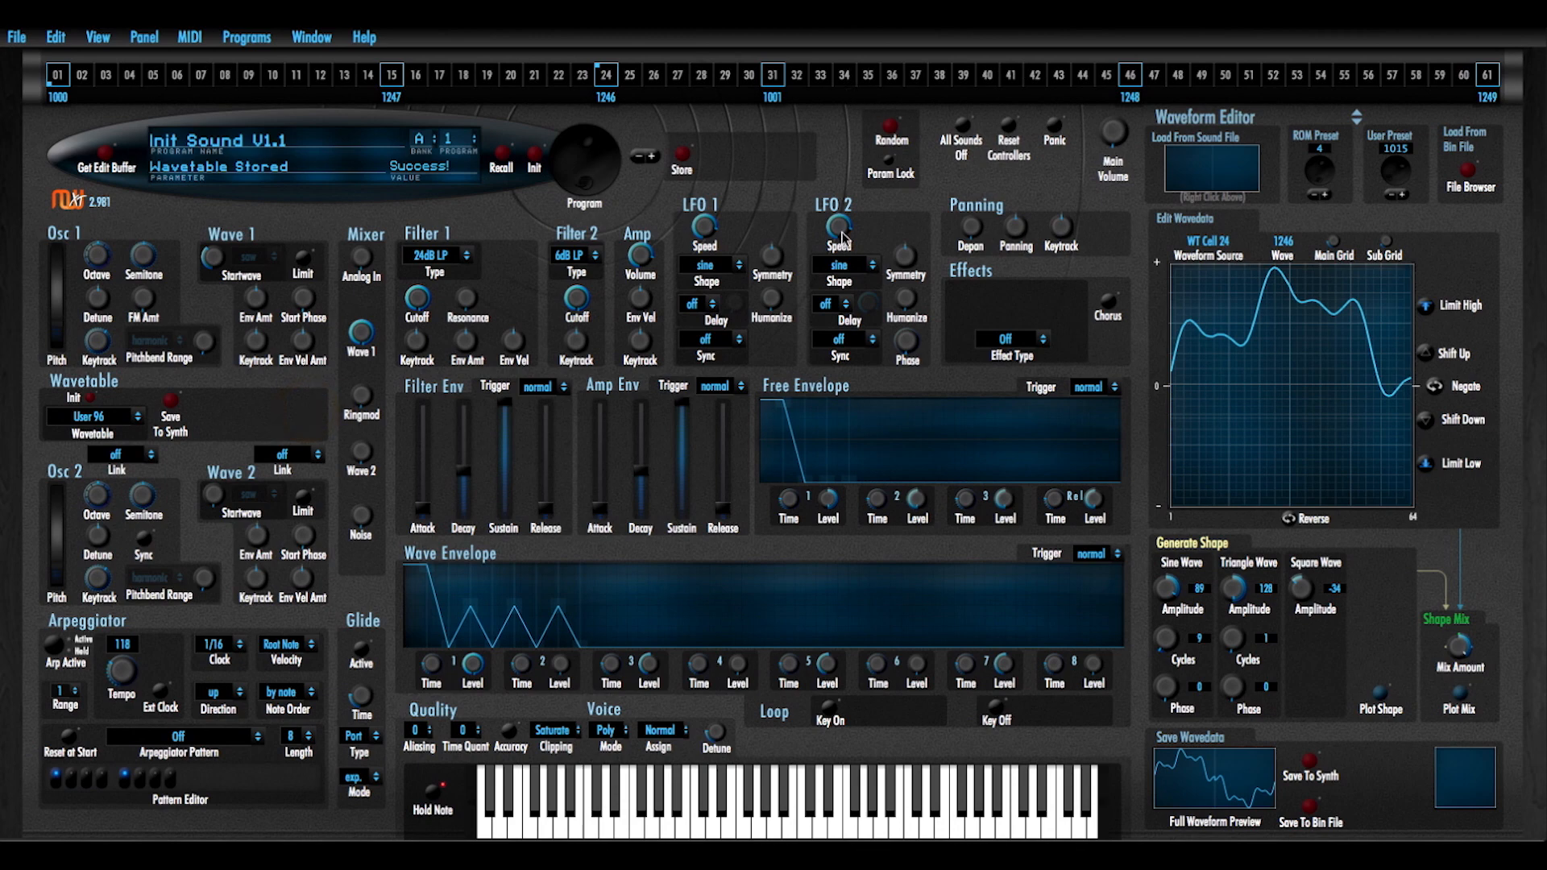
mouse_move(1213, 143)
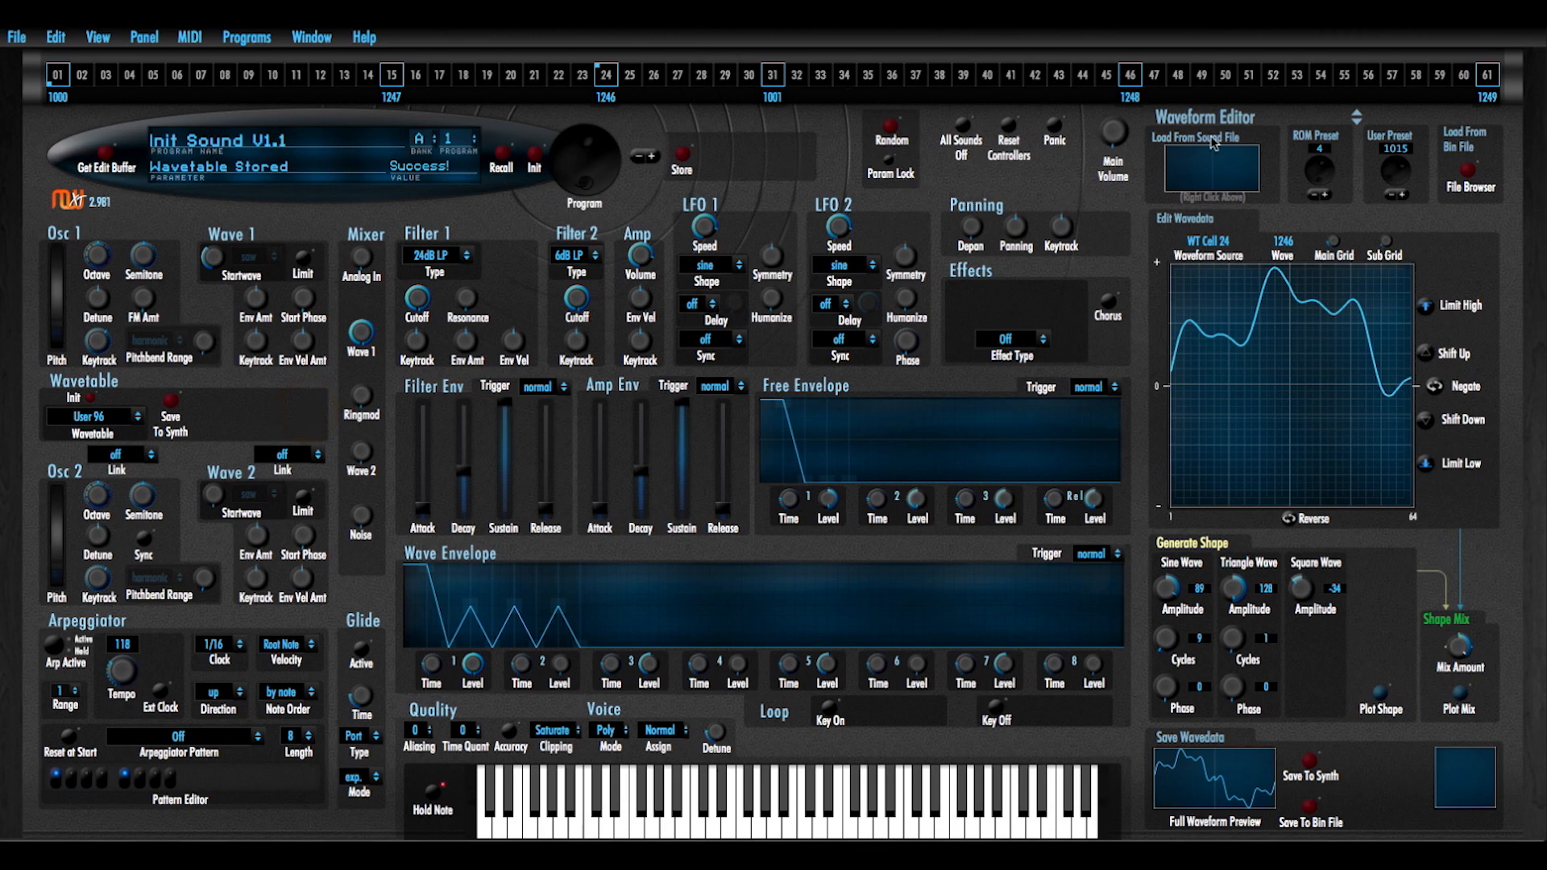
mouse_move(1175, 567)
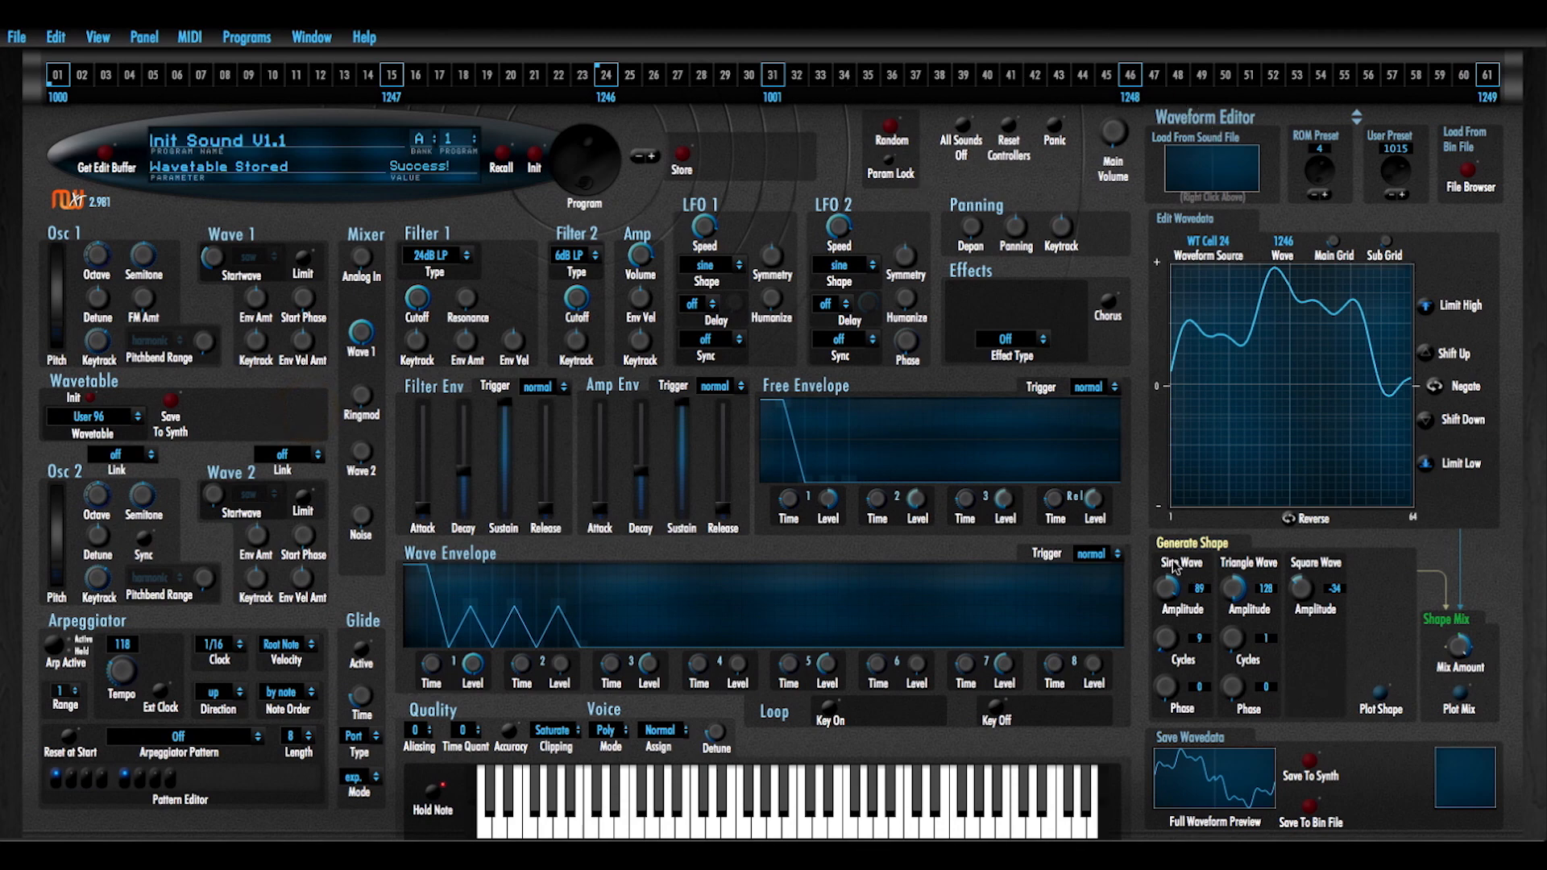
Set the shape generator's sine amplitude to 53 and triangle amplitude to -69
left_click_drag(1174, 587, 1175, 607)
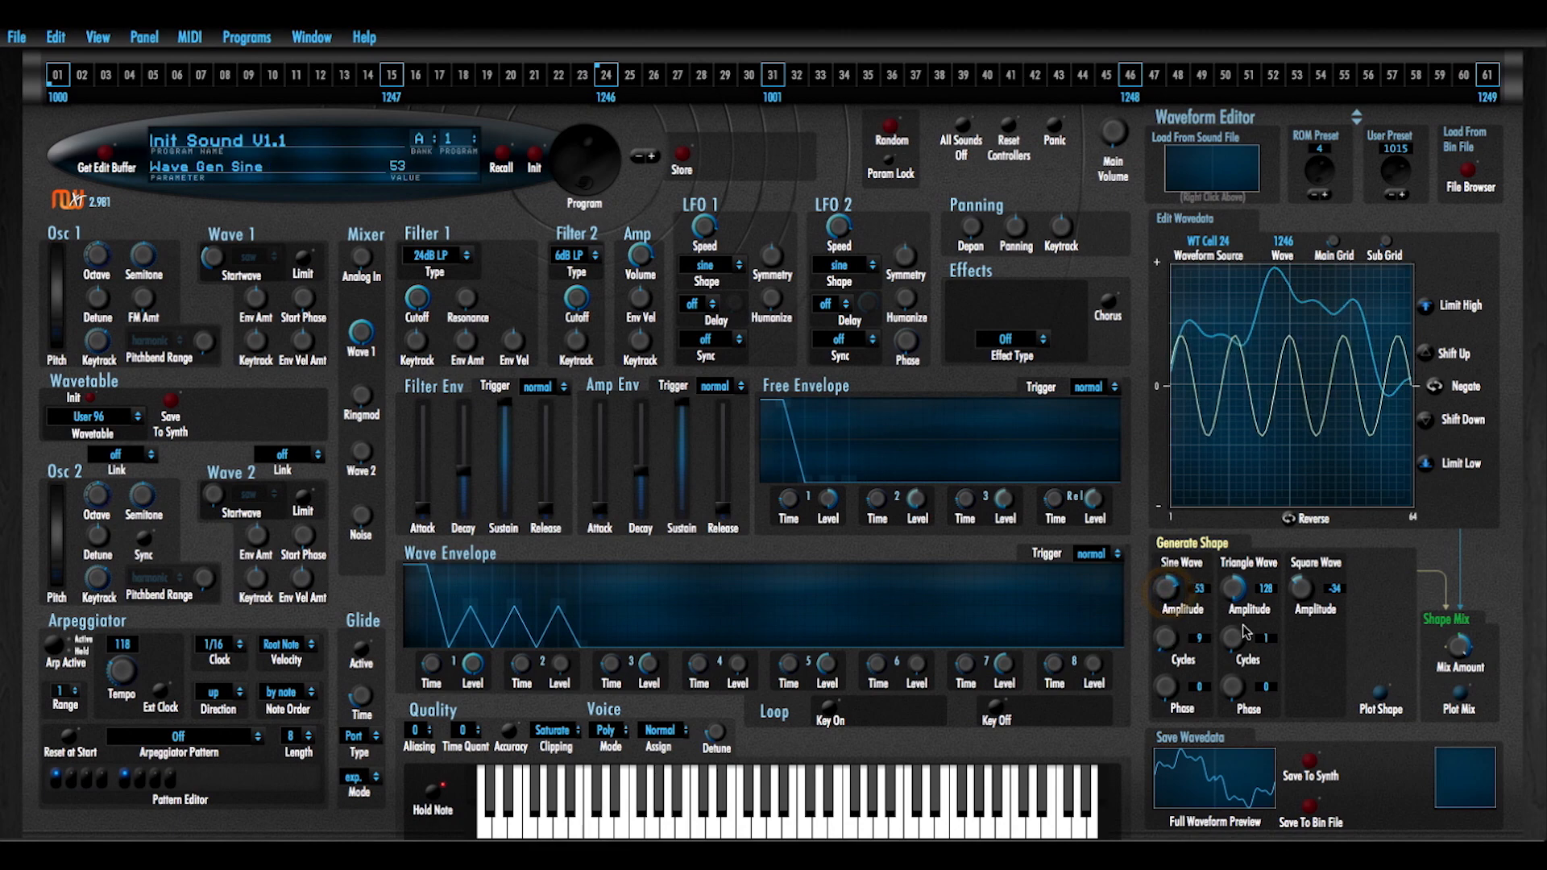
left_click_drag(1245, 586, 1245, 622)
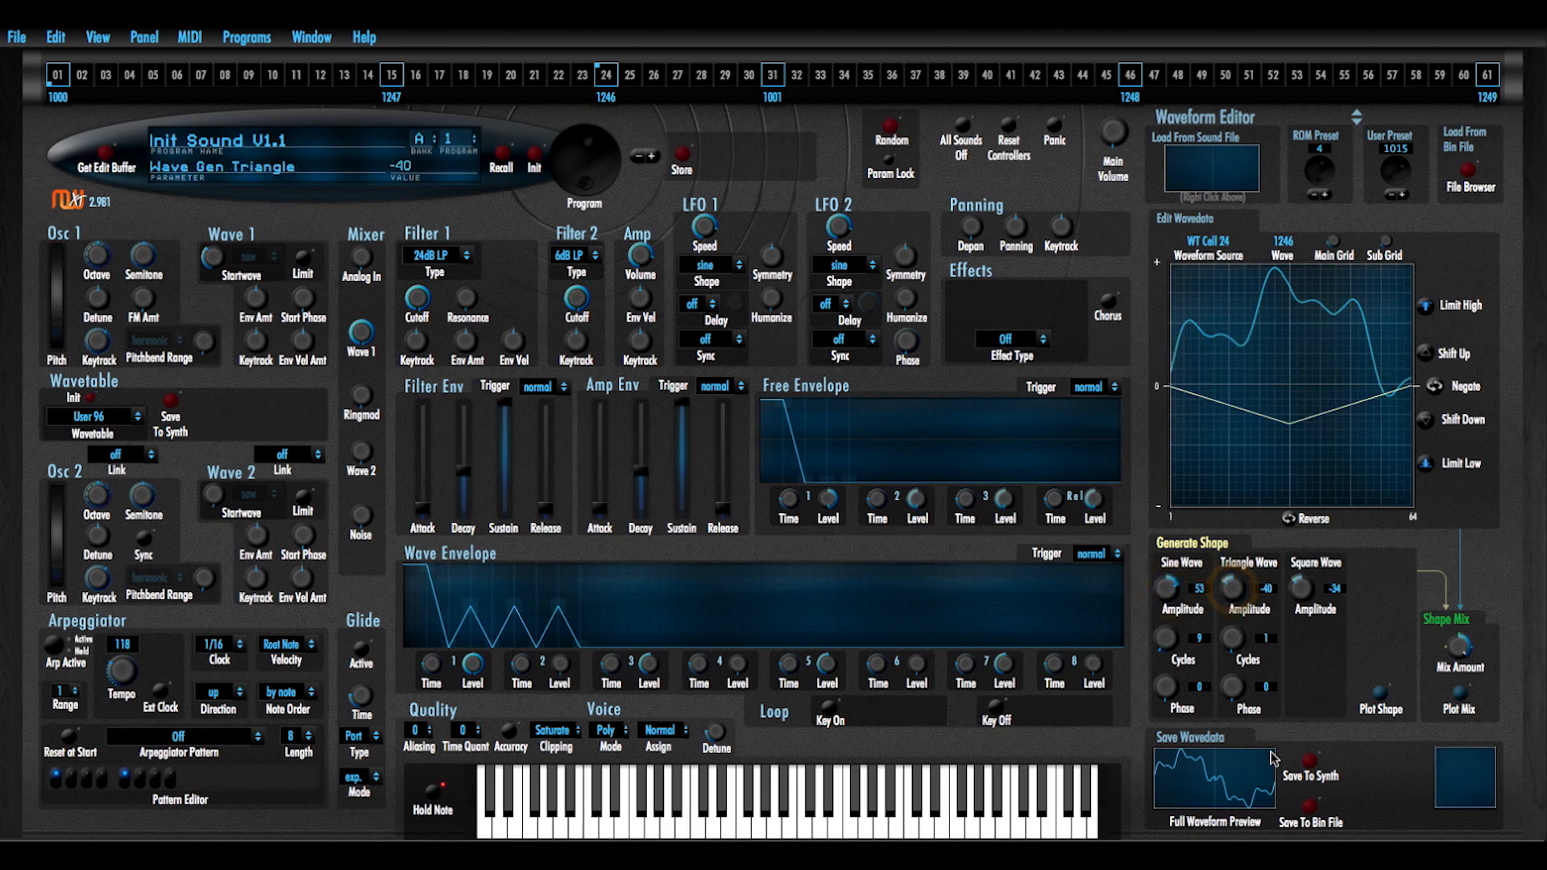
left_click_drag(1246, 590, 1245, 679)
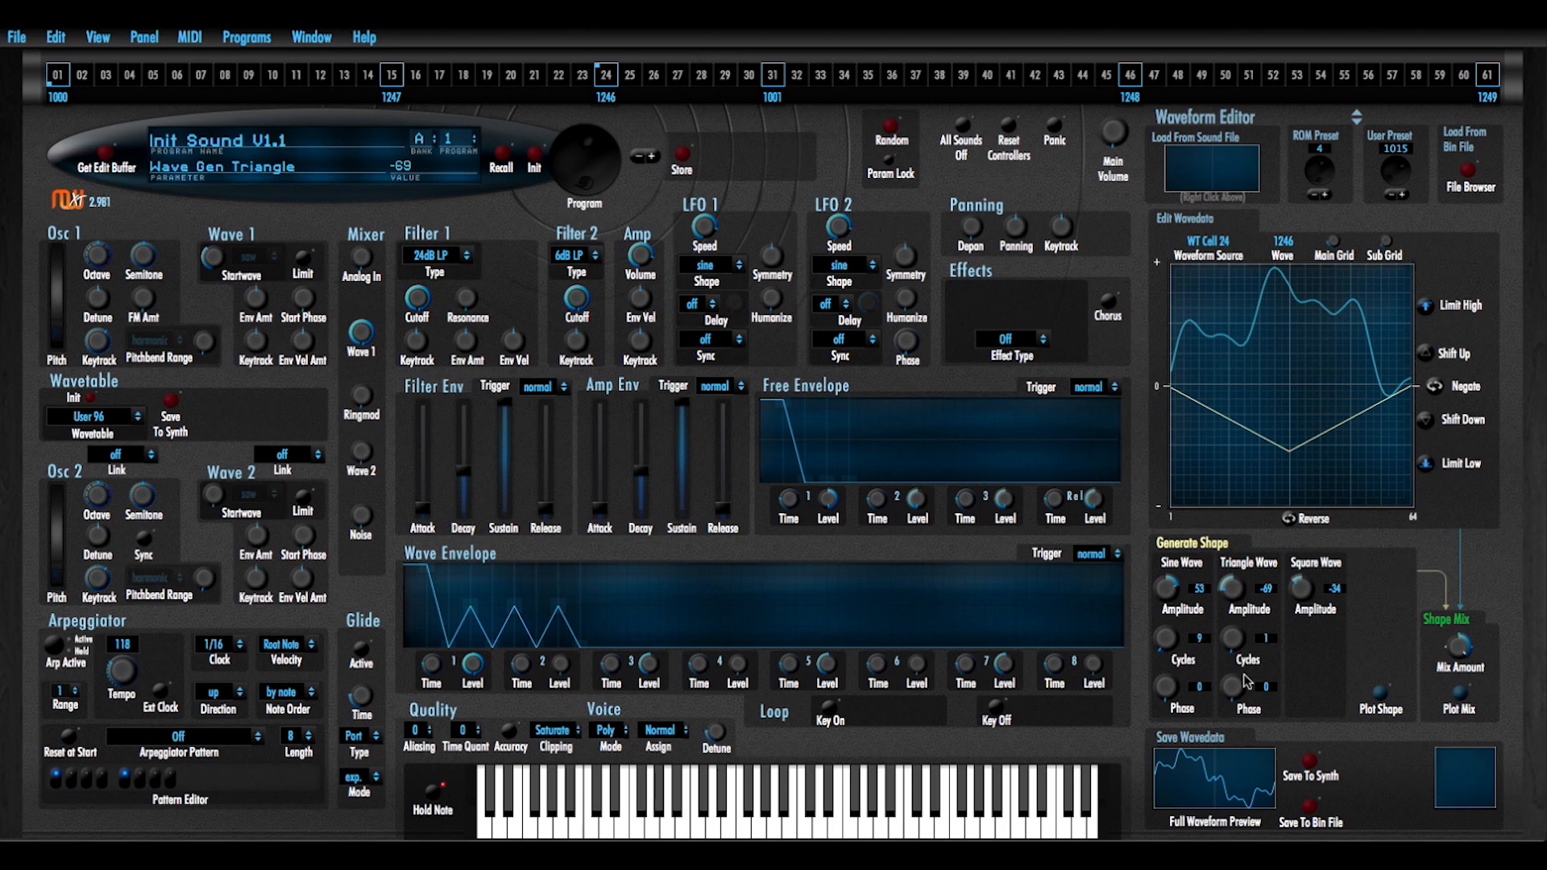